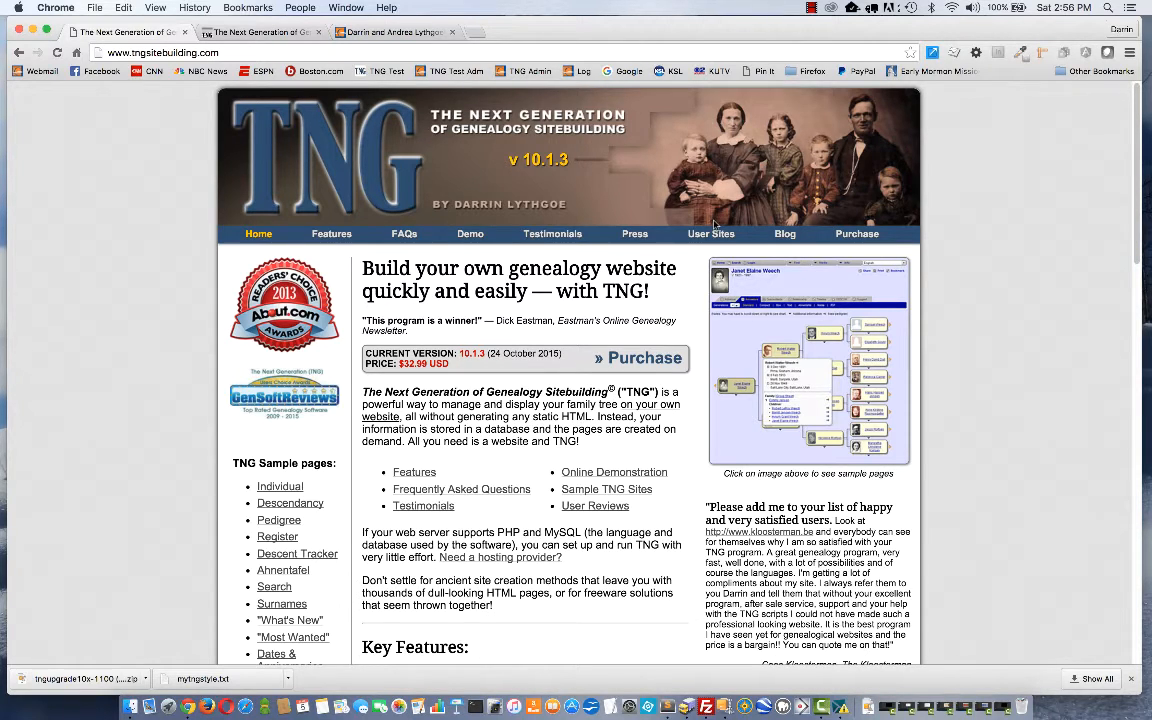
pyautogui.moveTo(740, 228)
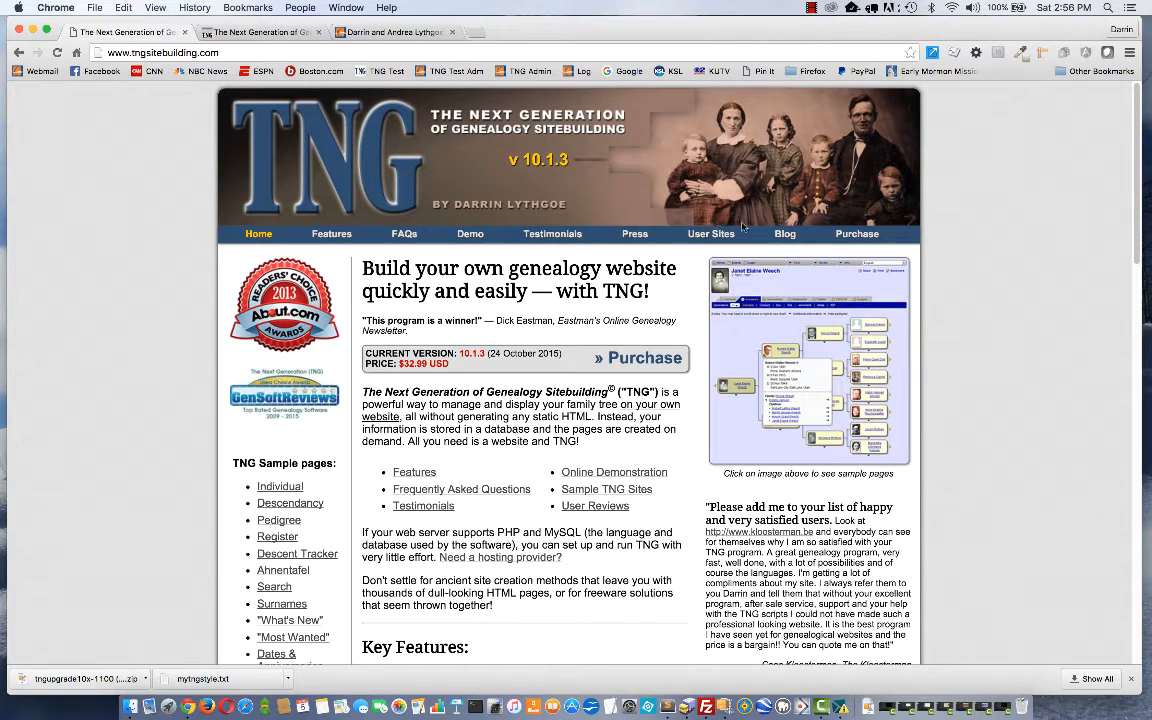
pyautogui.moveTo(712, 232)
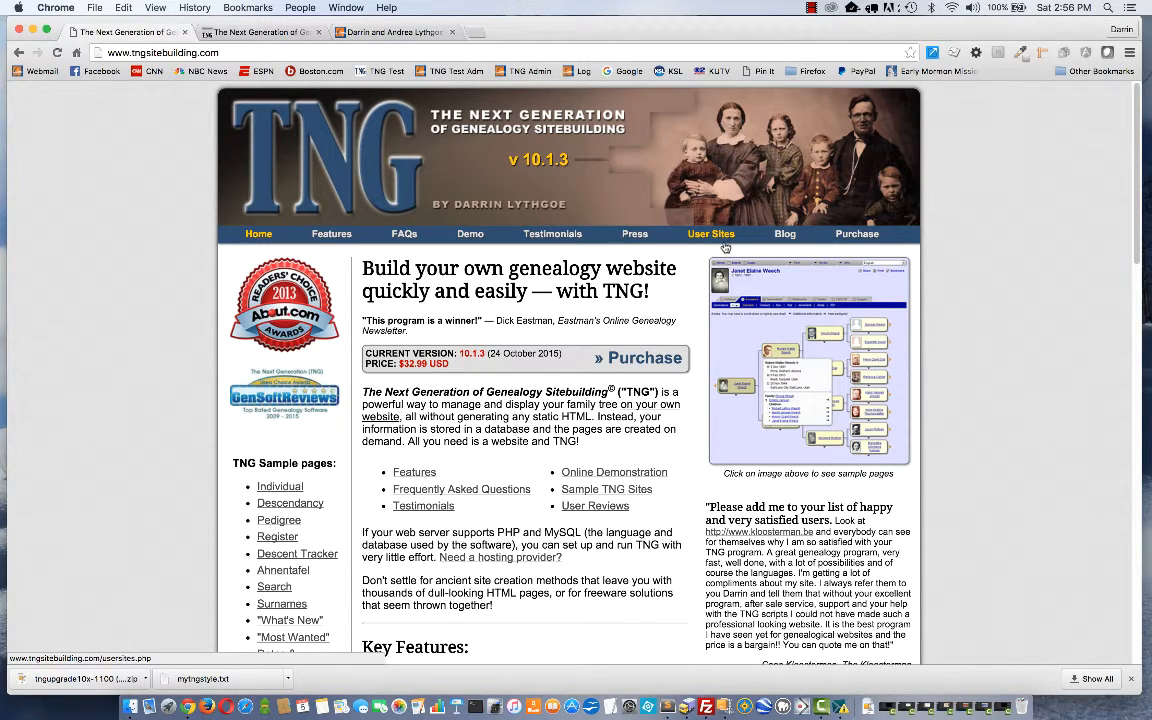
pyautogui.moveTo(712, 232)
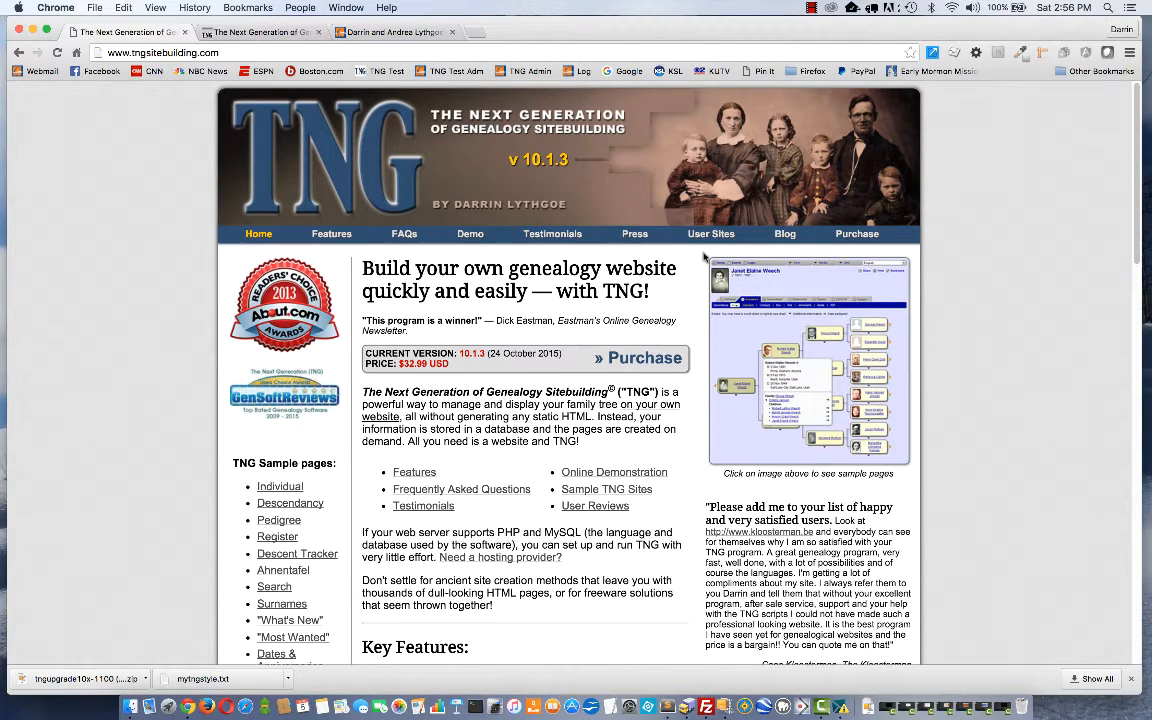
pyautogui.moveTo(460, 136)
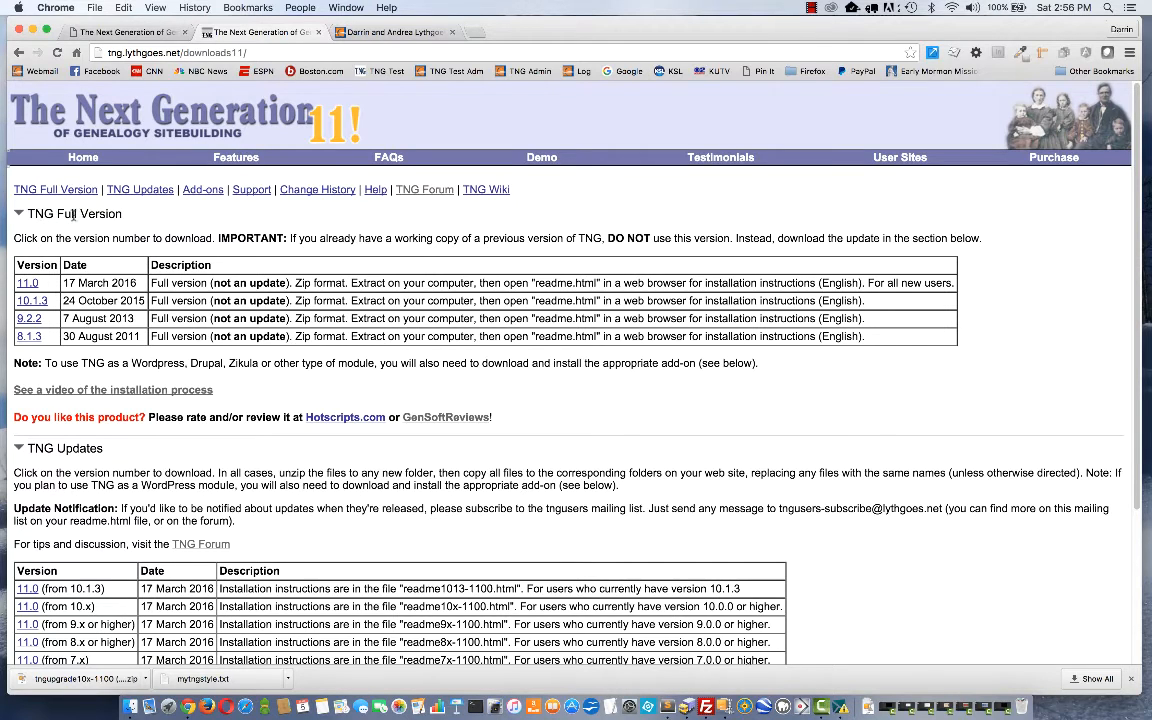
pyautogui.moveTo(128, 264)
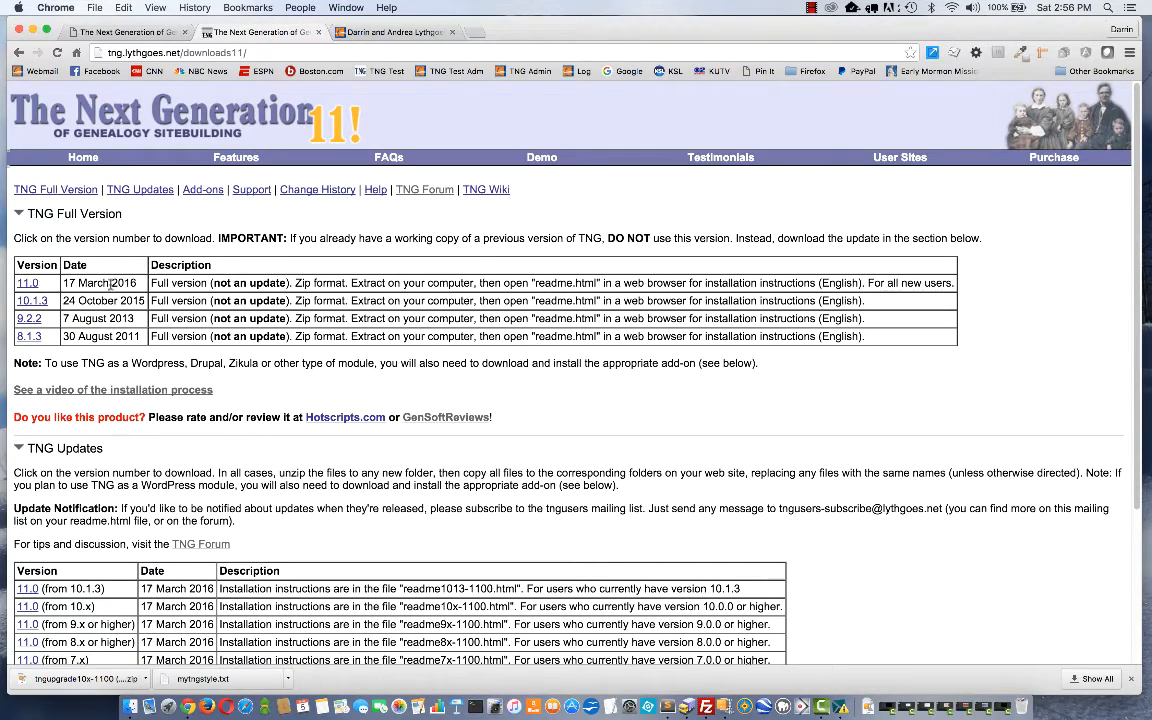
# - Download the TNG 11.0 (from 10.x) upgrade zip from the TNG Updates section
pyautogui.scroll(-3)
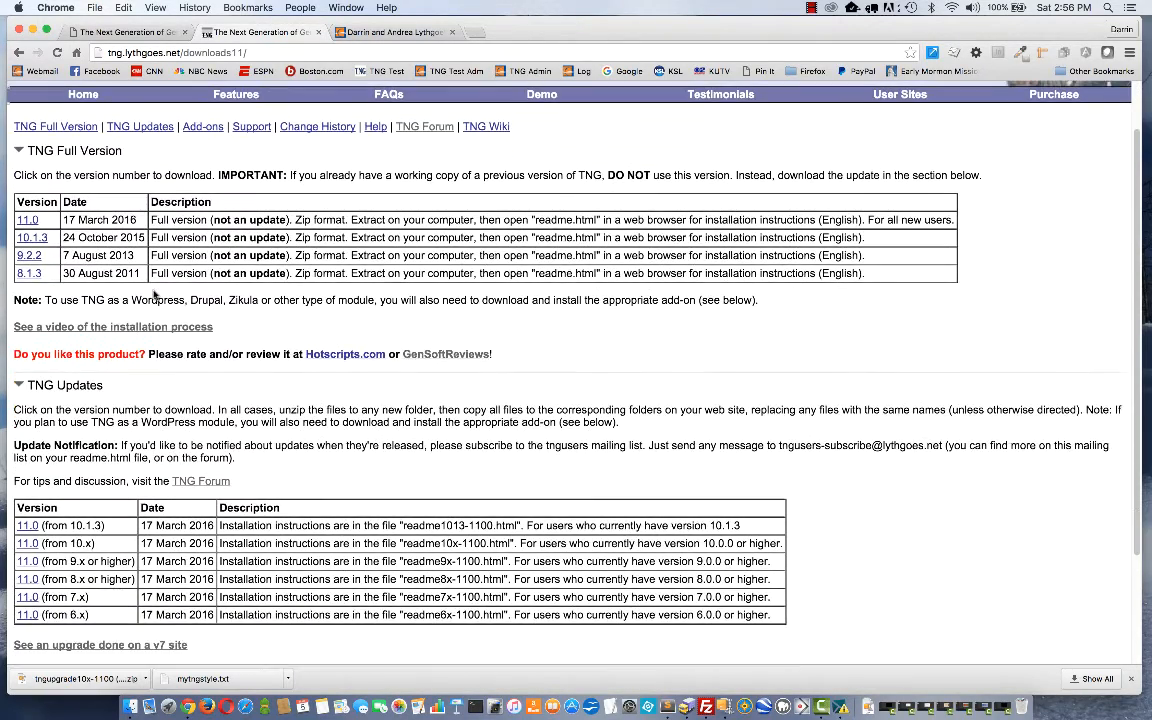
pyautogui.scroll(-3)
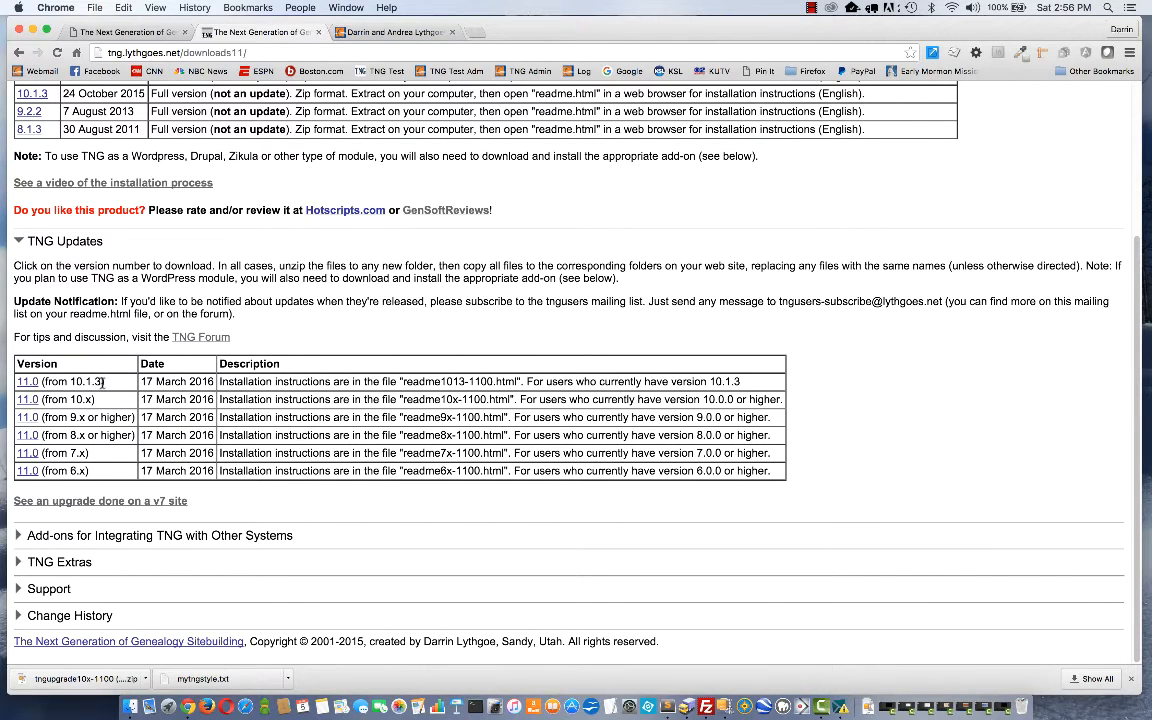
pyautogui.moveTo(28, 380)
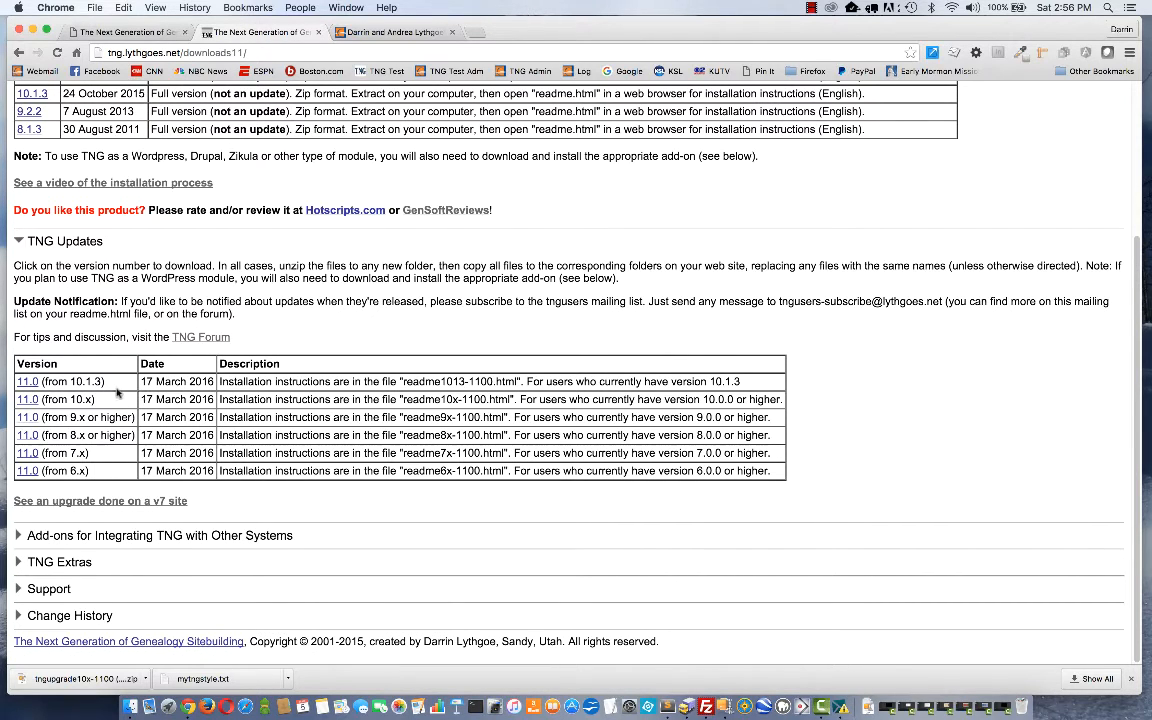
pyautogui.moveTo(96, 400)
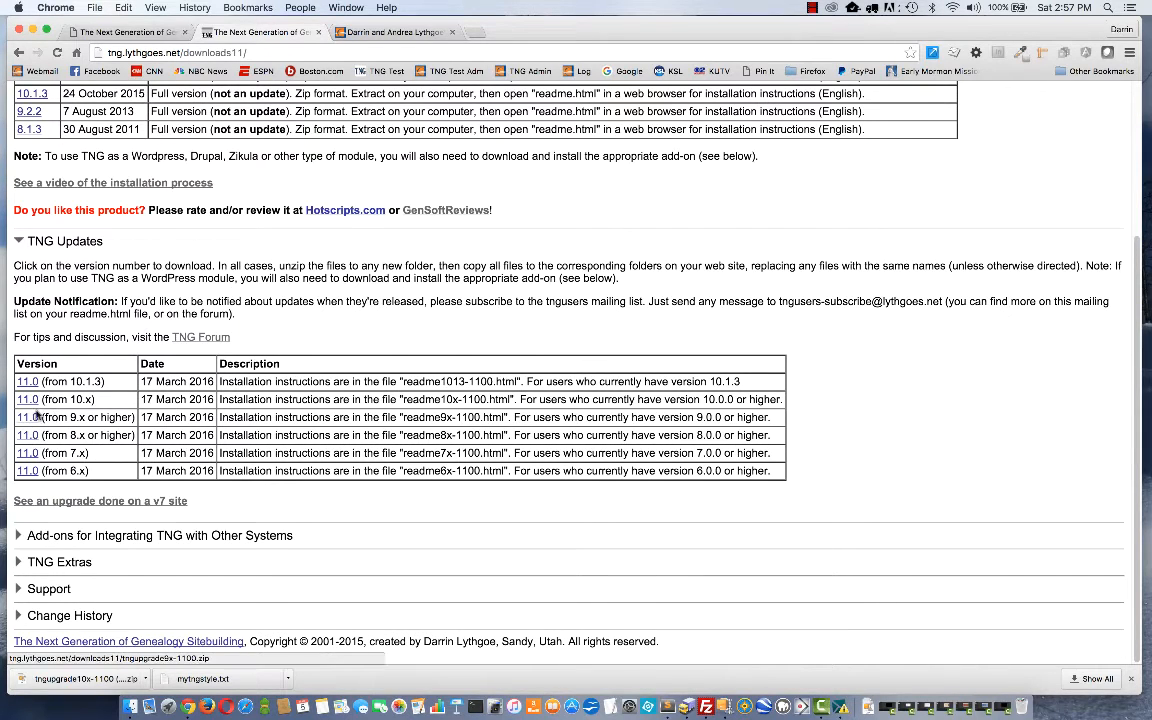
pyautogui.moveTo(772, 620)
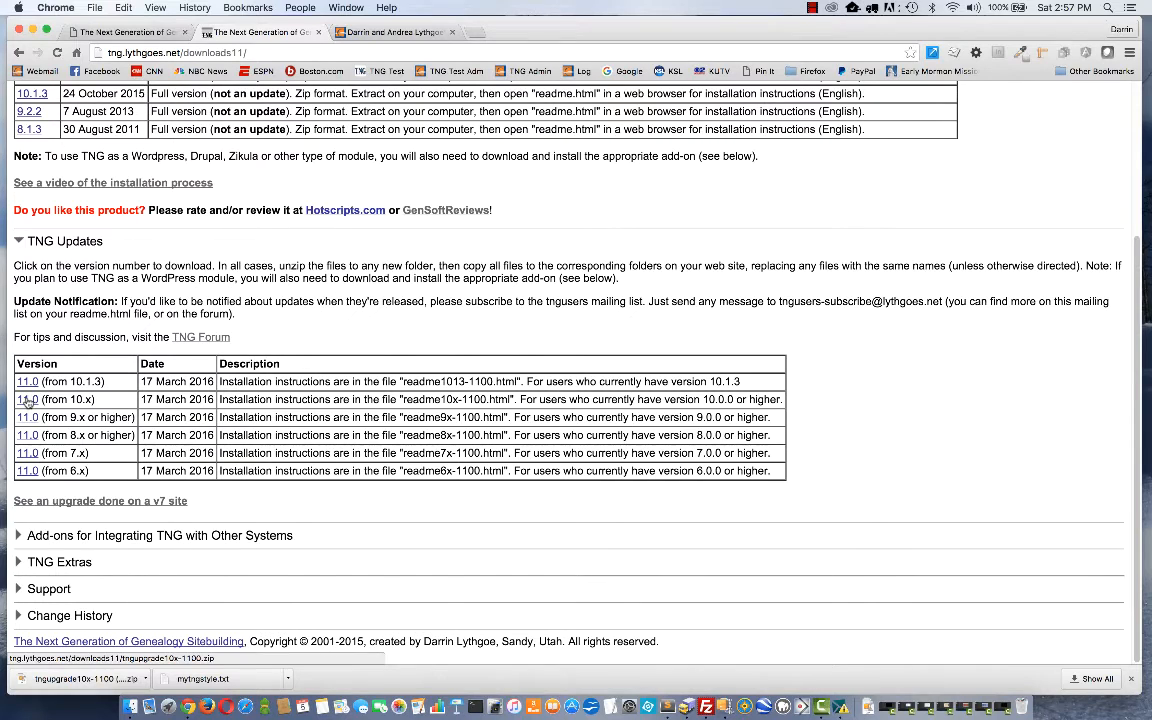
pyautogui.click(56, 400)
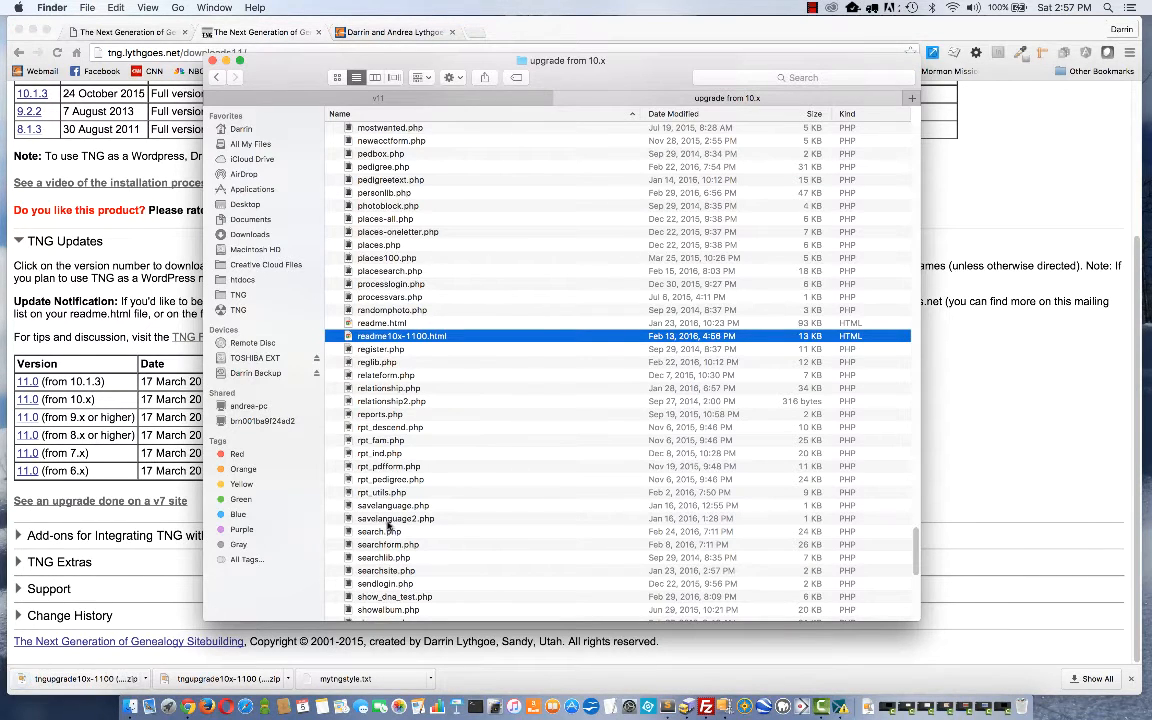
pyautogui.moveTo(304, 310)
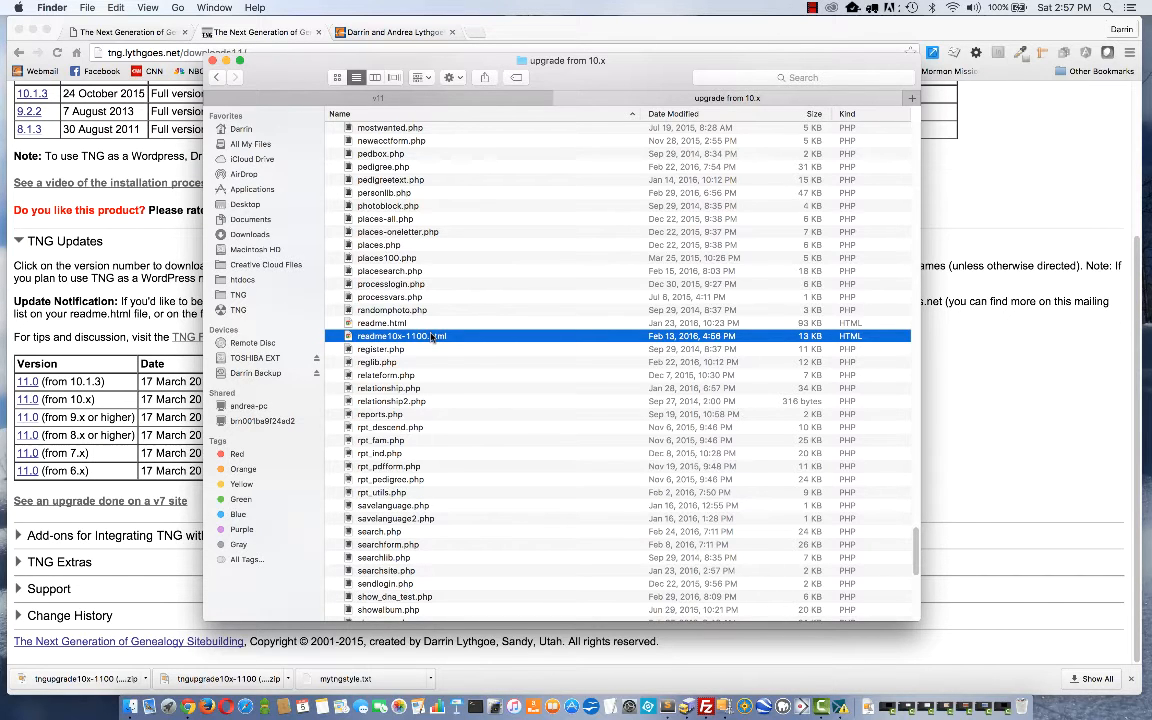
pyautogui.moveTo(420, 244)
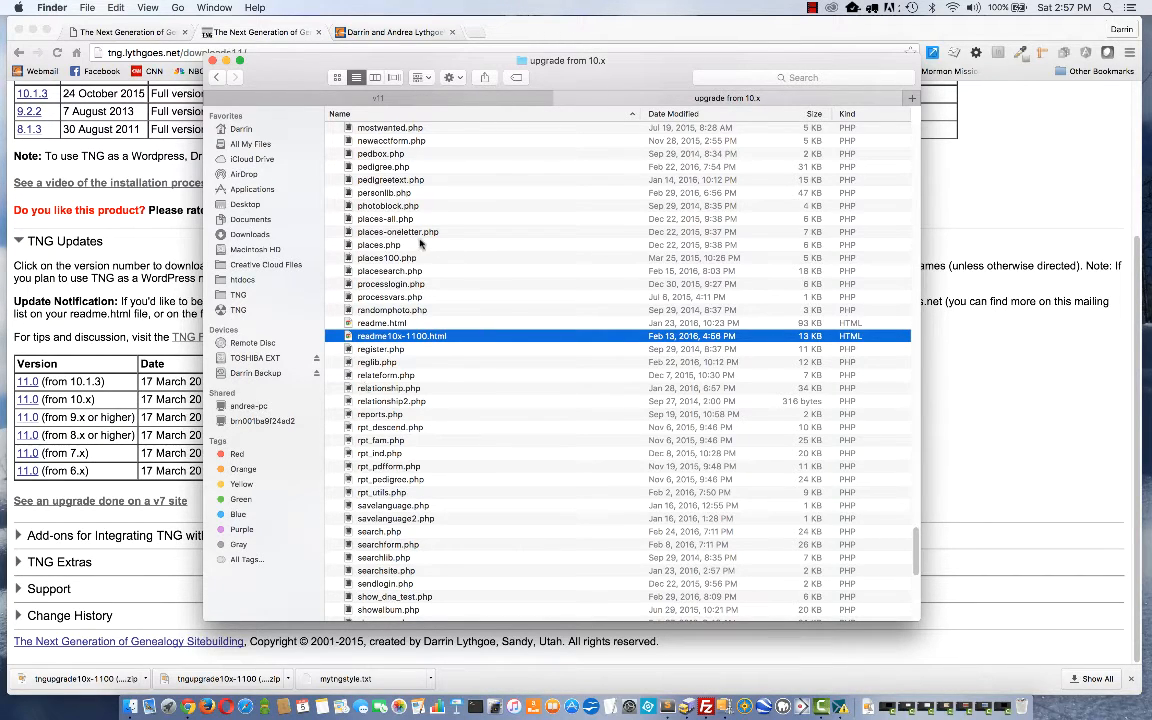
pyautogui.moveTo(958, 504)
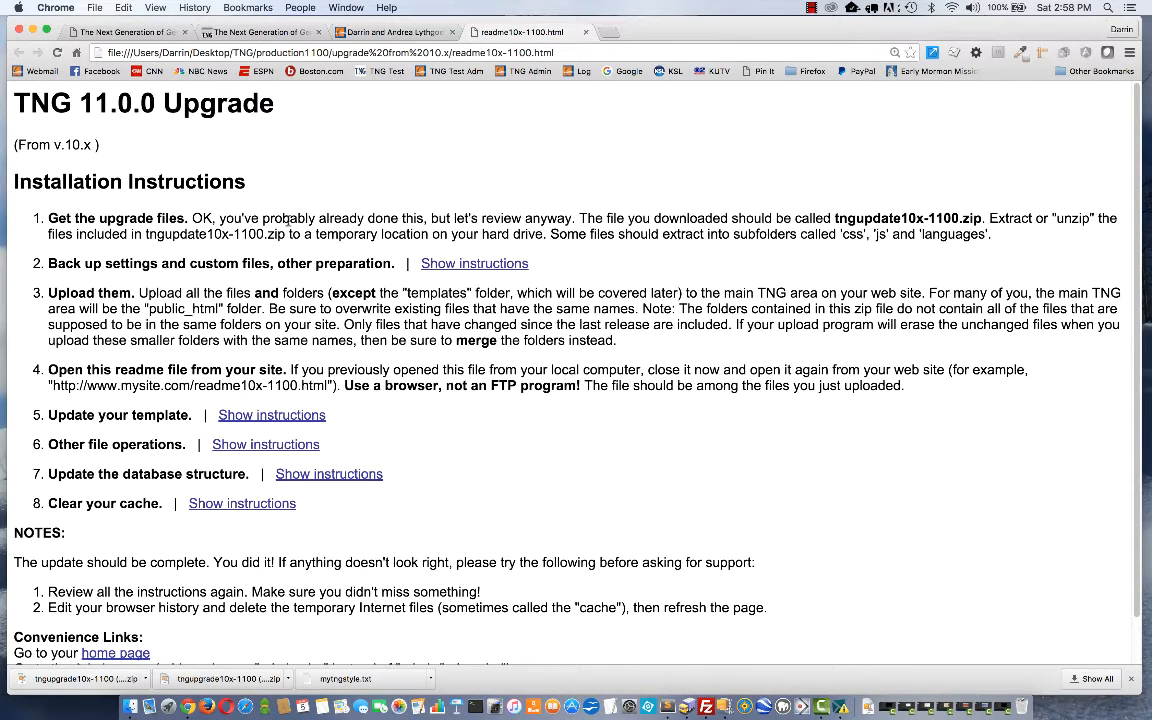
pyautogui.moveTo(288, 266)
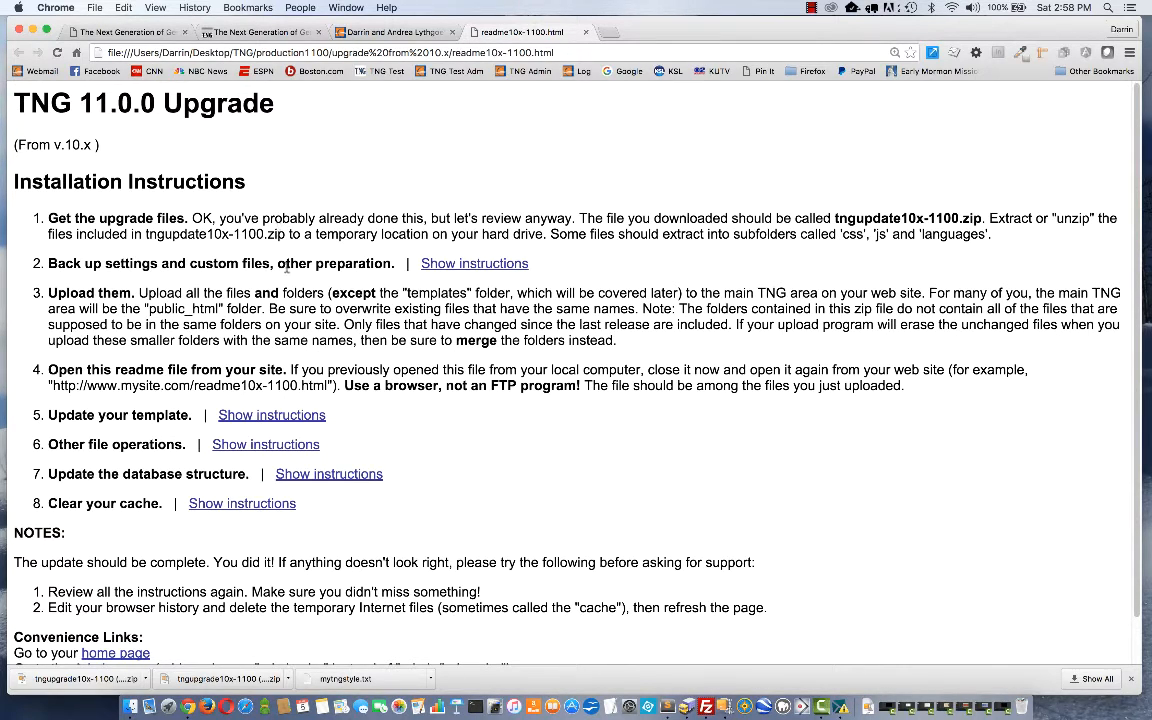
pyautogui.moveTo(474, 268)
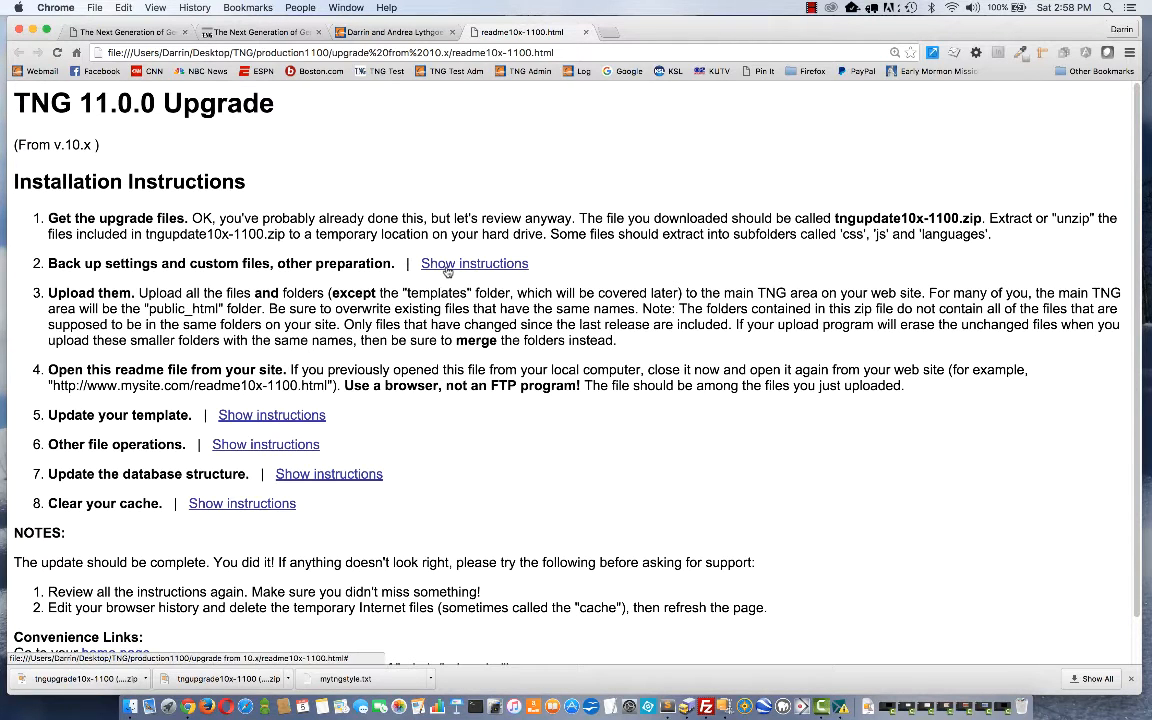
# - Expand the readme's step 2 'Back up settings and custom files' instructions
pyautogui.click(474, 264)
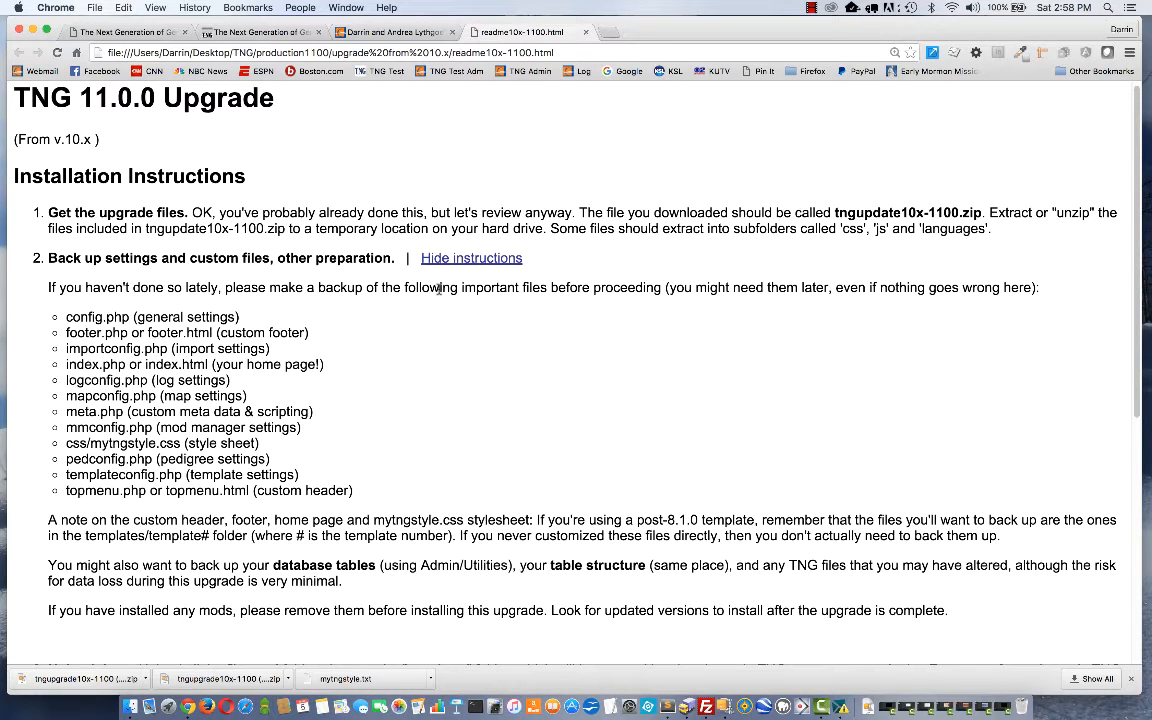
pyautogui.moveTo(420, 308)
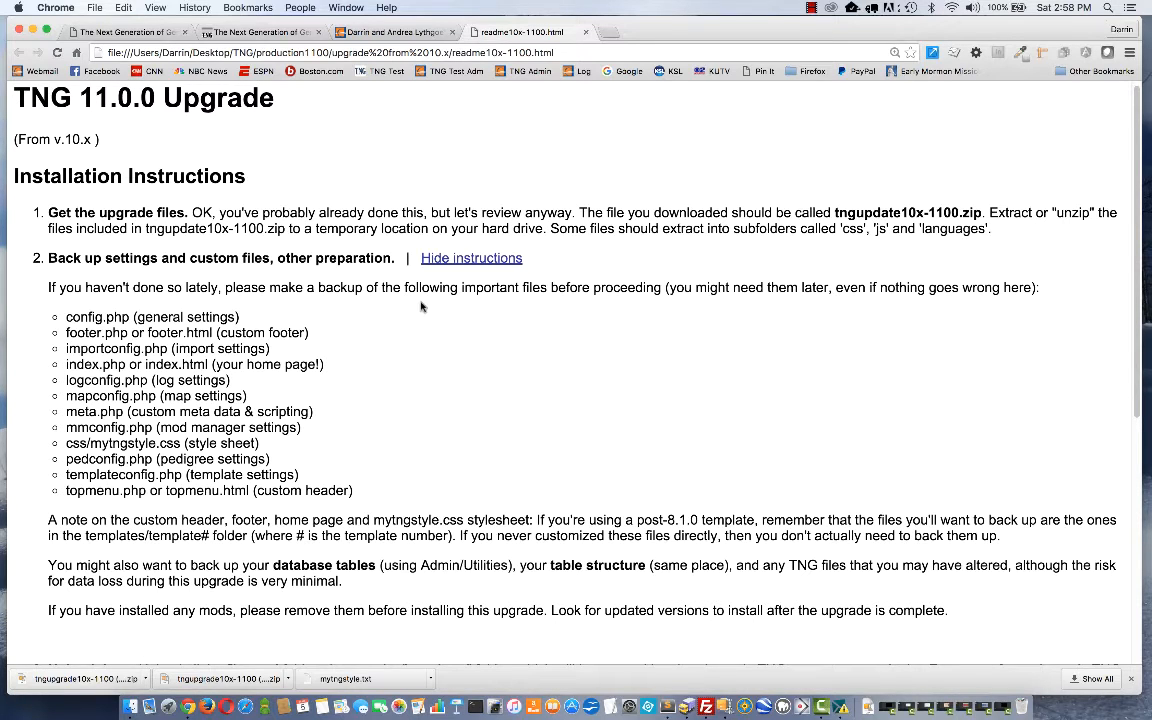
pyautogui.moveTo(250, 404)
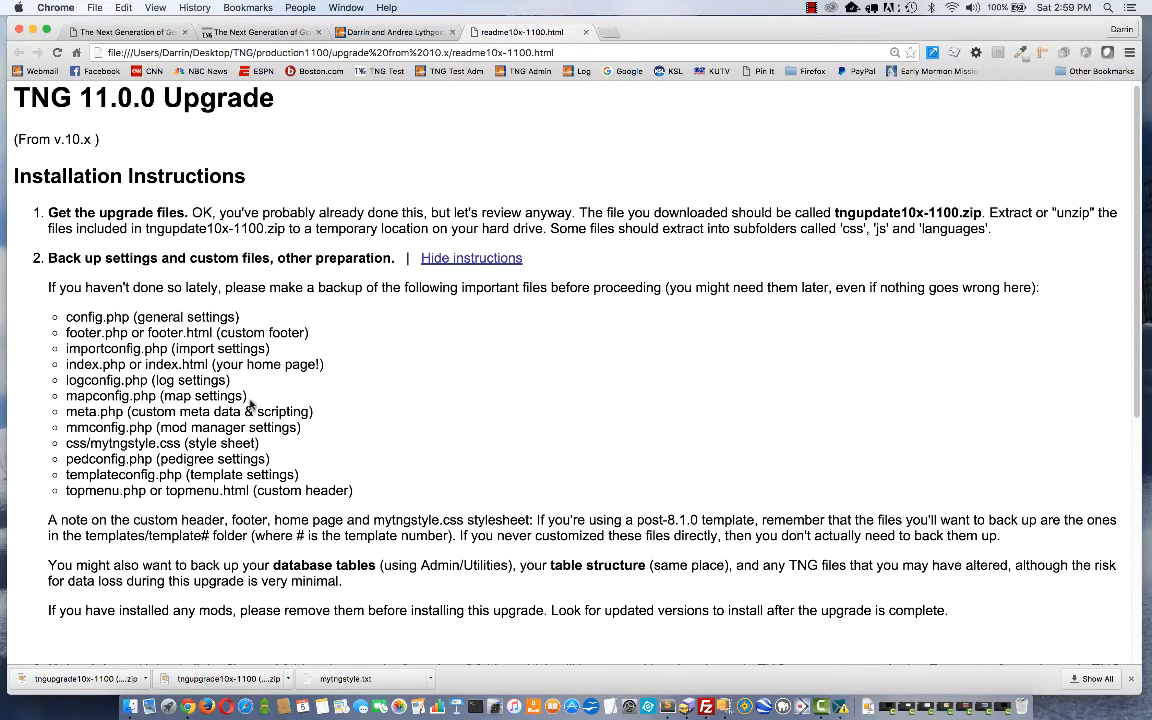
pyautogui.moveTo(230, 396)
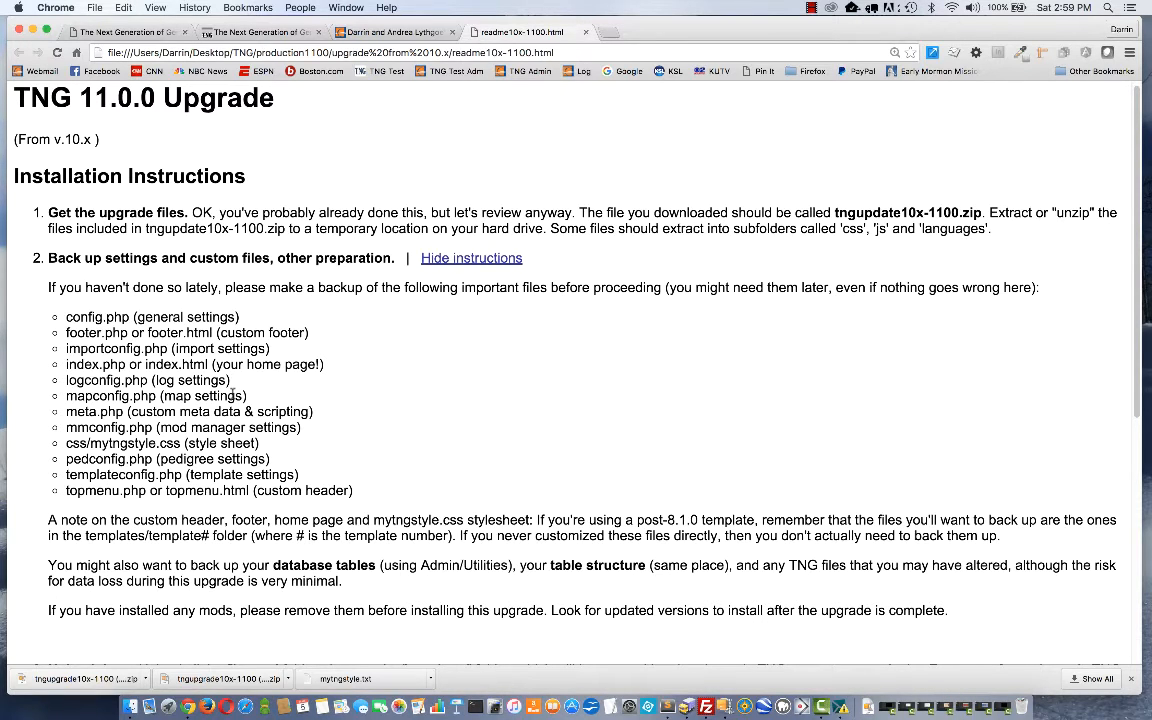
pyautogui.moveTo(236, 390)
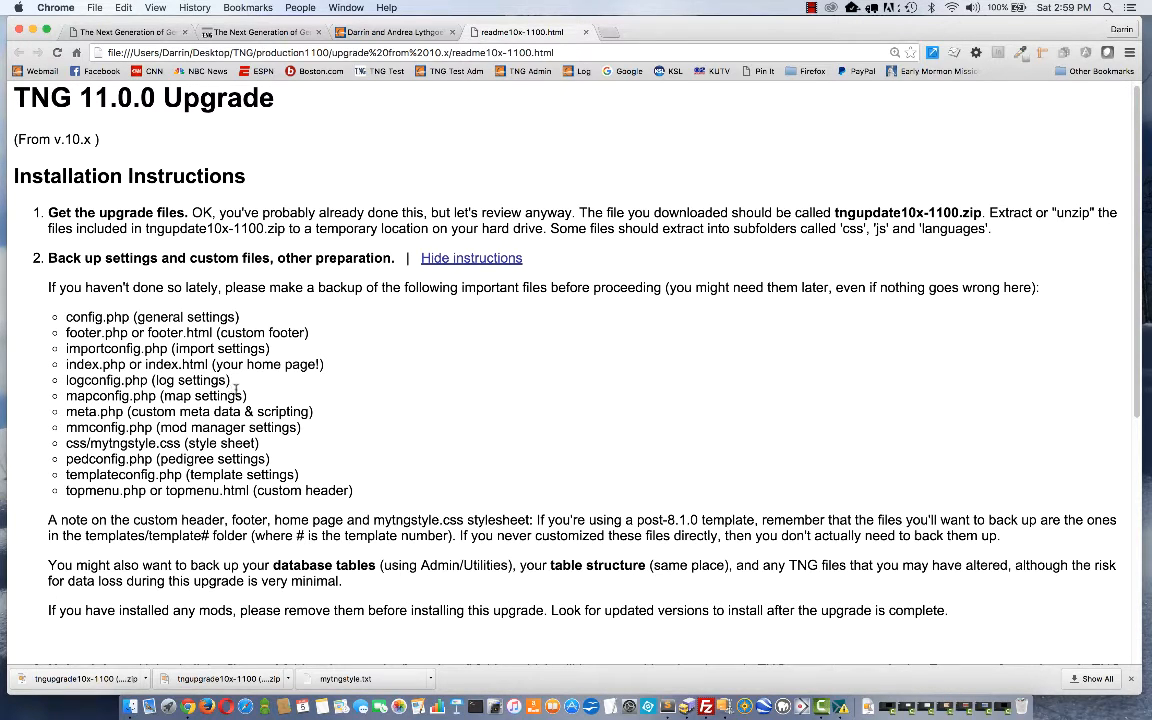
pyautogui.moveTo(236, 380)
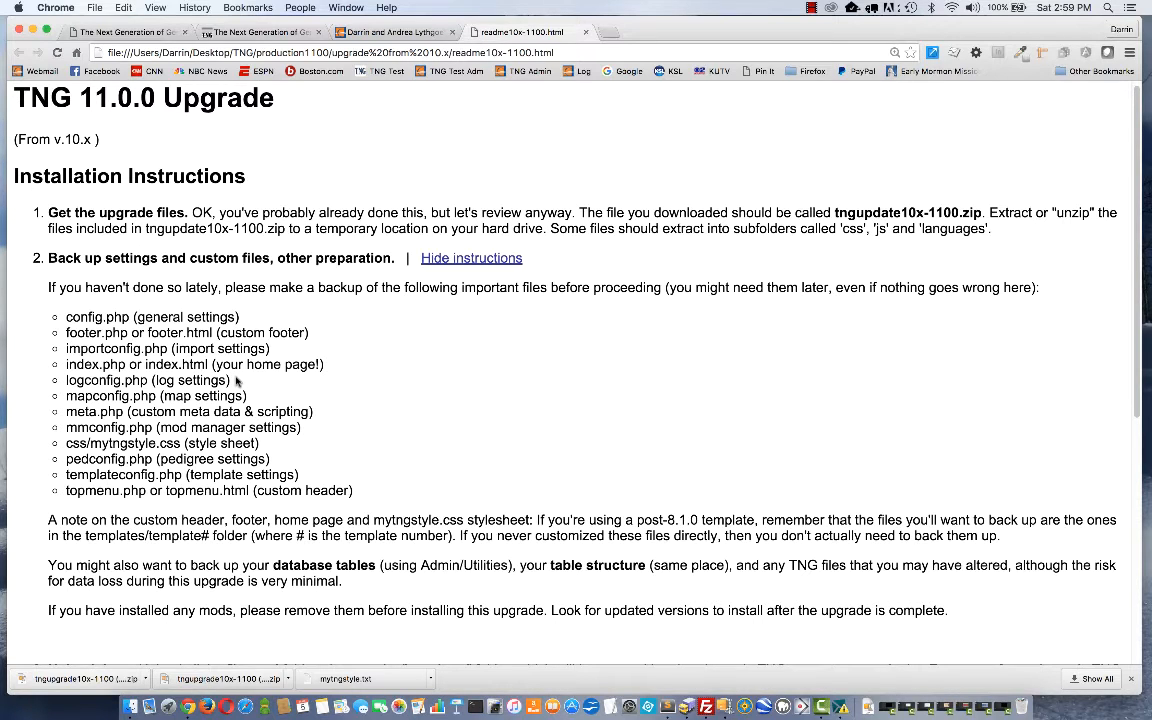
pyautogui.moveTo(284, 428)
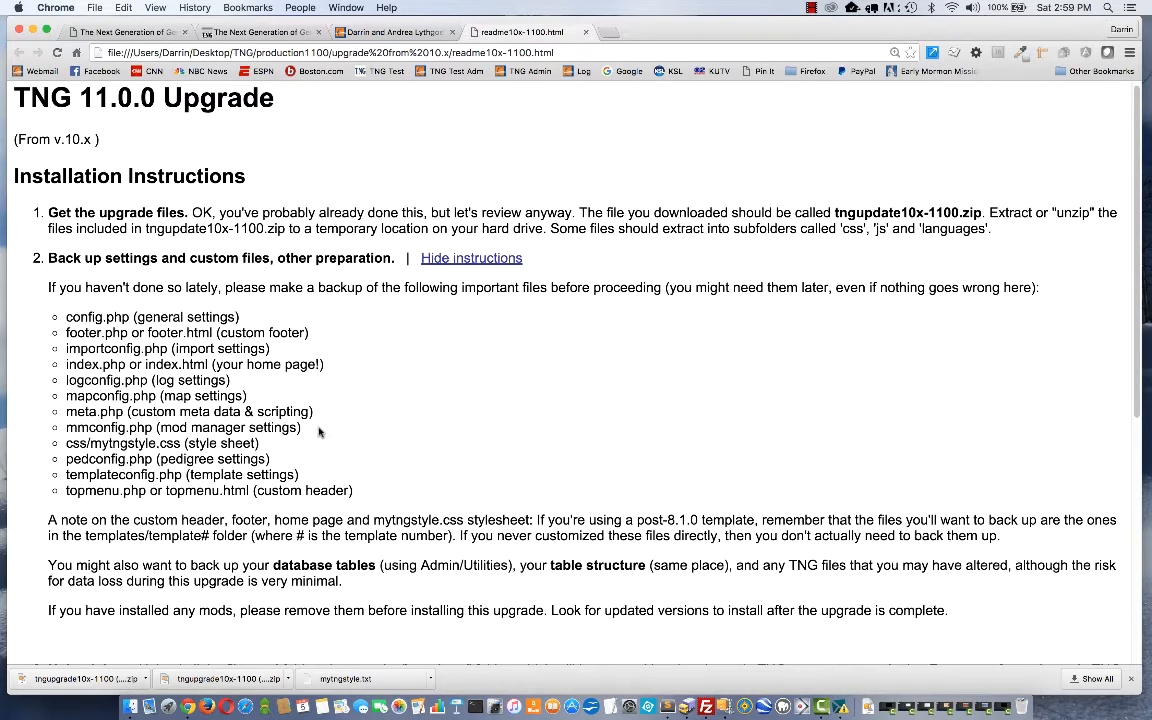
pyautogui.moveTo(364, 428)
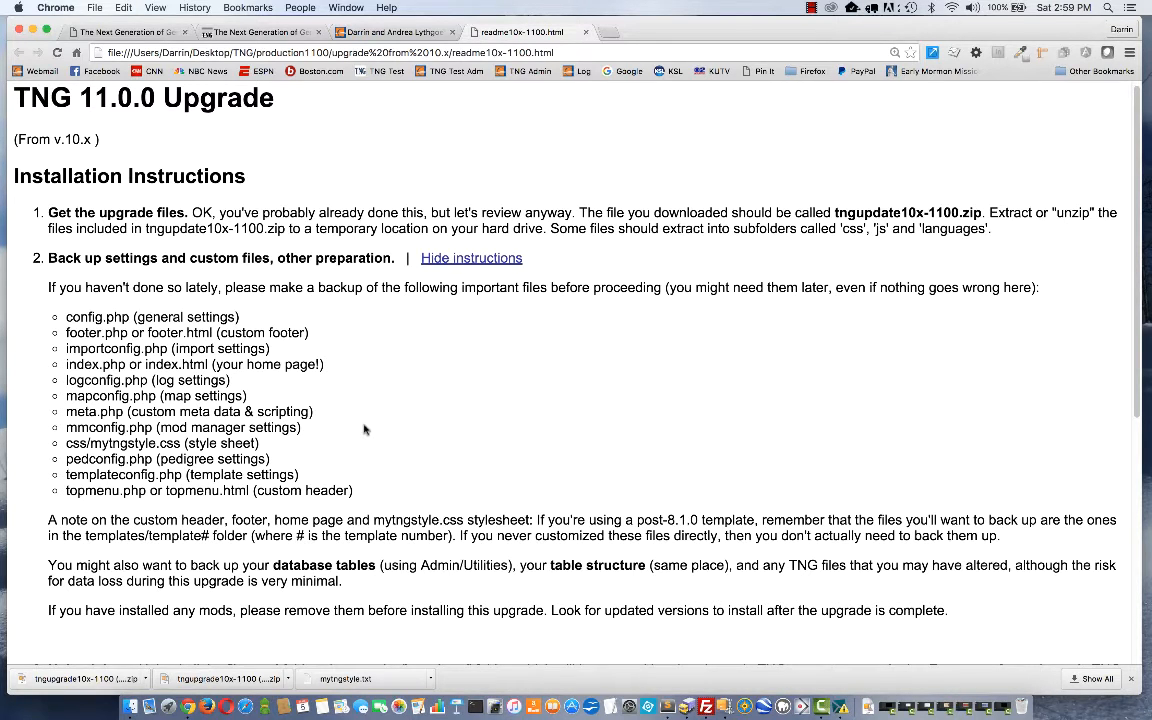
pyautogui.moveTo(420, 448)
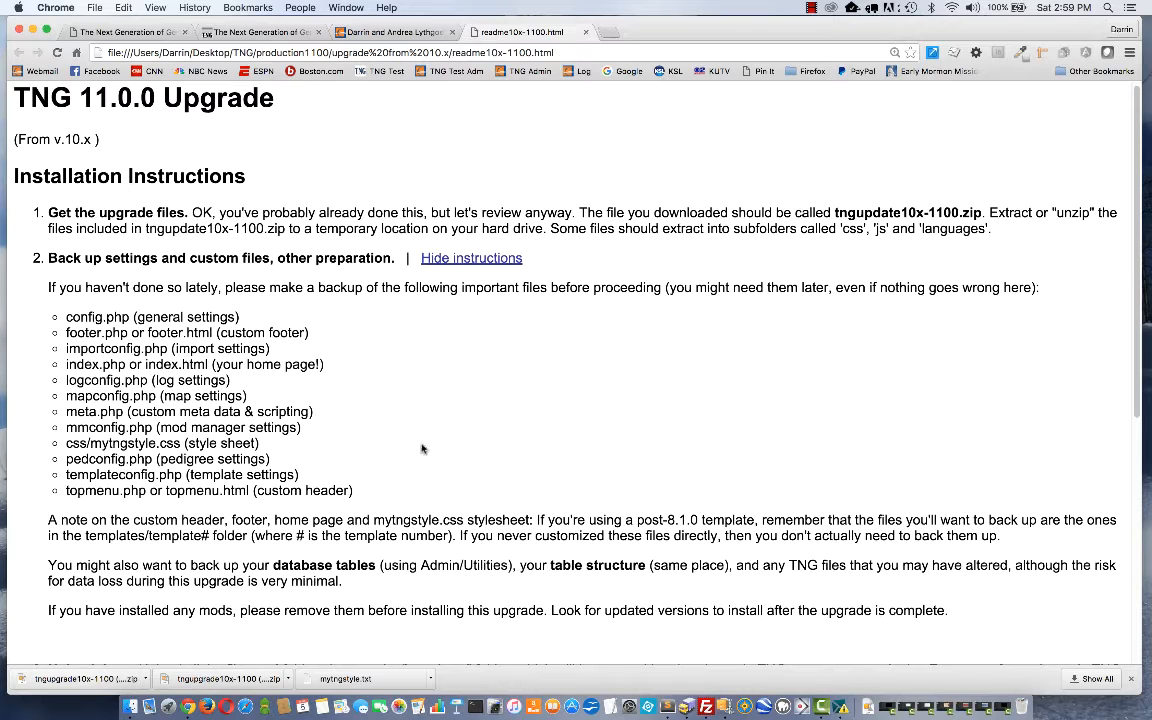
pyautogui.moveTo(520, 472)
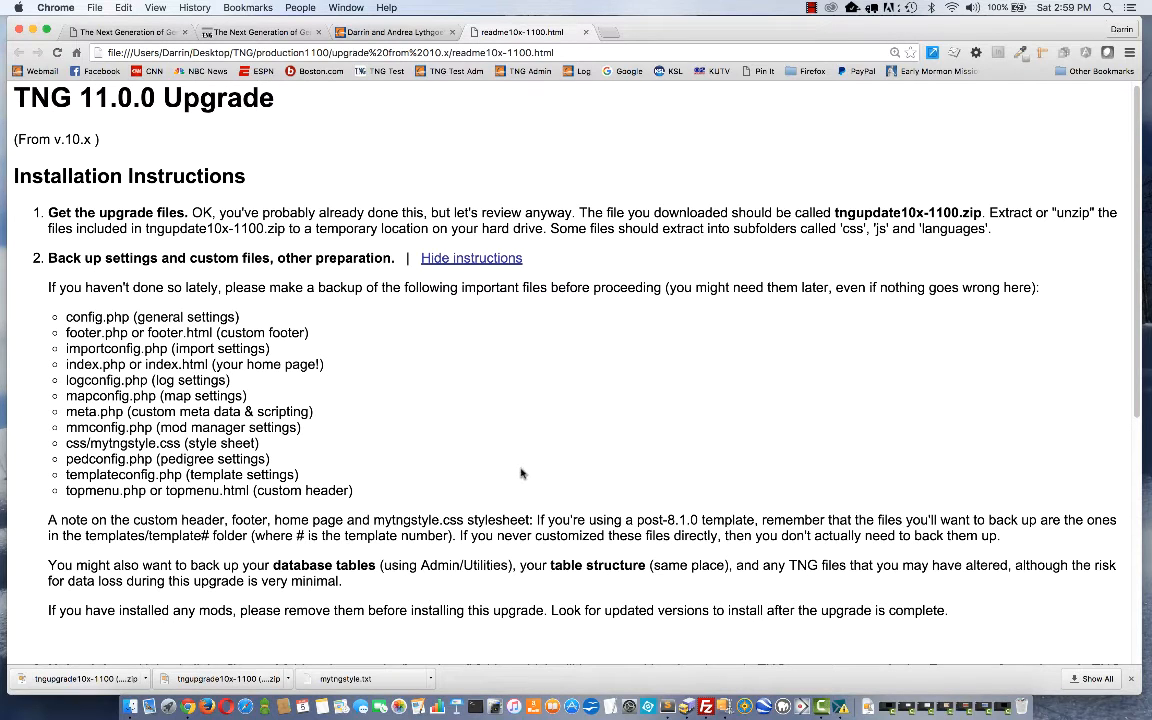
pyautogui.moveTo(696, 626)
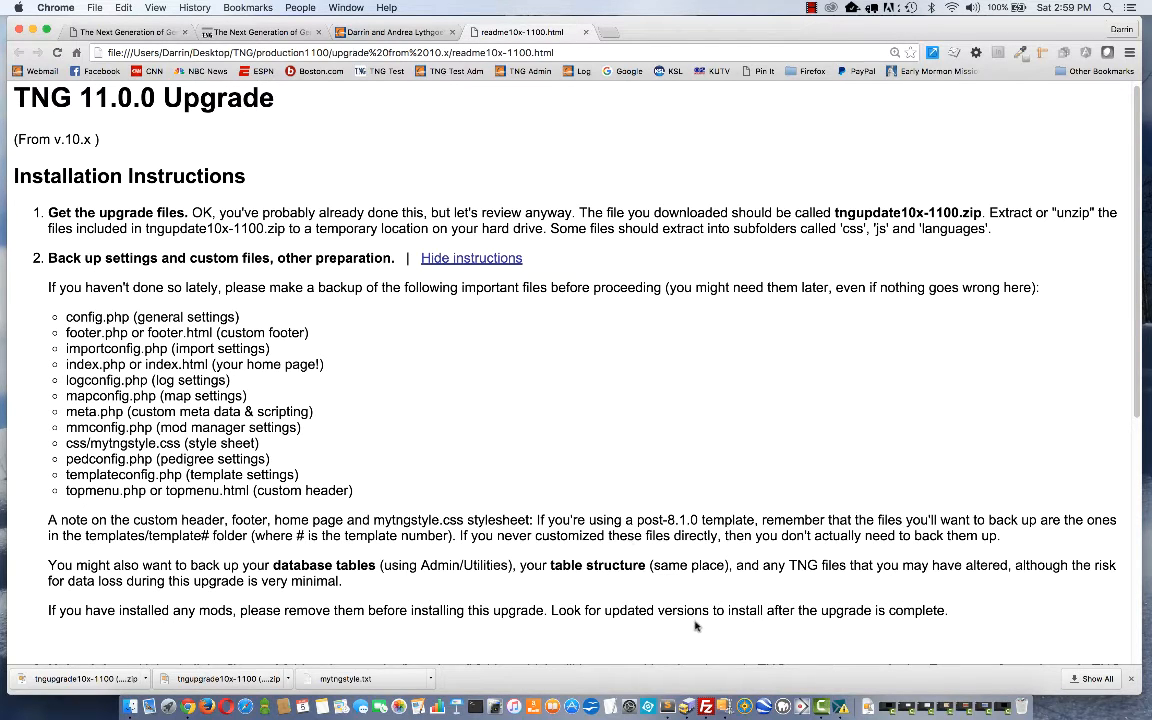
pyautogui.moveTo(704, 708)
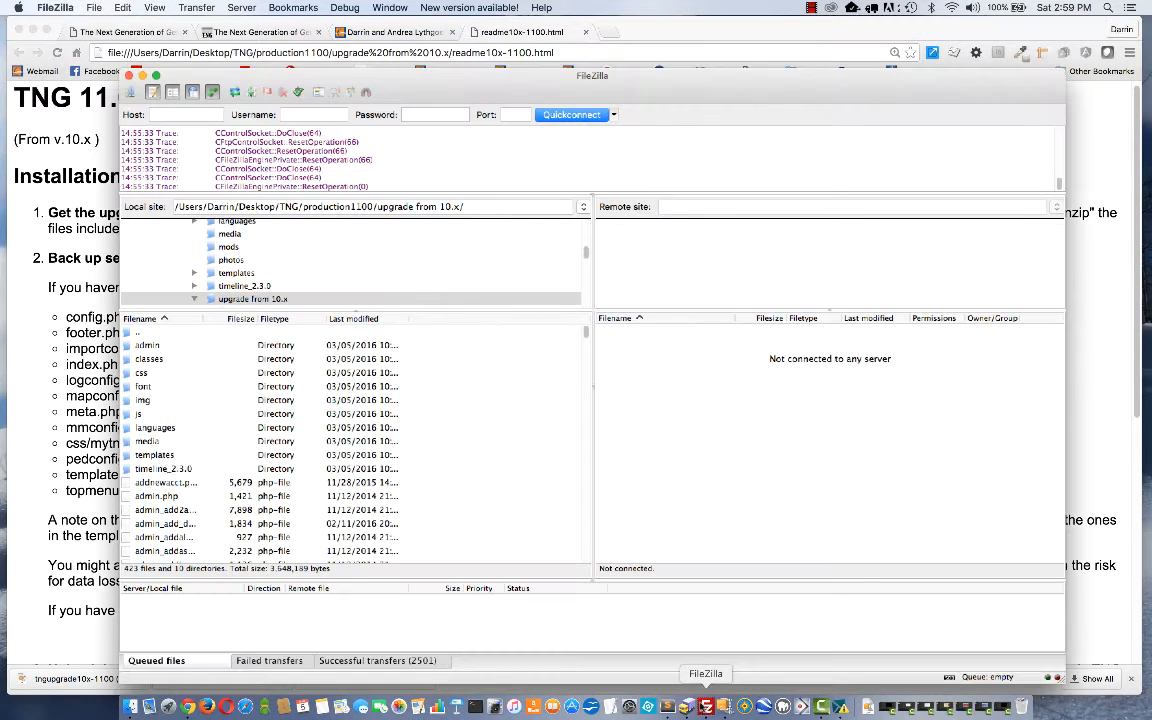
pyautogui.moveTo(620, 600)
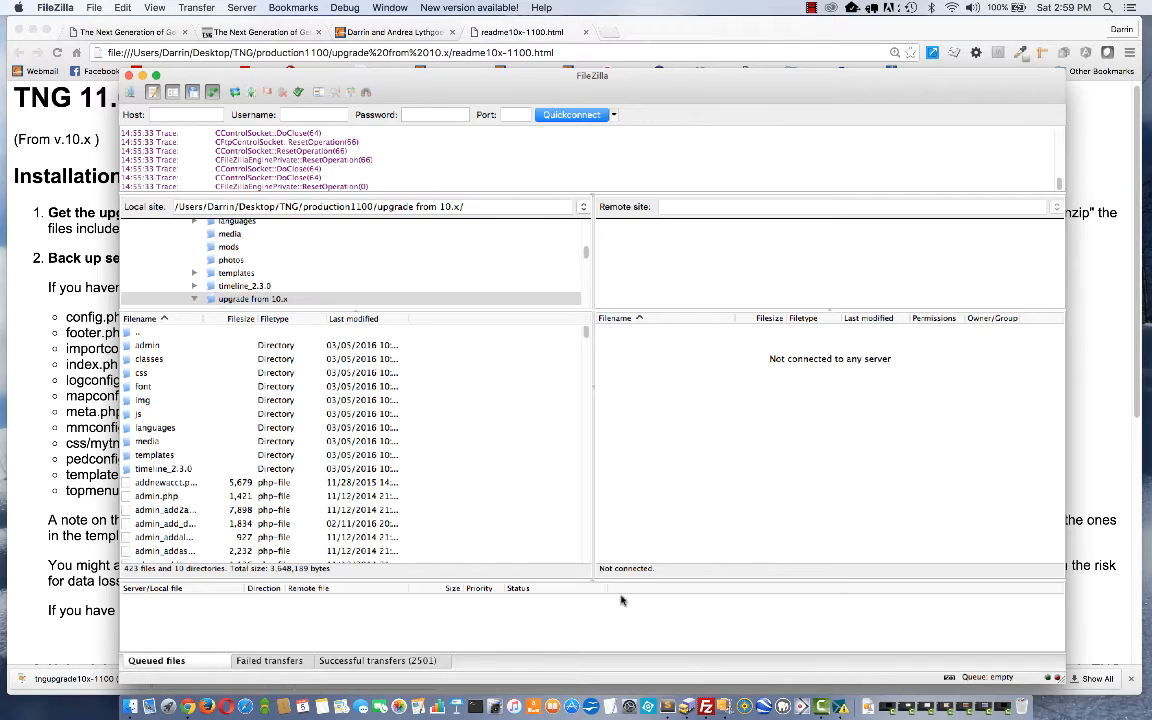
pyautogui.moveTo(616, 592)
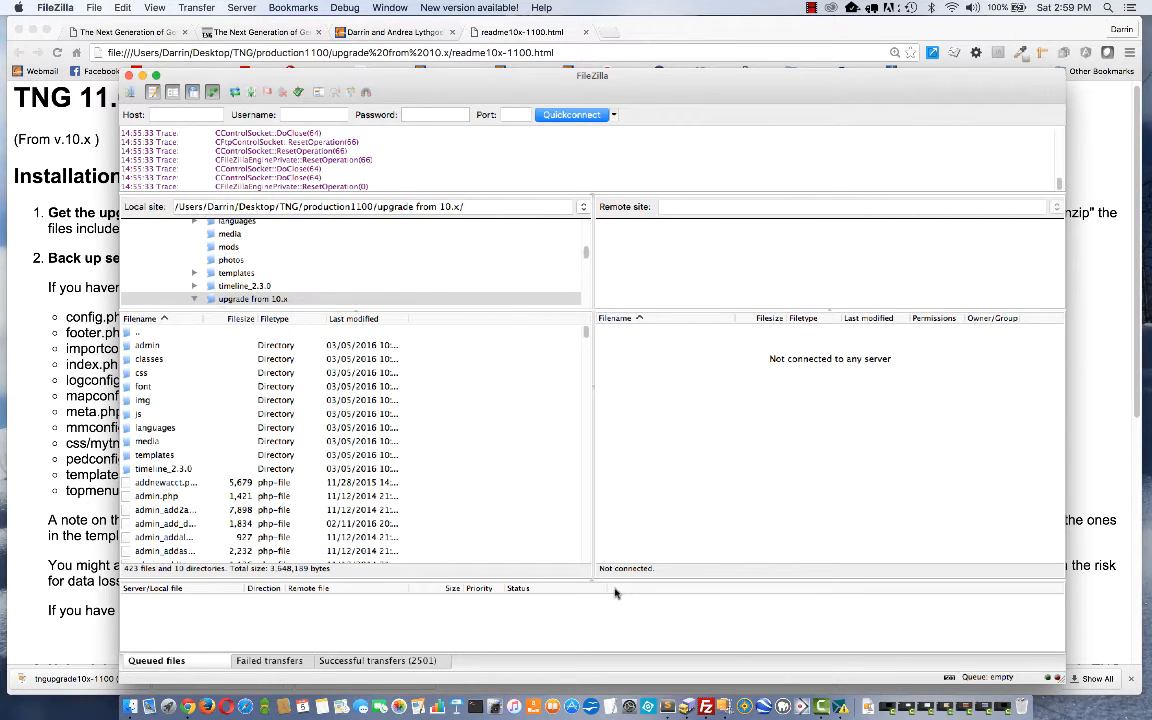
pyautogui.moveTo(560, 296)
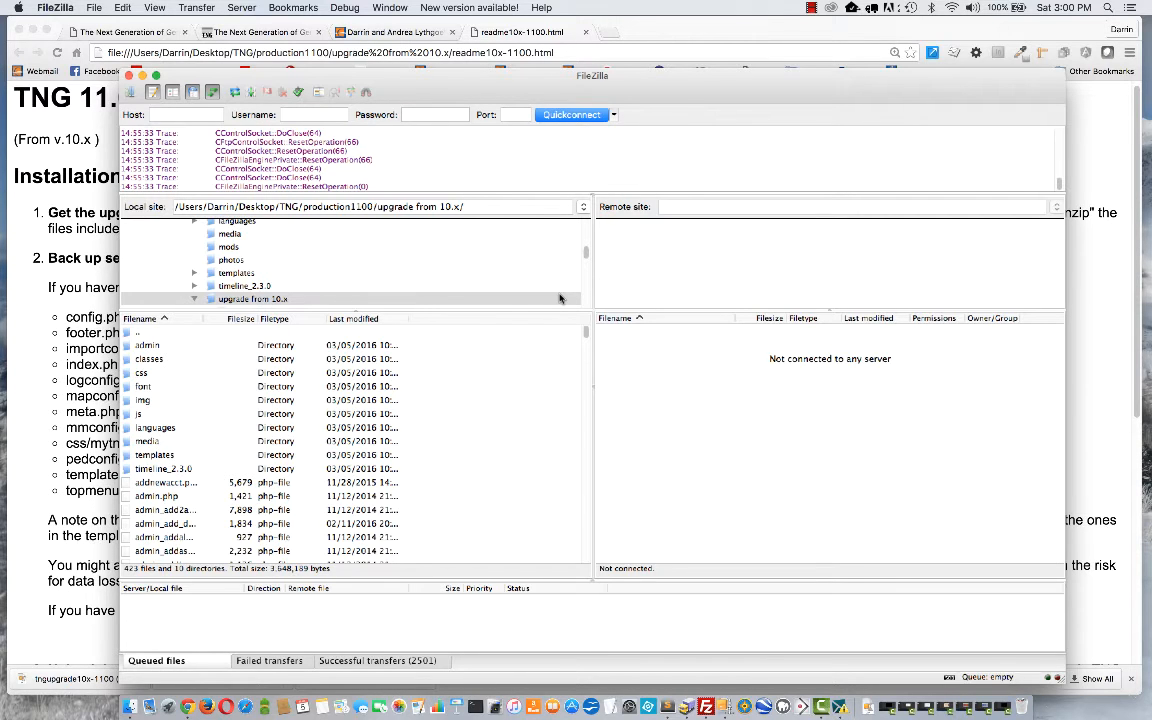
pyautogui.moveTo(144, 112)
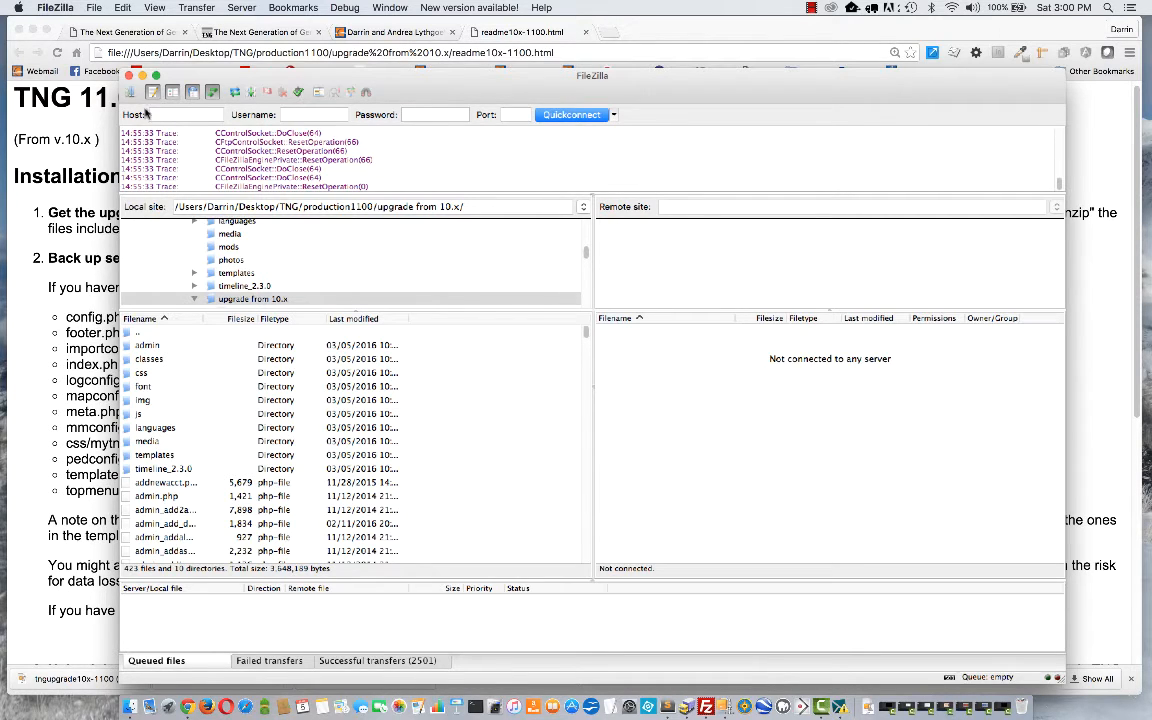
pyautogui.moveTo(136, 98)
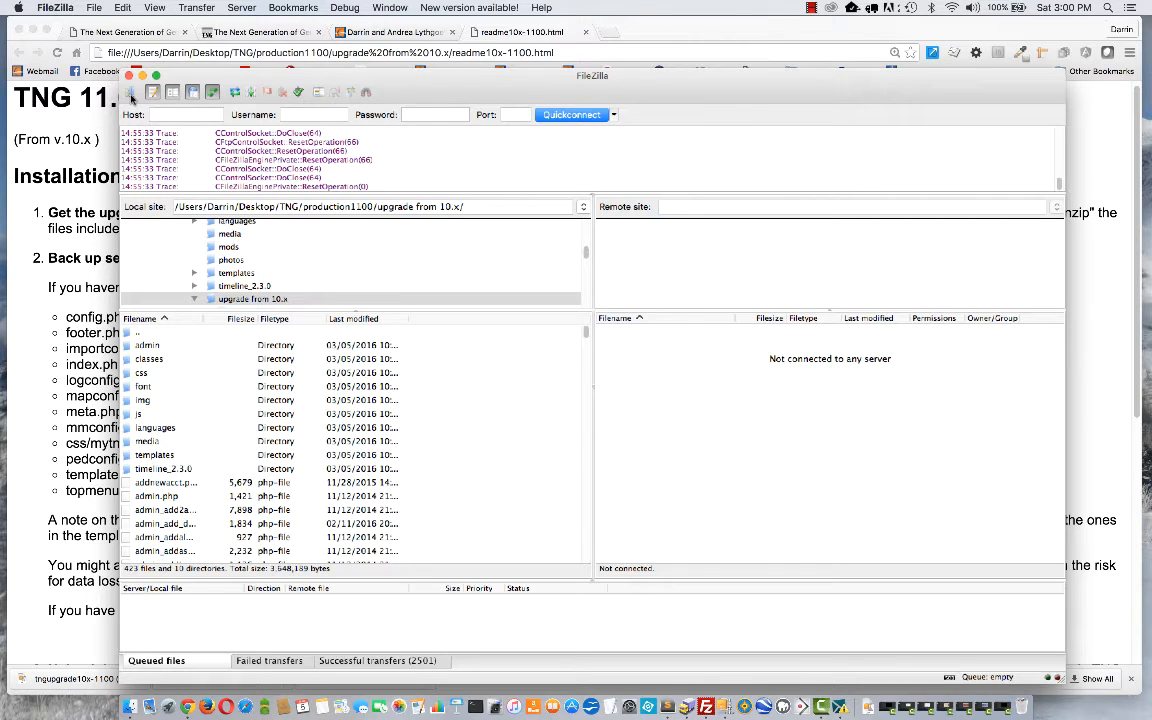
pyautogui.moveTo(132, 92)
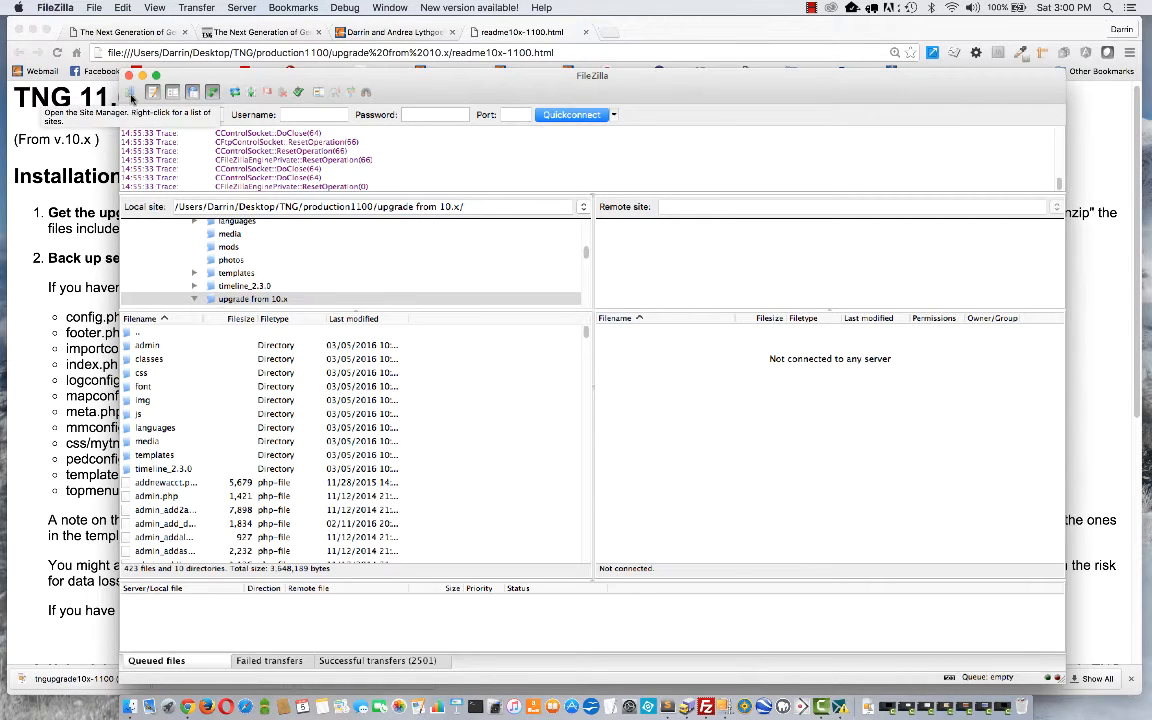
# - Review the saved site in Site Manager: host address and Normal logon type kept
pyautogui.click(132, 92)
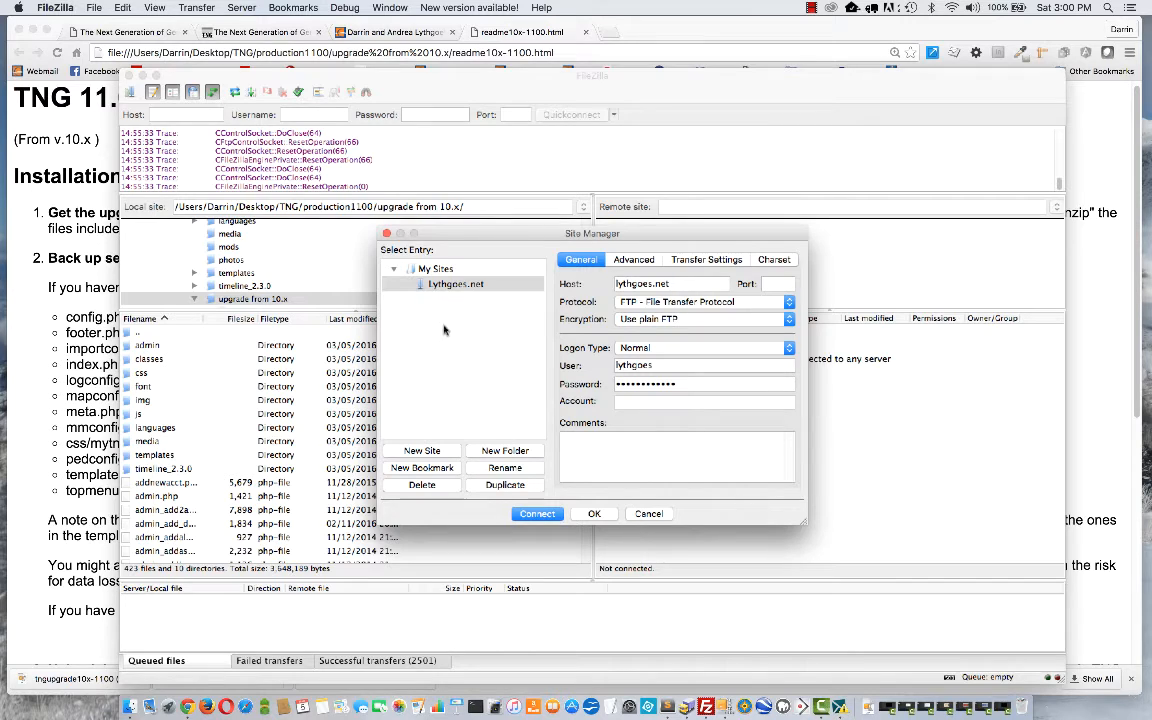
pyautogui.click(456, 284)
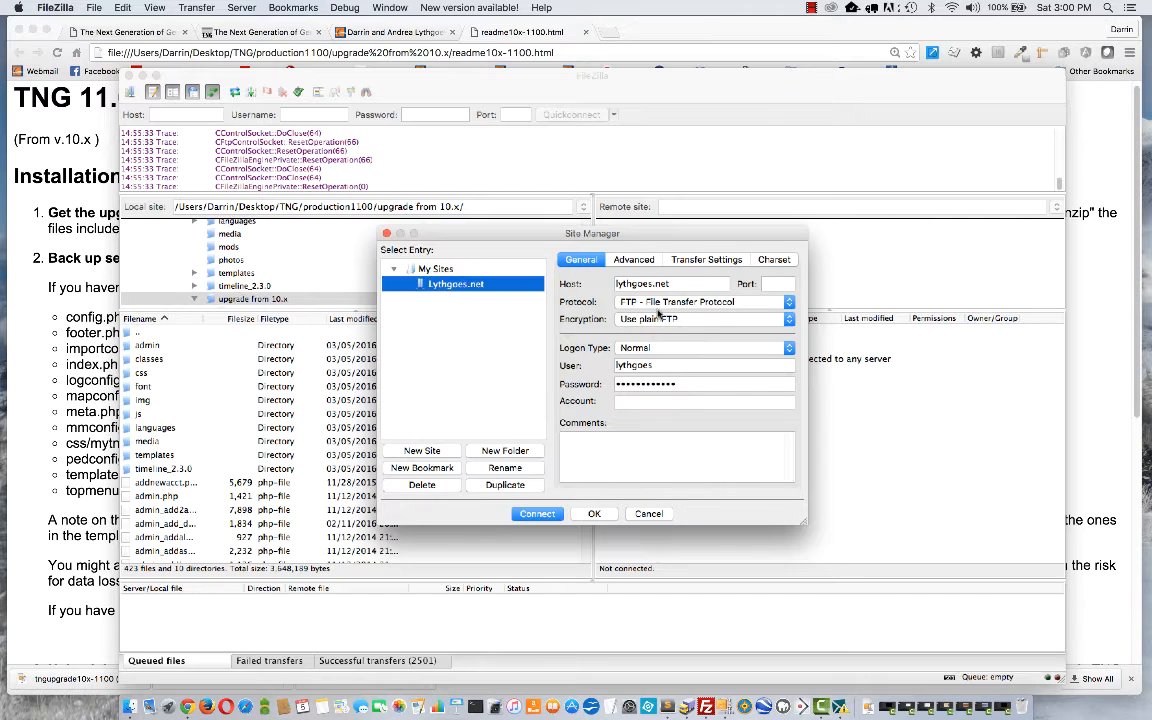
pyautogui.tripleClick(672, 284)
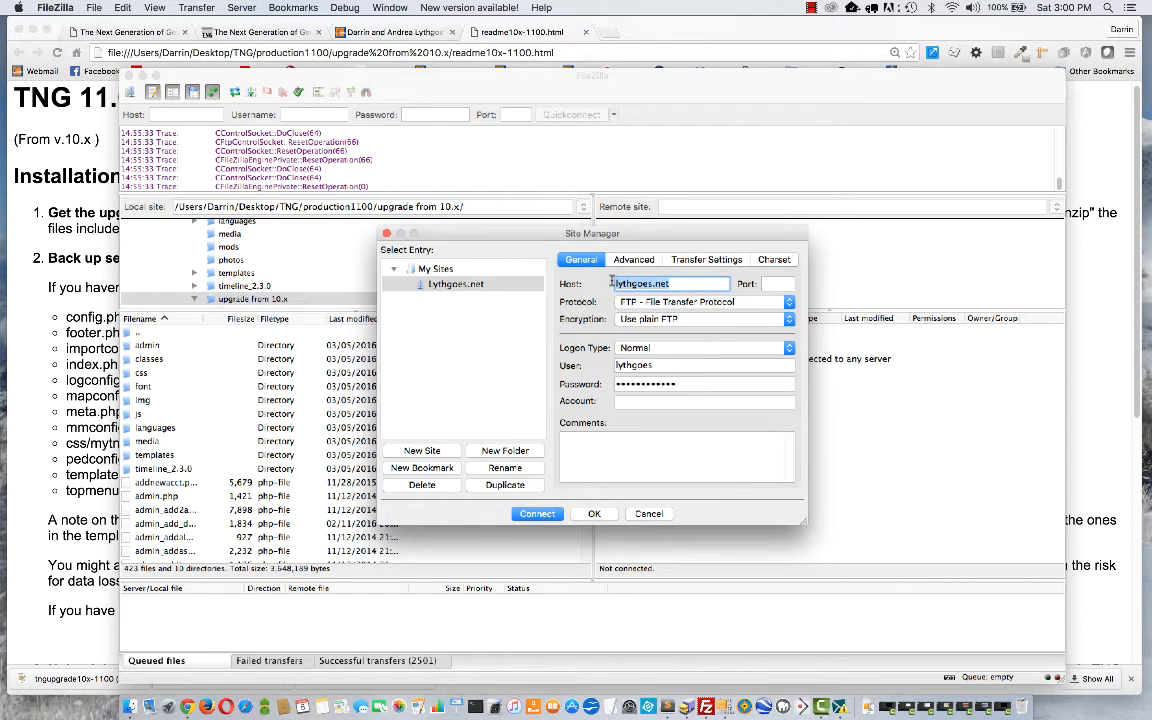
pyautogui.moveTo(658, 356)
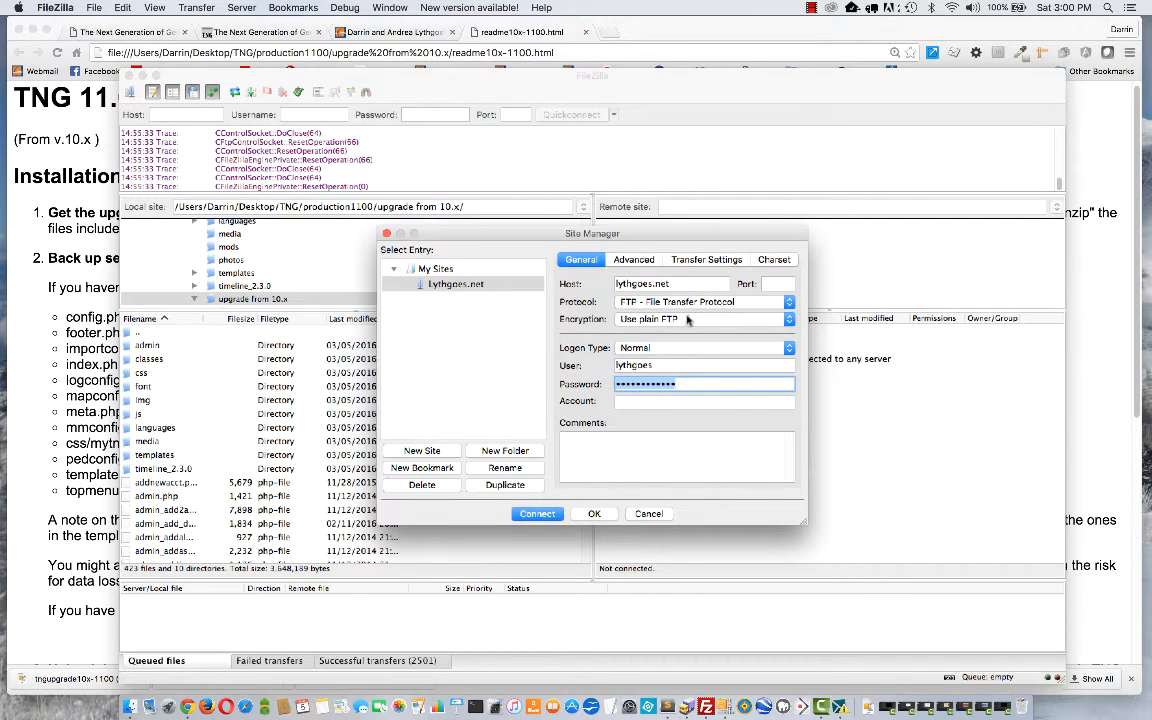
pyautogui.moveTo(680, 336)
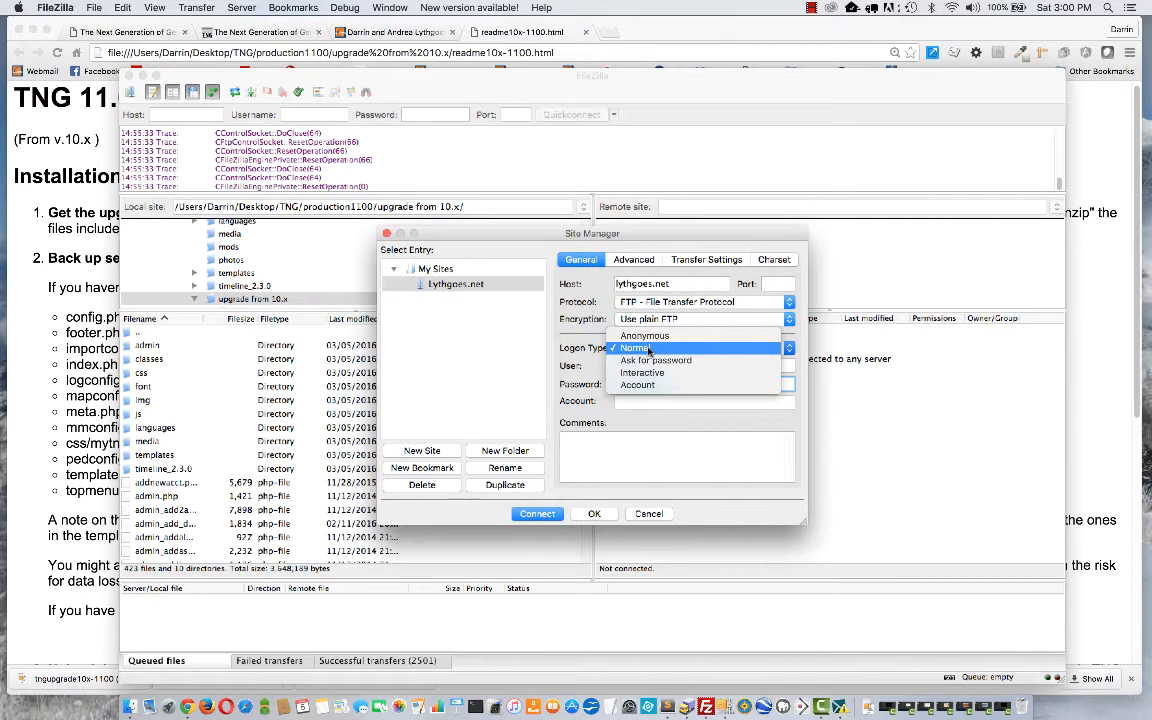
pyautogui.click(636, 348)
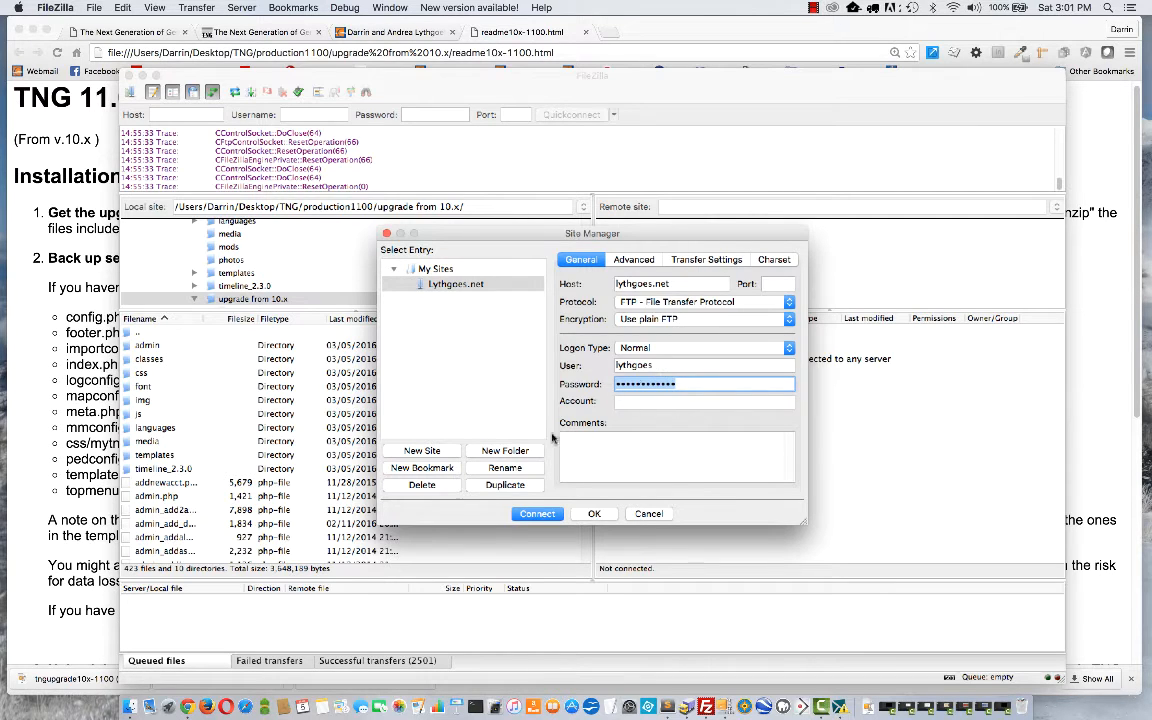
# - Connect to the saved site and browse into public_html on the server
pyautogui.click(536, 512)
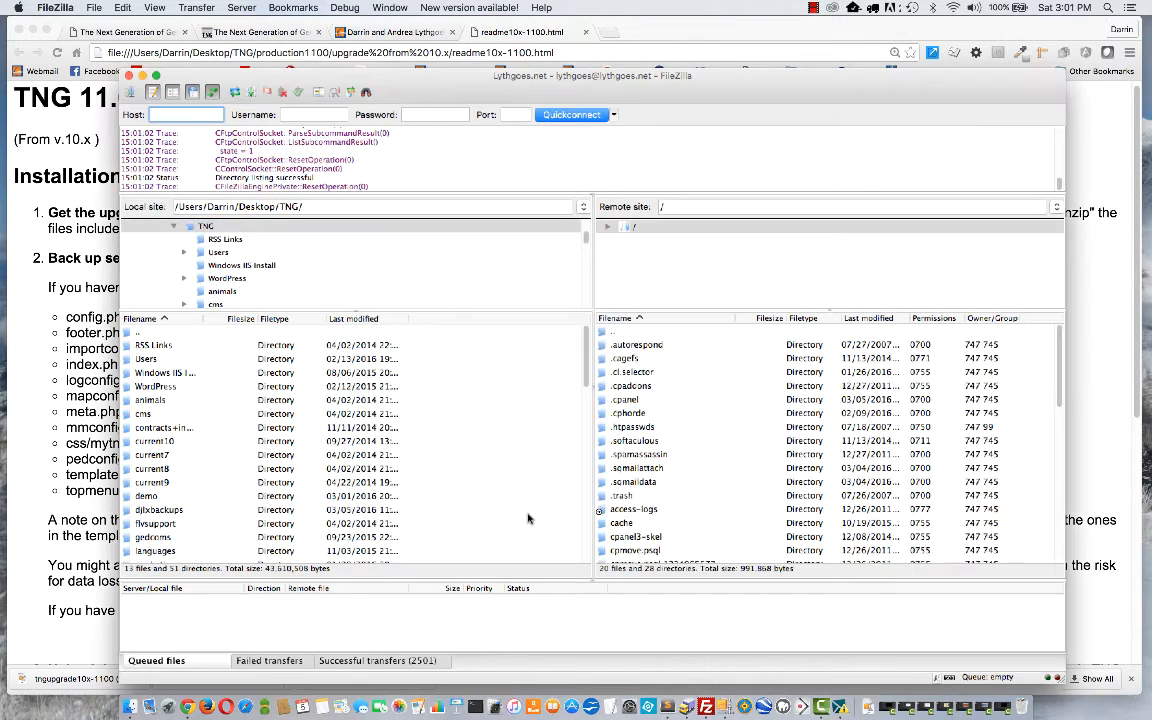
pyautogui.moveTo(400, 366)
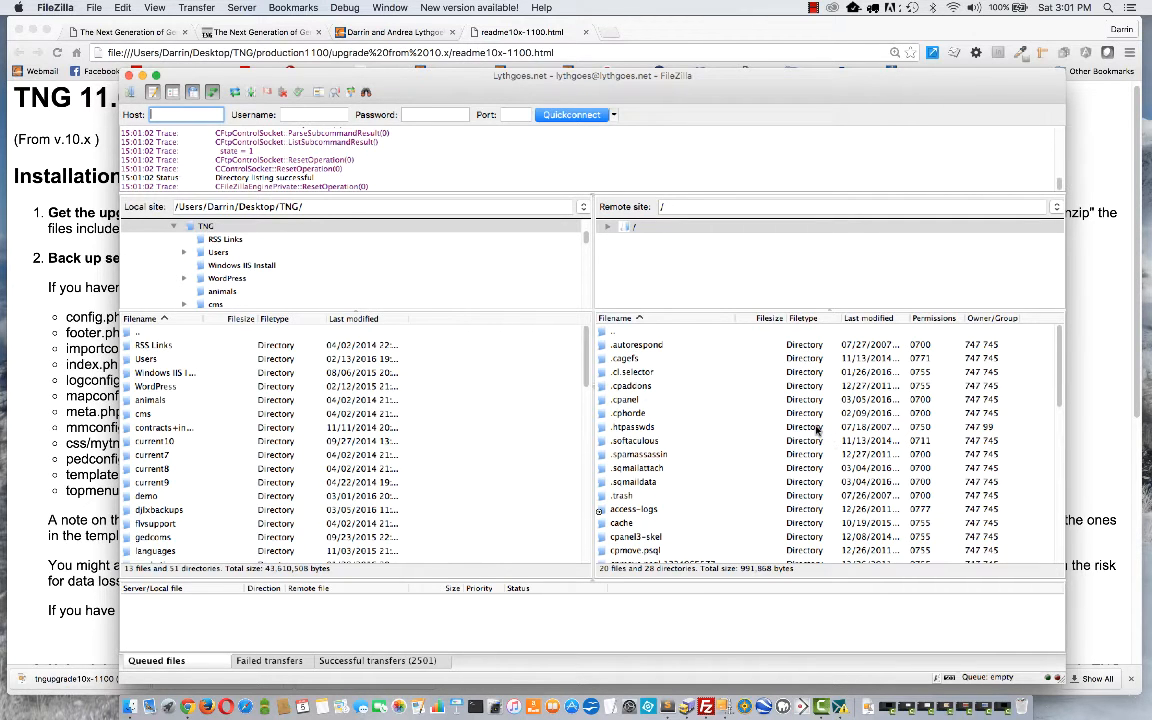
pyautogui.scroll(-3)
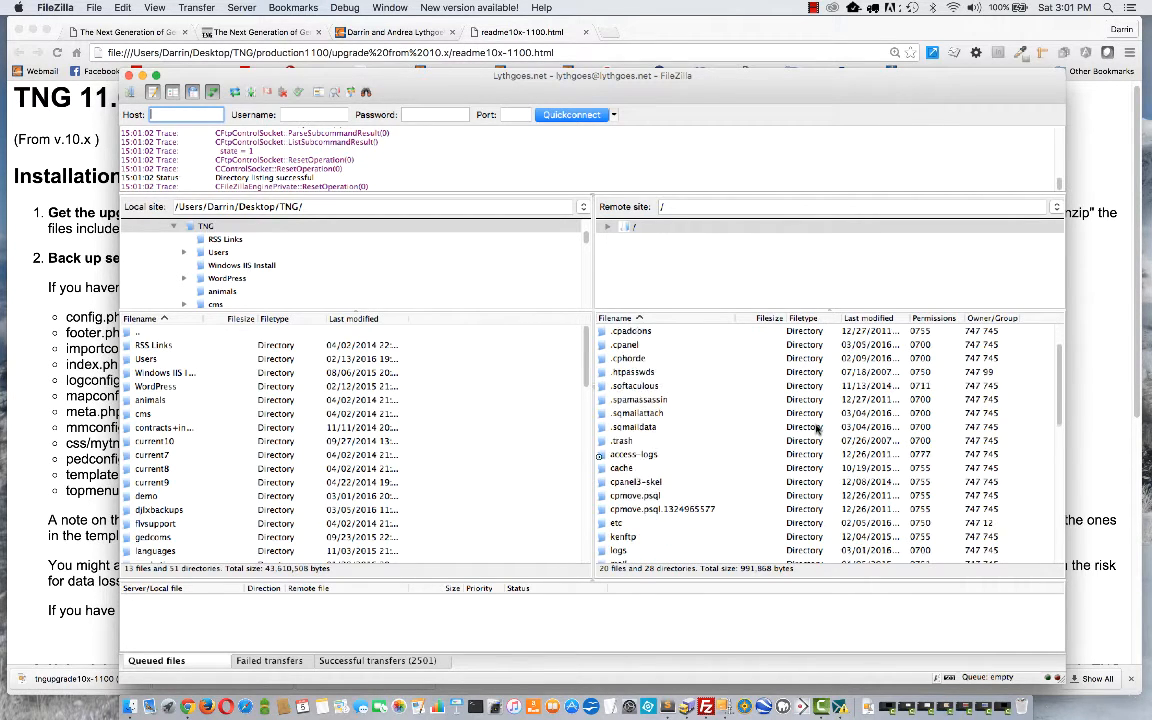
pyautogui.scroll(-3)
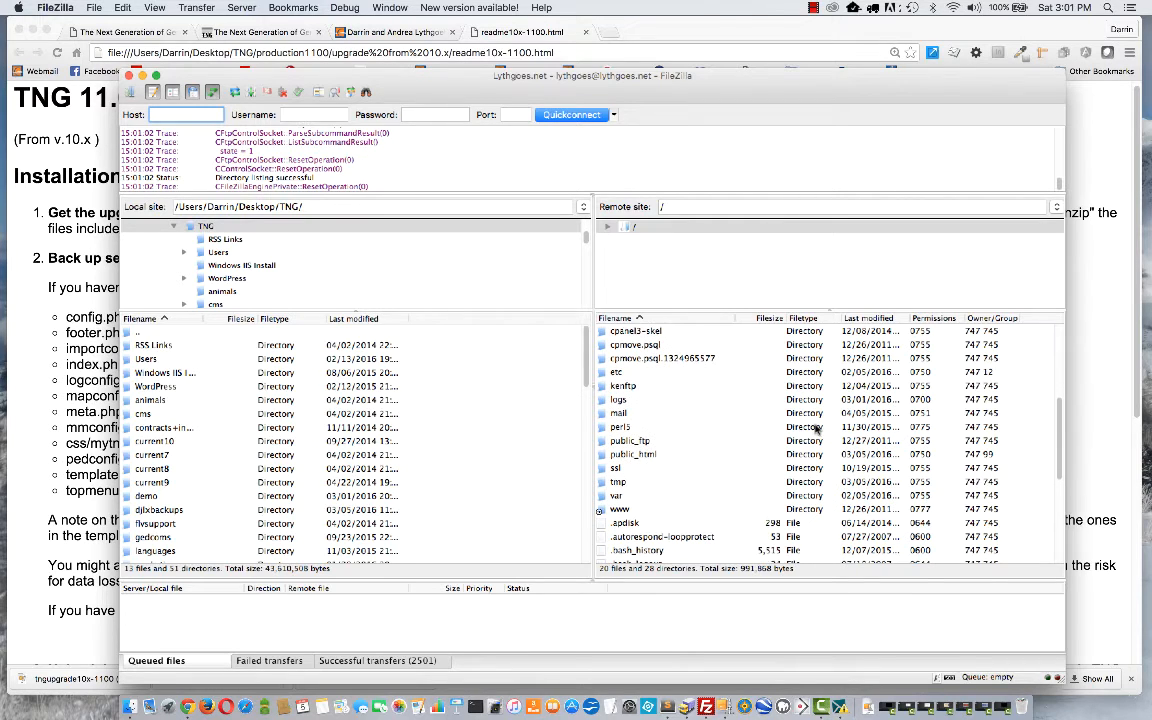
pyautogui.click(630, 454)
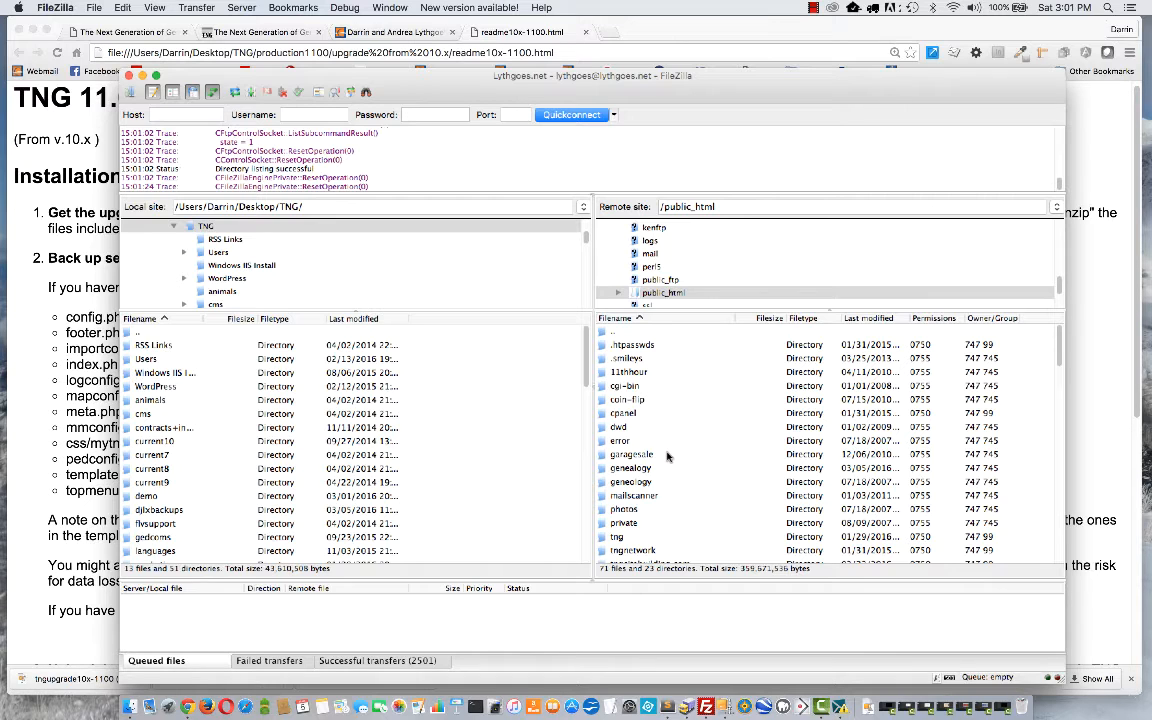
pyautogui.scroll(-3)
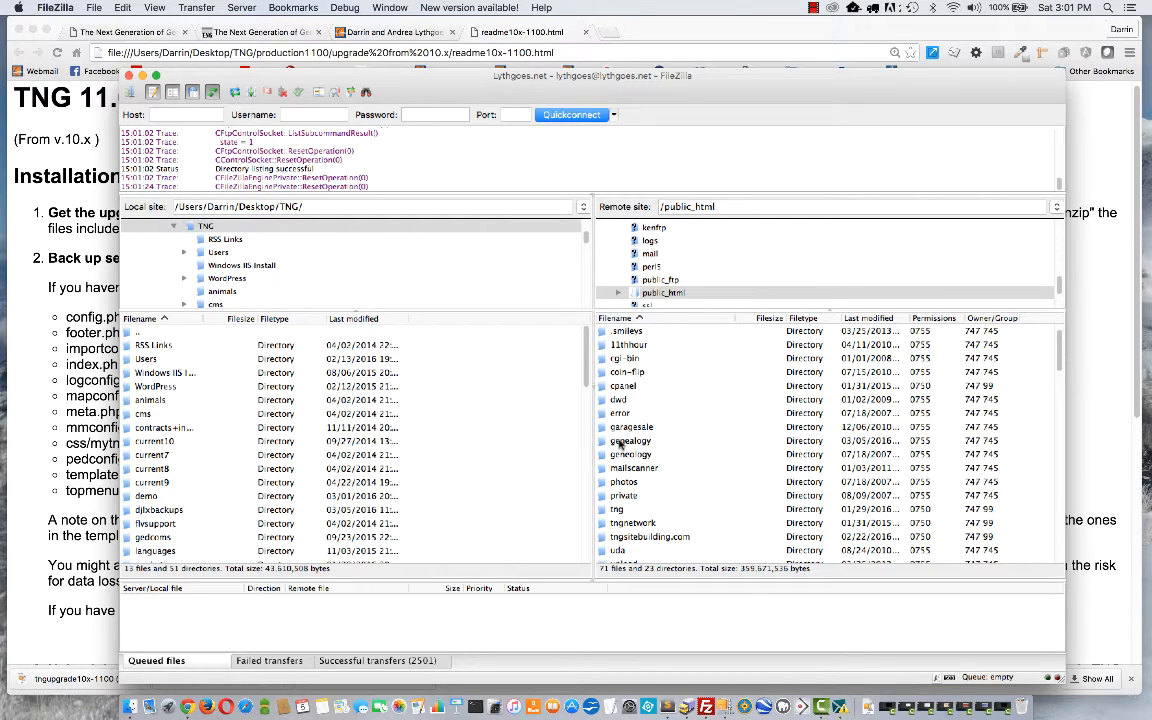
# - Enter the remote genealogy folder and select its config.php file
pyautogui.doubleClick(630, 440)
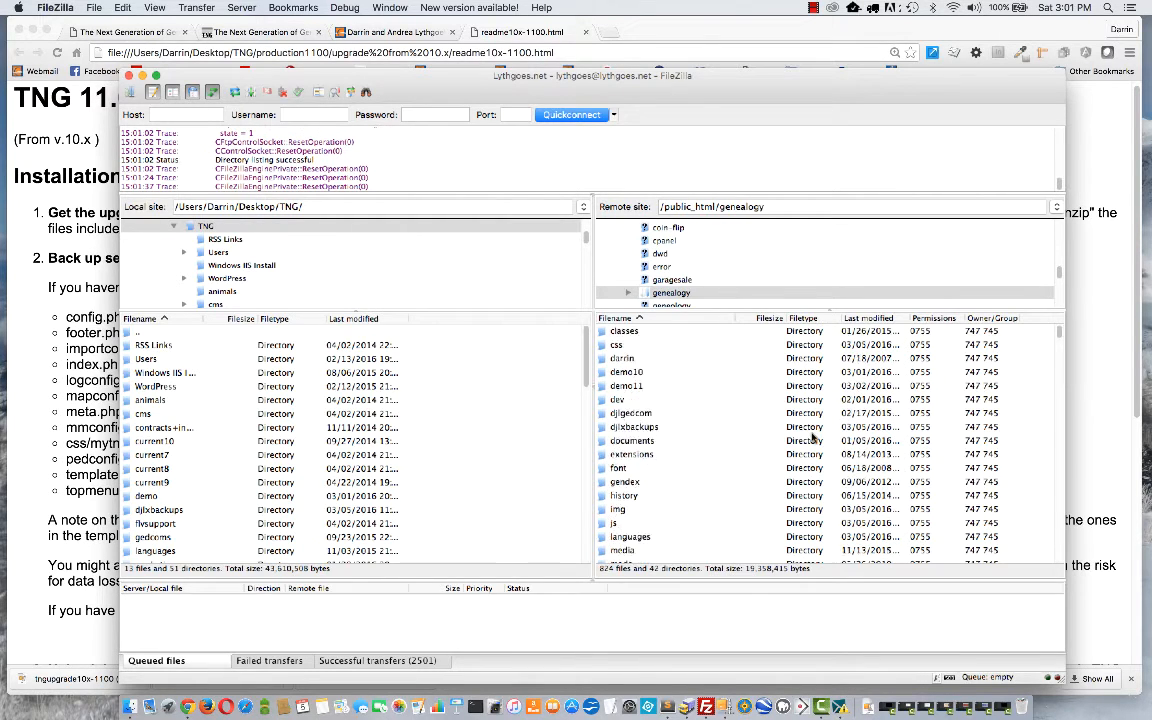
pyautogui.scroll(-3)
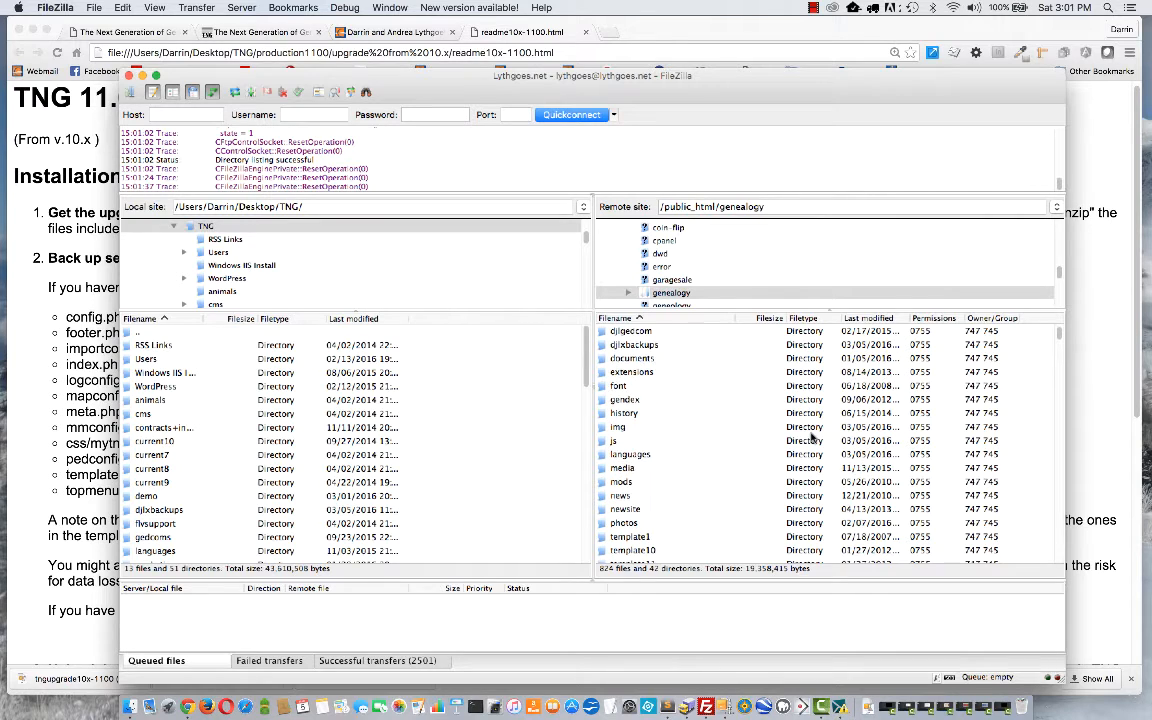
pyautogui.scroll(-3)
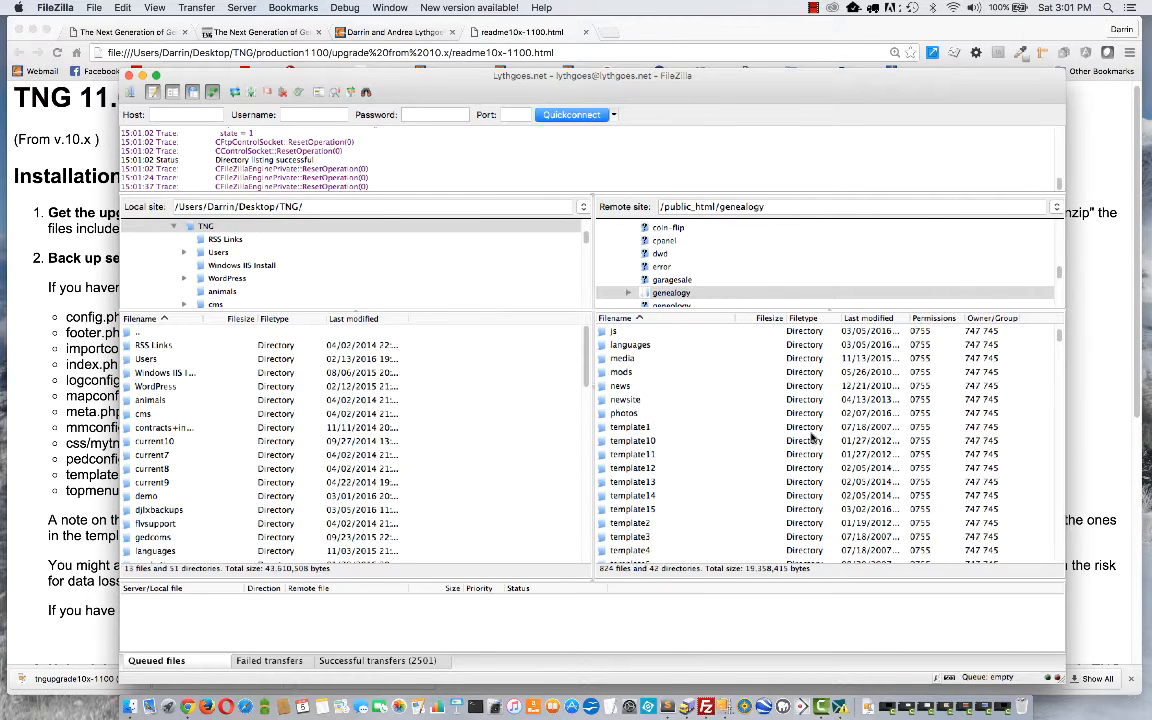
pyautogui.scroll(-3)
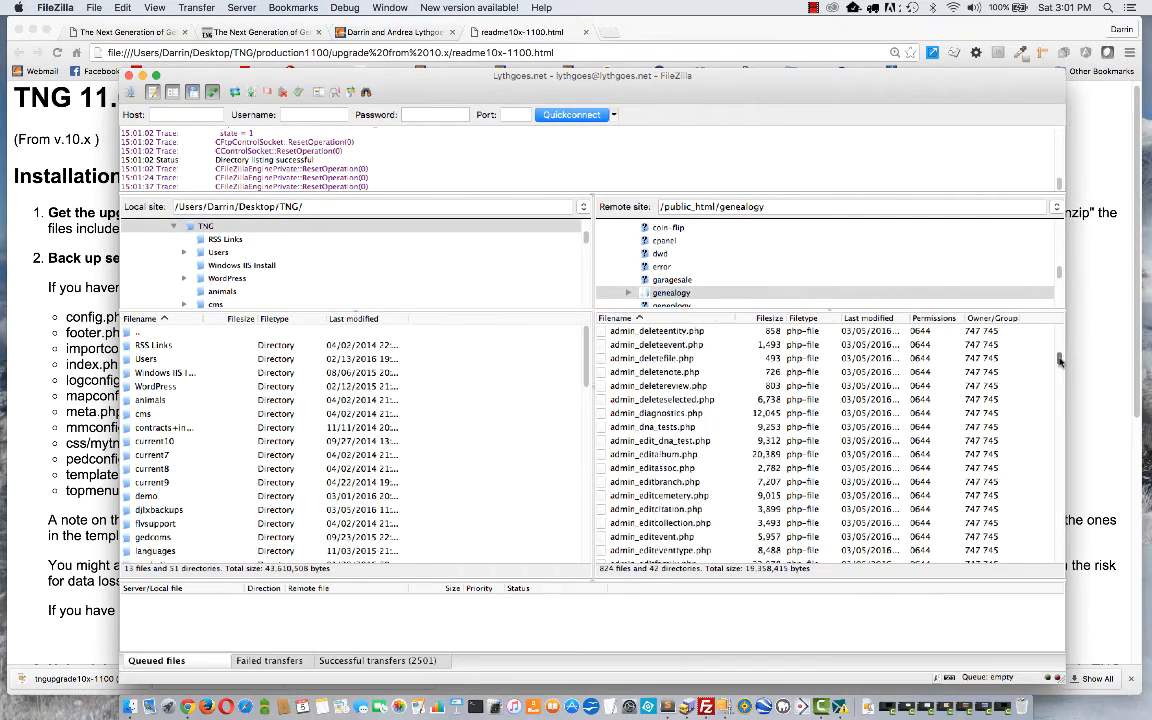
pyautogui.scroll(-3)
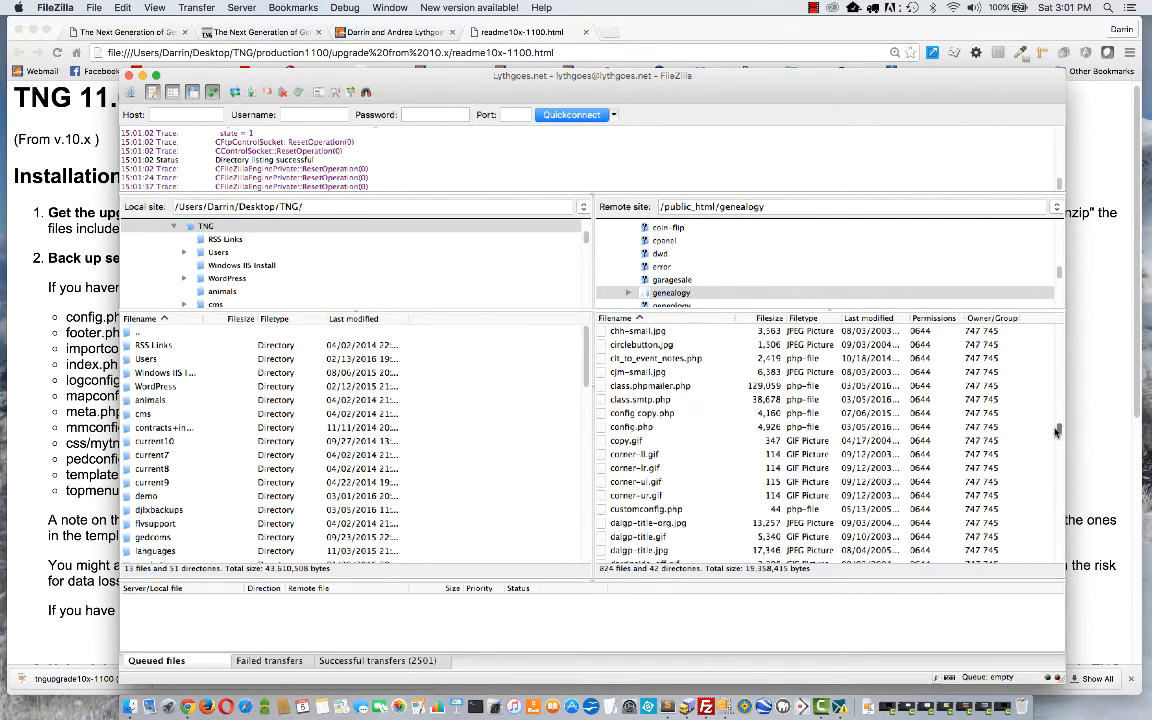
pyautogui.click(640, 428)
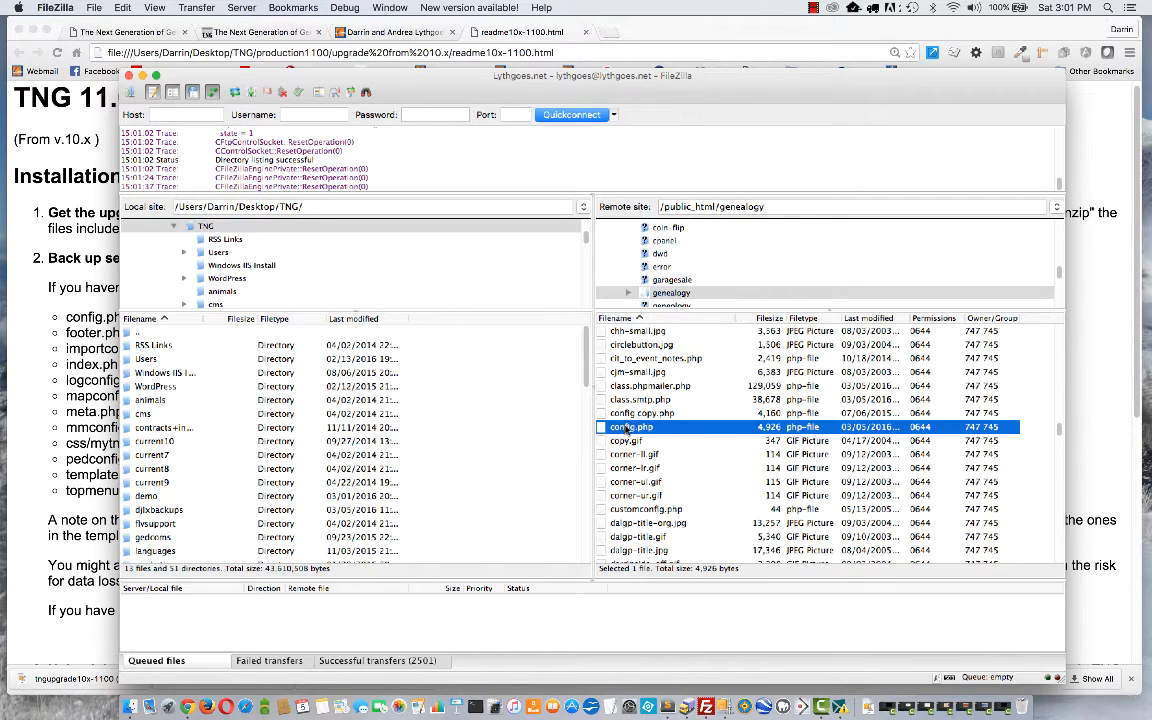
pyautogui.moveTo(320, 390)
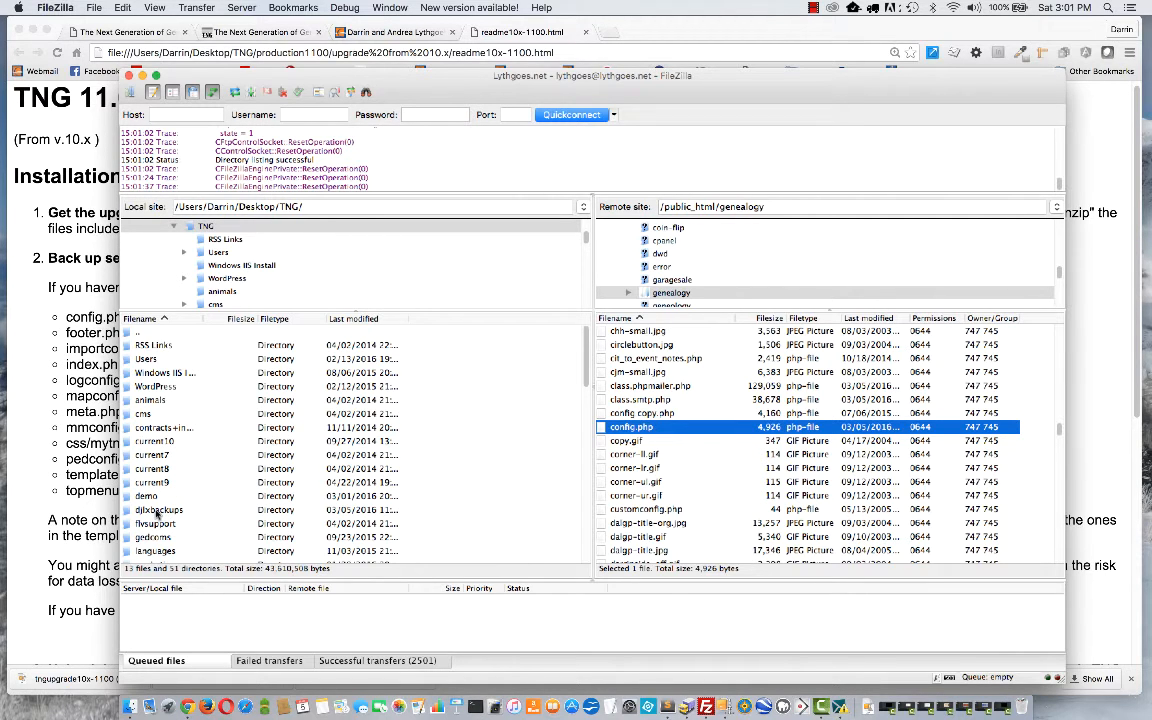
# - With the local dbbackups folder open, select importconfig.php and index.php on the server for backup
pyautogui.doubleClick(160, 510)
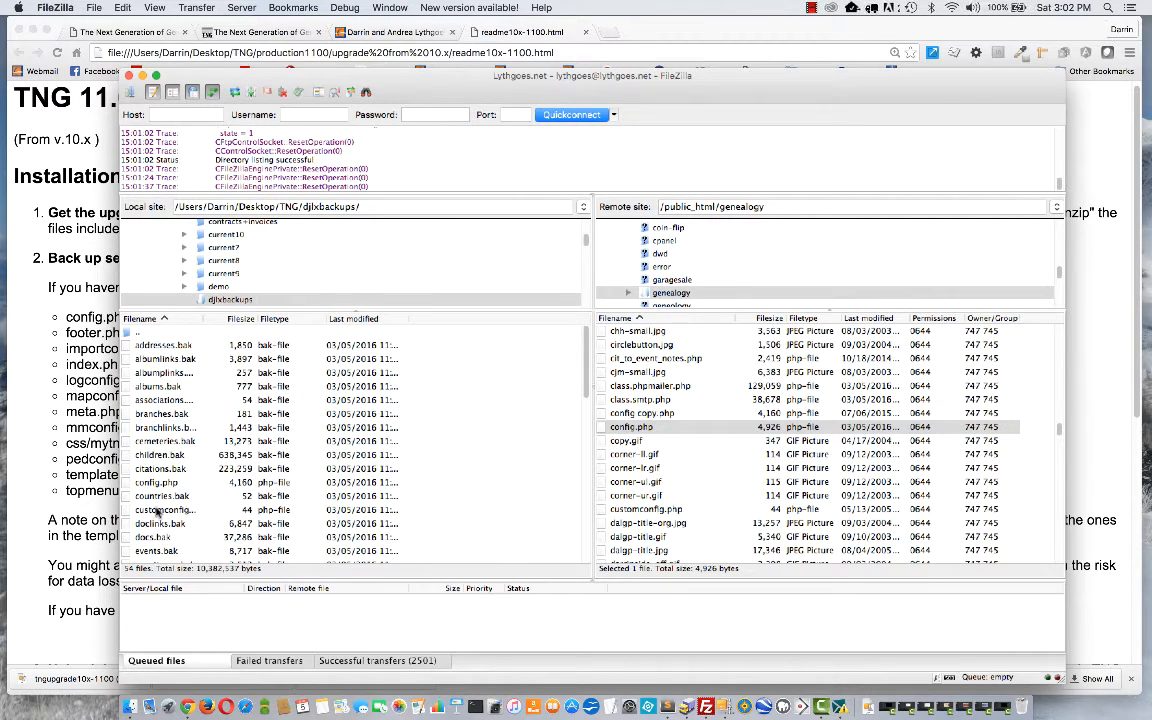
pyautogui.moveTo(350, 420)
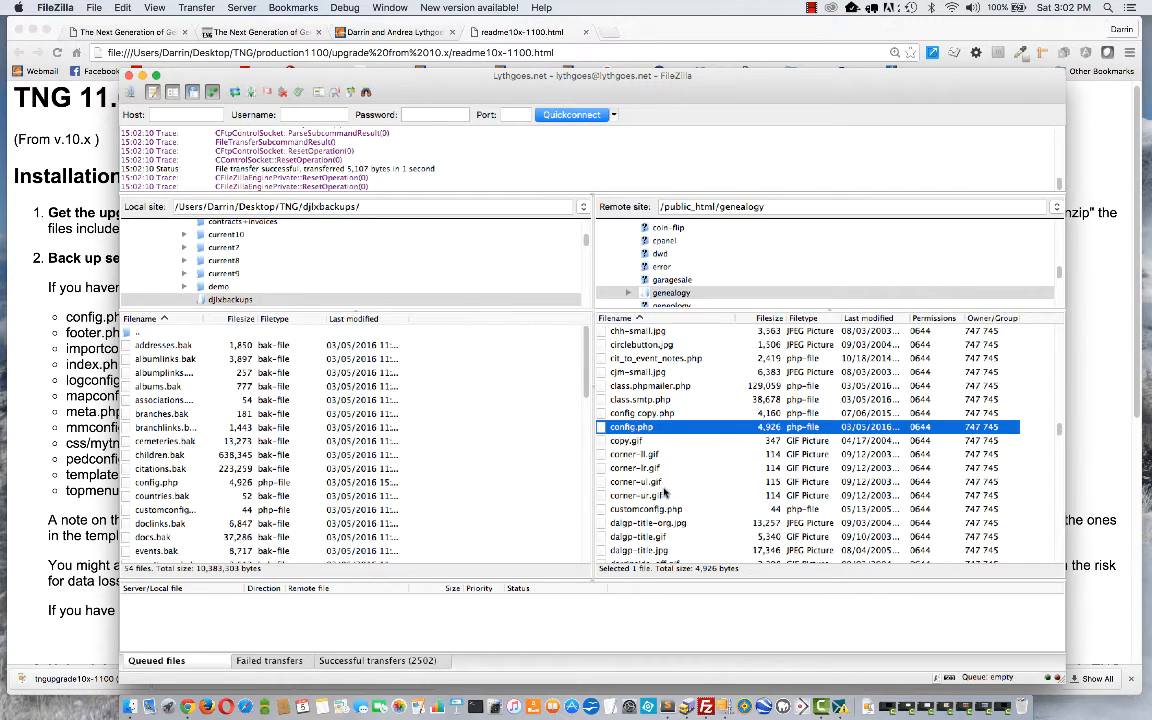
pyautogui.scroll(-3)
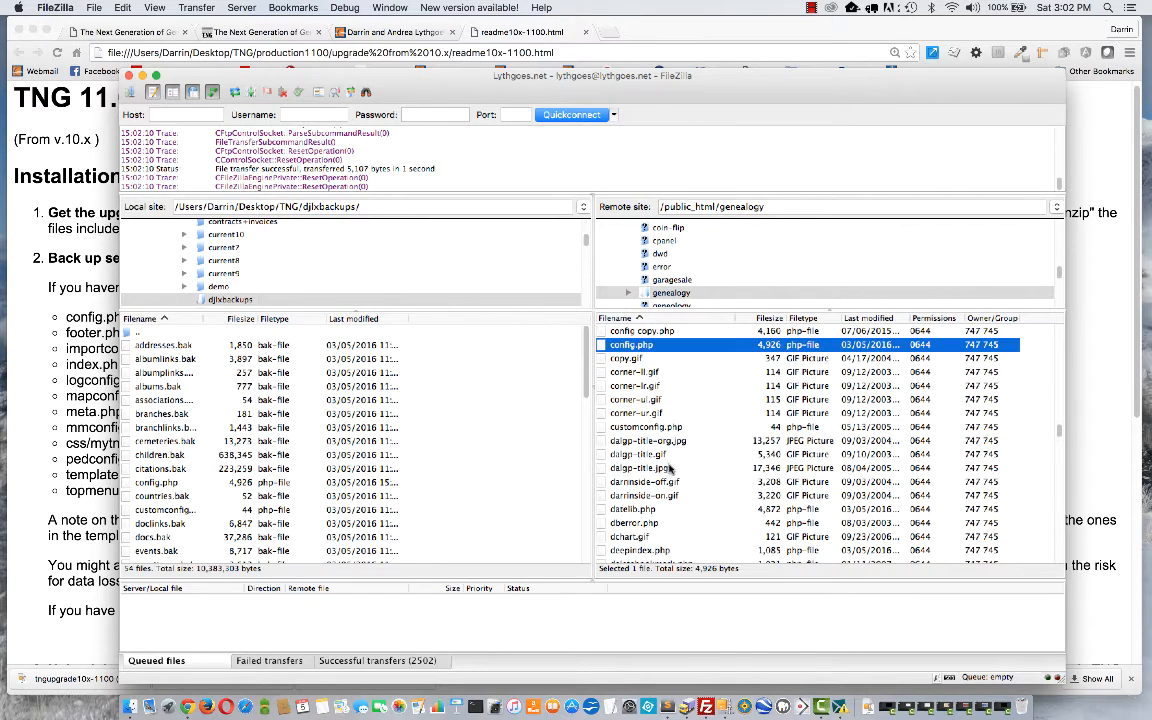
pyautogui.scroll(-3)
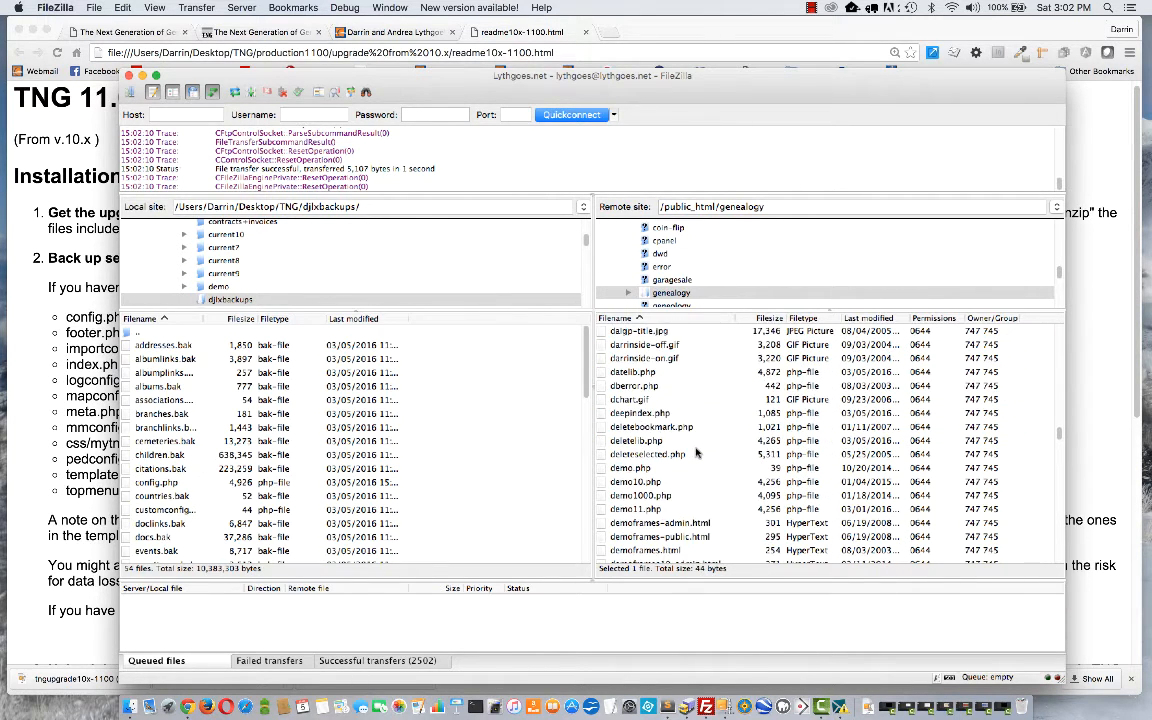
pyautogui.scroll(-3)
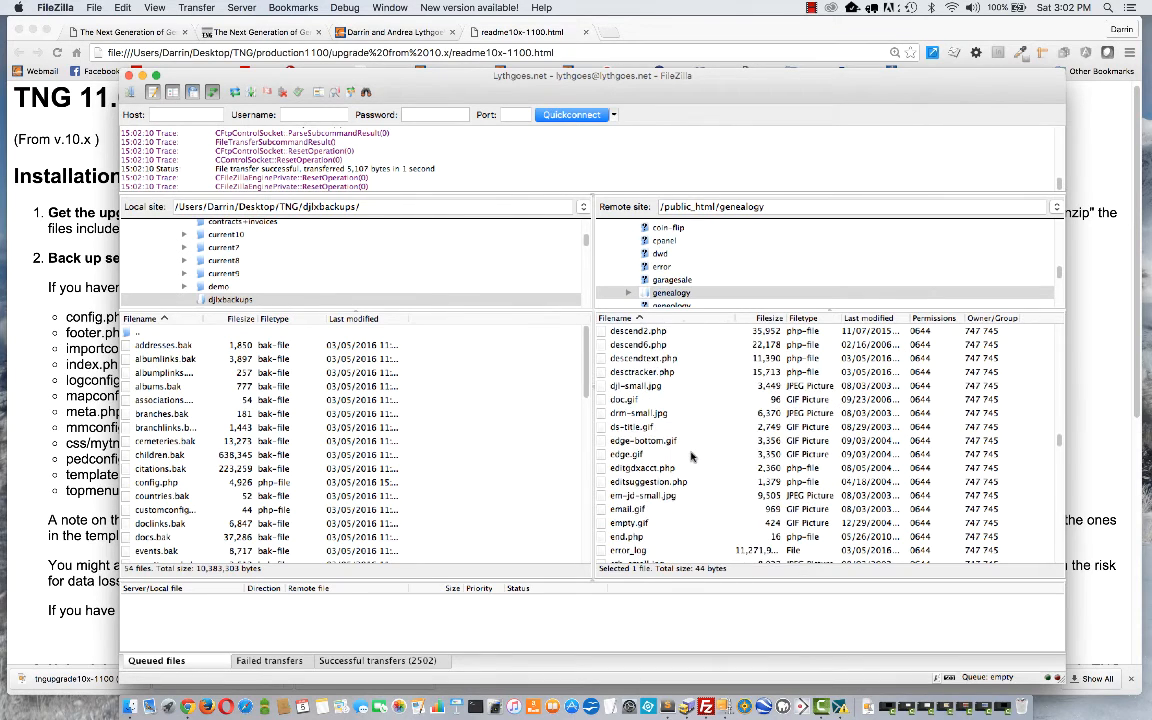
pyautogui.scroll(-3)
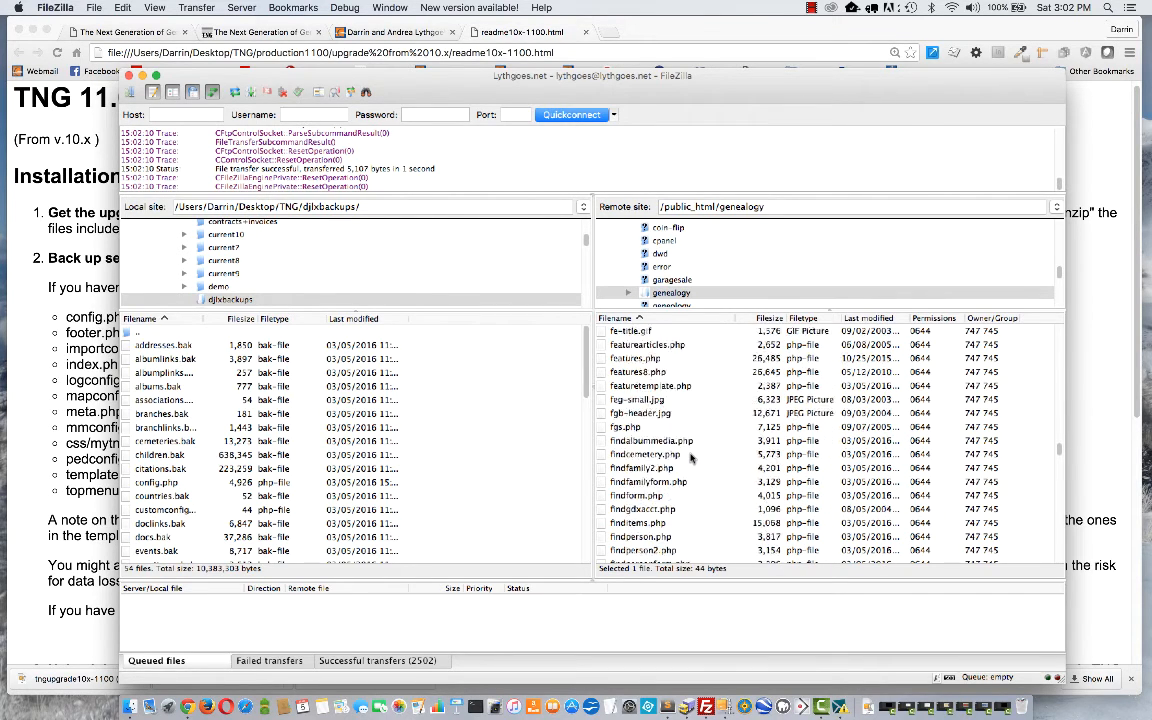
pyautogui.scroll(-3)
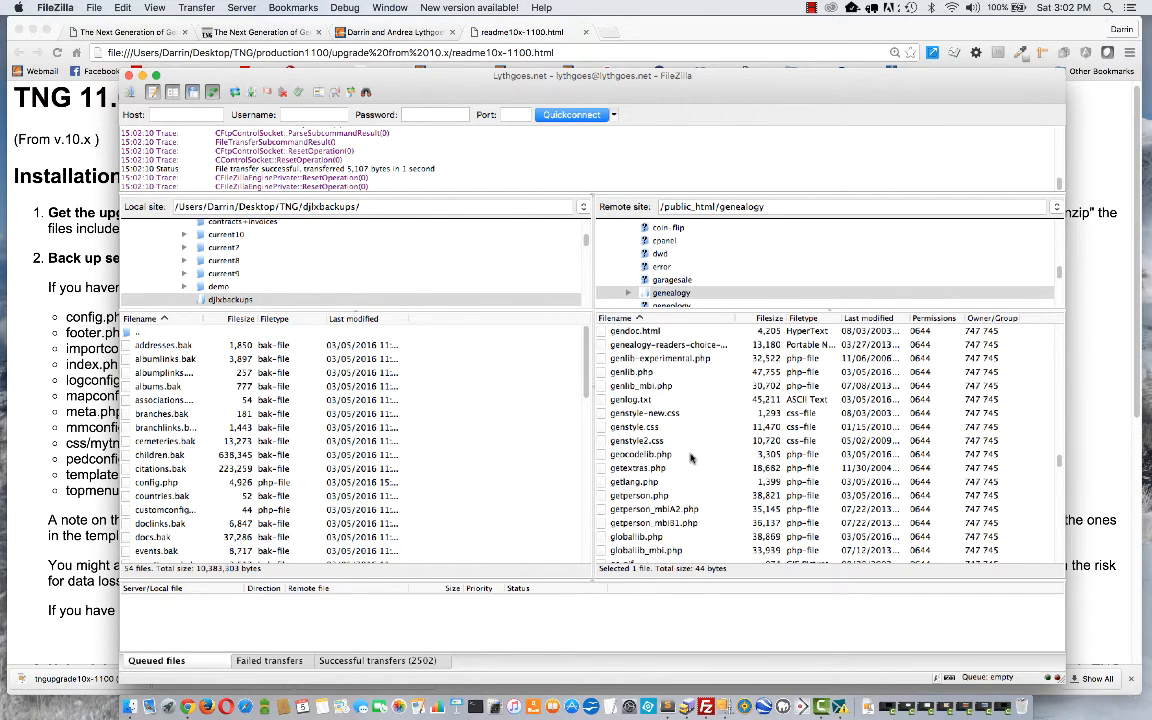
pyautogui.scroll(-3)
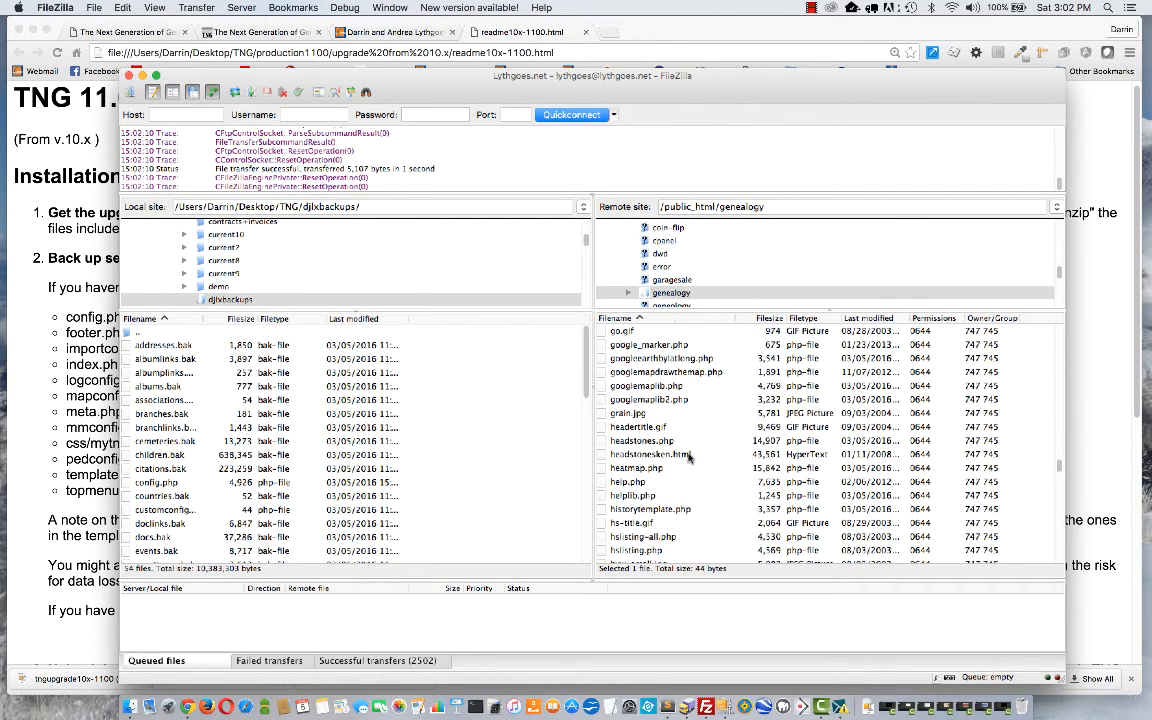
pyautogui.scroll(-3)
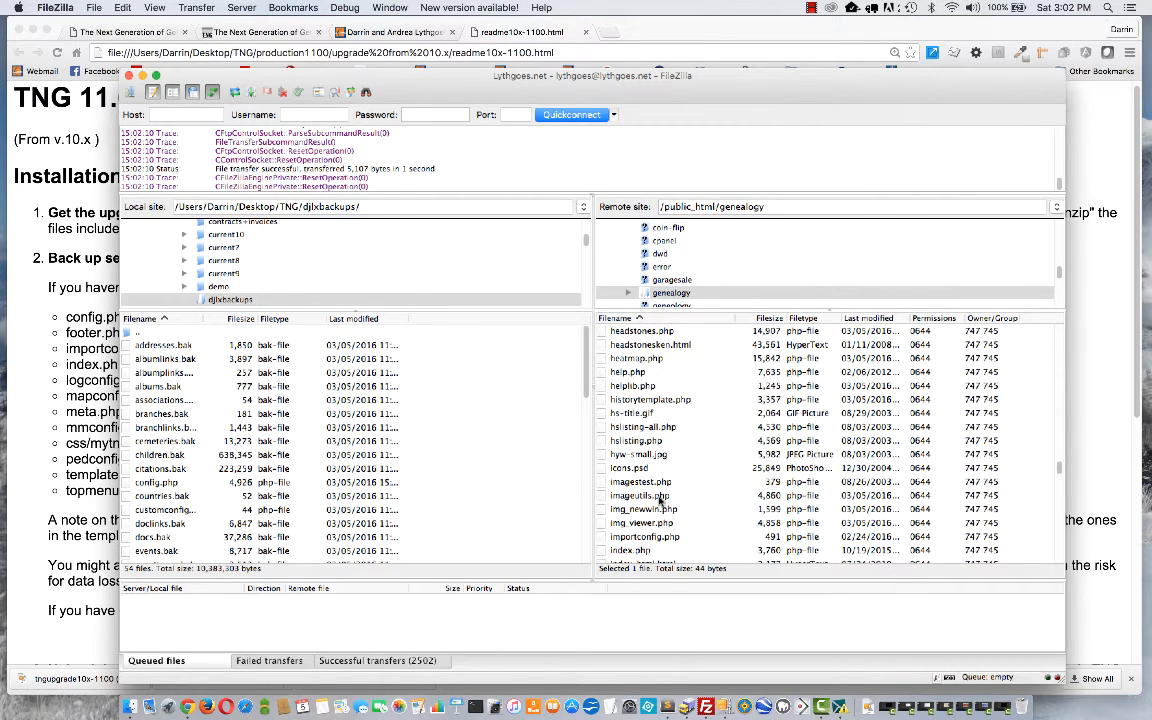
pyautogui.click(644, 536)
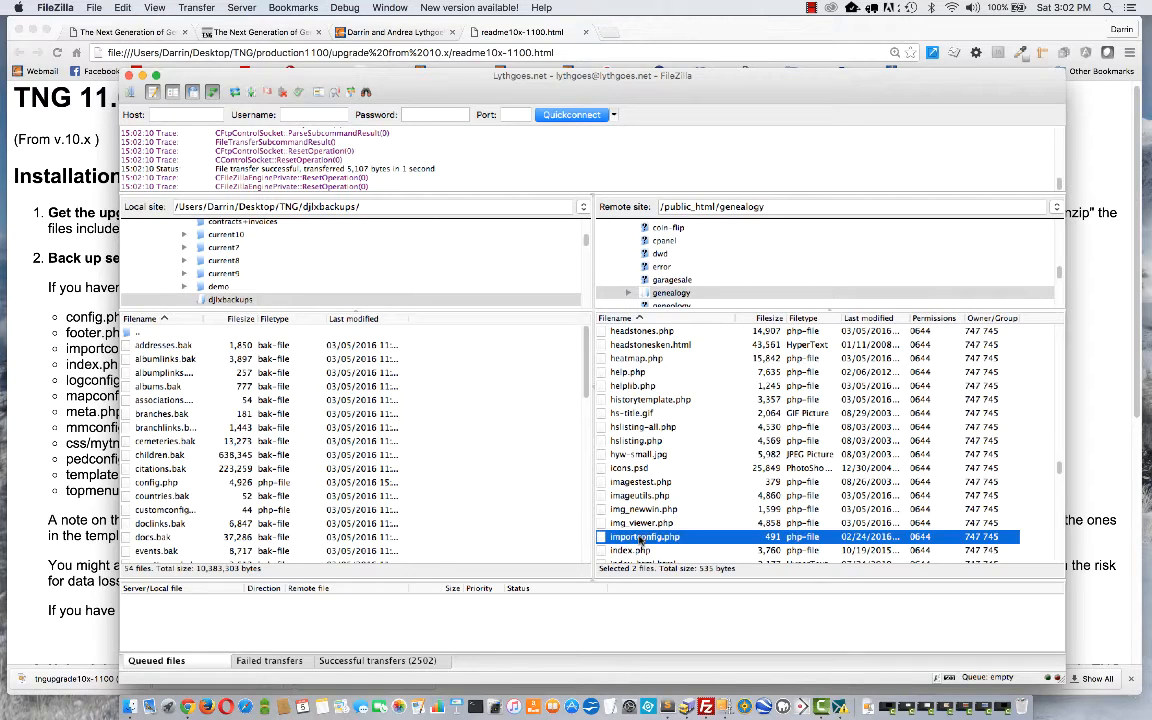
pyautogui.scroll(-3)
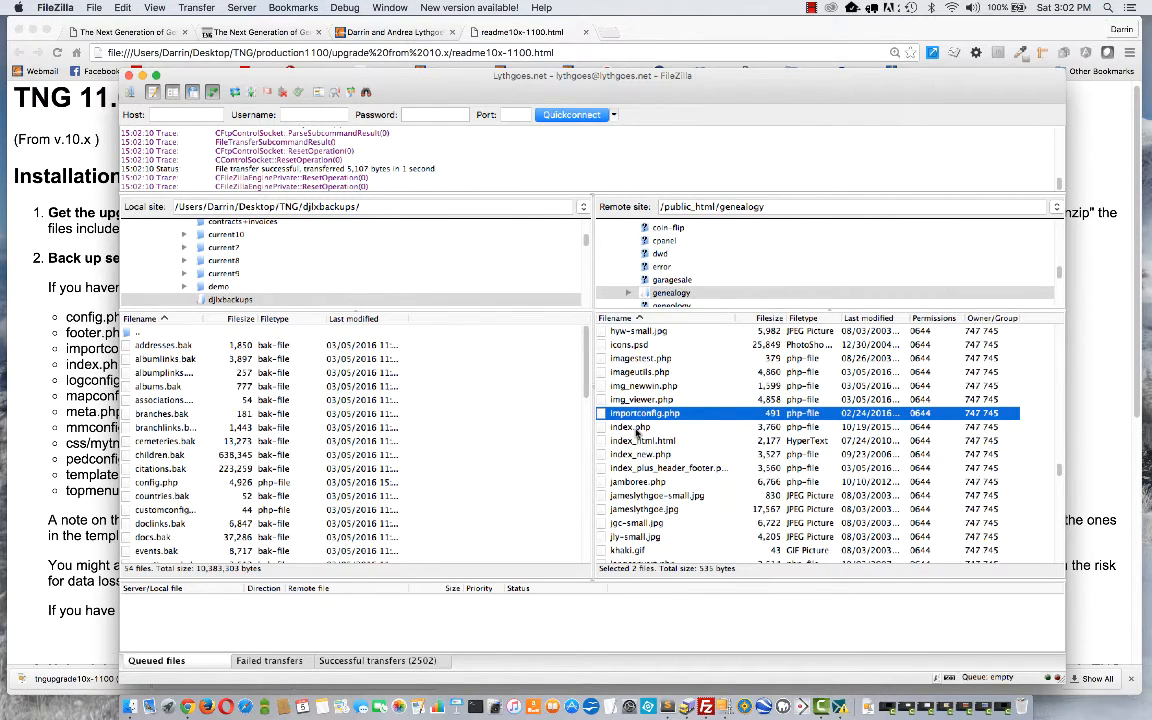
pyautogui.click(630, 428)
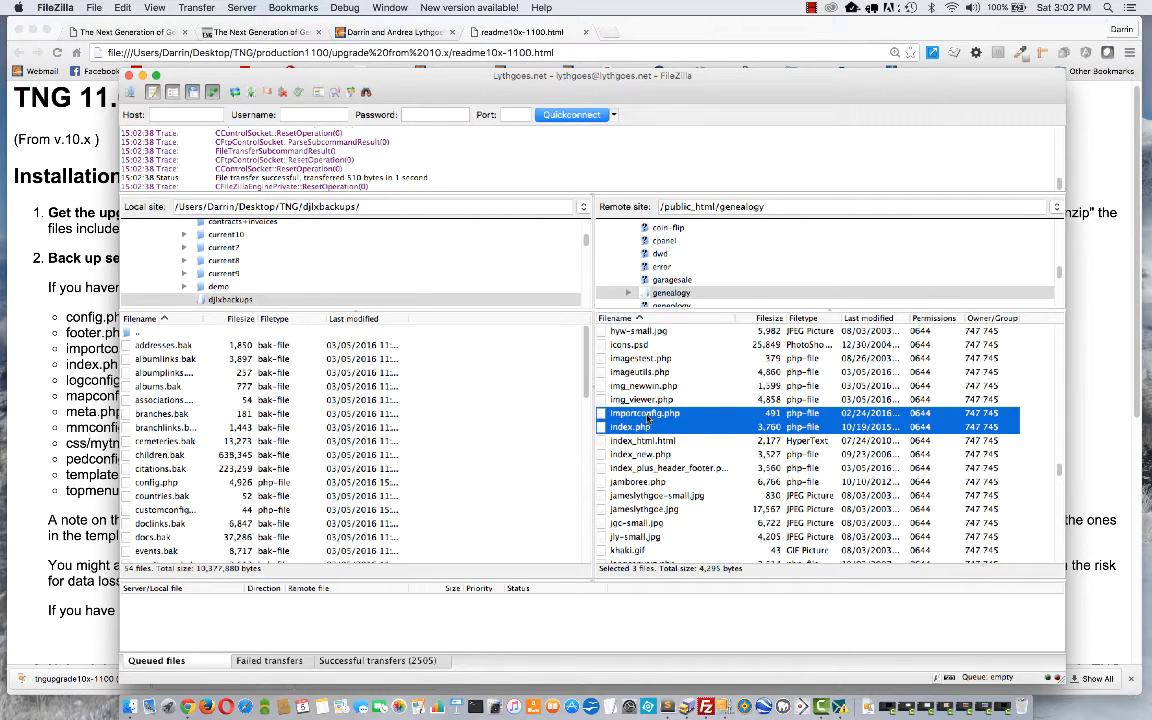
pyautogui.moveTo(406, 338)
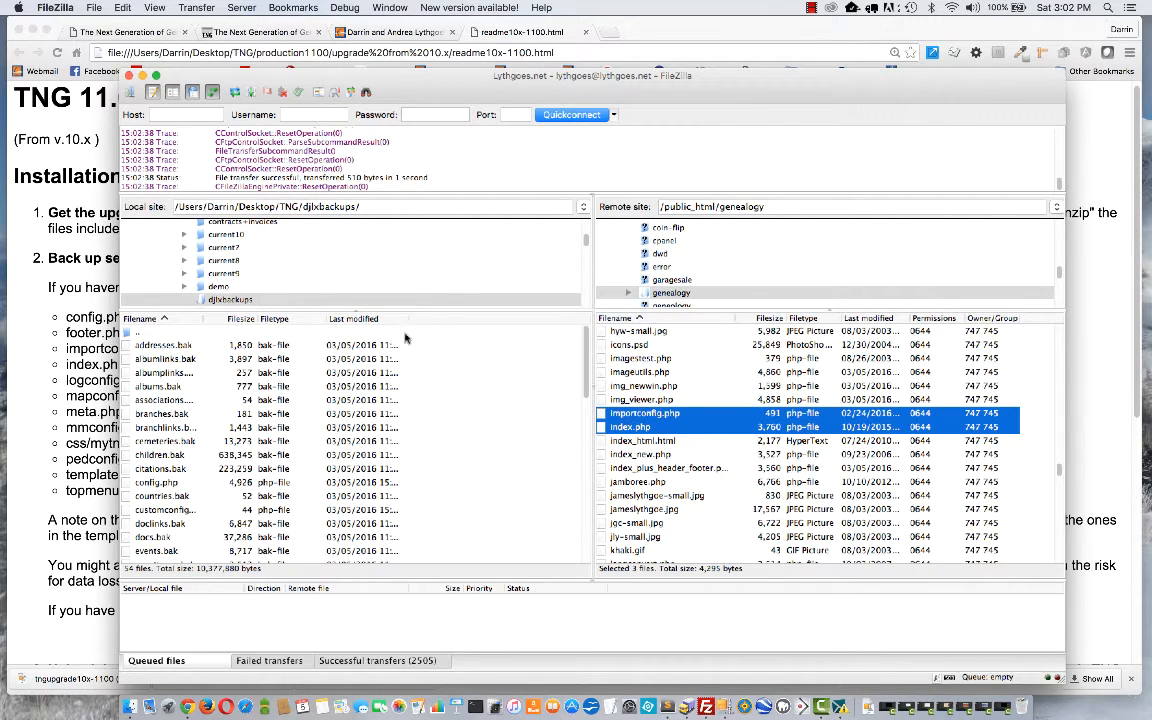
pyautogui.moveTo(520, 400)
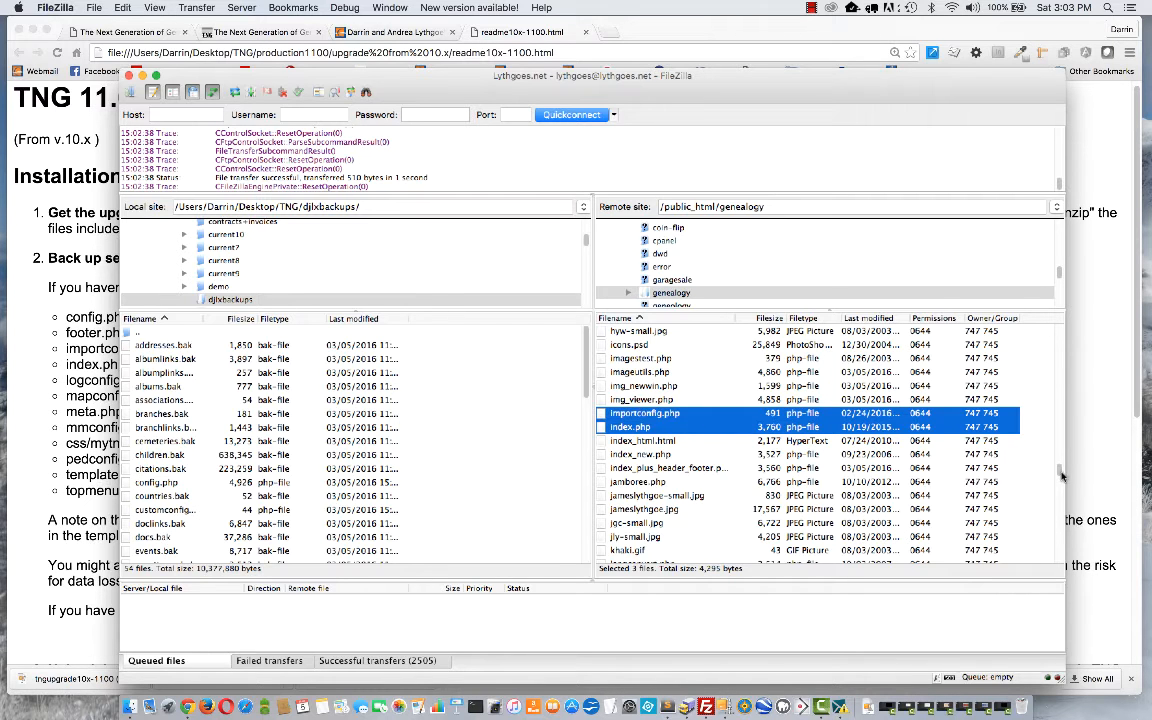
# - Enter templates/template13 on the server and begin selecting footer.php, index.php and topmenu.php
pyautogui.scroll(-3)
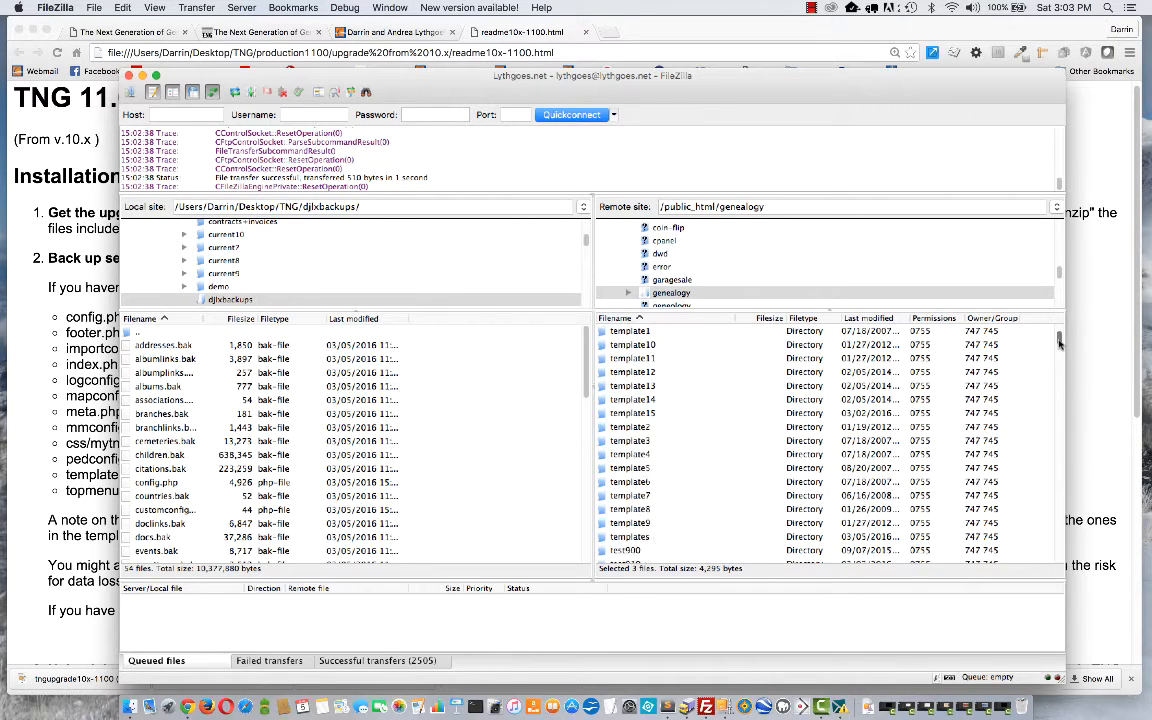
pyautogui.scroll(-3)
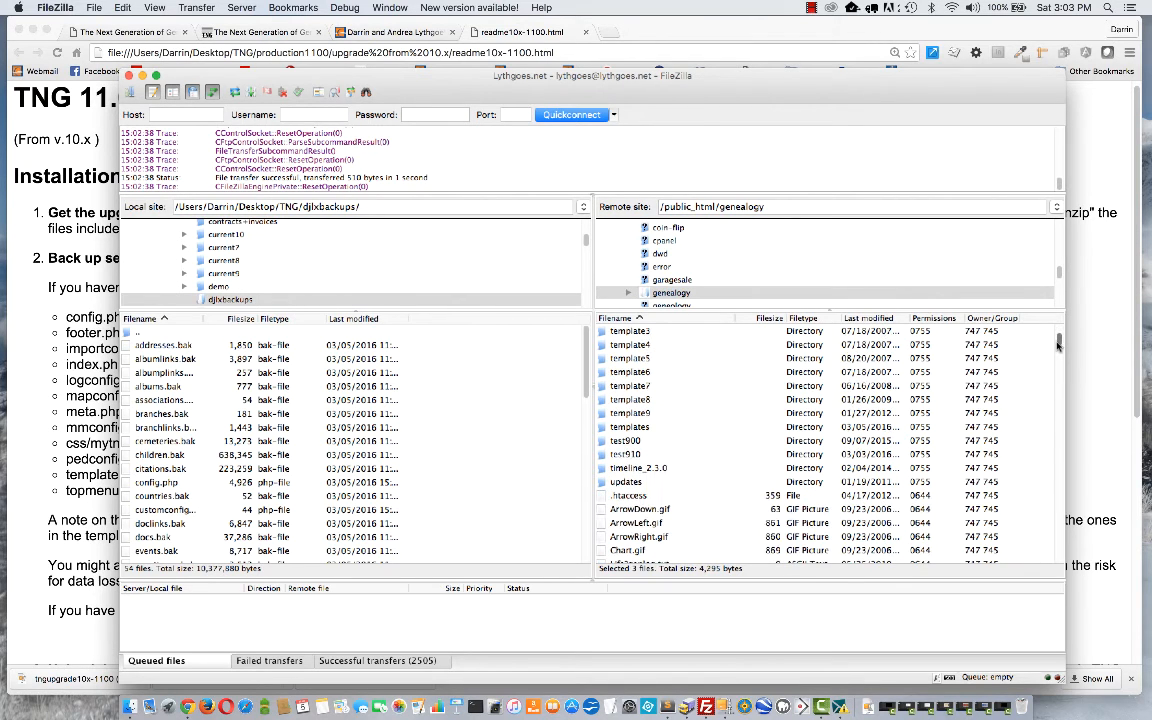
pyautogui.moveTo(728, 392)
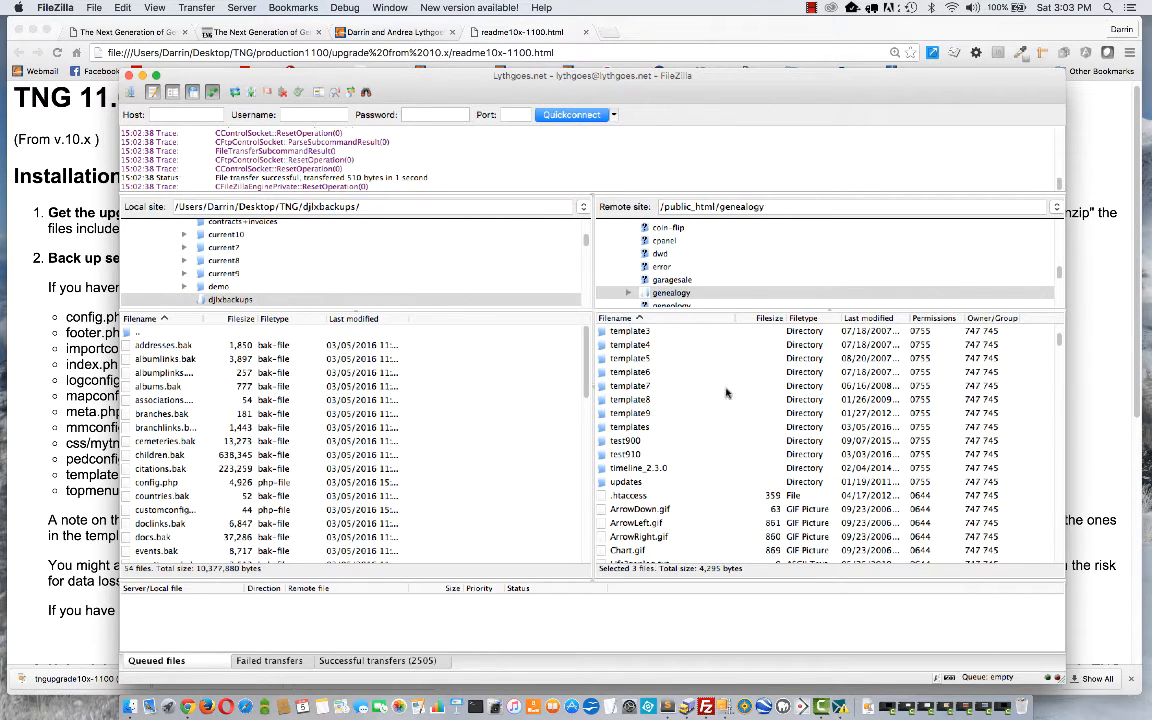
pyautogui.moveTo(662, 418)
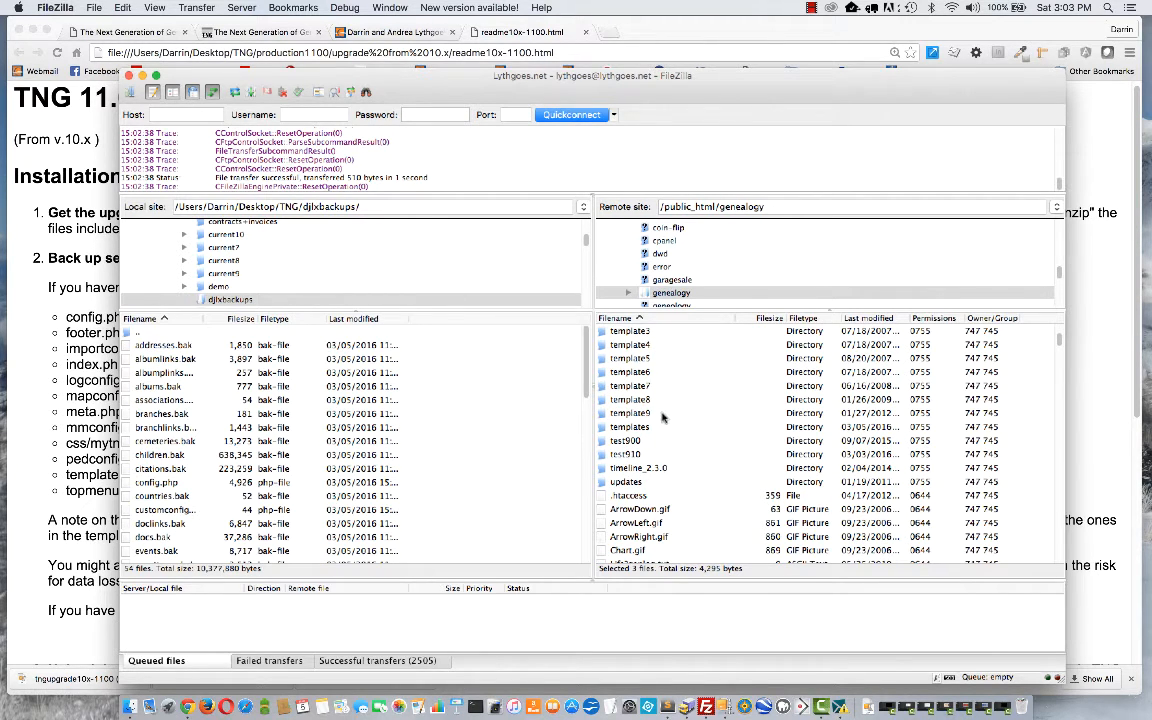
pyautogui.moveTo(656, 472)
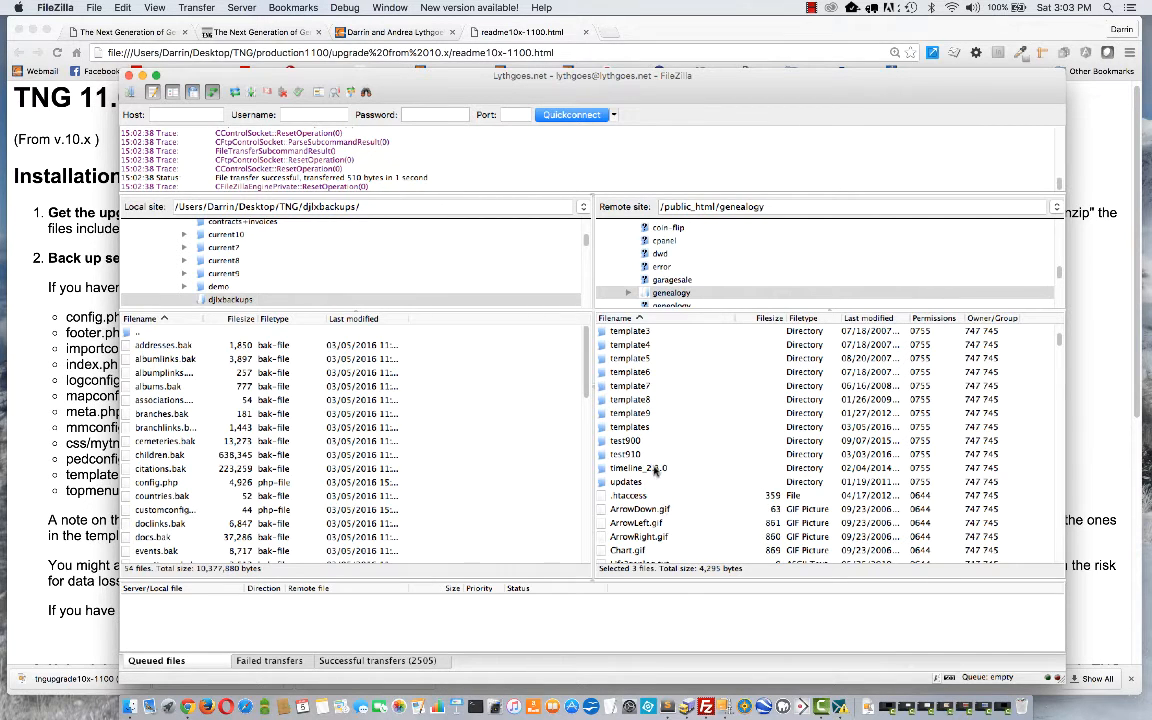
pyautogui.moveTo(648, 436)
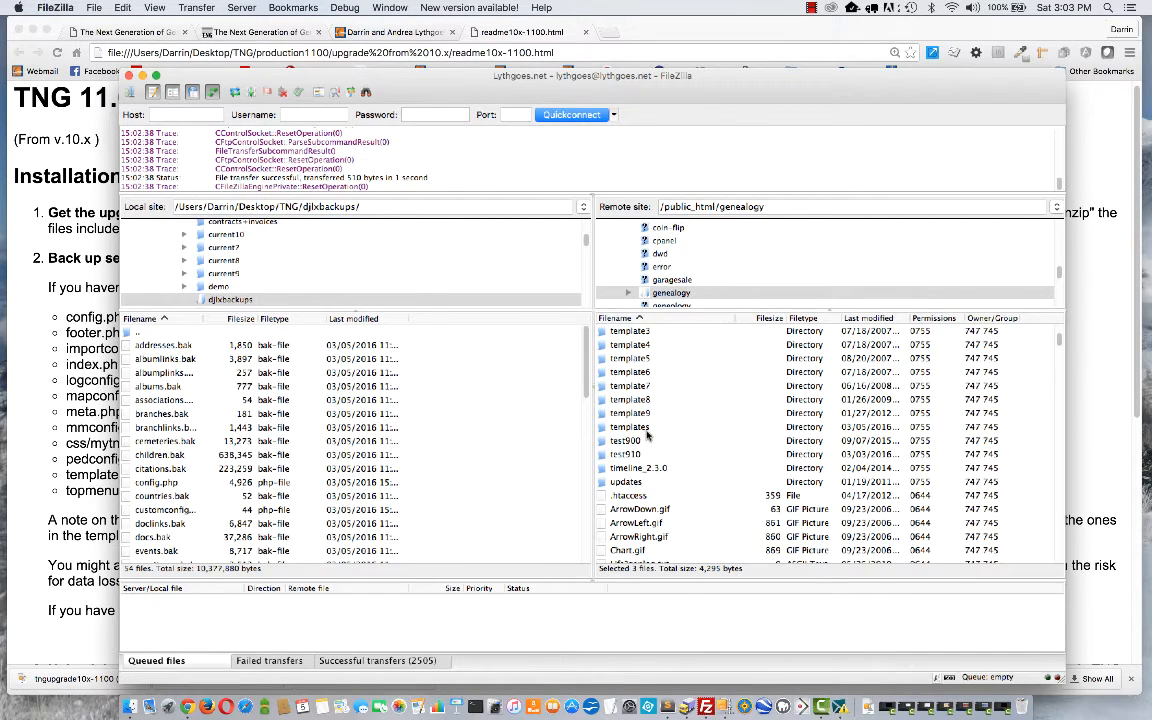
pyautogui.doubleClick(628, 428)
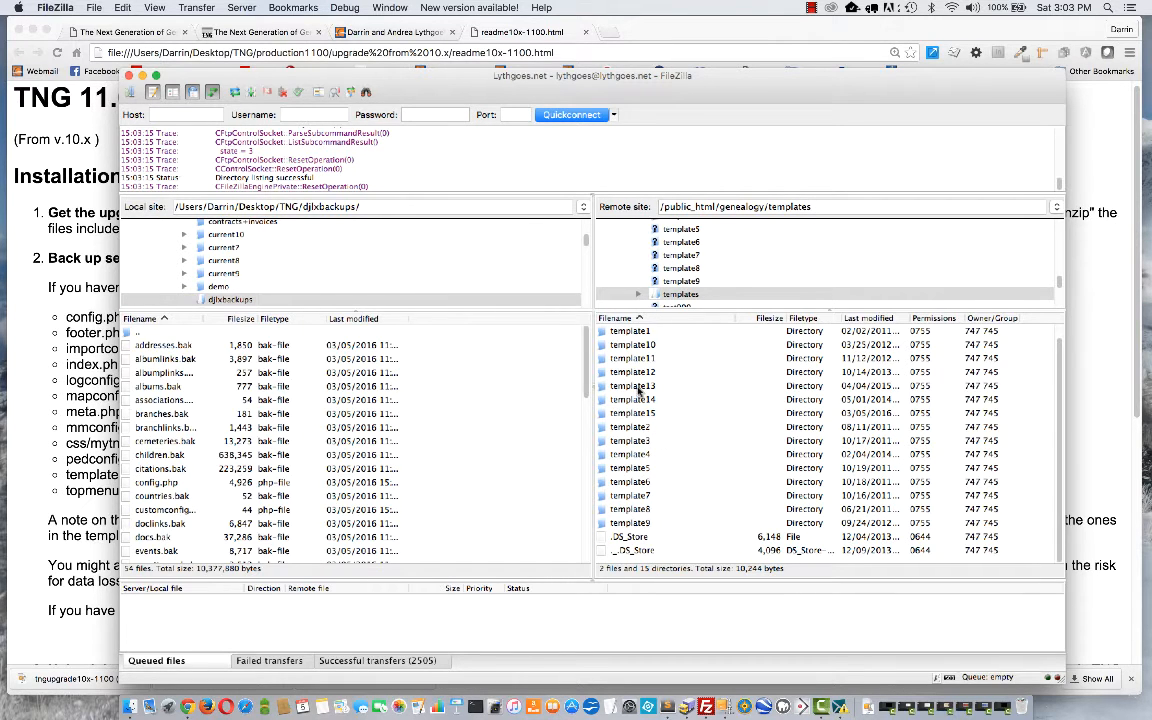
pyautogui.doubleClick(632, 384)
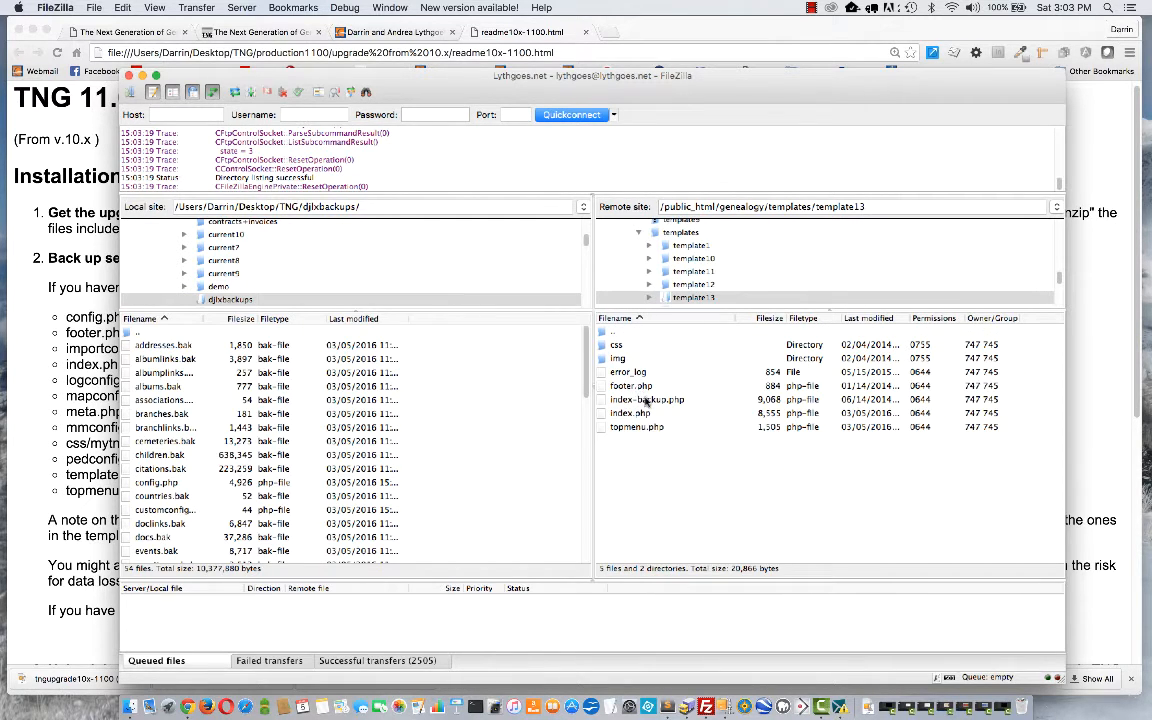
pyautogui.click(630, 384)
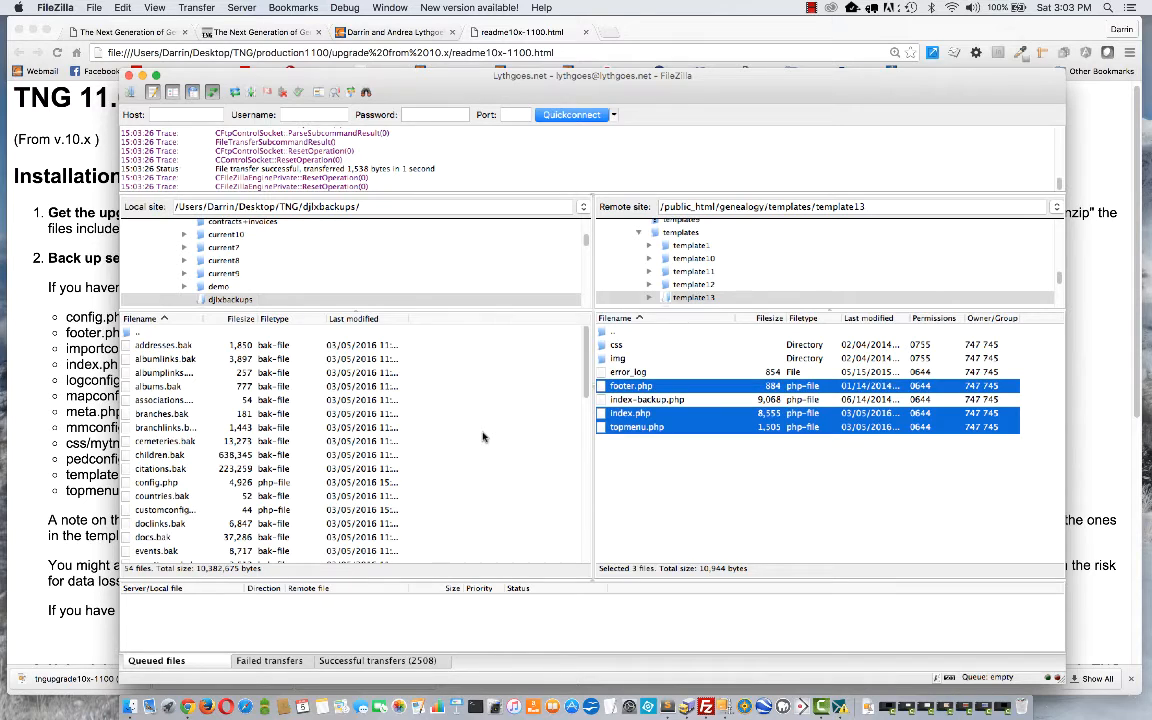
pyautogui.moveTo(588, 464)
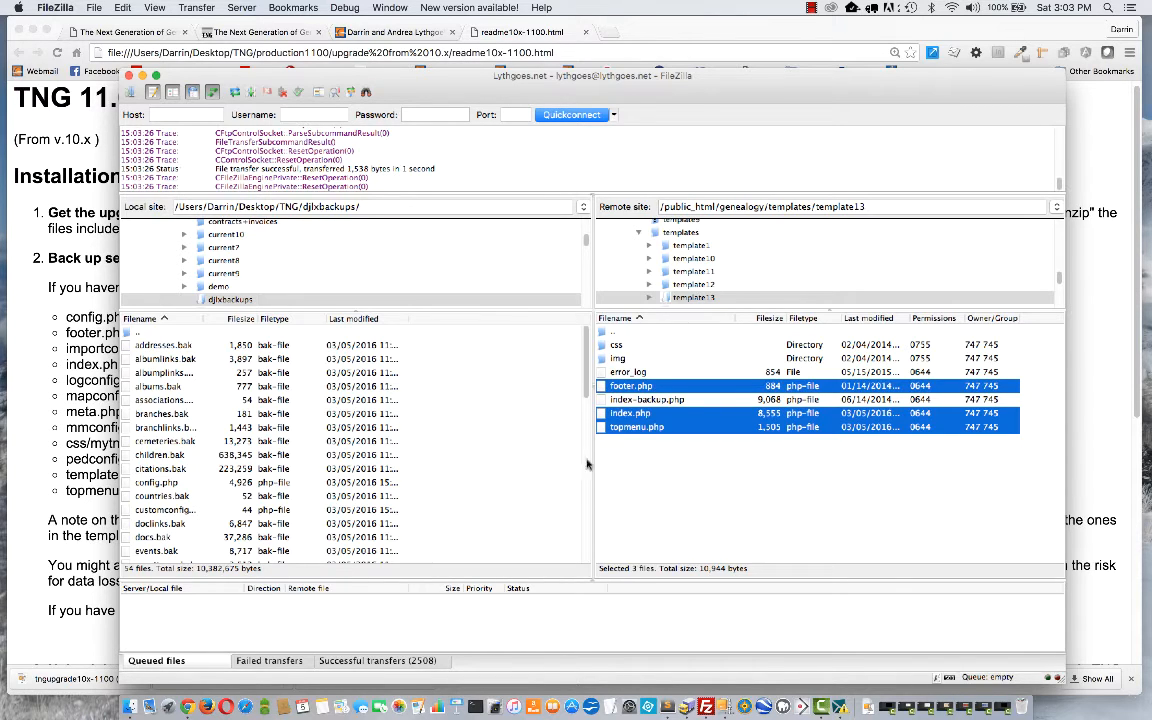
pyautogui.moveTo(616, 472)
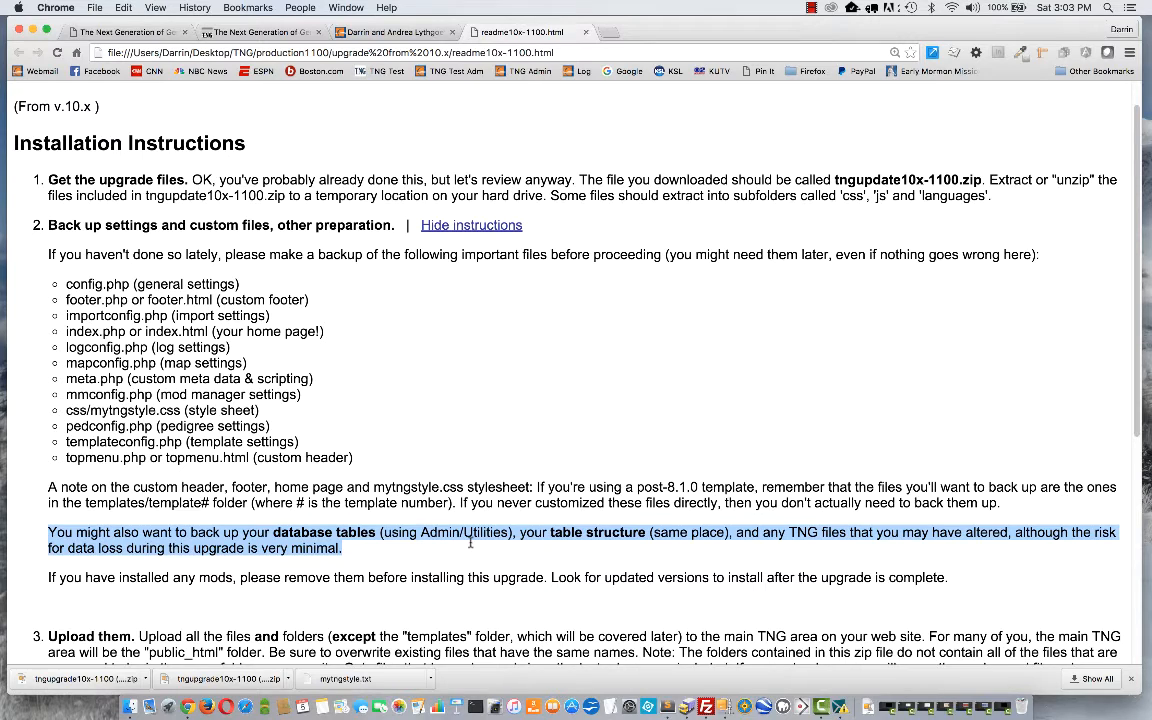
pyautogui.moveTo(444, 502)
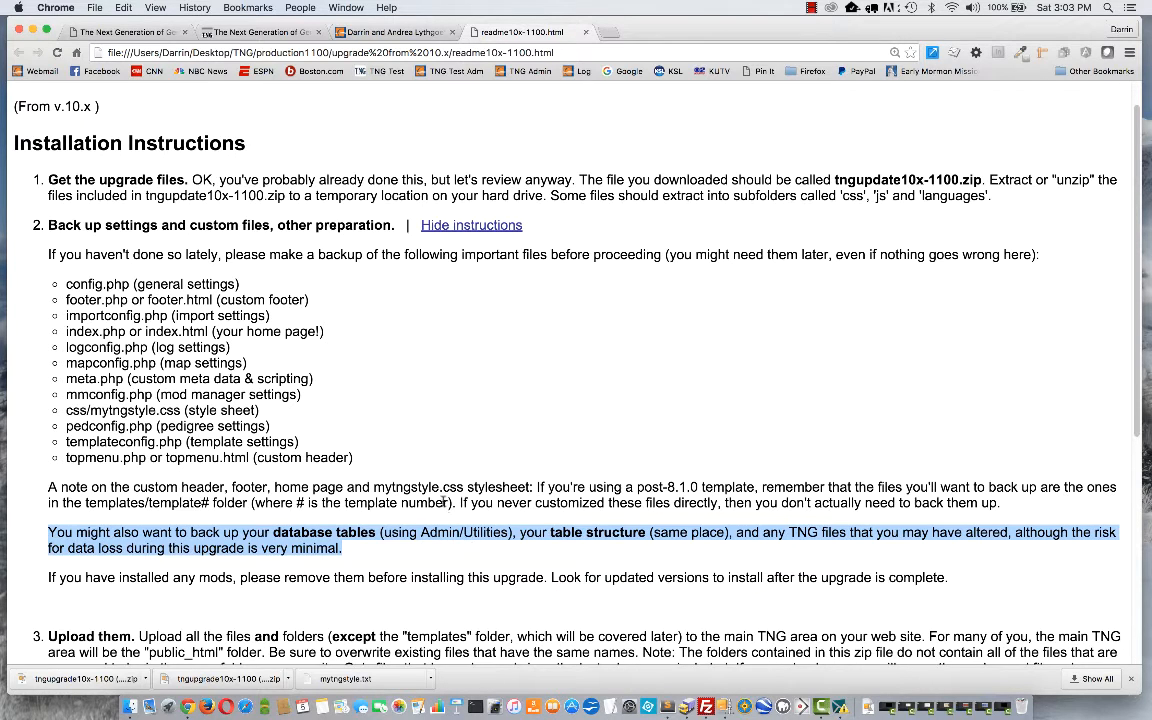
pyautogui.moveTo(396, 418)
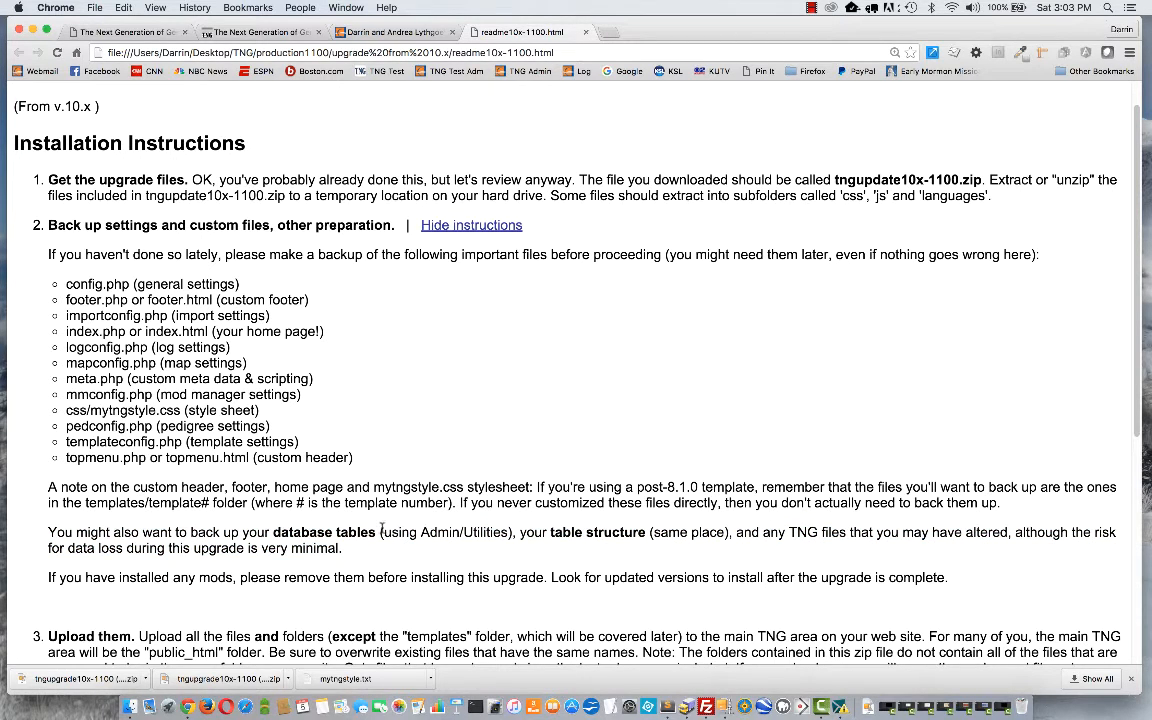
pyautogui.moveTo(384, 418)
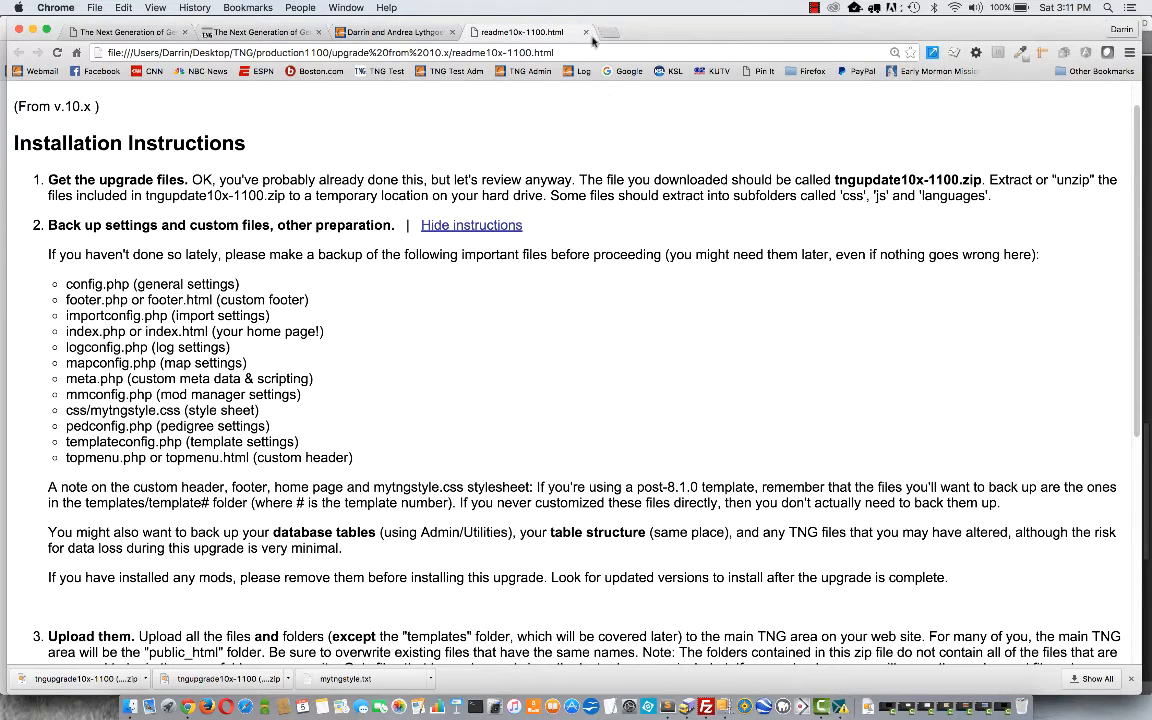
pyautogui.click(608, 32)
pyautogui.write('lythgoes.net/genealogy/admin.php')
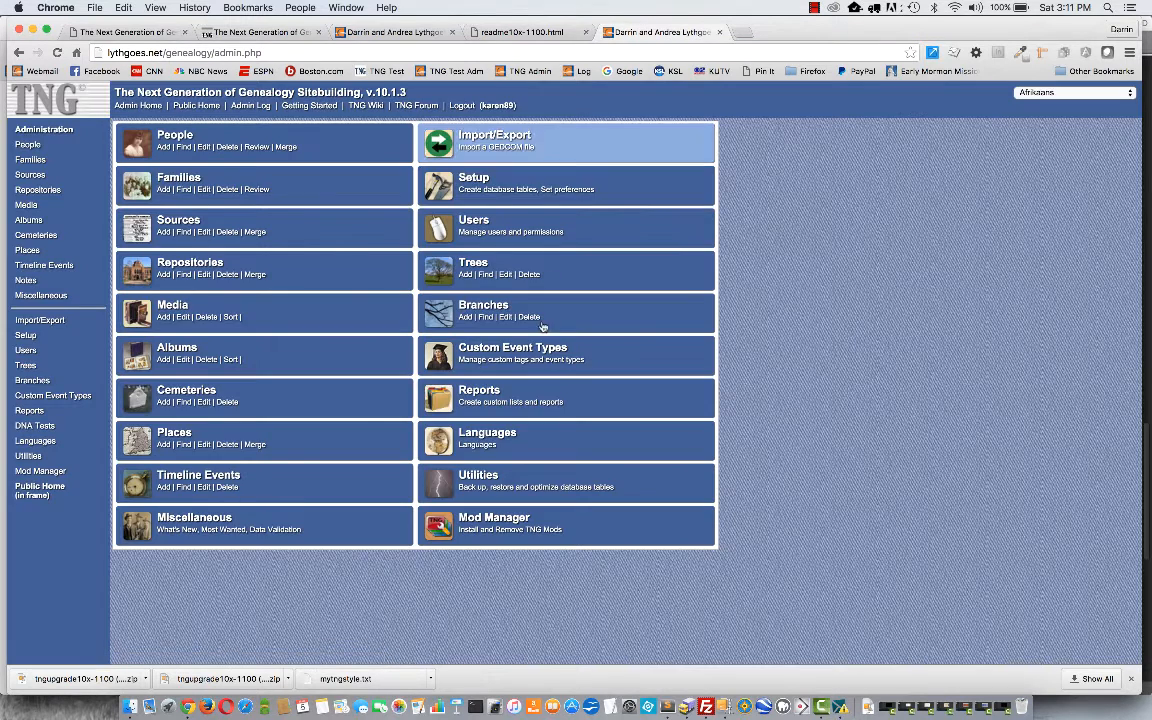
pyautogui.moveTo(484, 480)
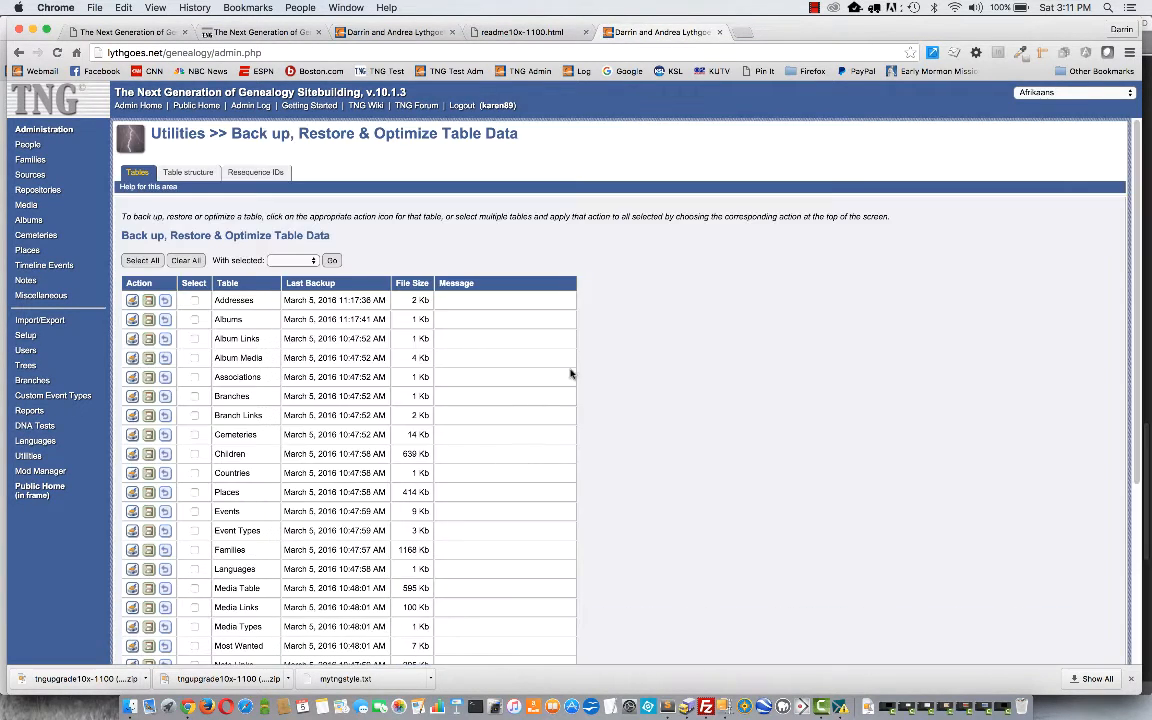
pyautogui.moveTo(488, 312)
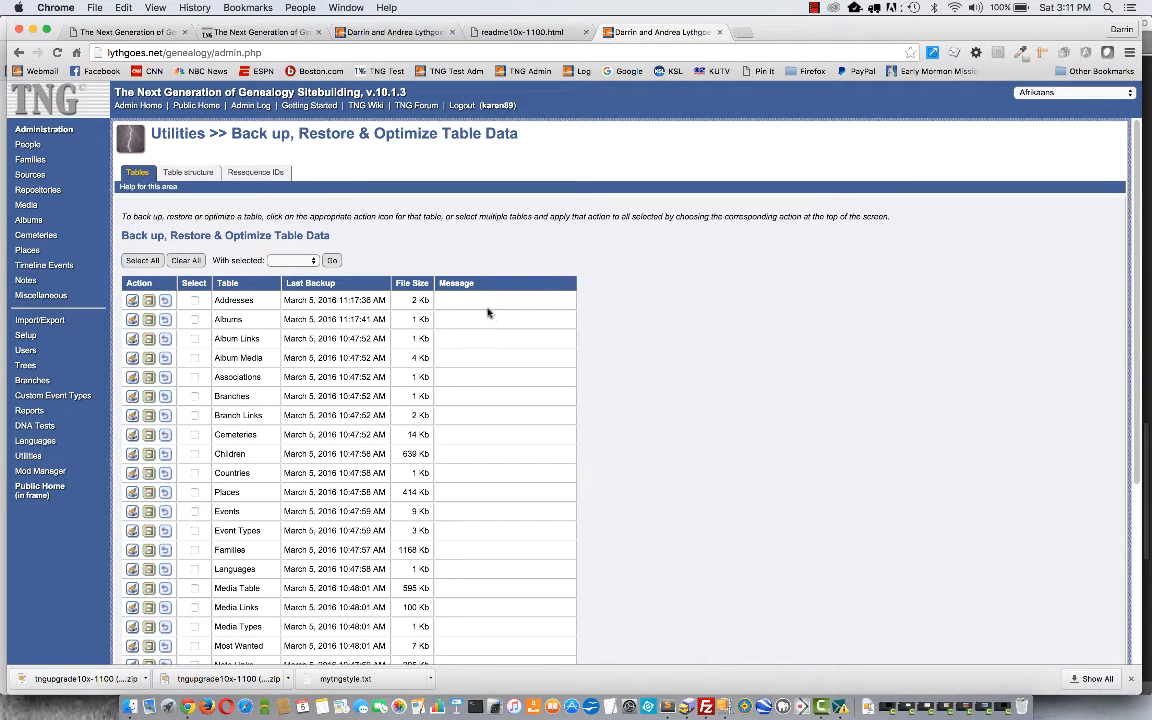
pyautogui.moveTo(340, 330)
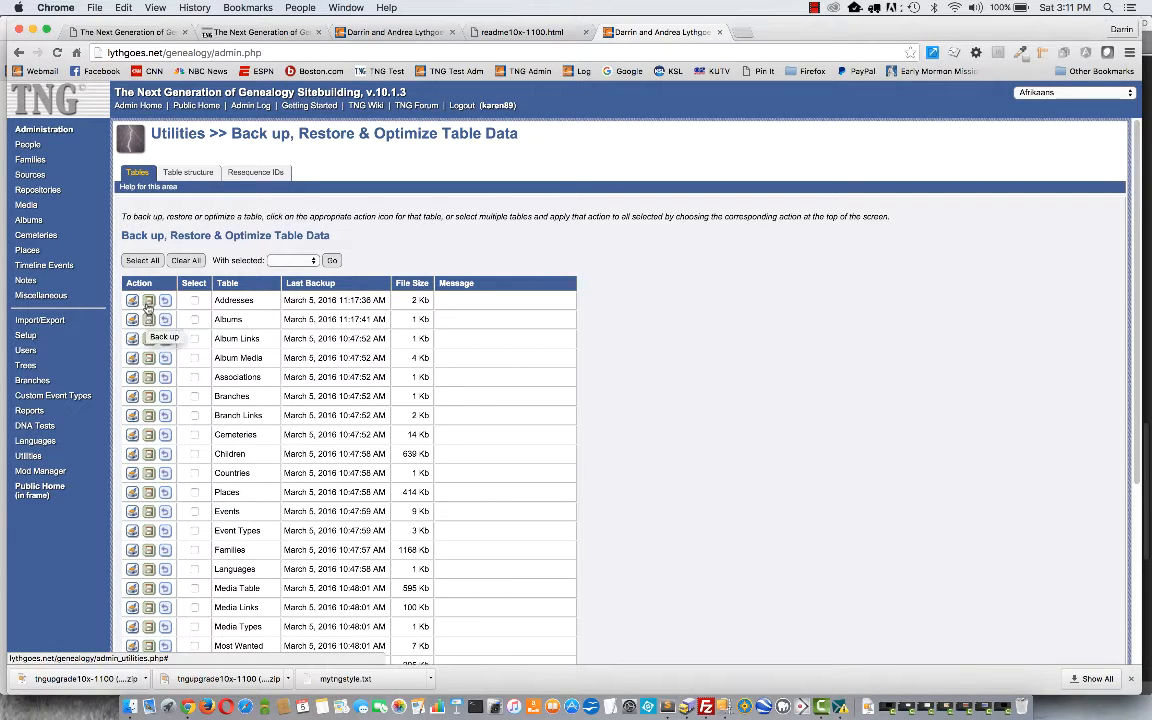
# - Back up the Addresses and Albums tables, mark all tables for backup, then switch to FileZilla
pyautogui.click(132, 300)
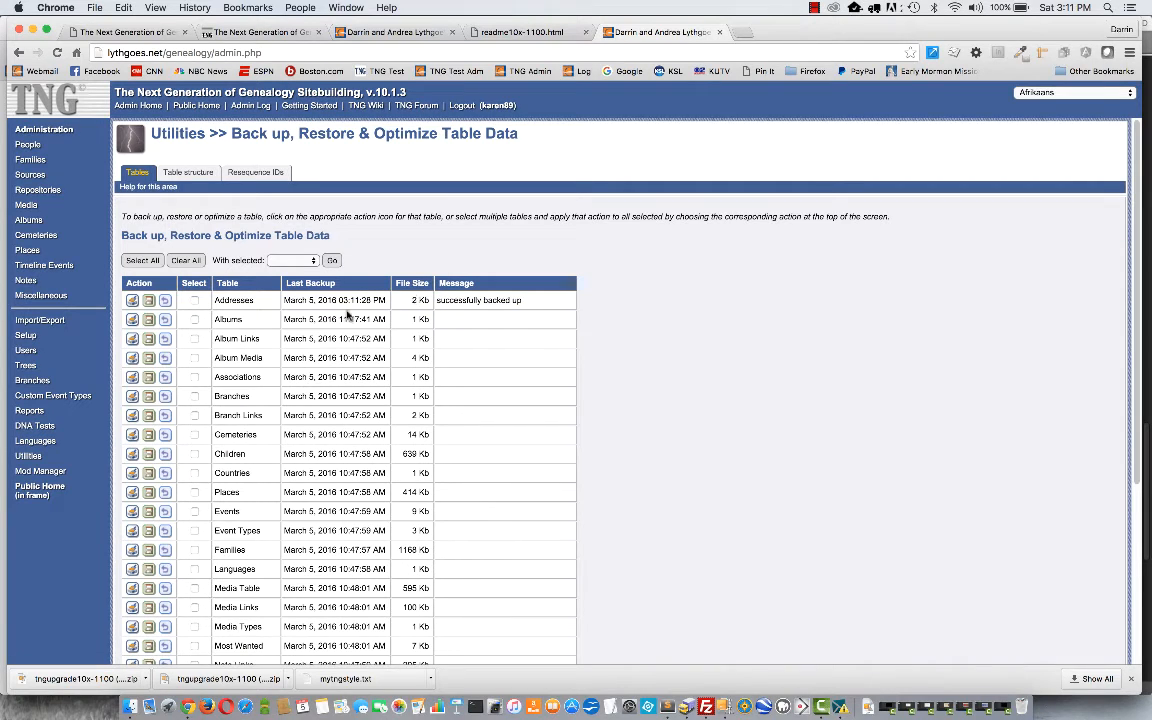
pyautogui.click(132, 320)
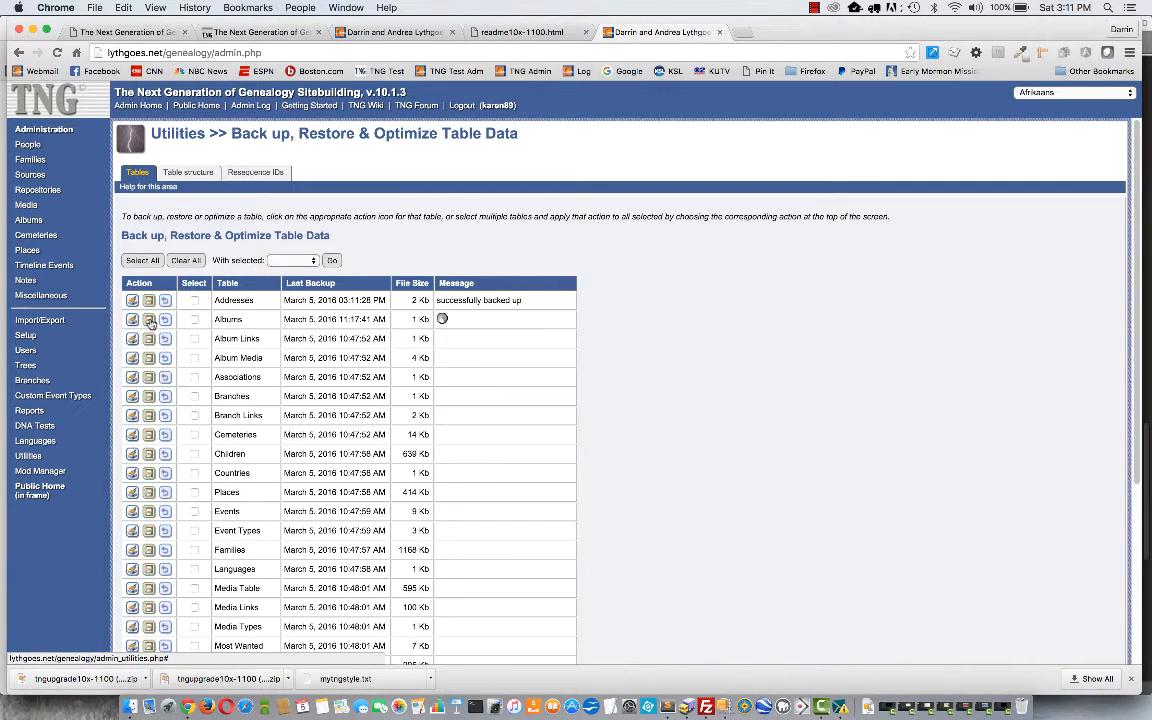
pyautogui.click(132, 320)
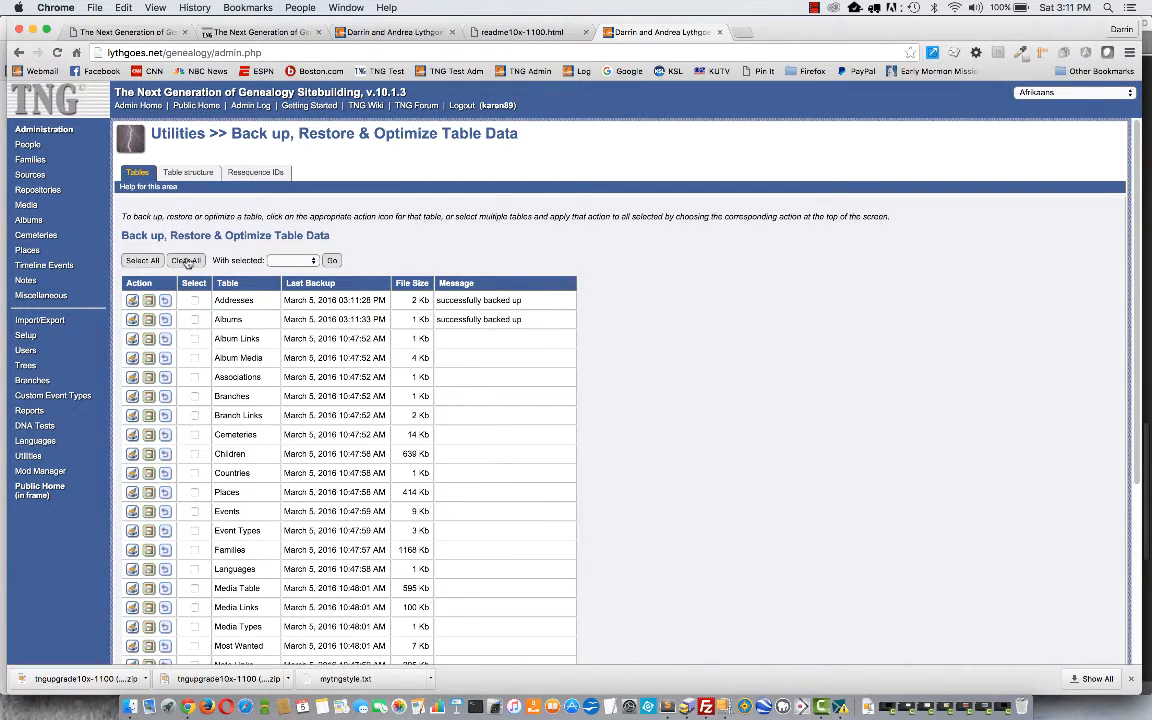
pyautogui.click(142, 260)
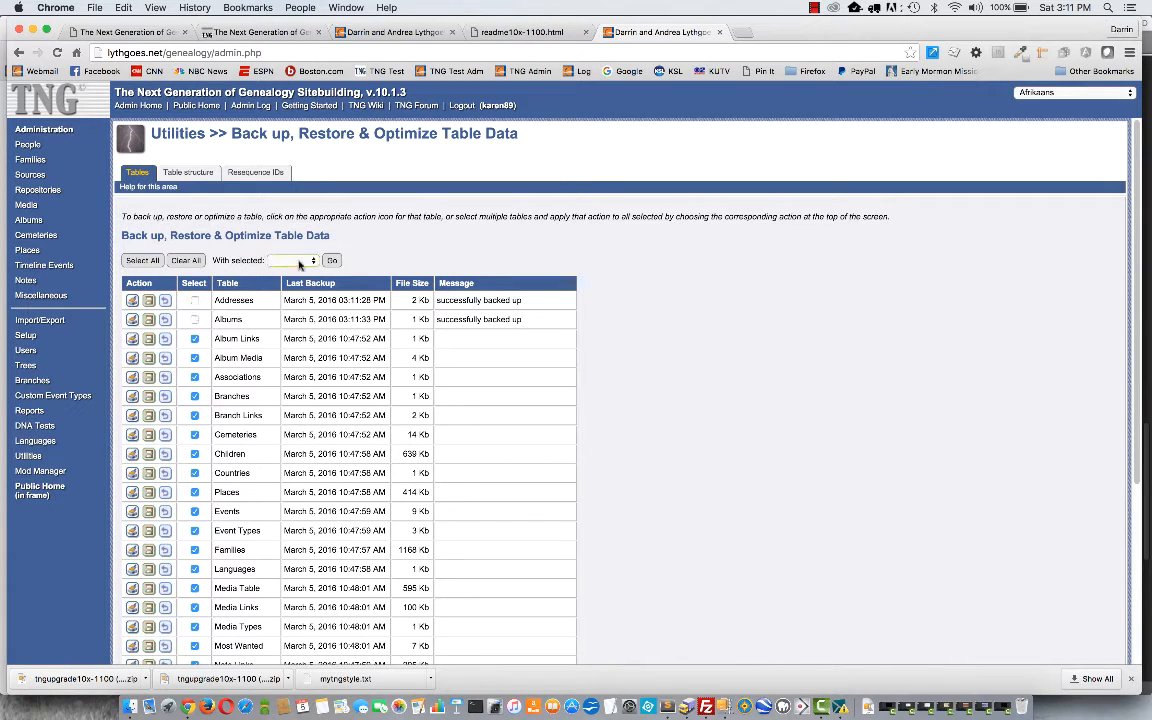
pyautogui.click(292, 260)
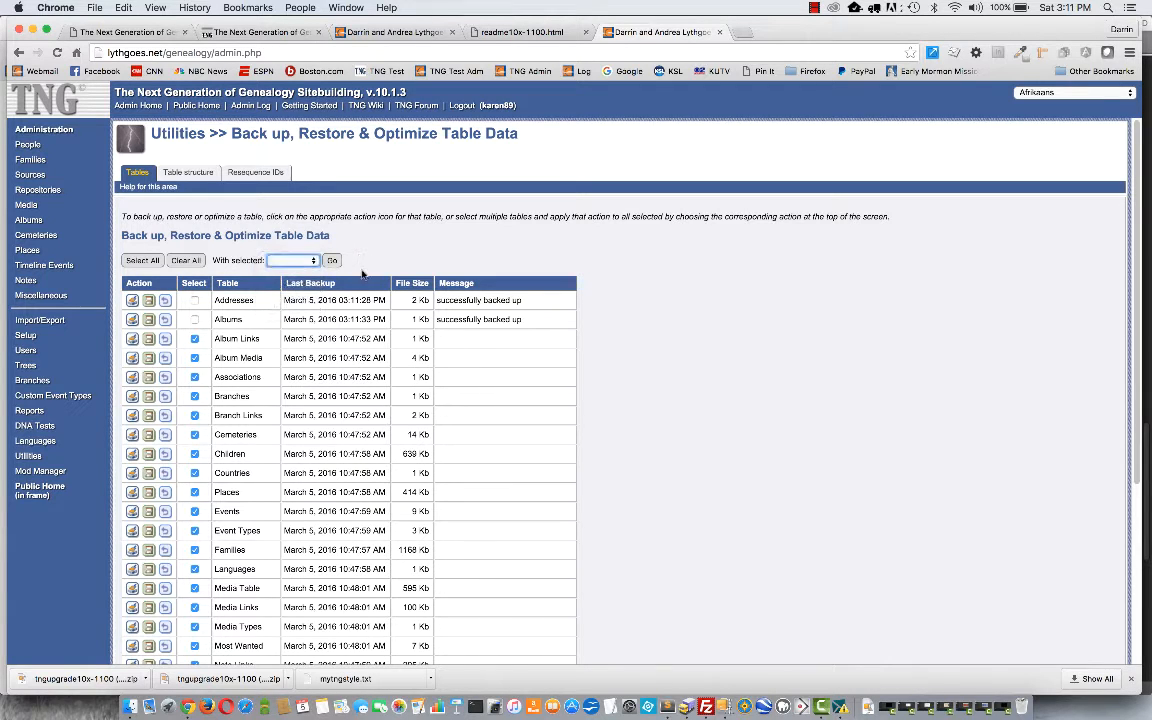
pyautogui.moveTo(226, 644)
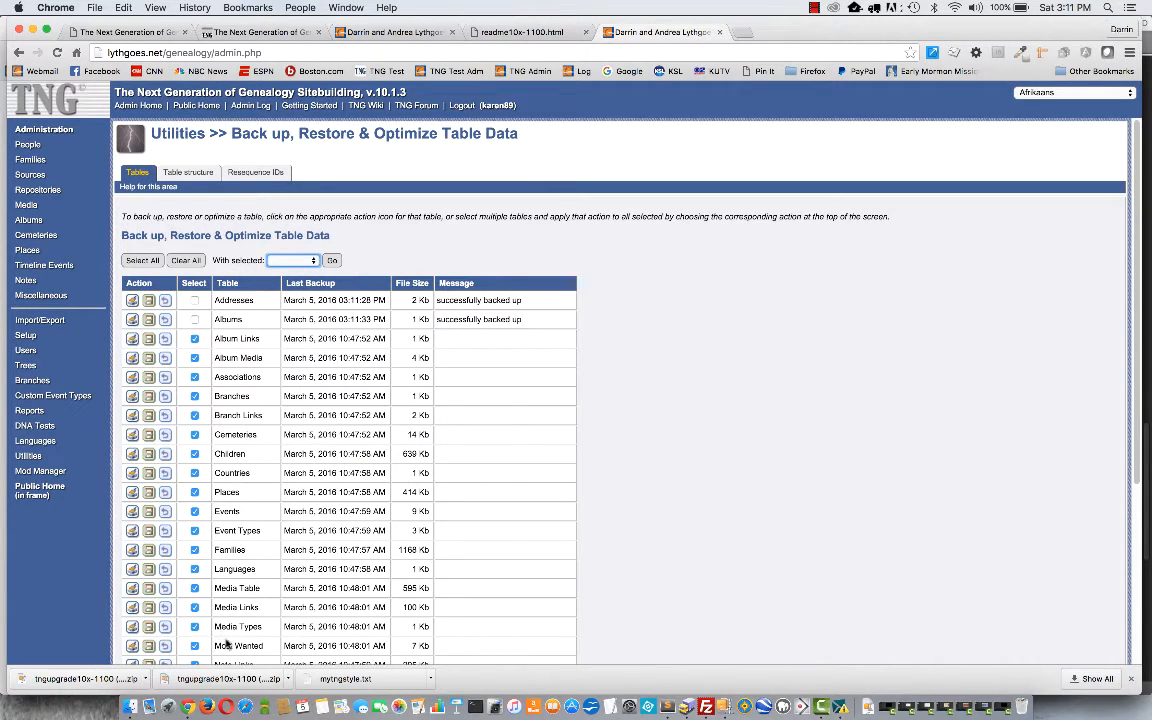
pyautogui.moveTo(706, 708)
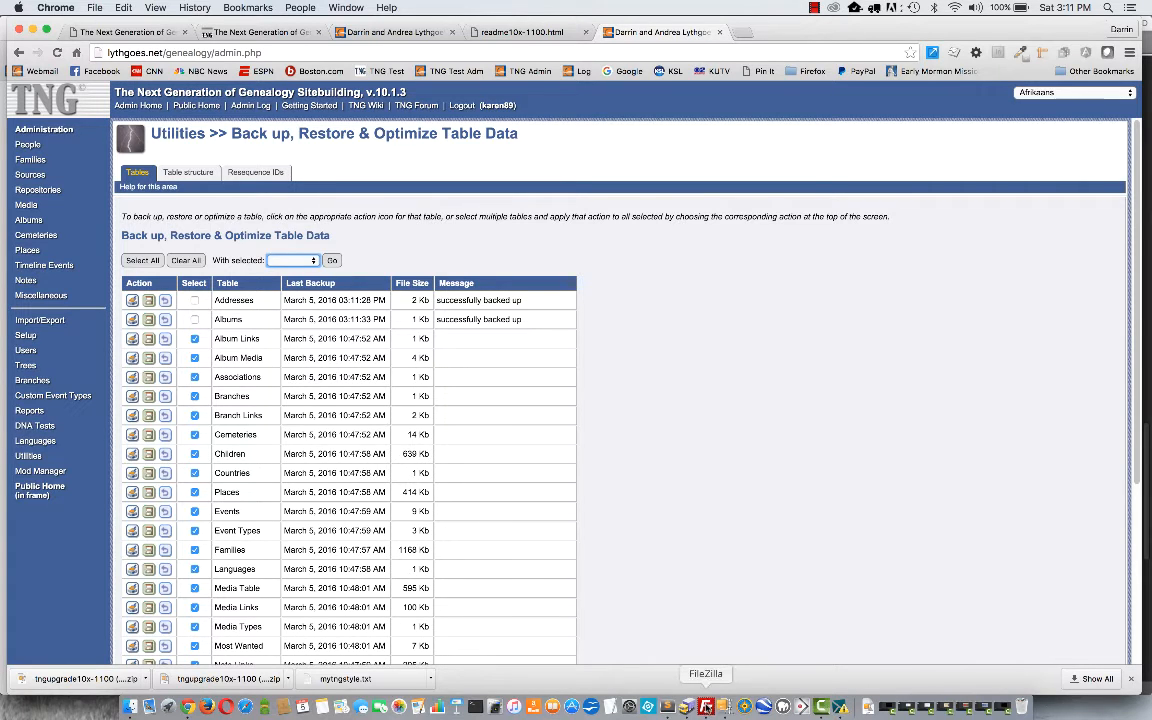
pyautogui.click(704, 708)
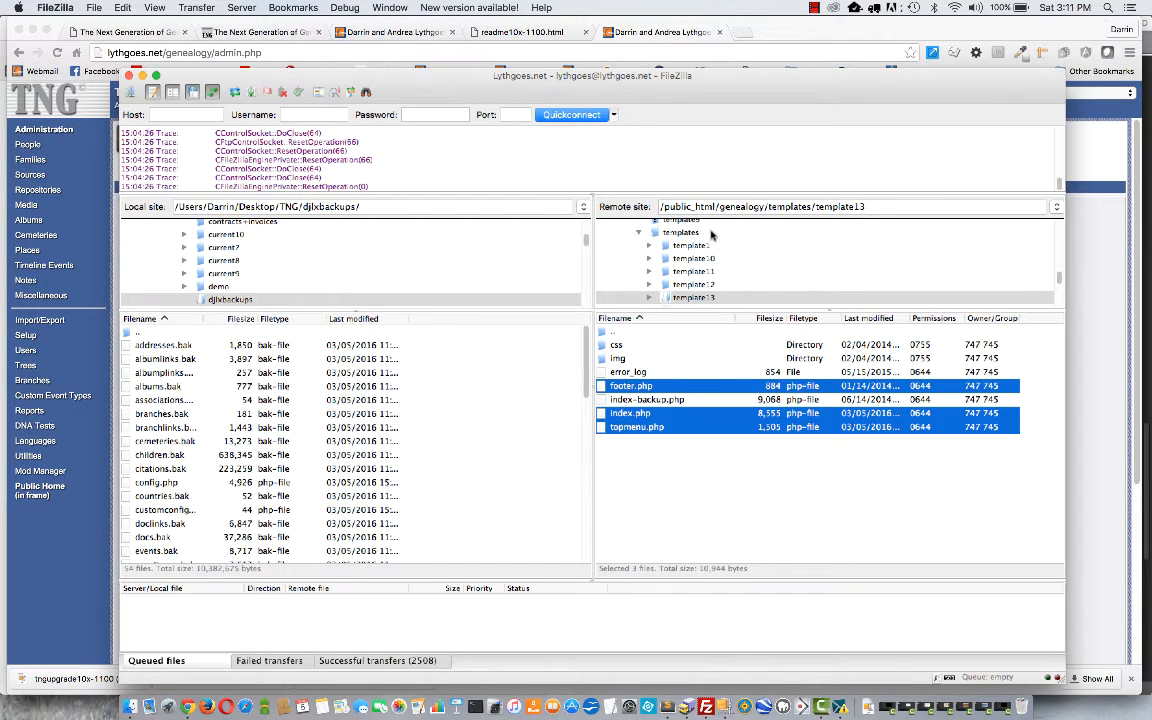
# - Enter the server's backups folder and select its .bak table backup files
pyautogui.scroll(3)
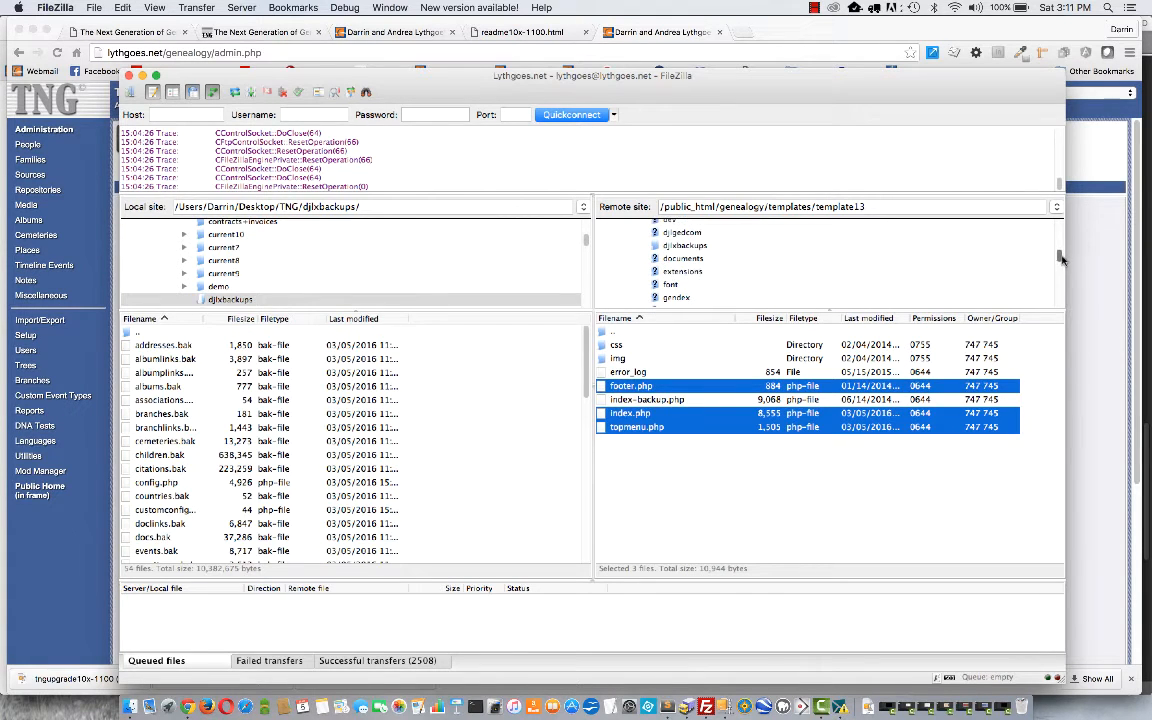
pyautogui.doubleClick(684, 260)
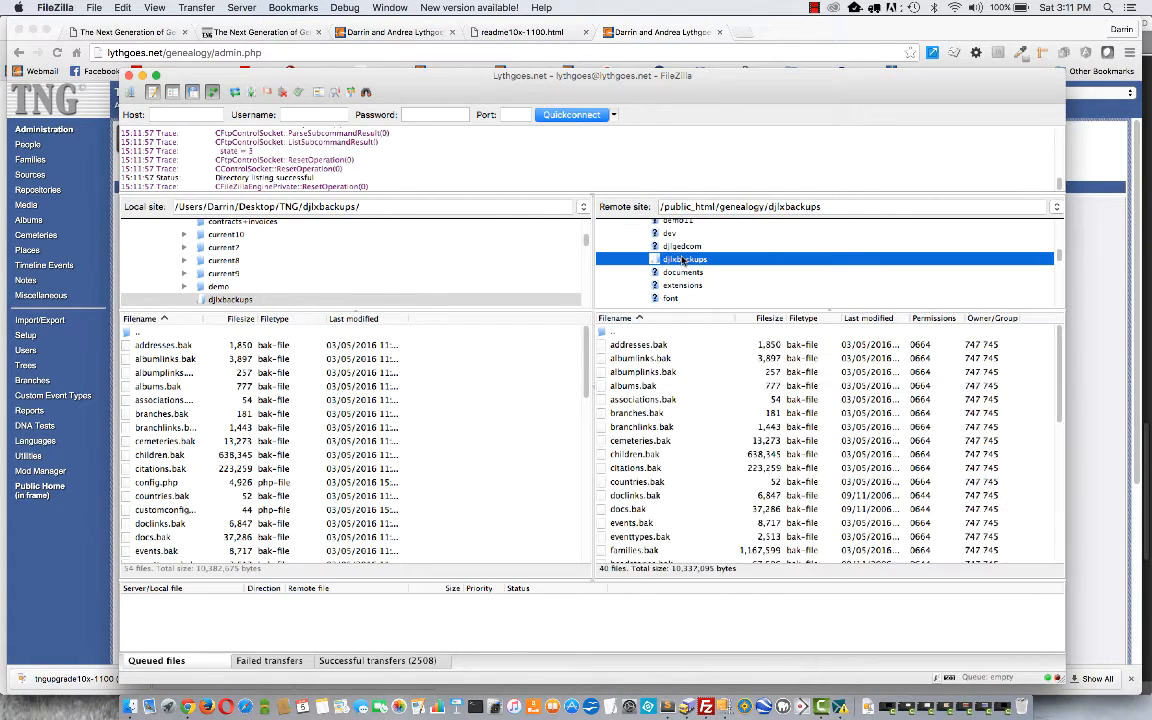
pyautogui.moveTo(704, 392)
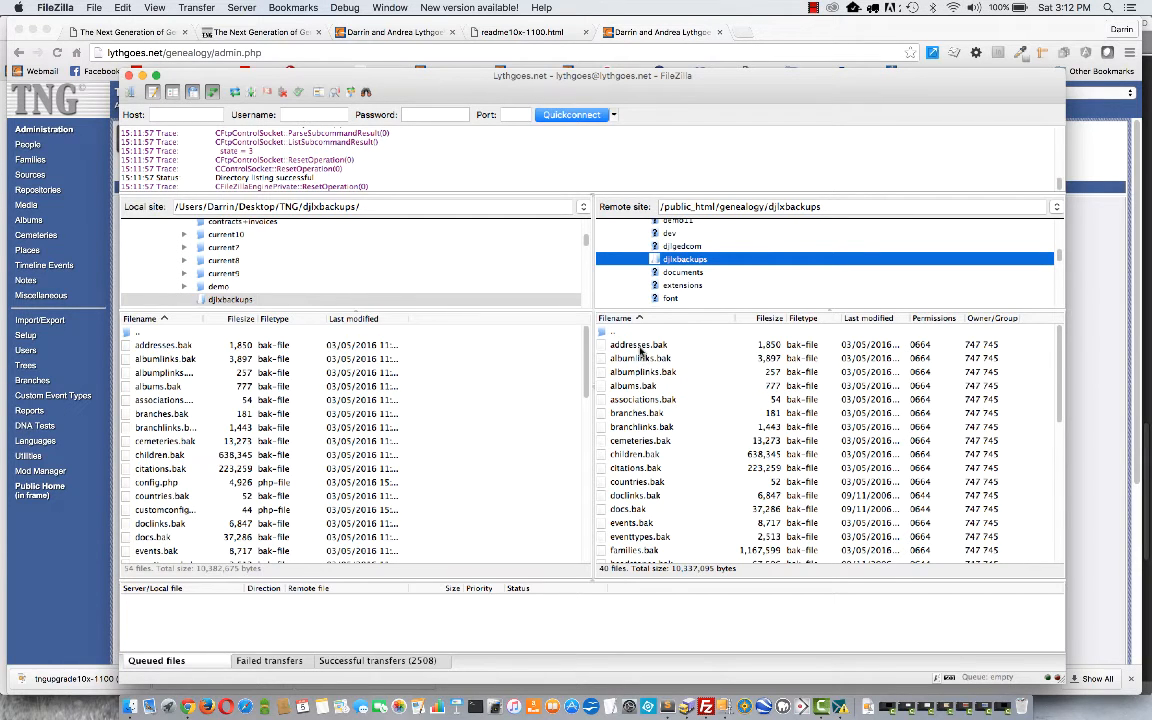
pyautogui.click(638, 344)
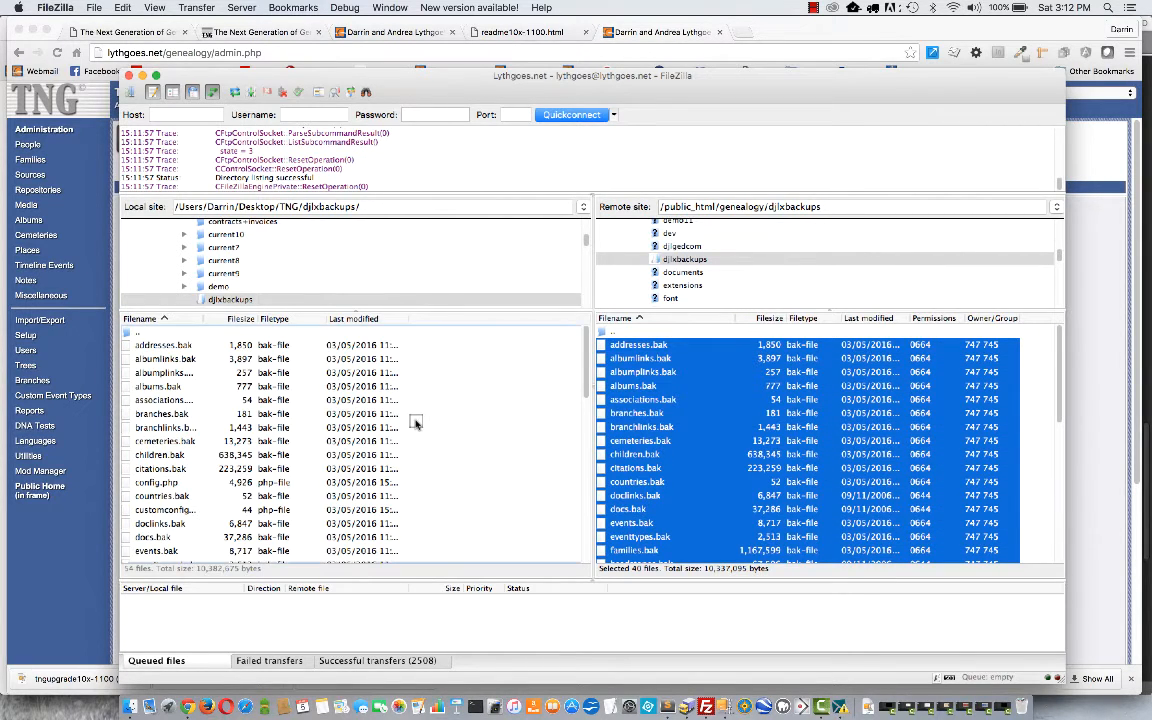
pyautogui.moveTo(638, 408)
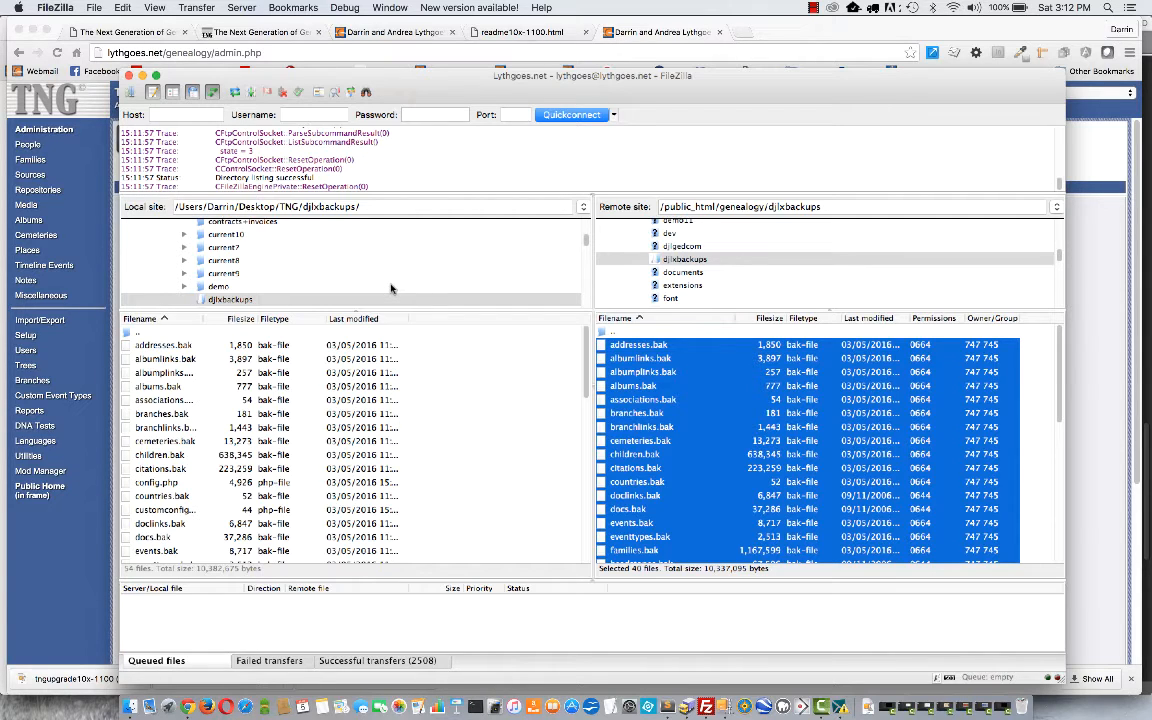
pyautogui.moveTo(408, 72)
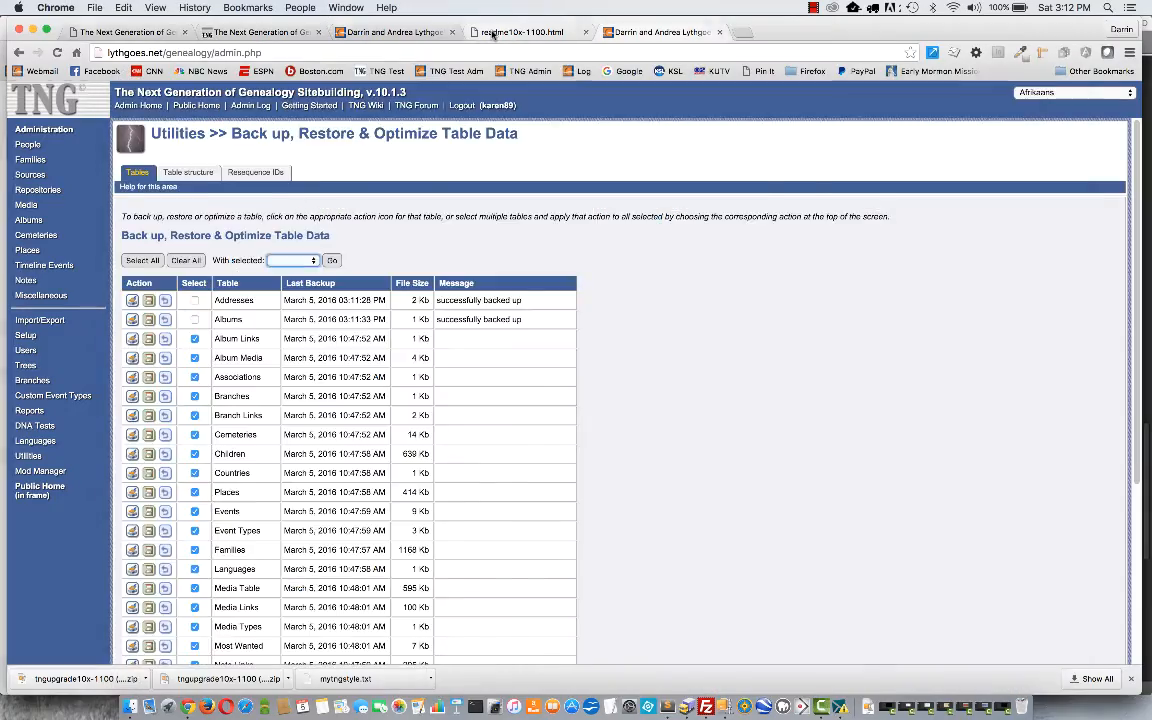
# - Return to the readme10x-1100.html upload step noting the templates folder is excluded
pyautogui.click(520, 32)
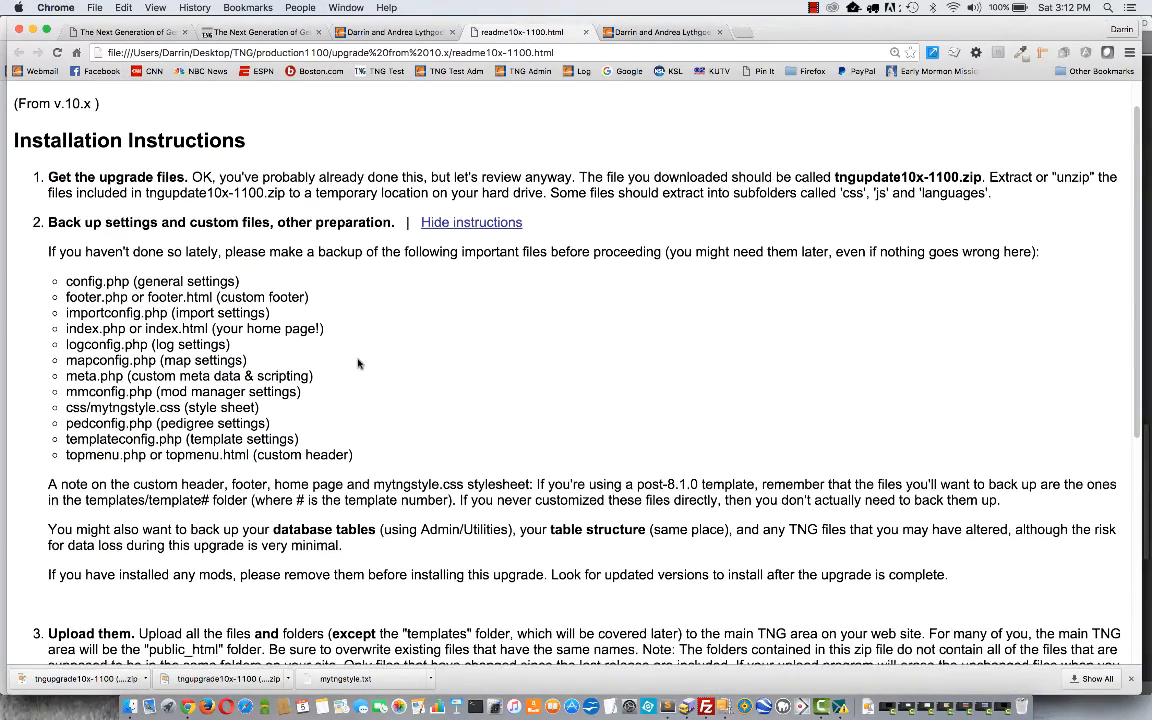
pyautogui.scroll(-3)
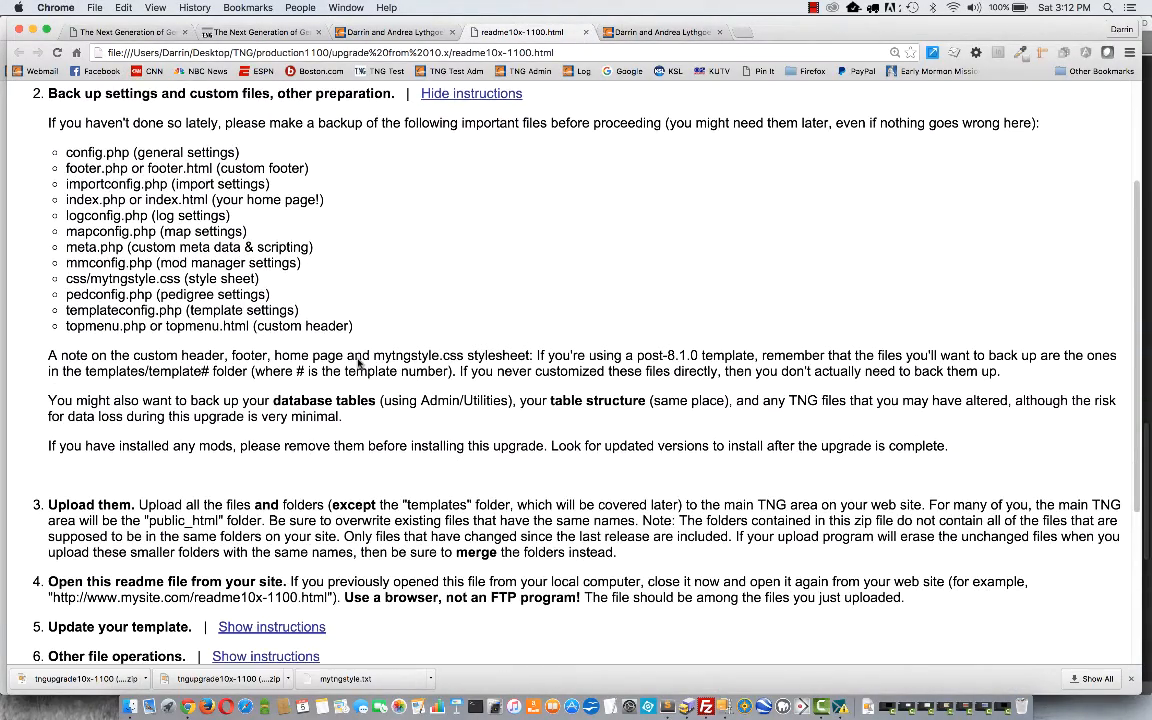
pyautogui.scroll(-3)
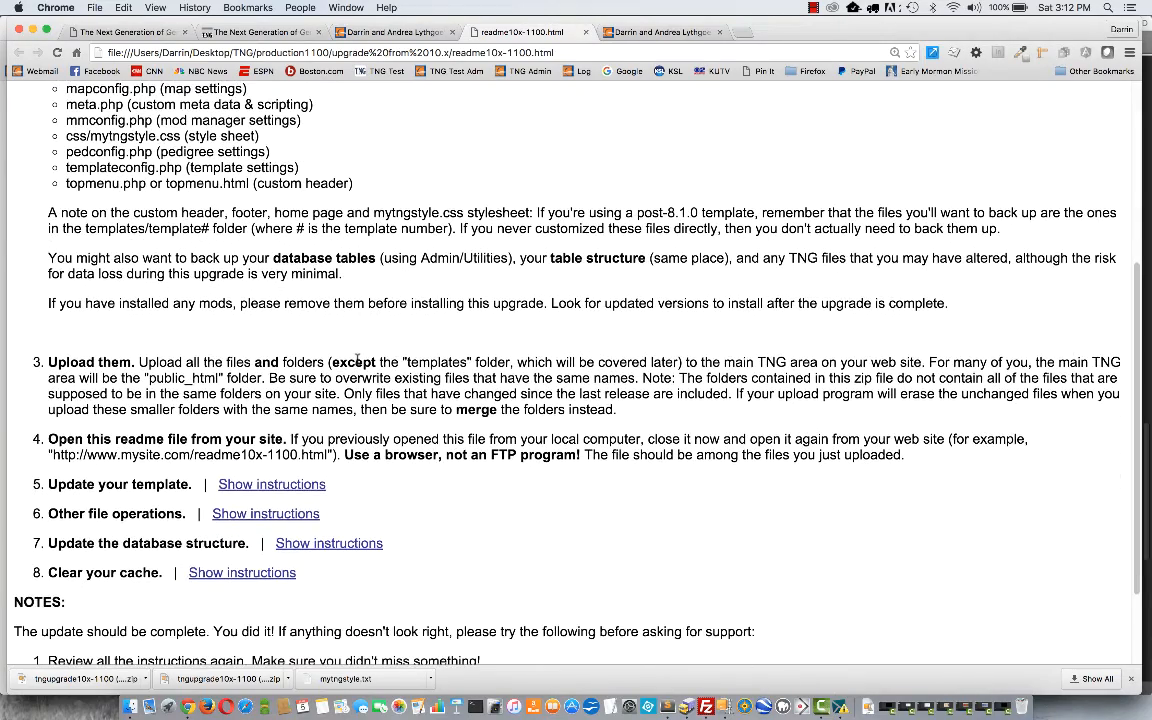
pyautogui.scroll(-3)
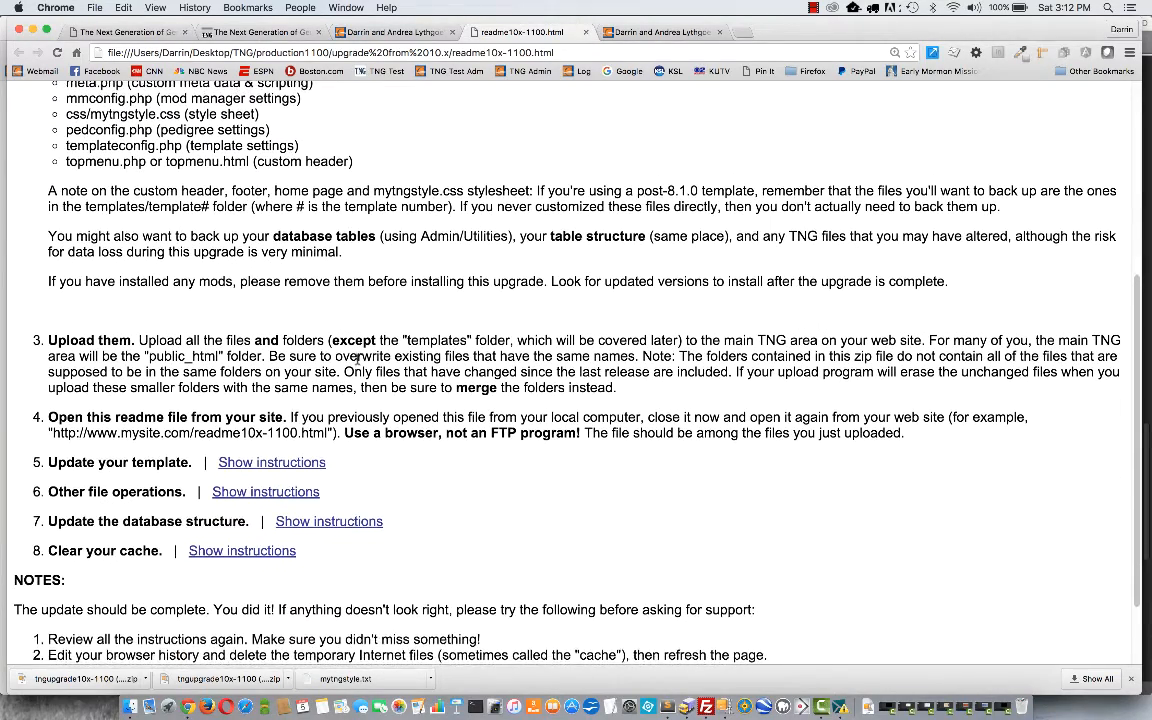
pyautogui.scroll(3)
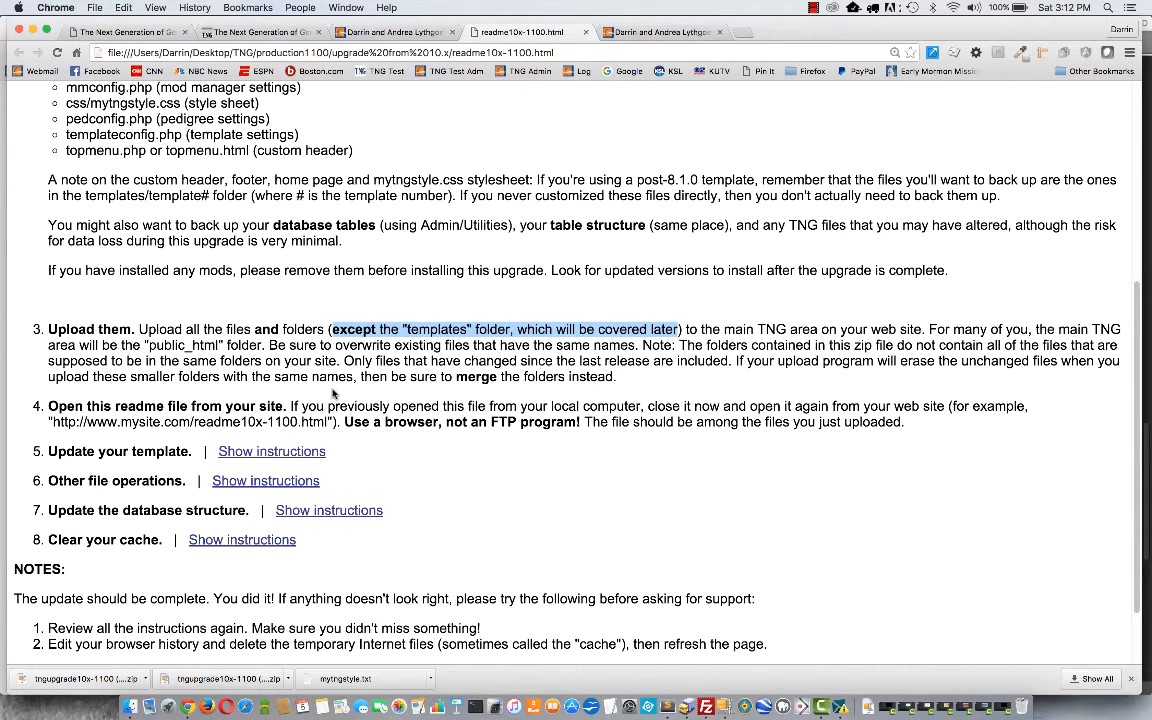
pyautogui.moveTo(704, 708)
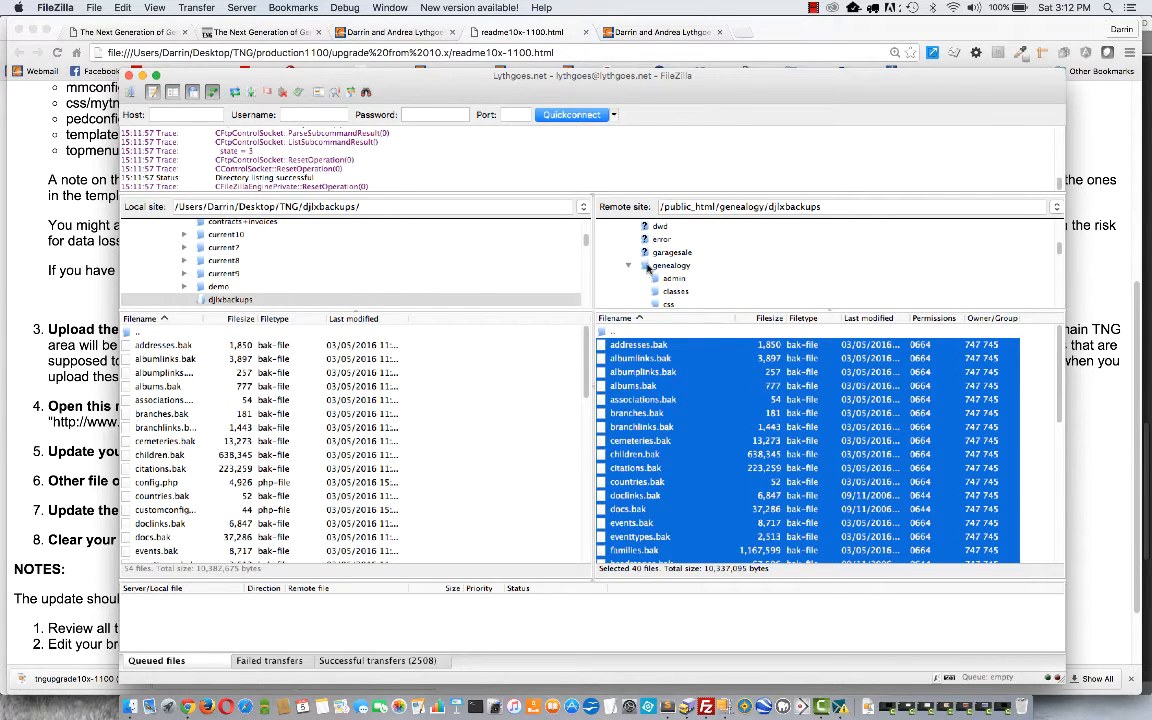
# - Enter the server's /public_html/genealogy folder and look through its file list
pyautogui.click(670, 264)
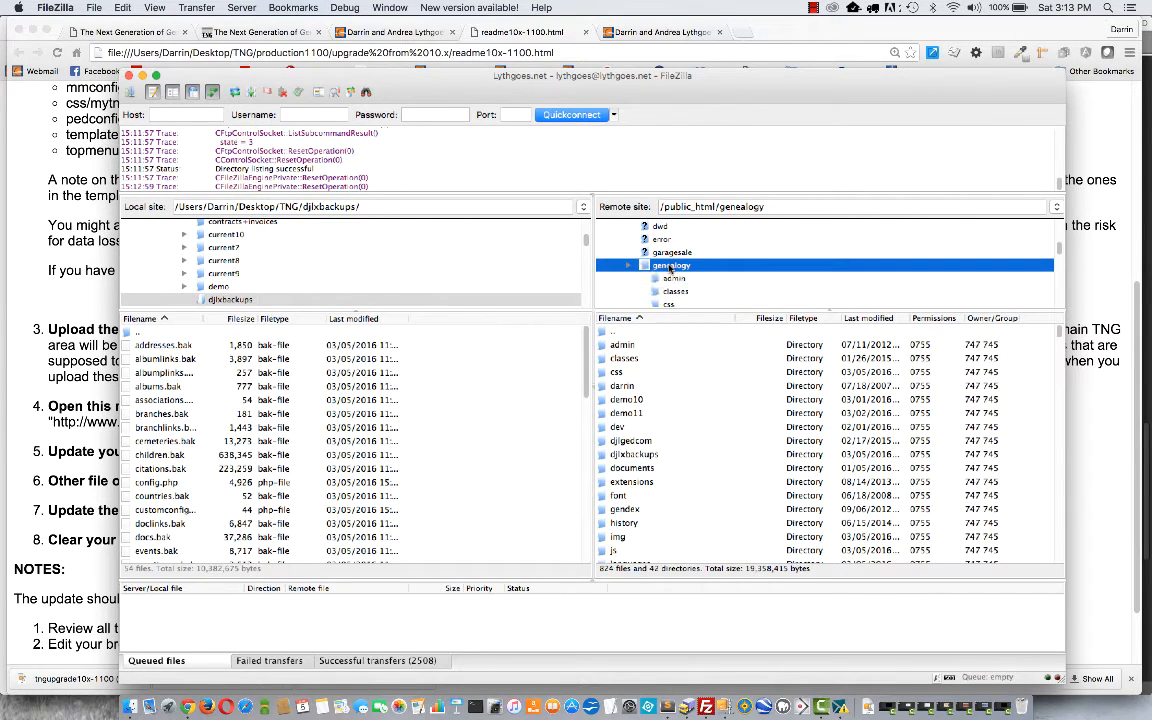
pyautogui.scroll(-3)
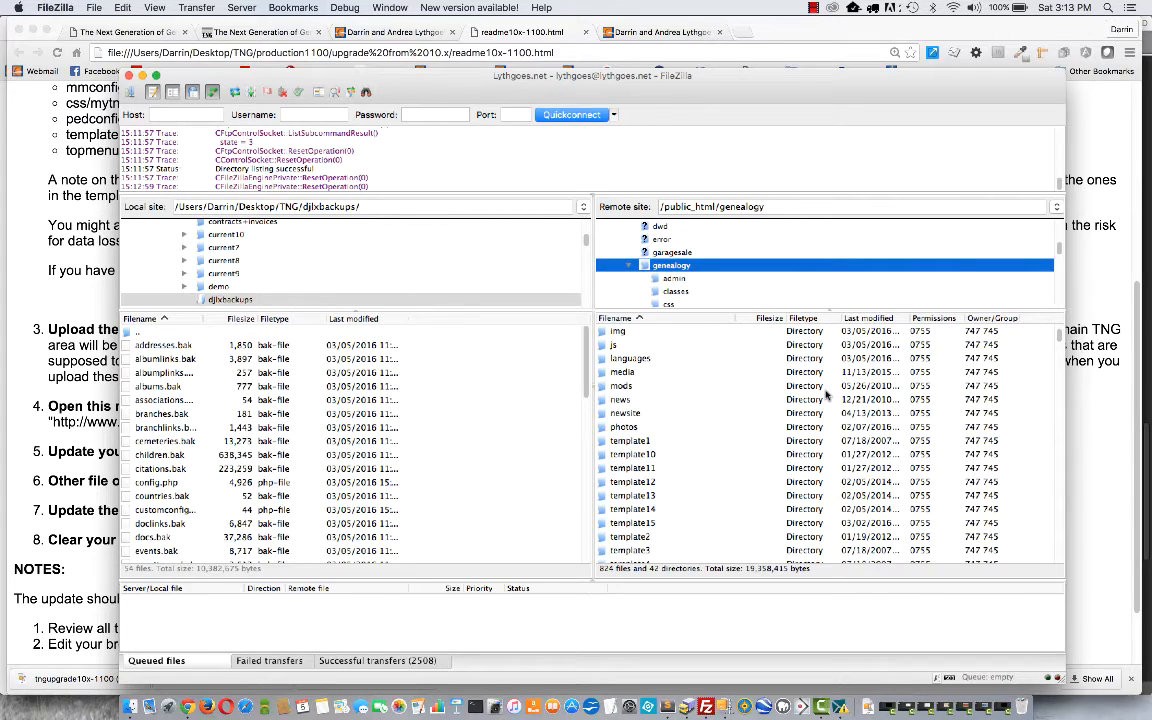
pyautogui.doubleClick(672, 264)
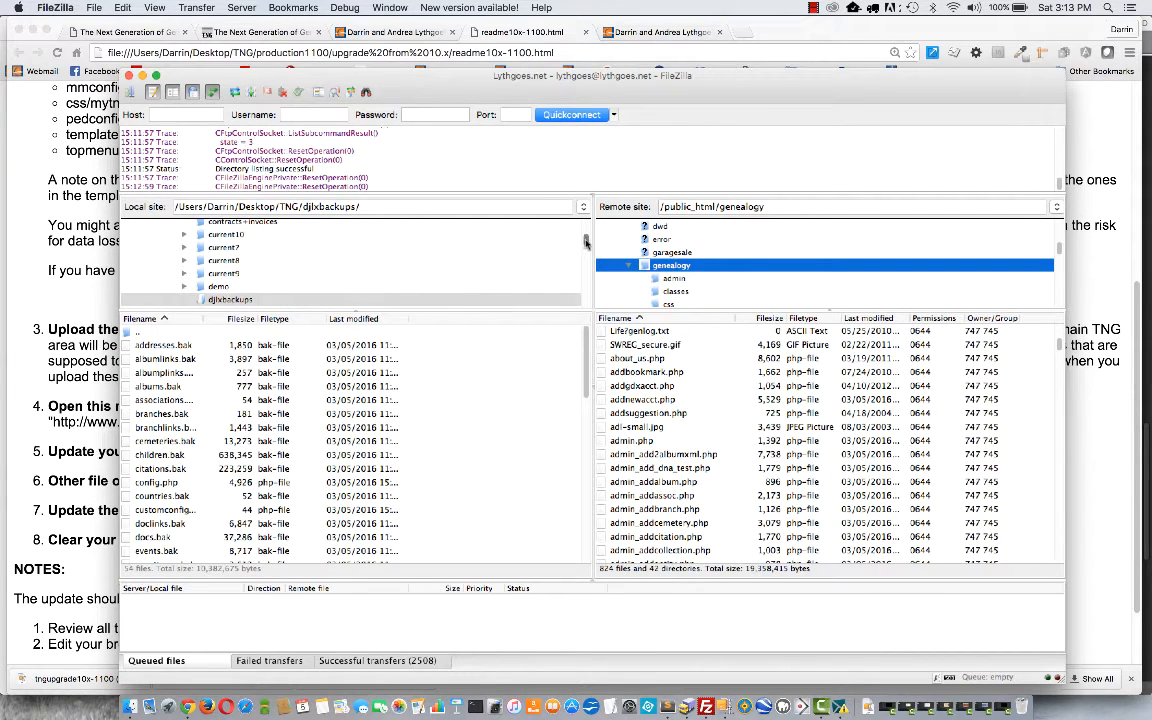
pyautogui.scroll(-3)
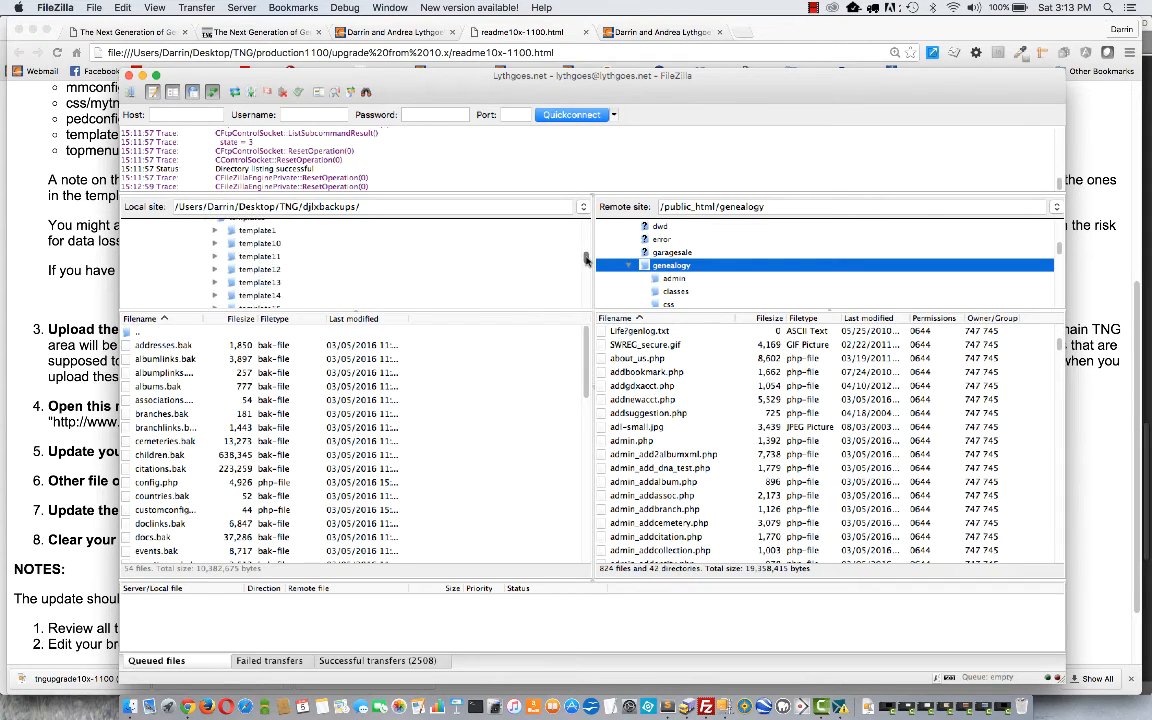
pyautogui.scroll(3)
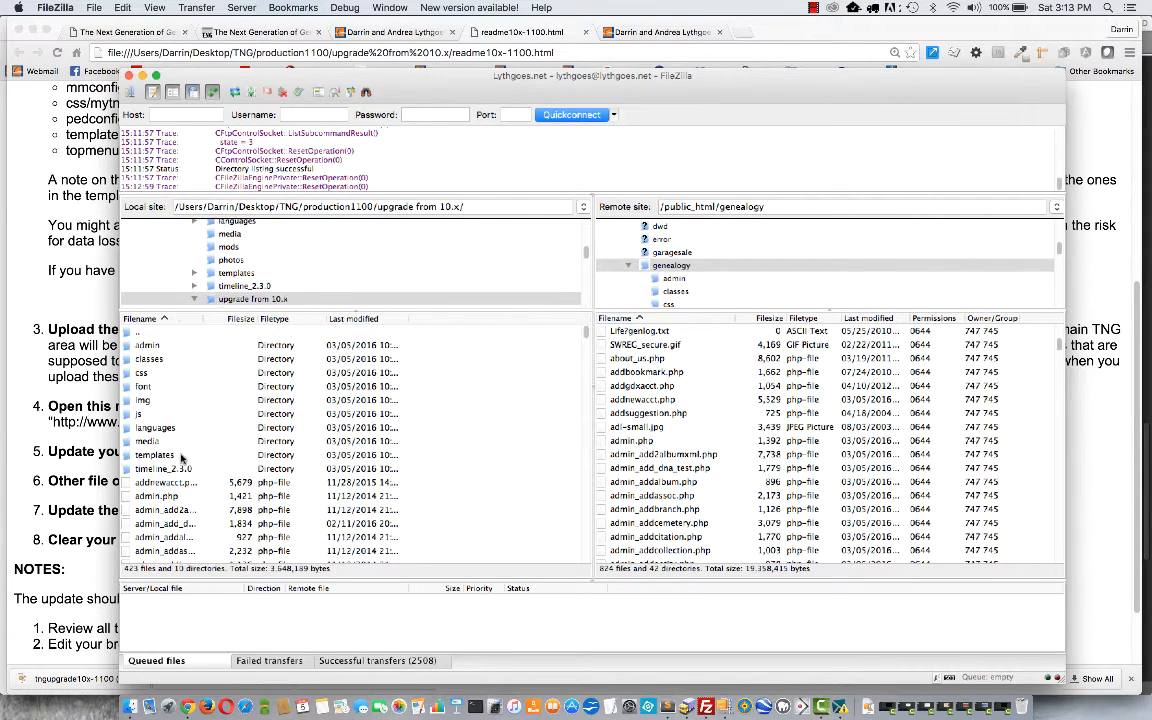
pyautogui.moveTo(224, 438)
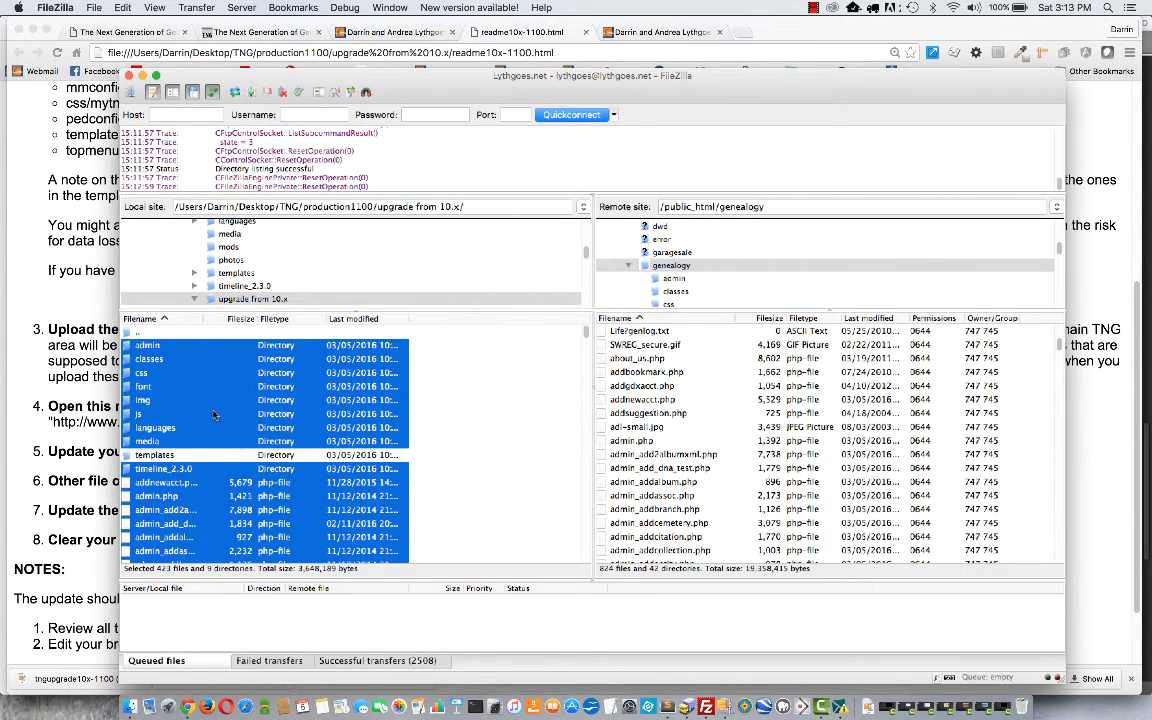
pyautogui.moveTo(202, 412)
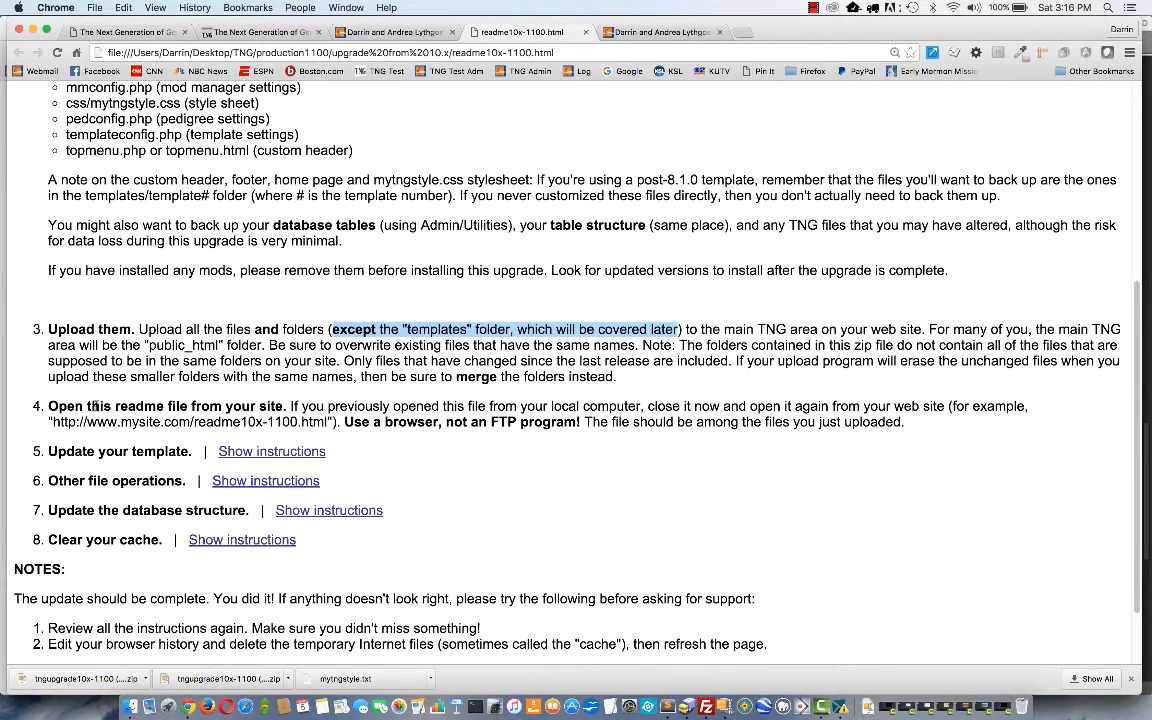
pyautogui.moveTo(330, 418)
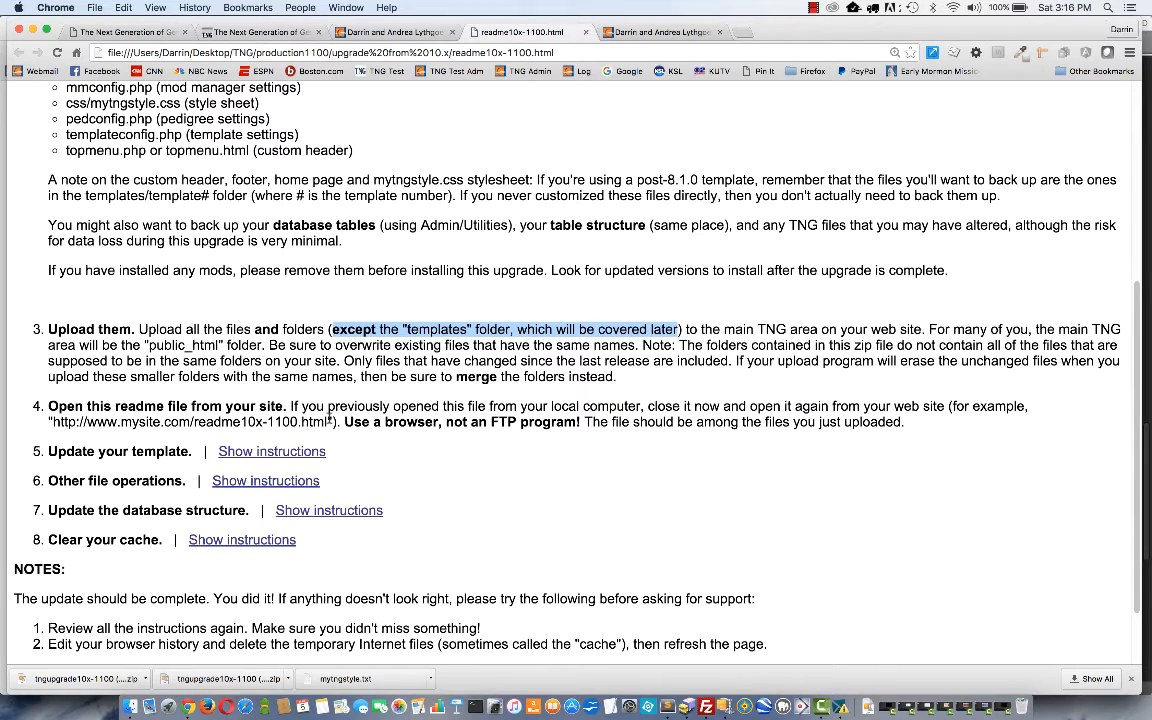
pyautogui.moveTo(400, 456)
pyautogui.write('http://lythgoes.net/genealogy')
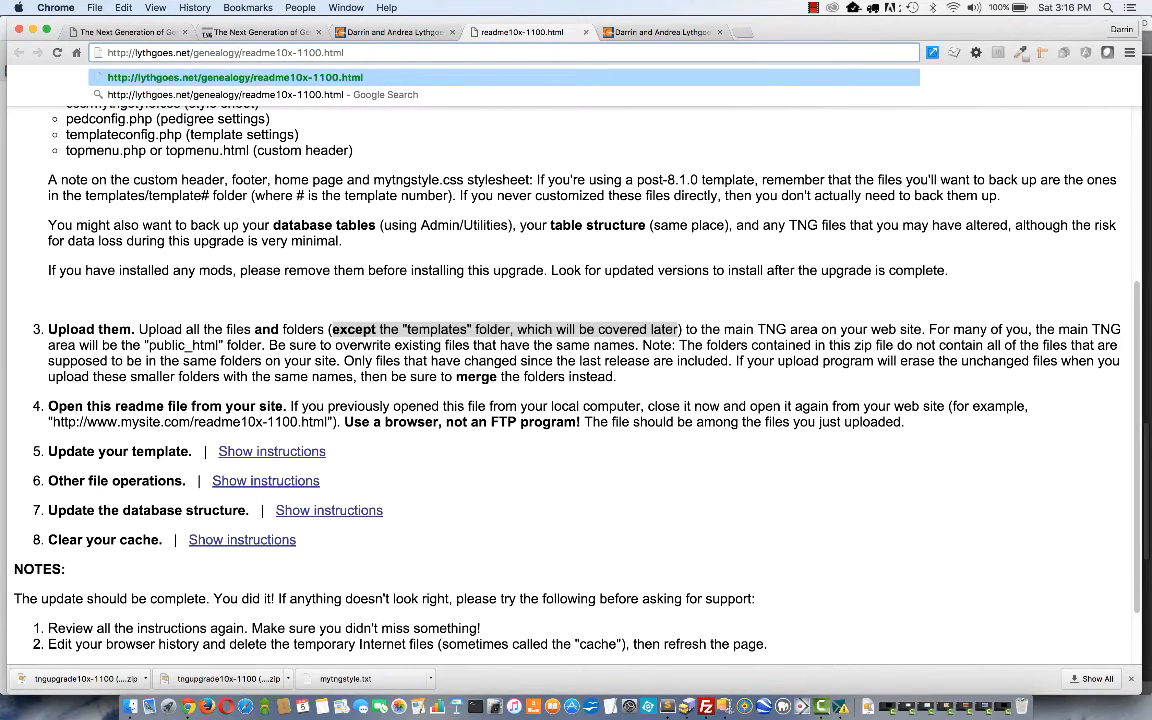
# - Load readme10x-1100.html from the live genealogy website in the address bar
pyautogui.click(236, 76)
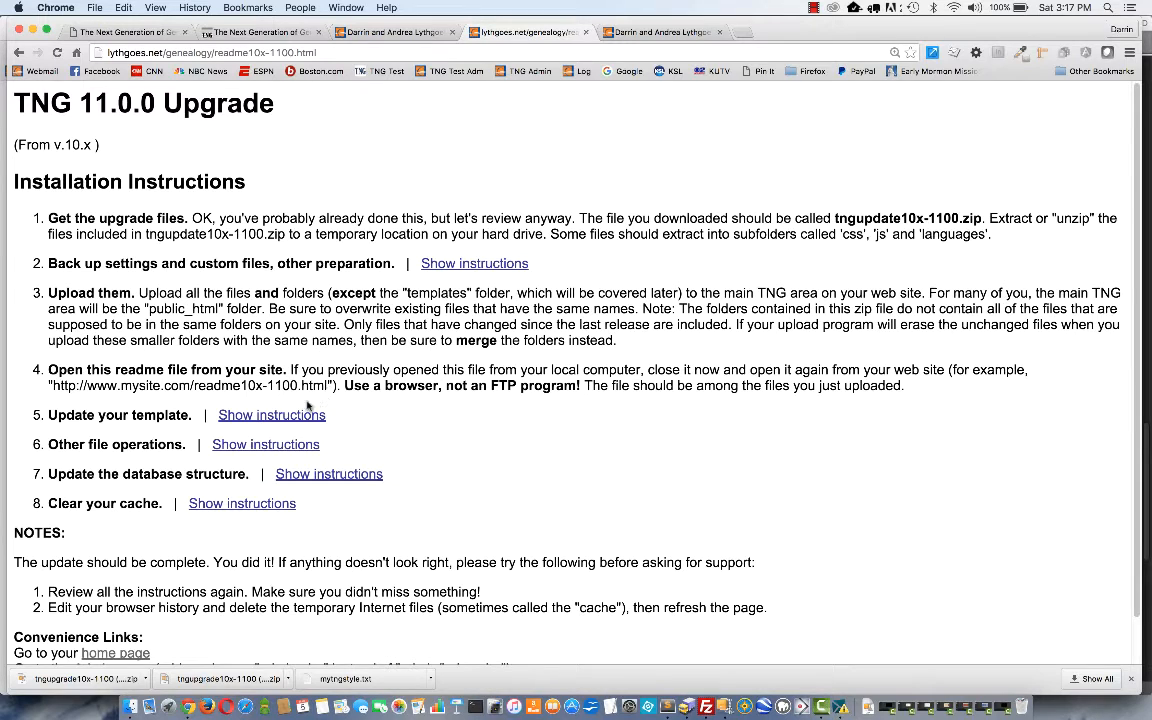
# - Reveal the 'Update your template' instructions and read through the expanded text
pyautogui.click(272, 414)
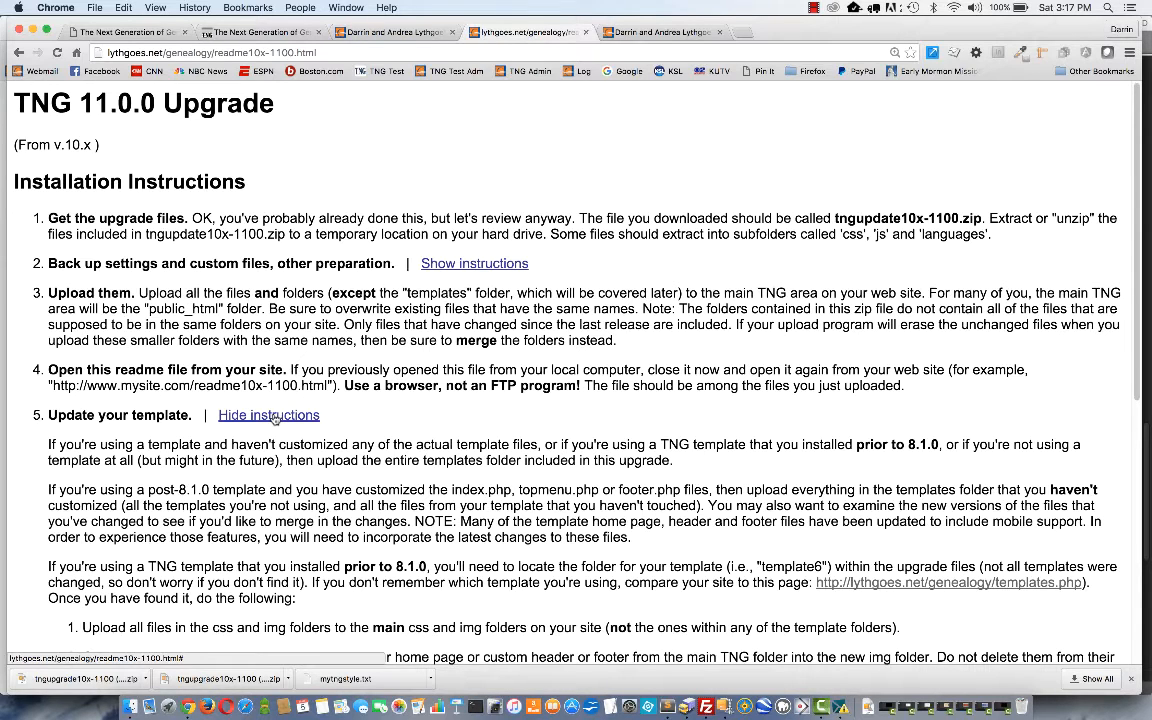
pyautogui.scroll(-3)
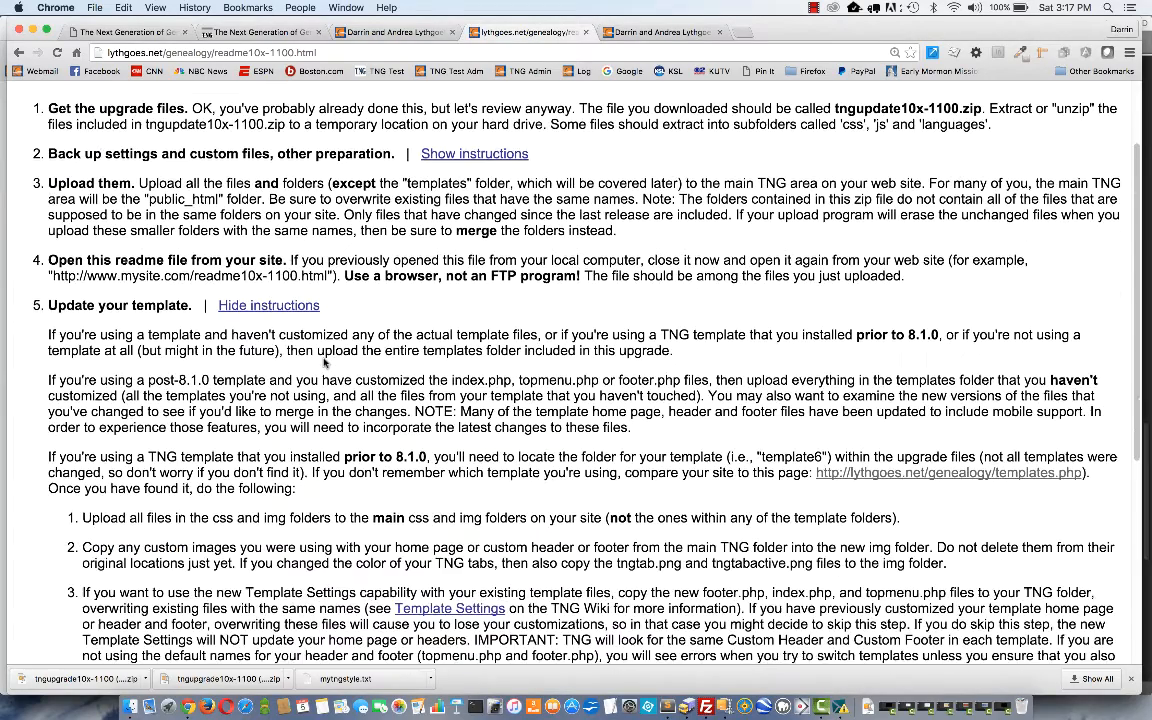
pyautogui.scroll(-3)
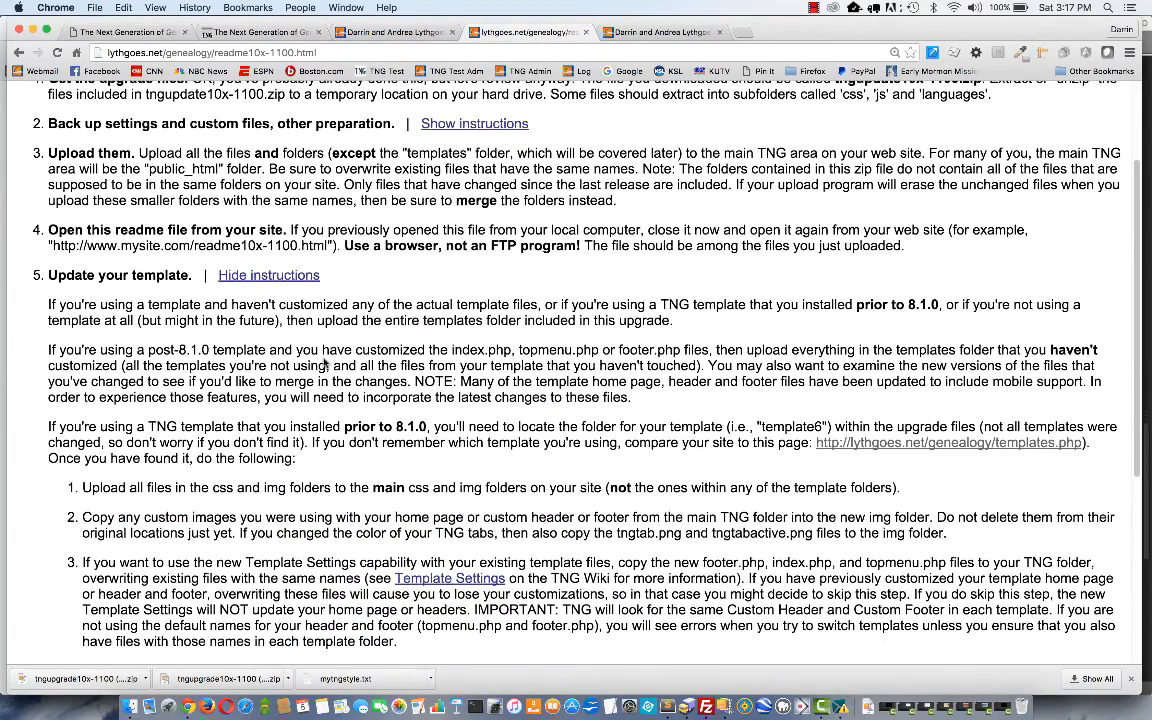
pyautogui.scroll(-3)
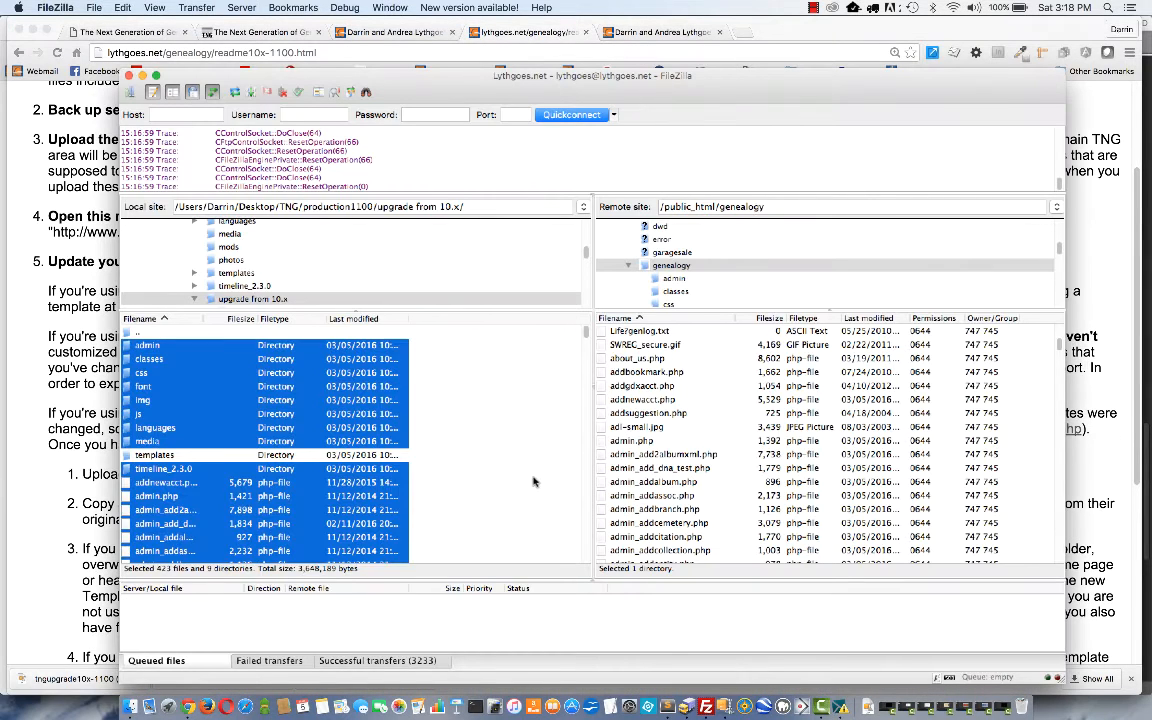
# - Check index.php inside local templates/template13, then return to 'upgrade from 10.x' with templates selected
pyautogui.doubleClick(154, 454)
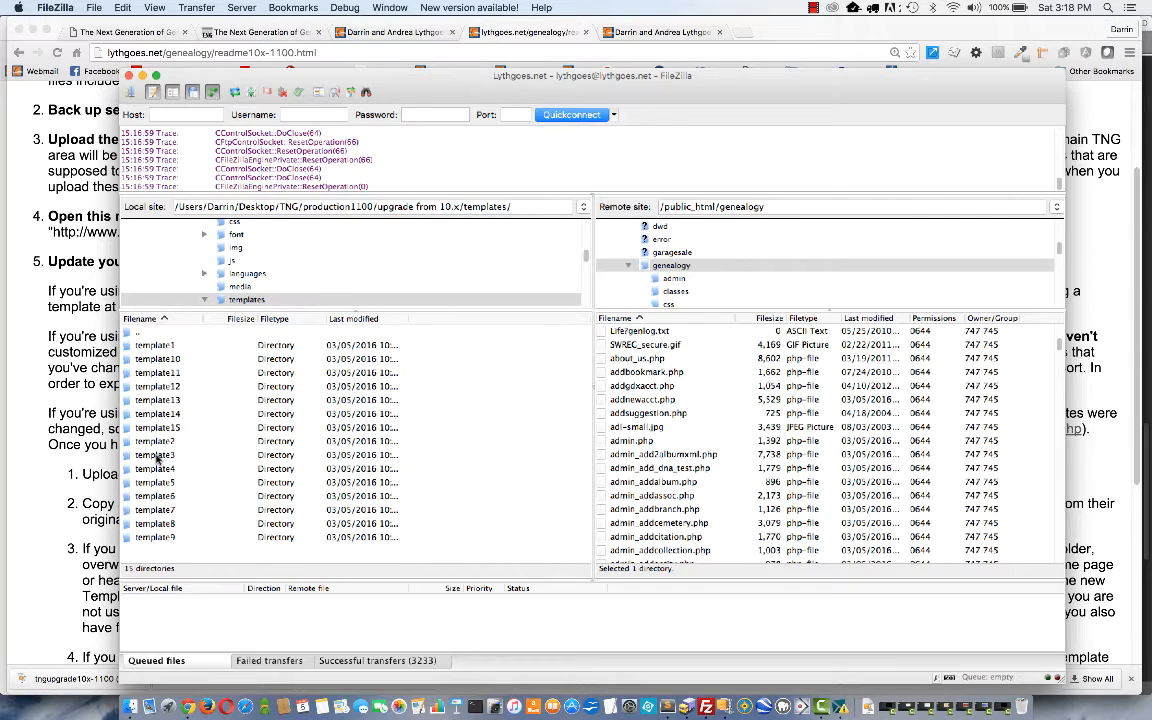
pyautogui.doubleClick(156, 400)
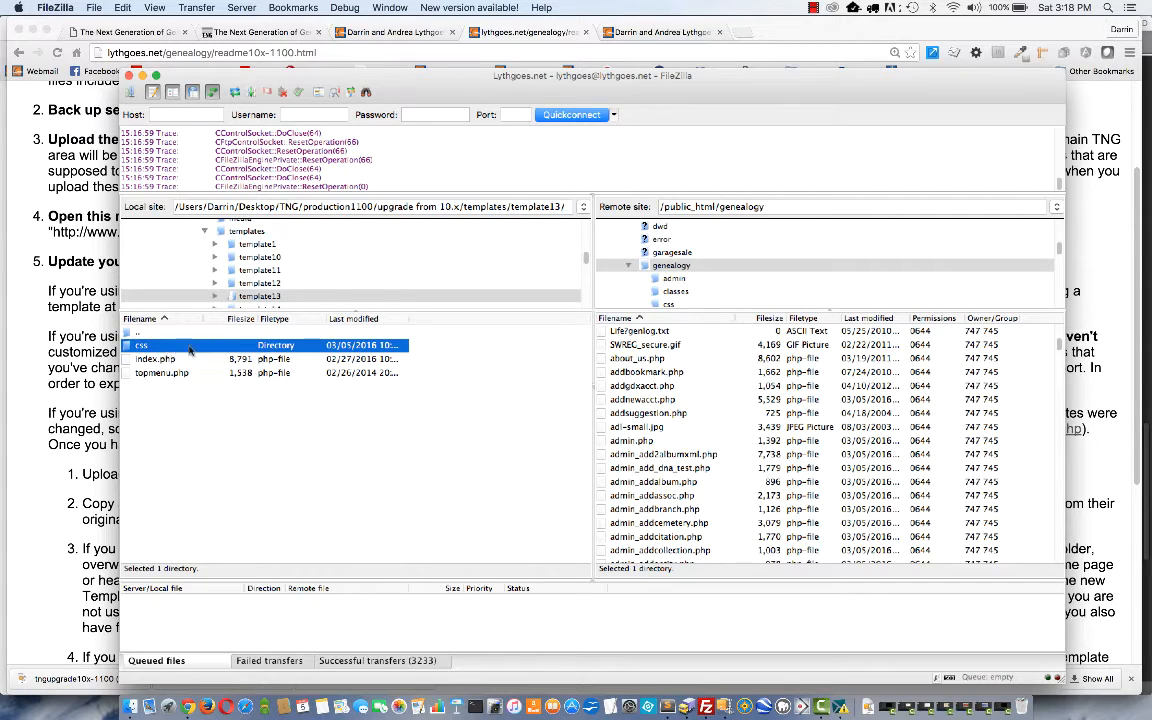
pyautogui.moveTo(156, 358)
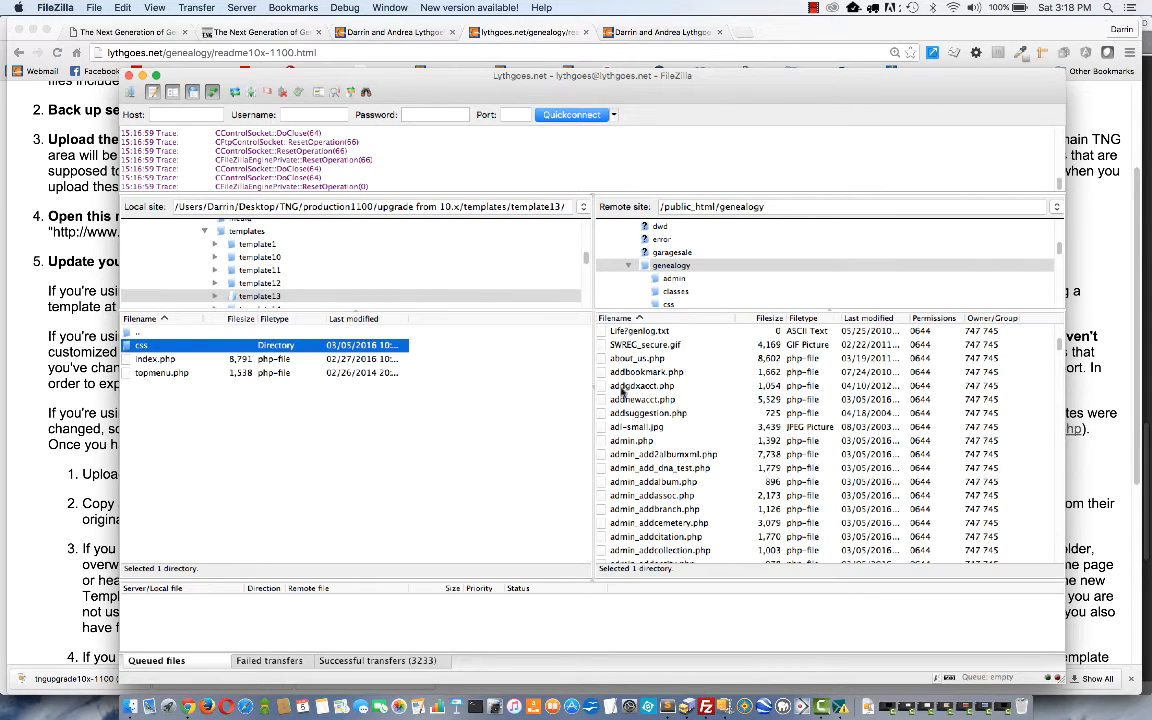
pyautogui.moveTo(652, 418)
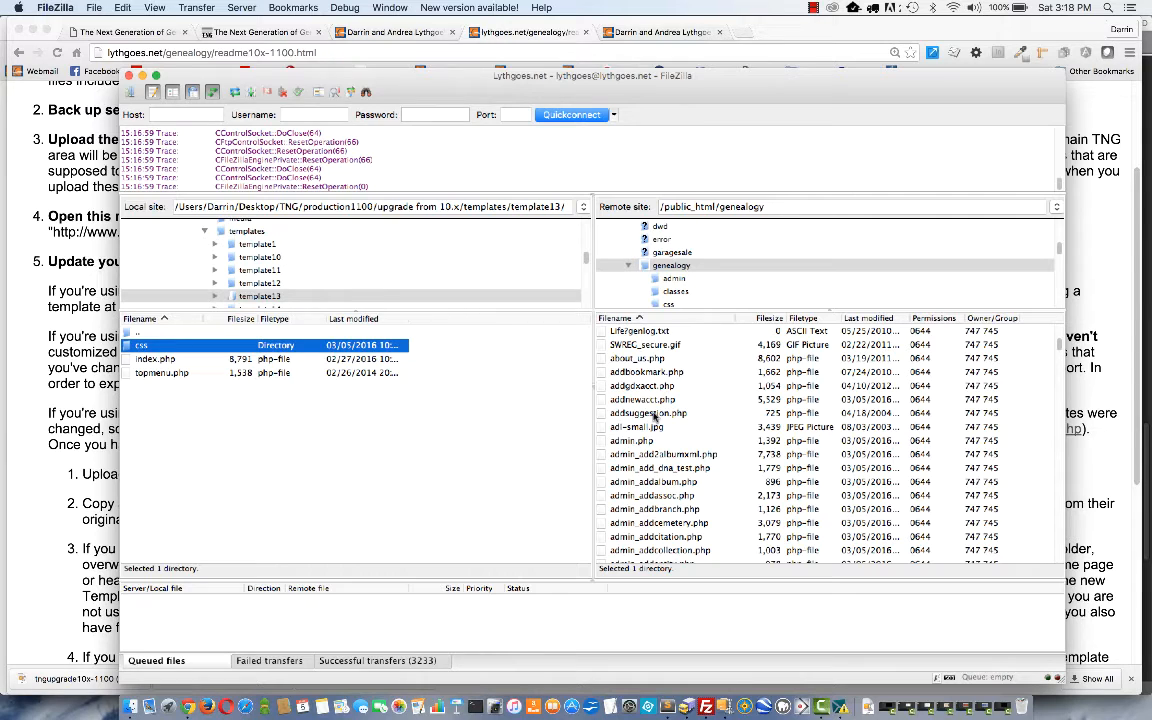
pyautogui.moveTo(248, 394)
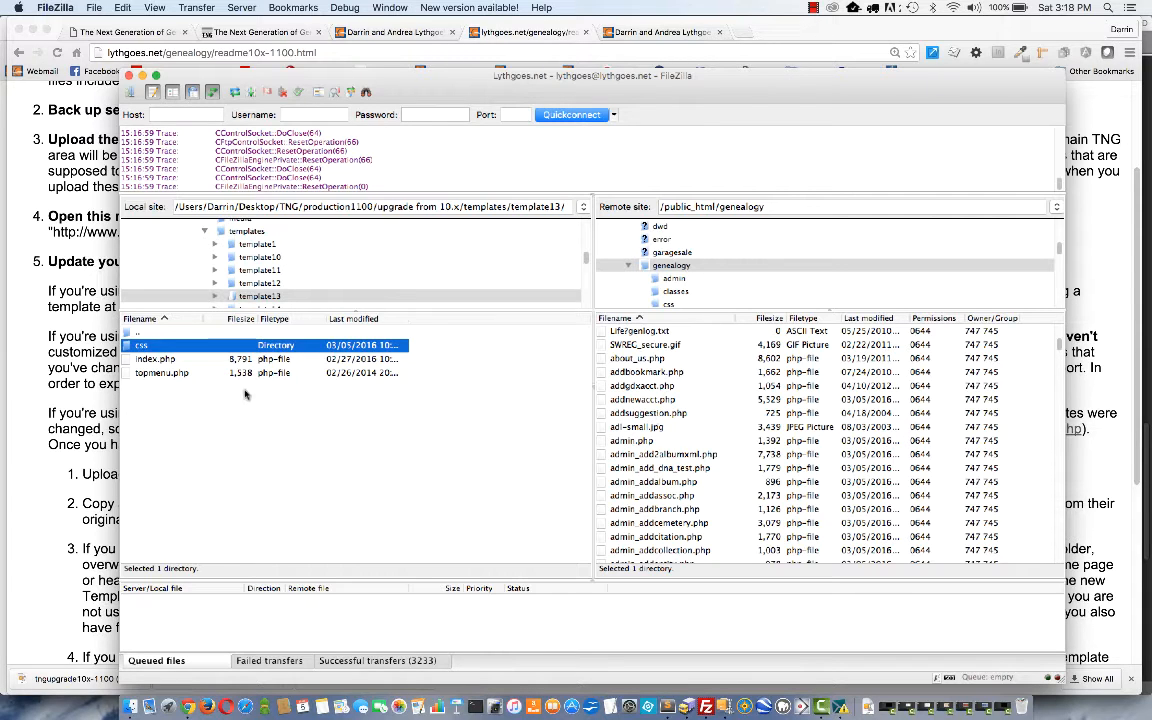
pyautogui.click(156, 358)
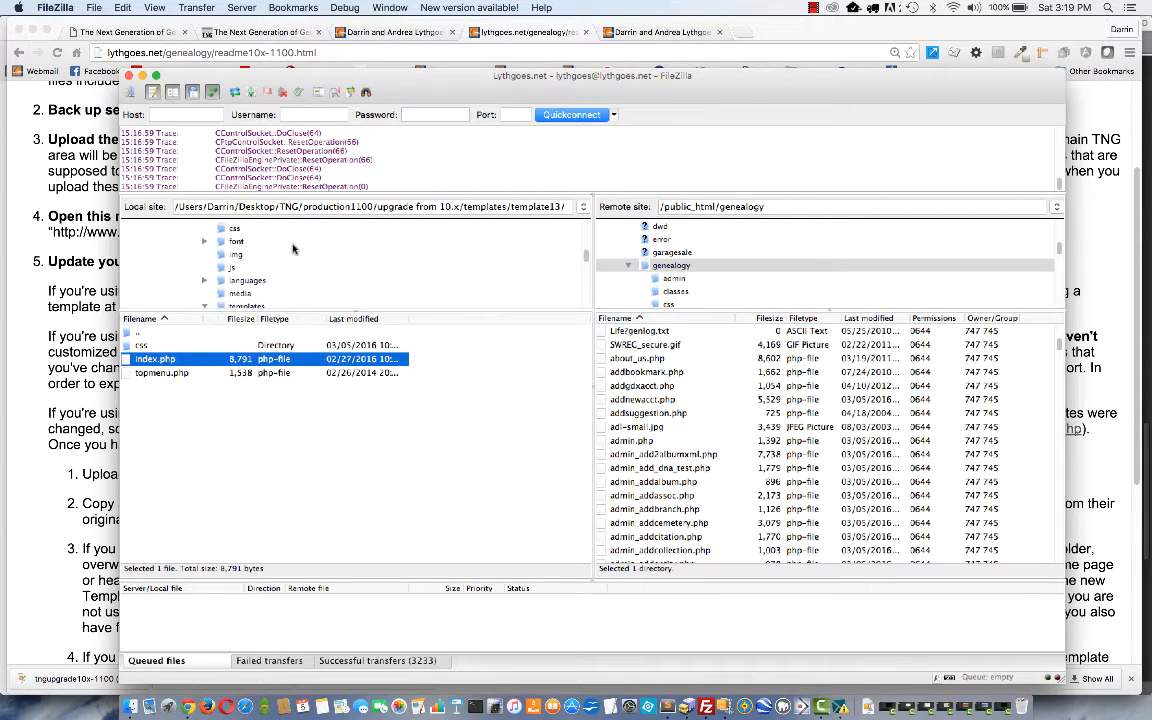
pyautogui.click(252, 236)
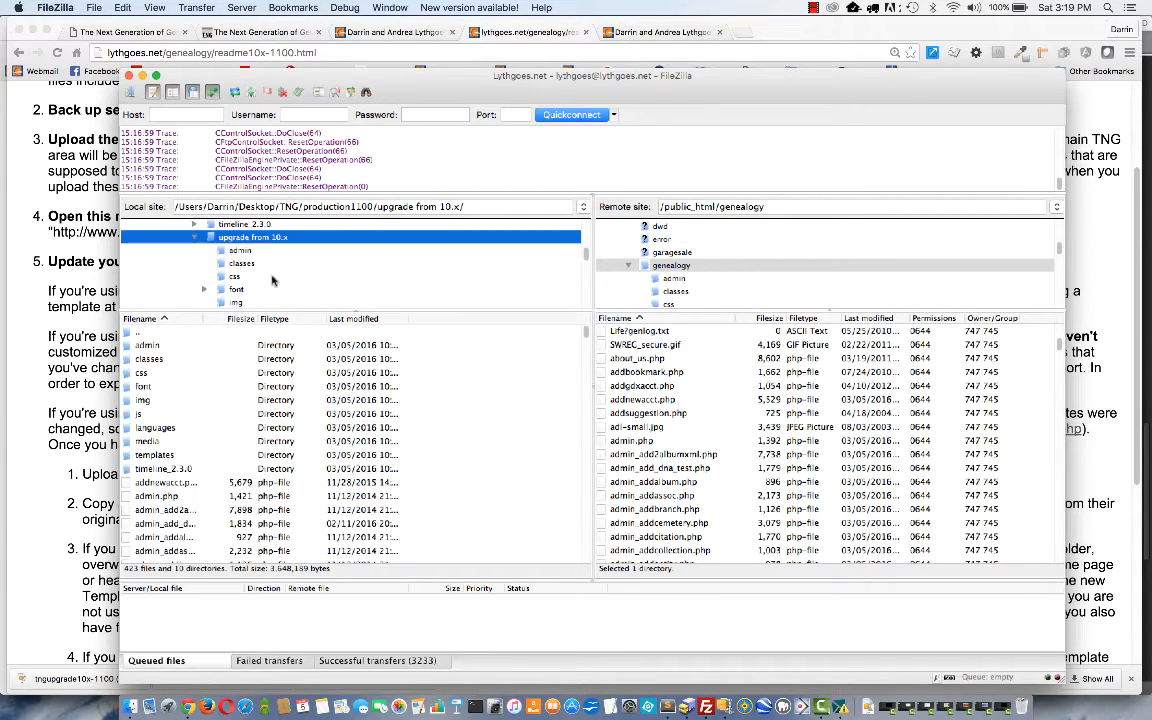
pyautogui.click(156, 456)
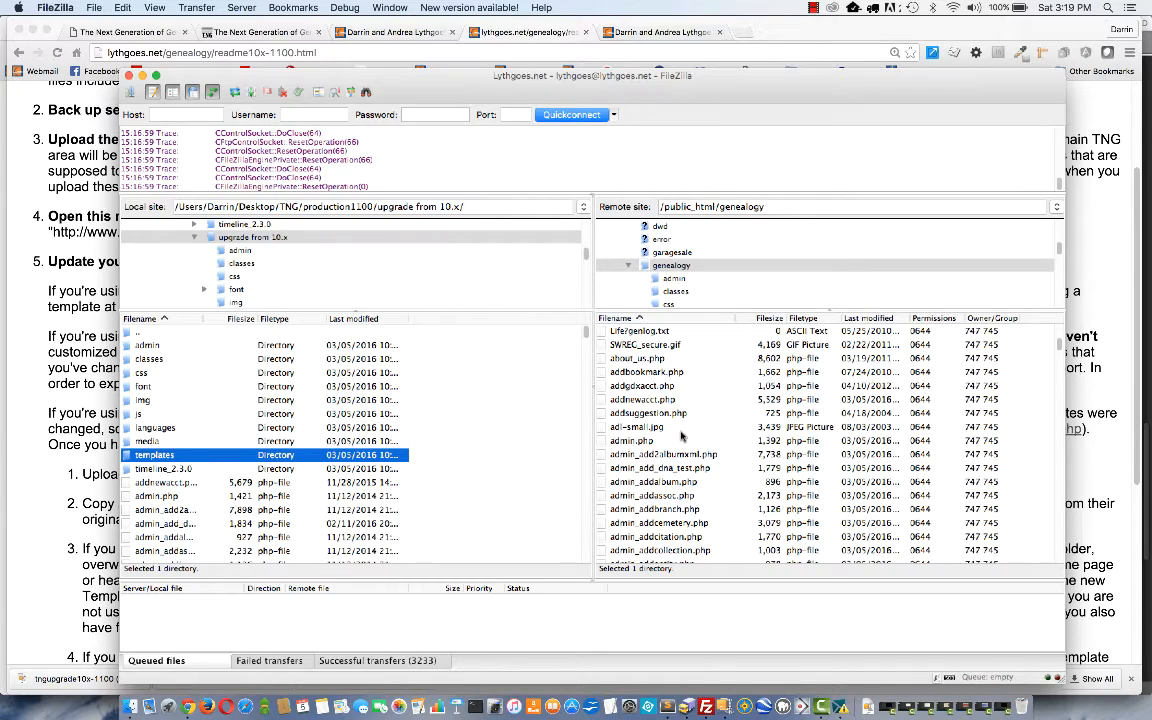
pyautogui.moveTo(236, 448)
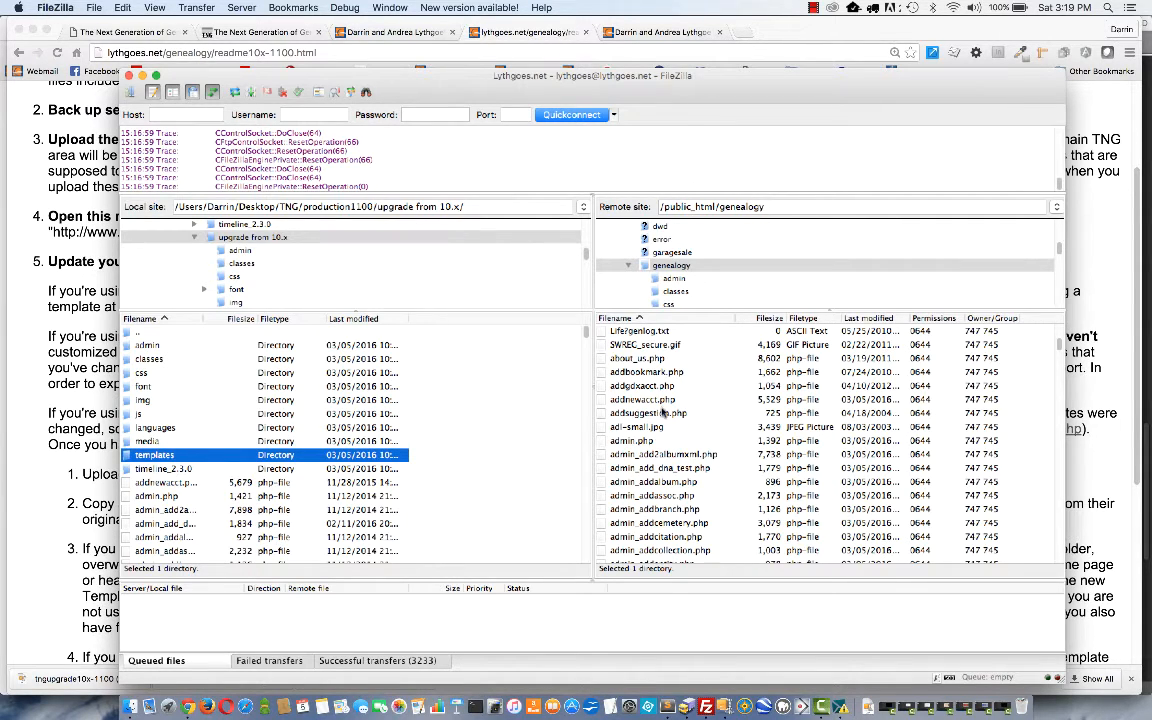
pyautogui.moveTo(202, 434)
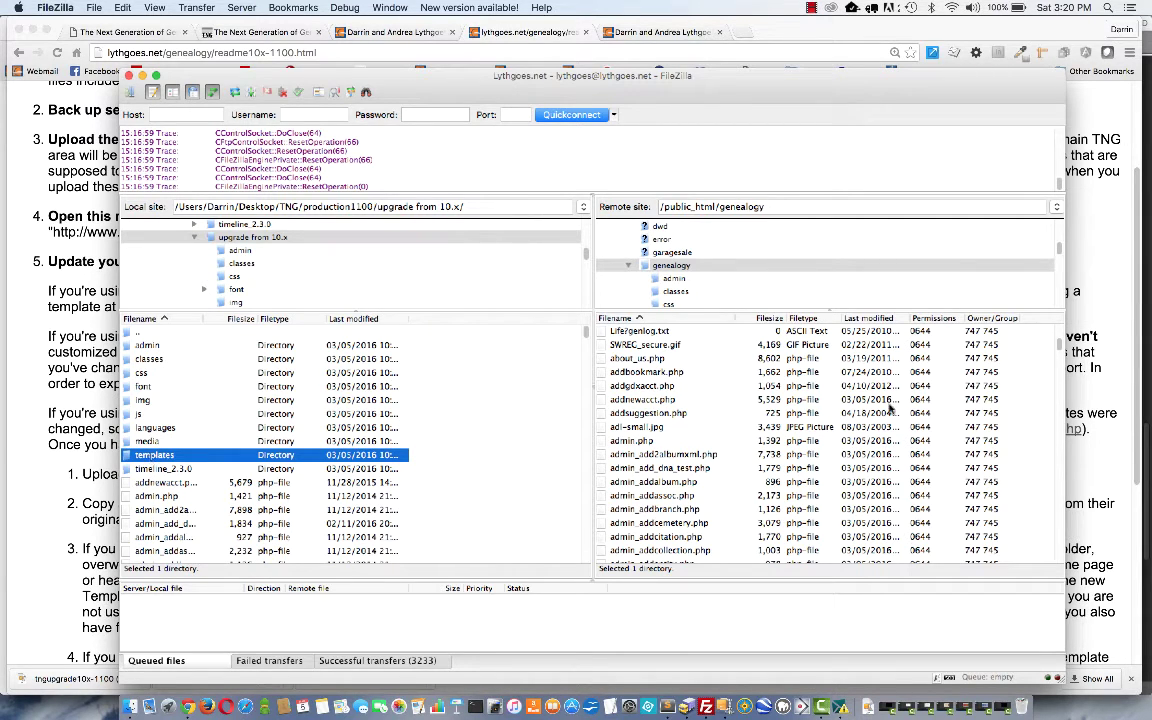
# - Browse the remote genealogy templates folder into template13 to view its files
pyautogui.scroll(-3)
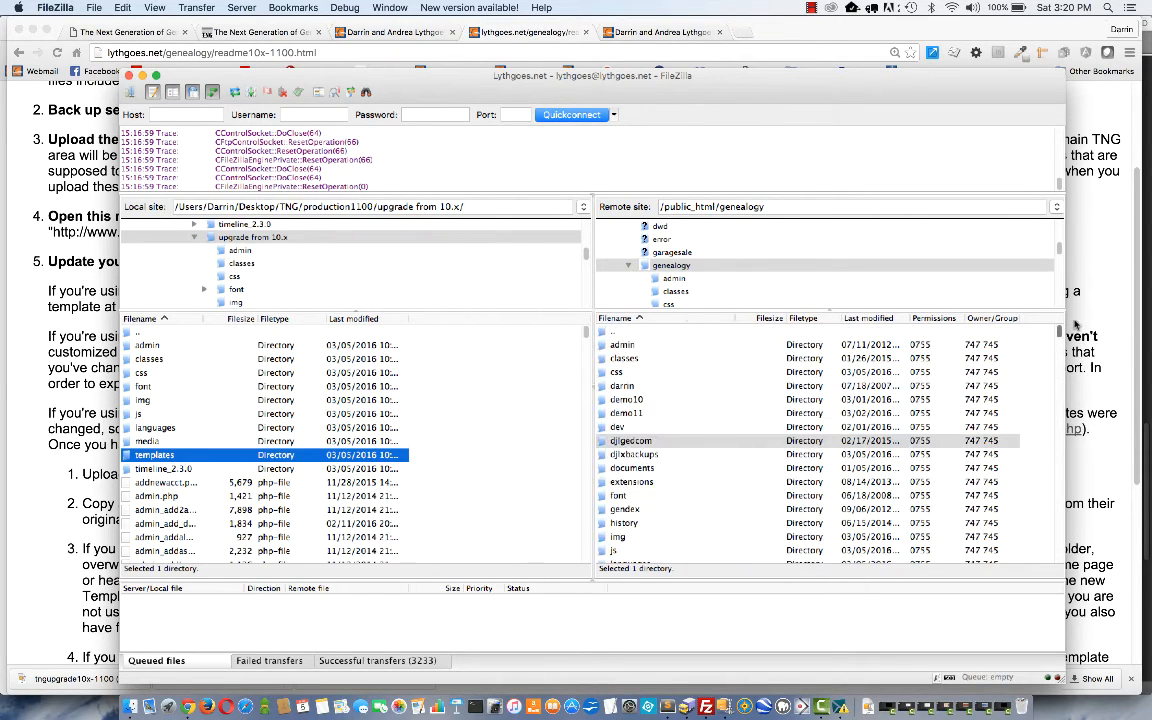
pyautogui.scroll(-3)
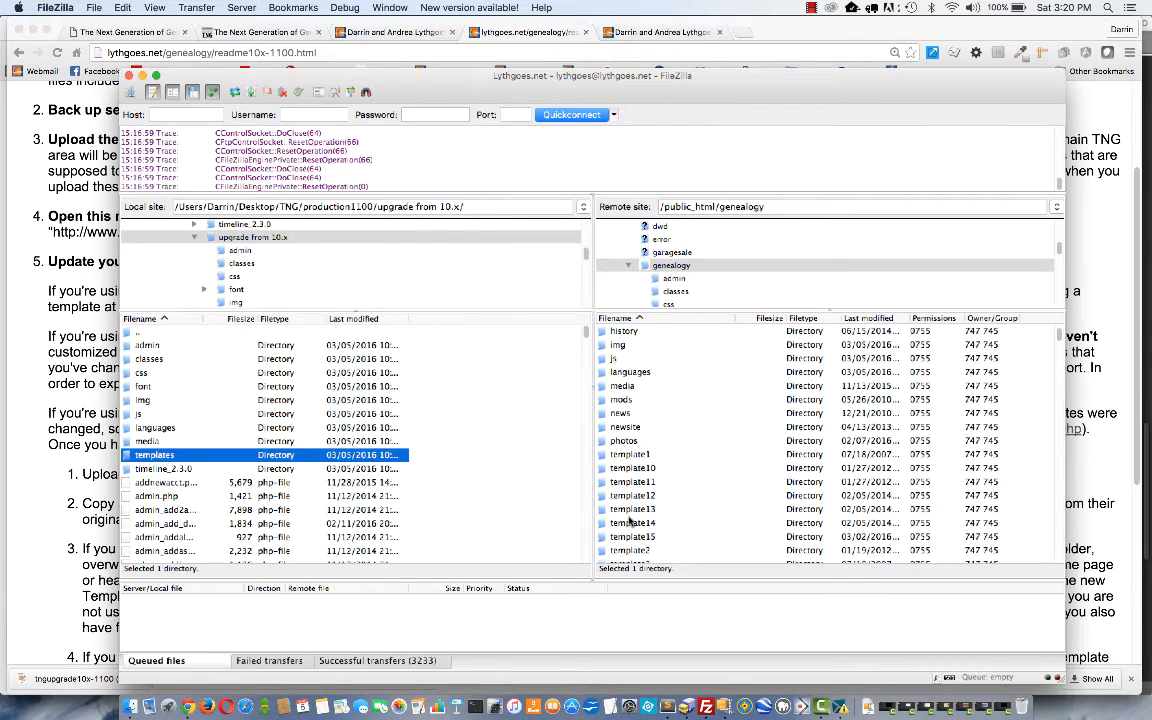
pyautogui.scroll(-3)
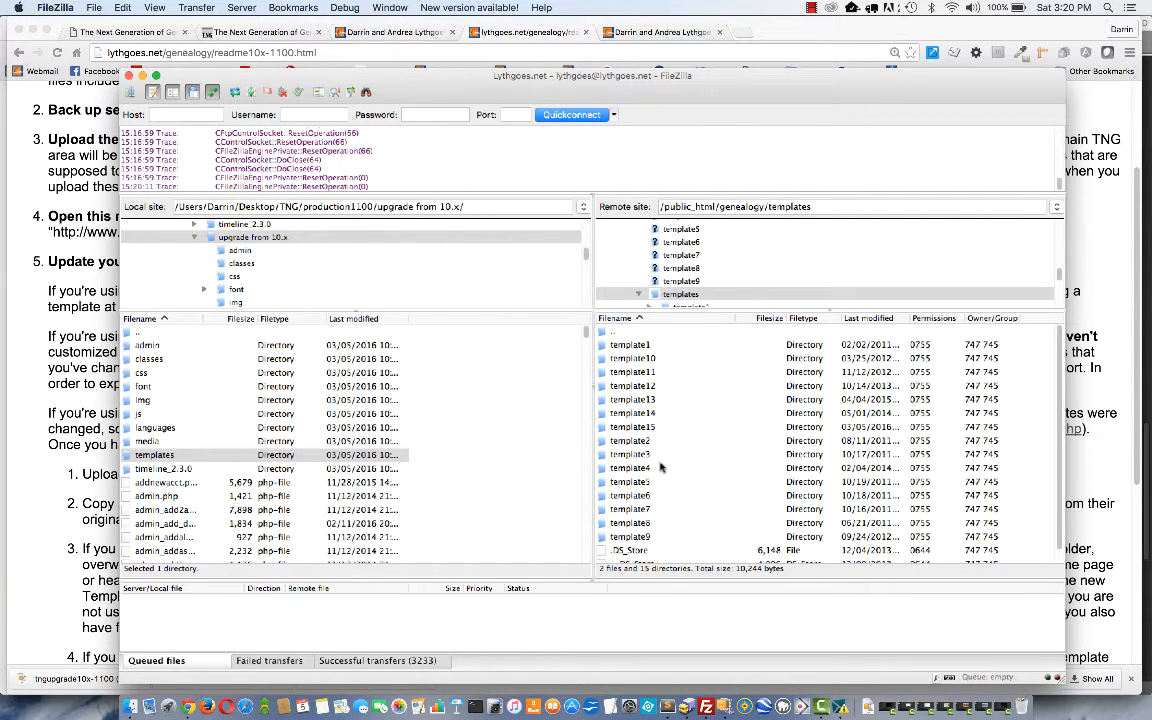
pyautogui.moveTo(644, 404)
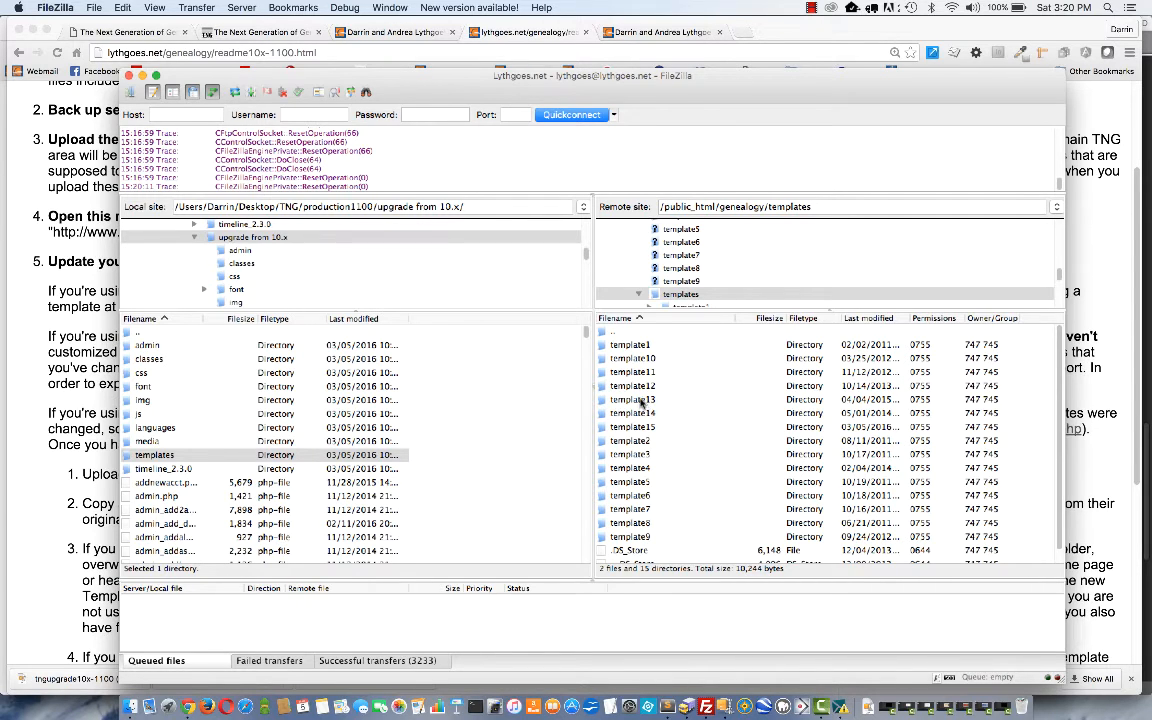
pyautogui.doubleClick(634, 400)
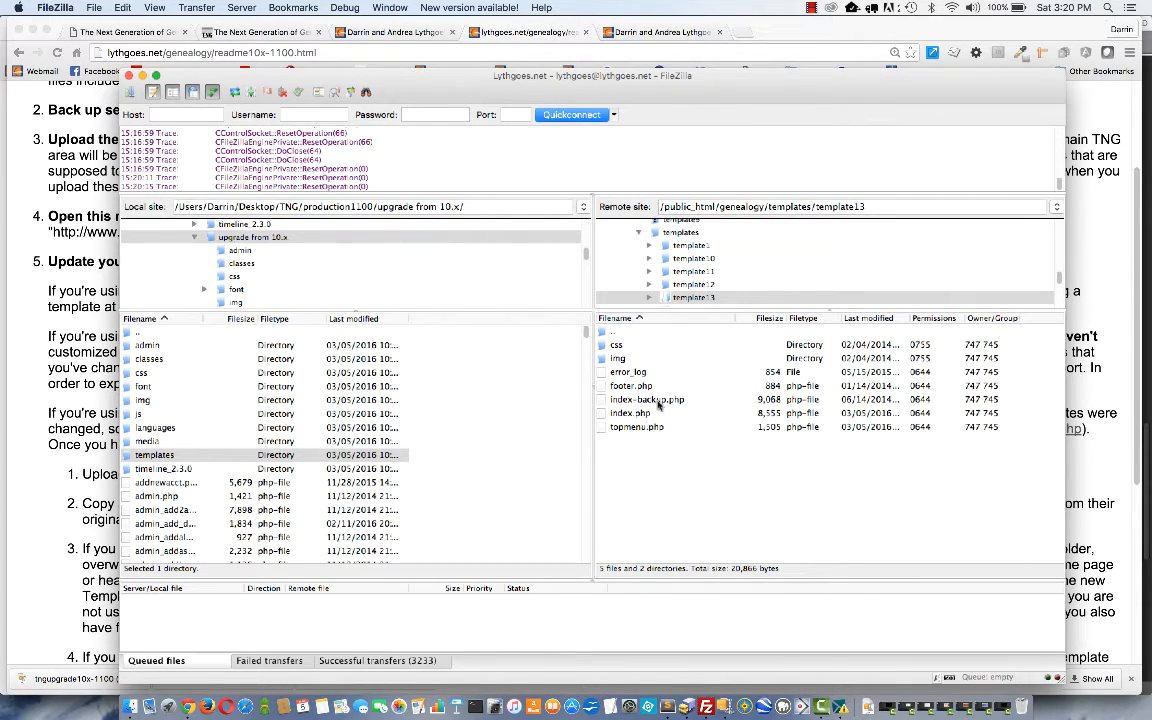
pyautogui.moveTo(658, 408)
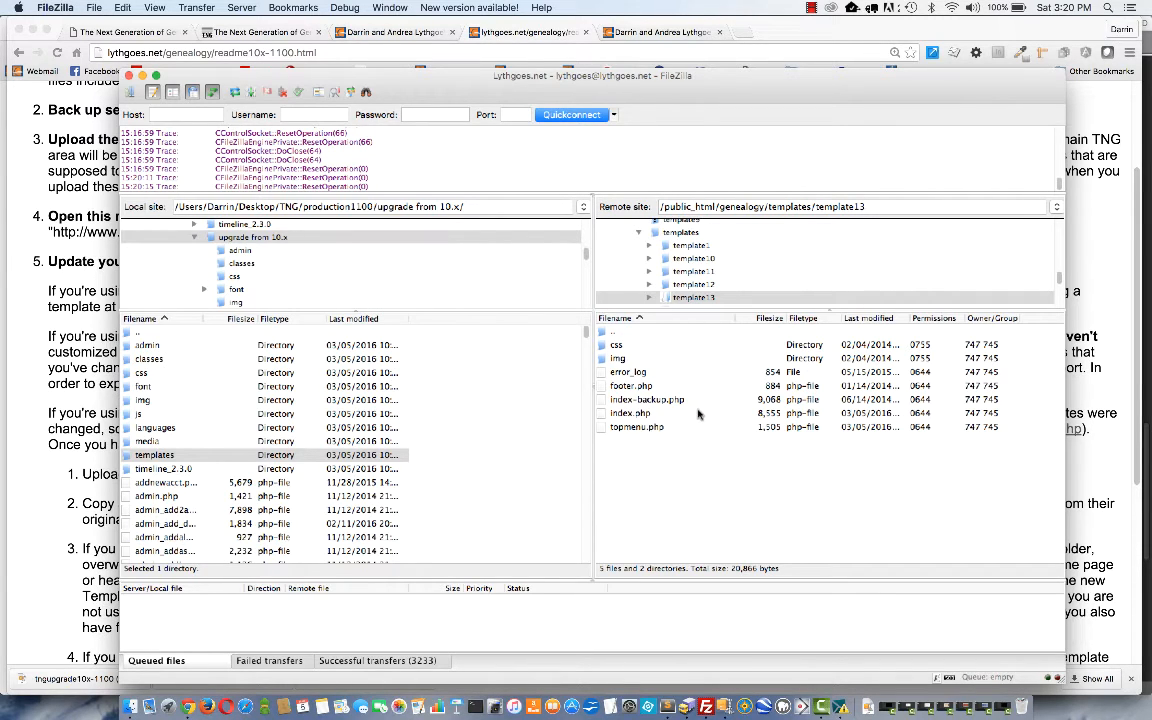
pyautogui.moveTo(632, 414)
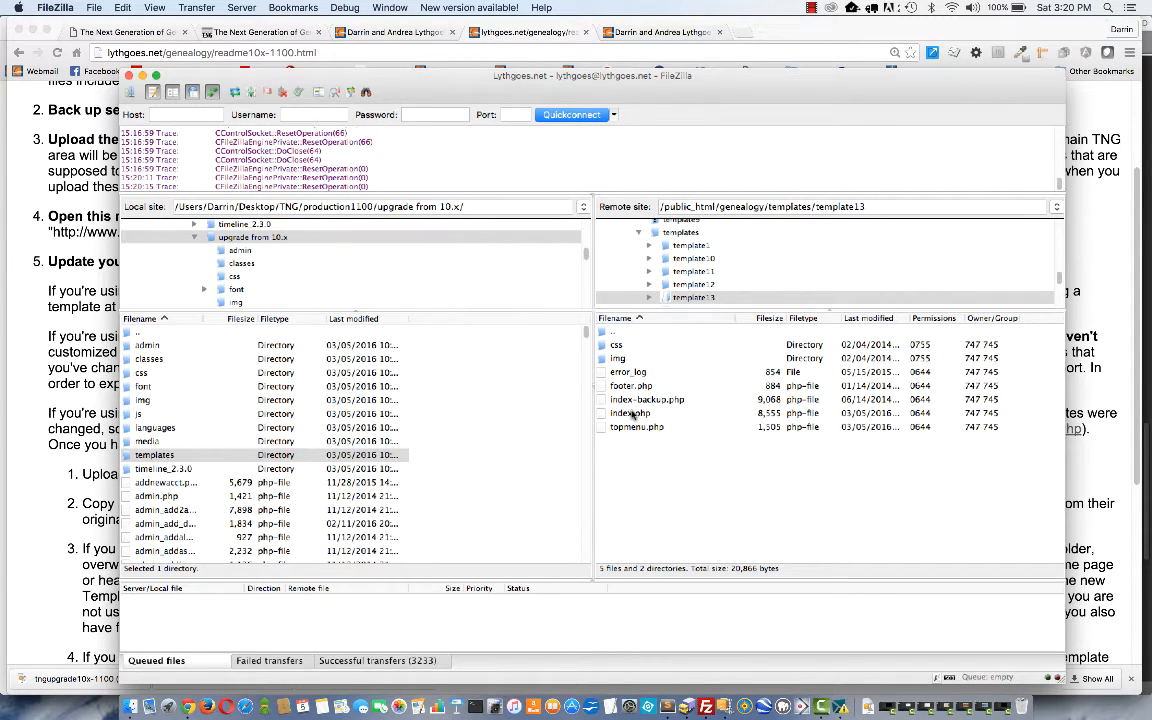
pyautogui.moveTo(650, 404)
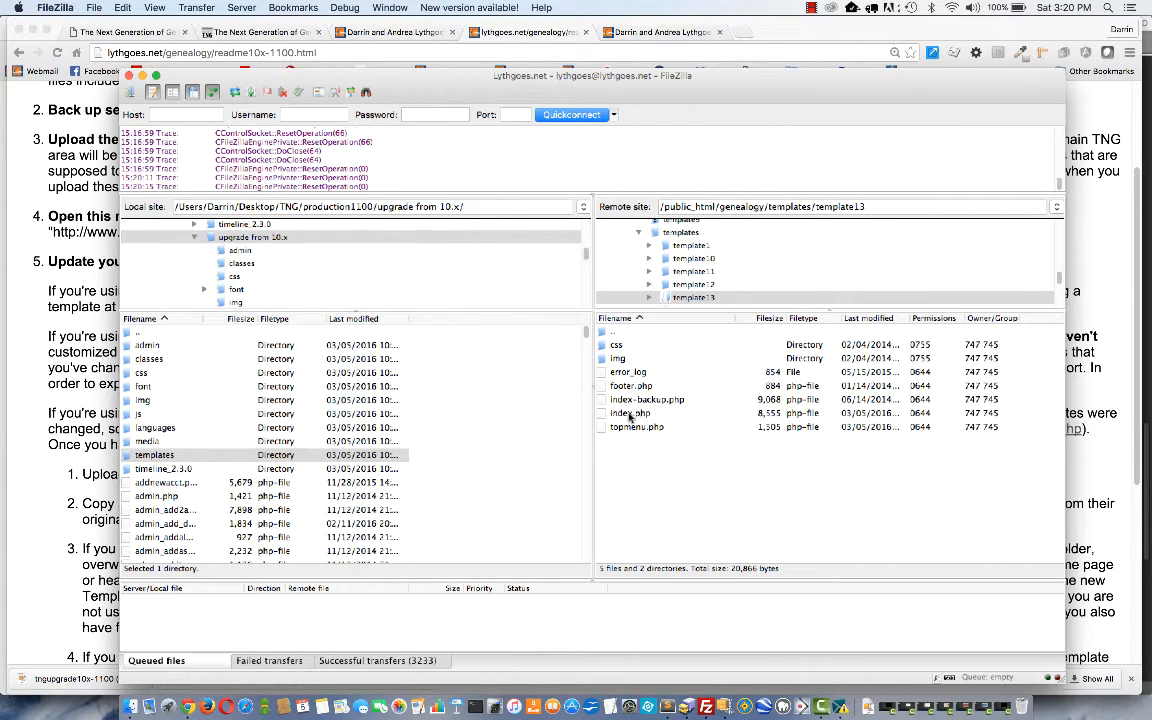
pyautogui.moveTo(984, 274)
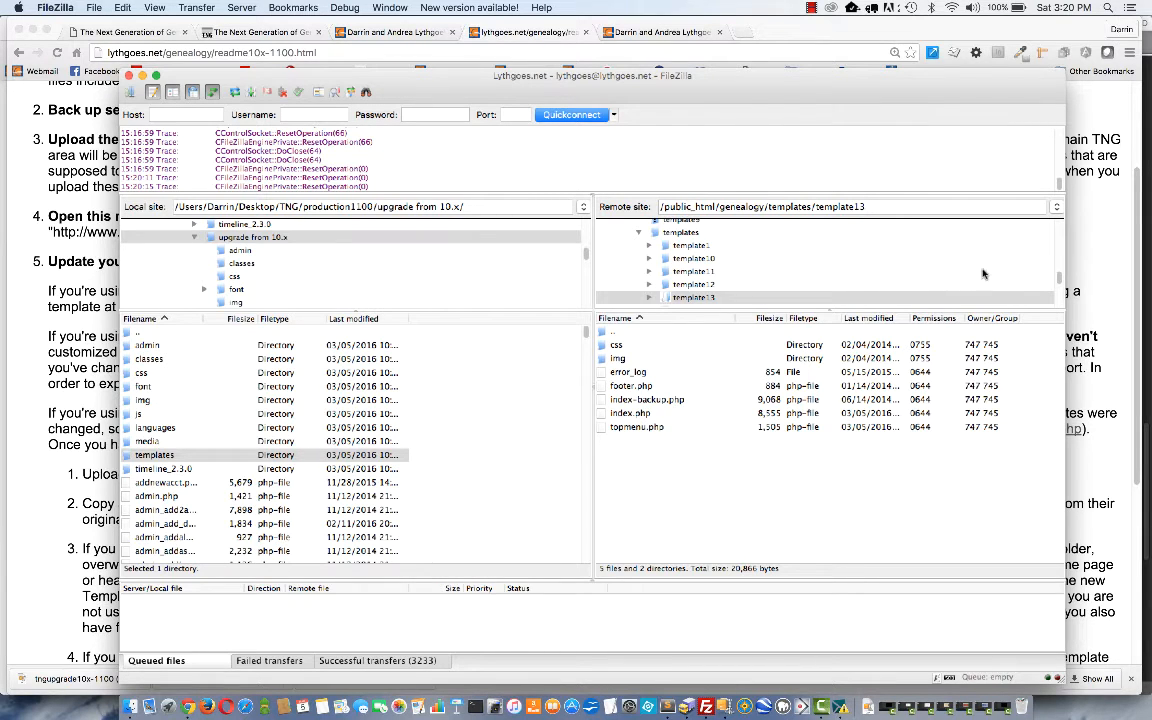
pyautogui.scroll(-3)
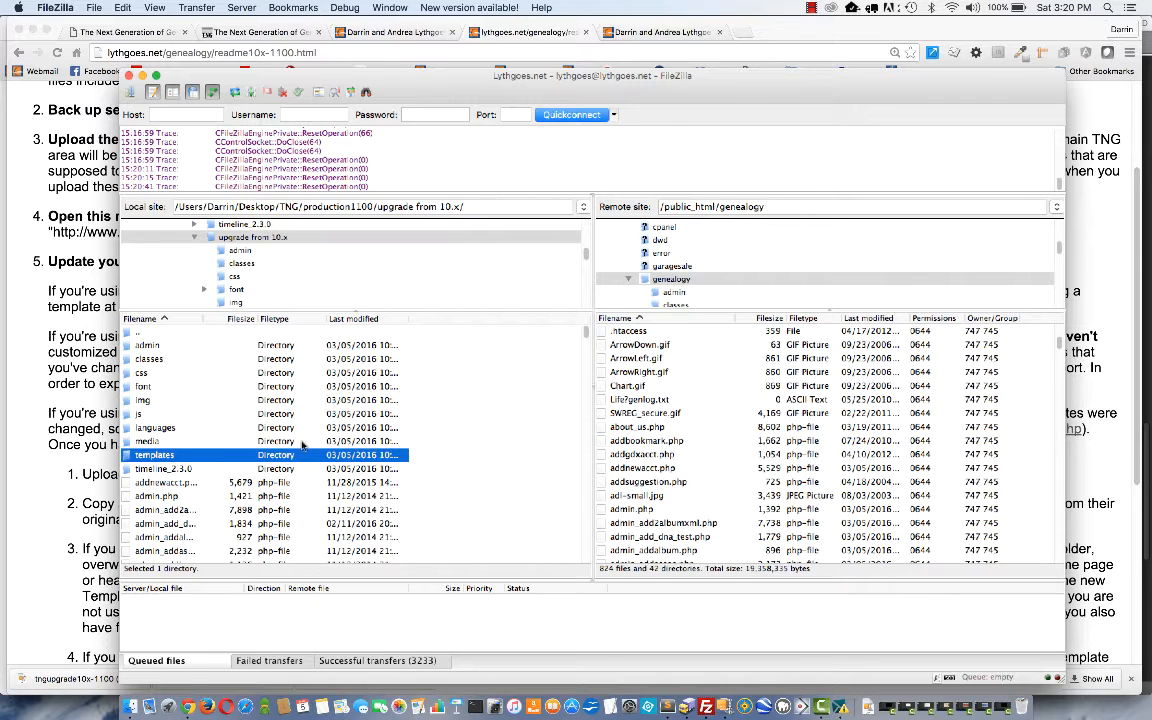
pyautogui.moveTo(700, 498)
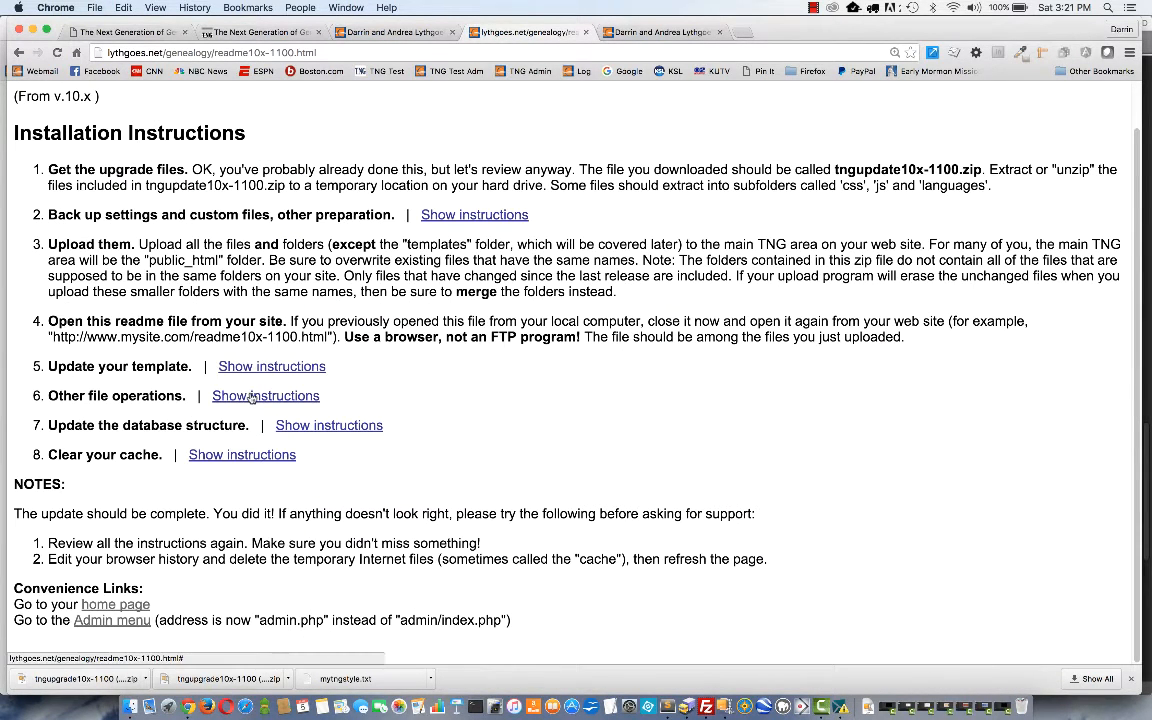
# - Reveal the Other file operations instructions, run upgrade_fileops10x-11x.php, and reveal the database structure instructions
pyautogui.click(264, 396)
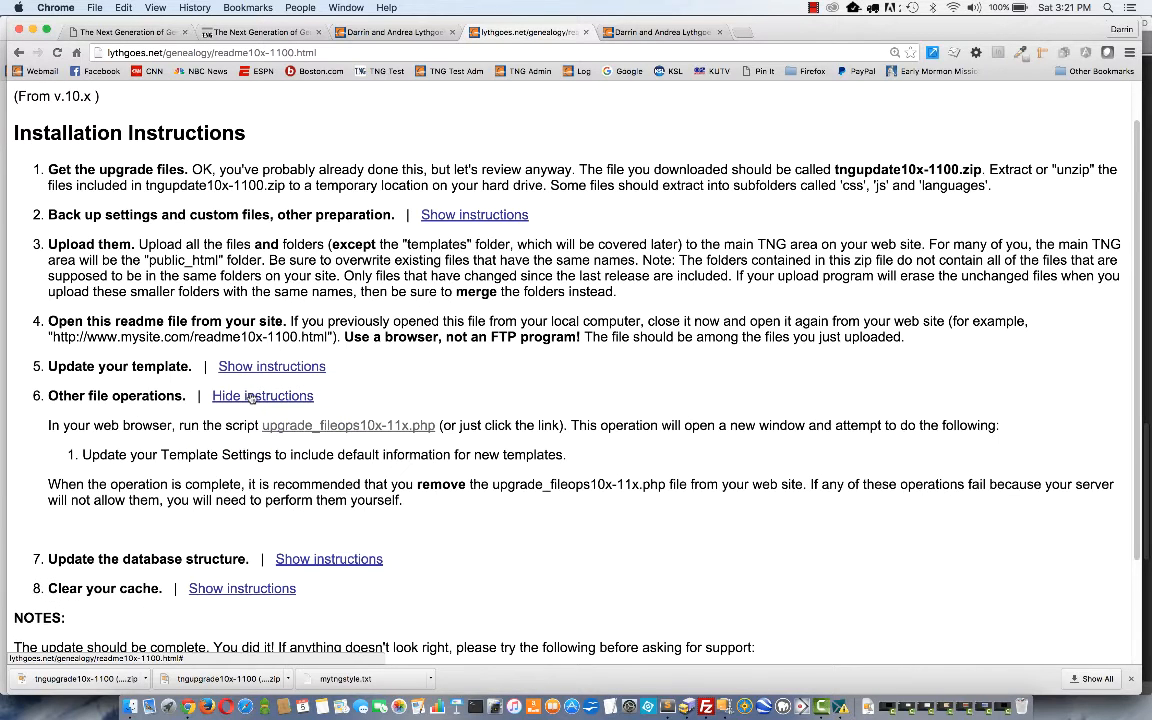
pyautogui.moveTo(306, 406)
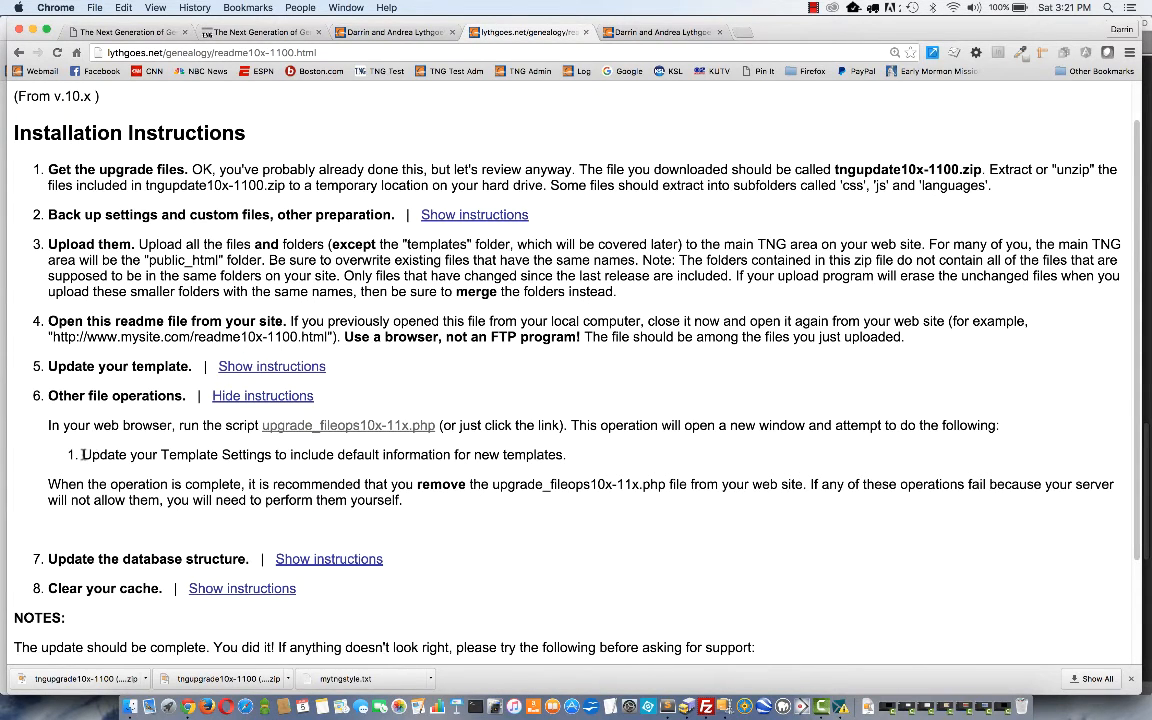
pyautogui.moveTo(332, 472)
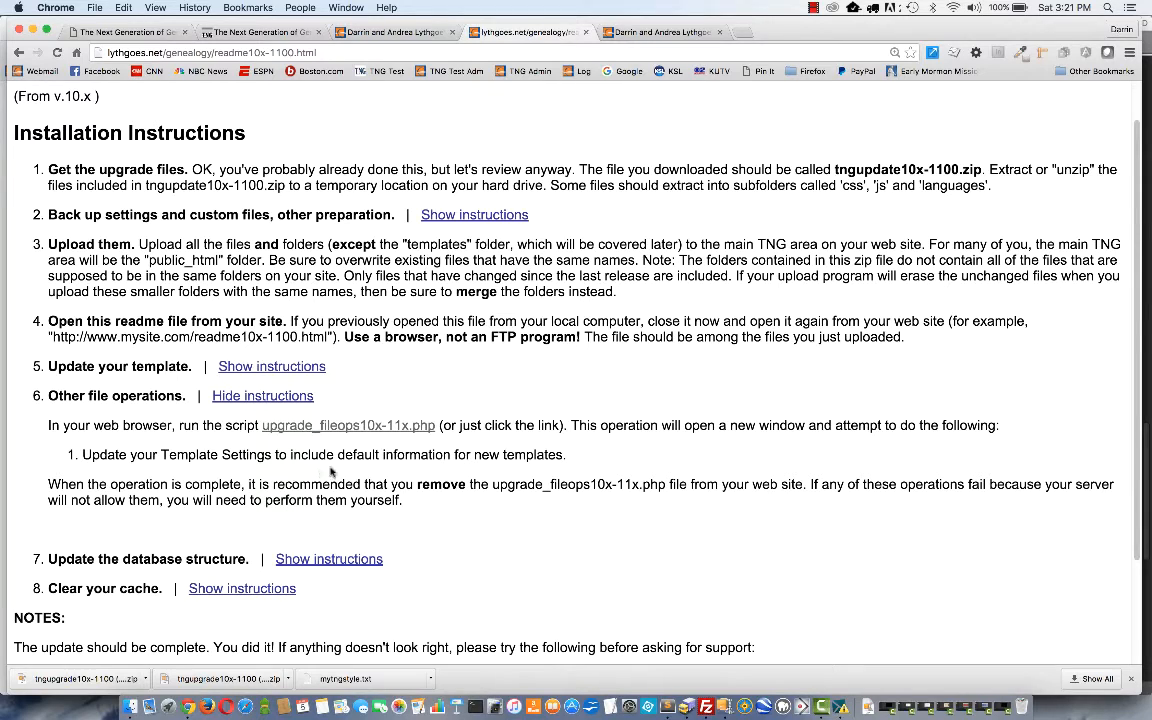
pyautogui.moveTo(418, 468)
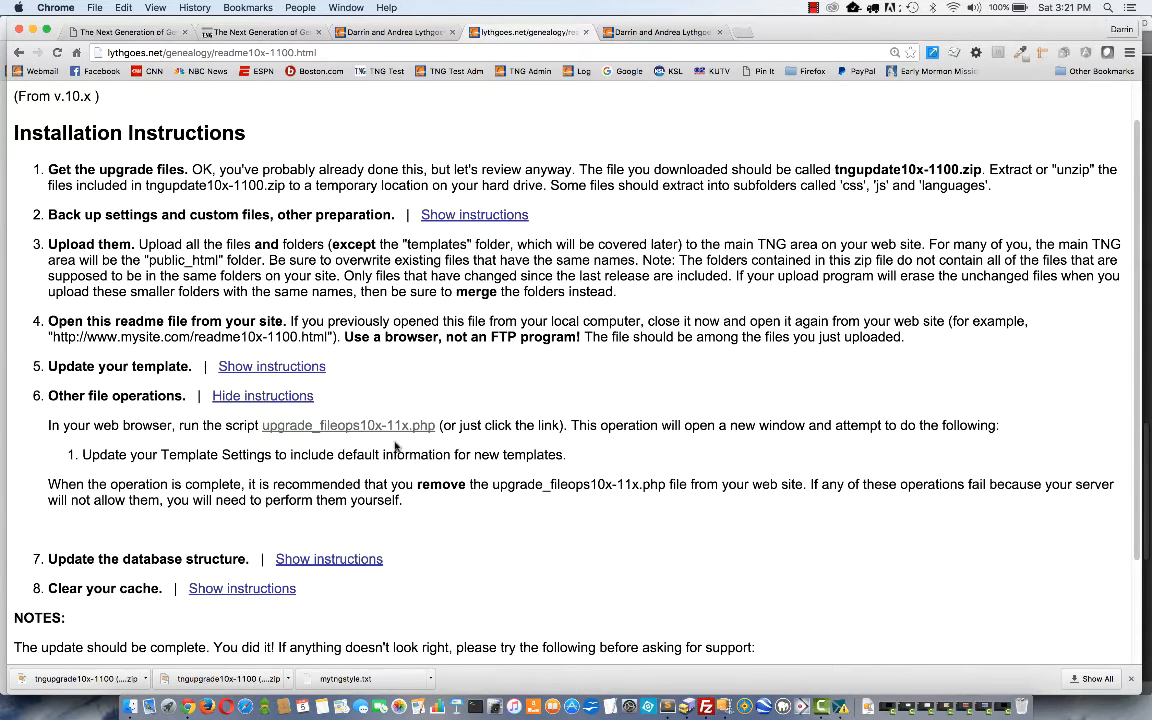
pyautogui.moveTo(348, 424)
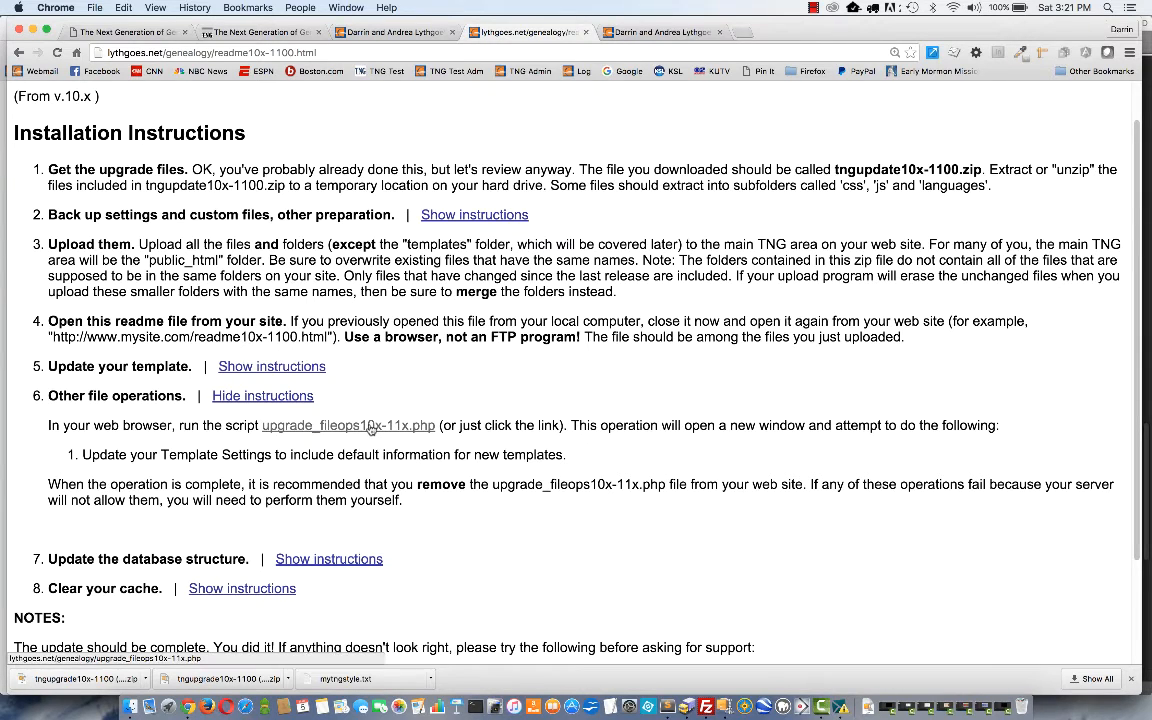
pyautogui.click(348, 424)
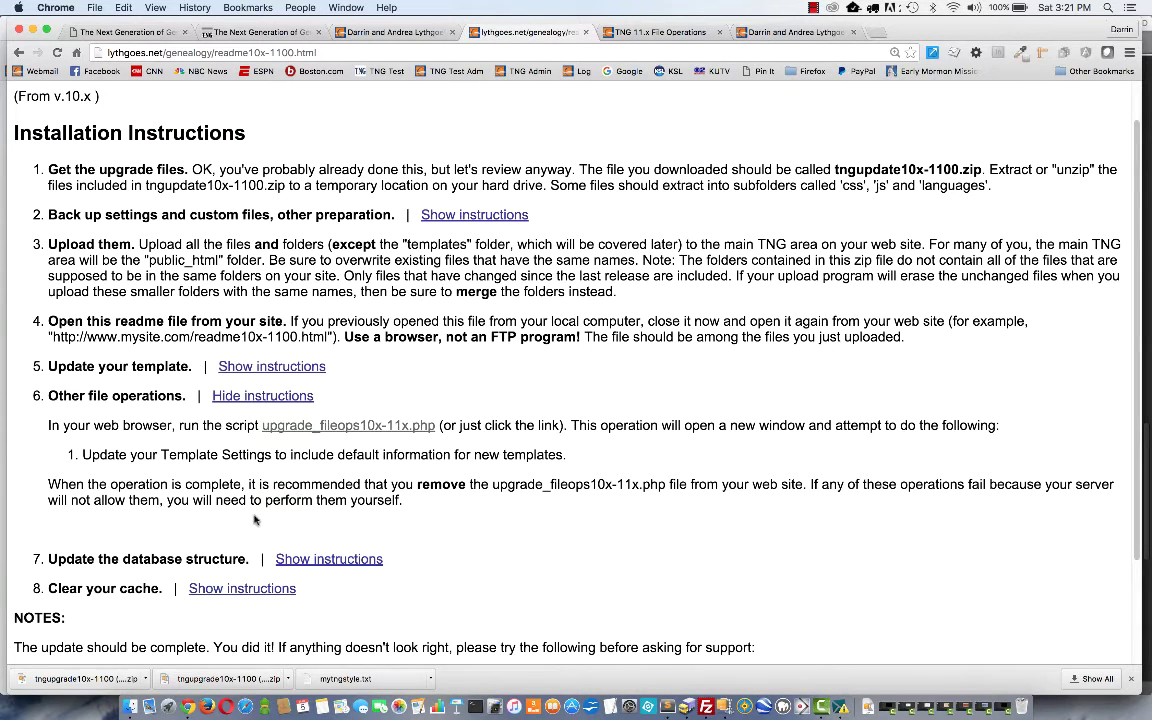
pyautogui.moveTo(300, 552)
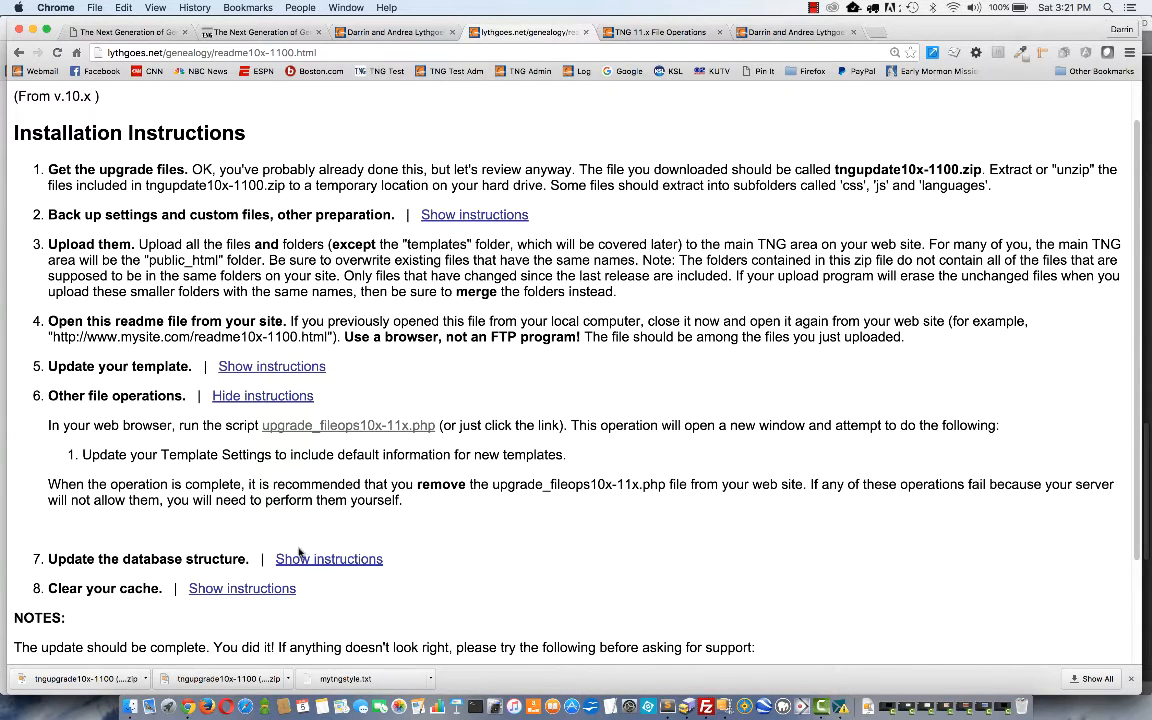
pyautogui.click(328, 558)
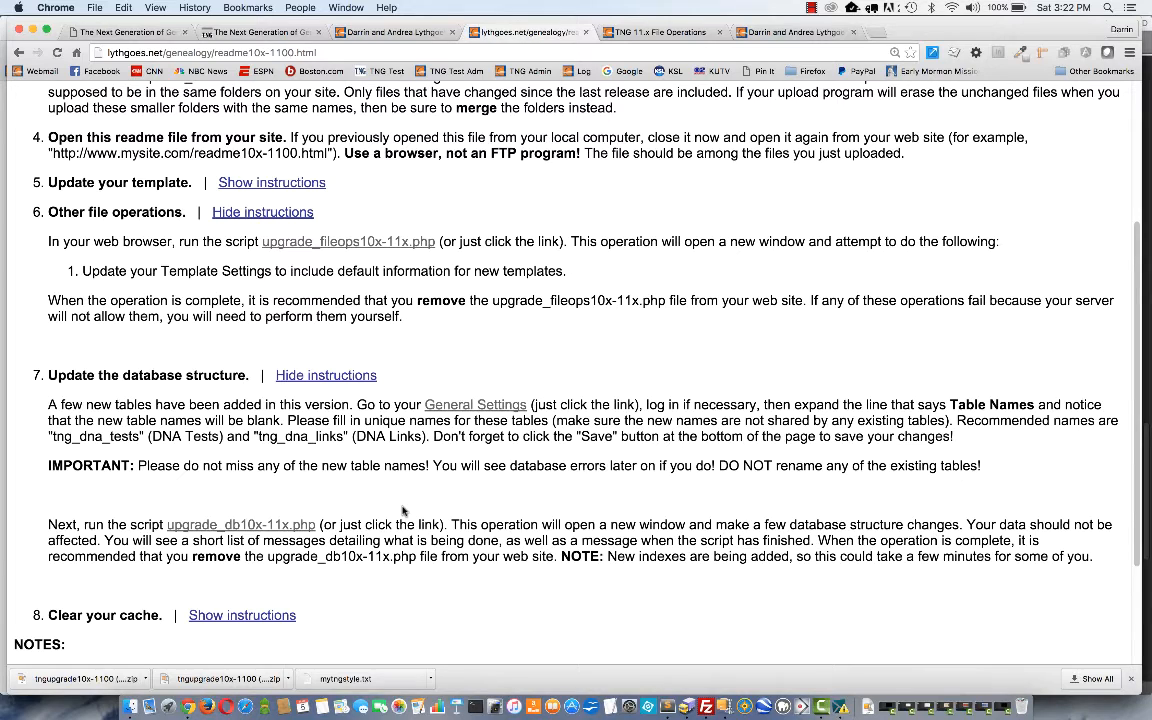
pyautogui.moveTo(400, 504)
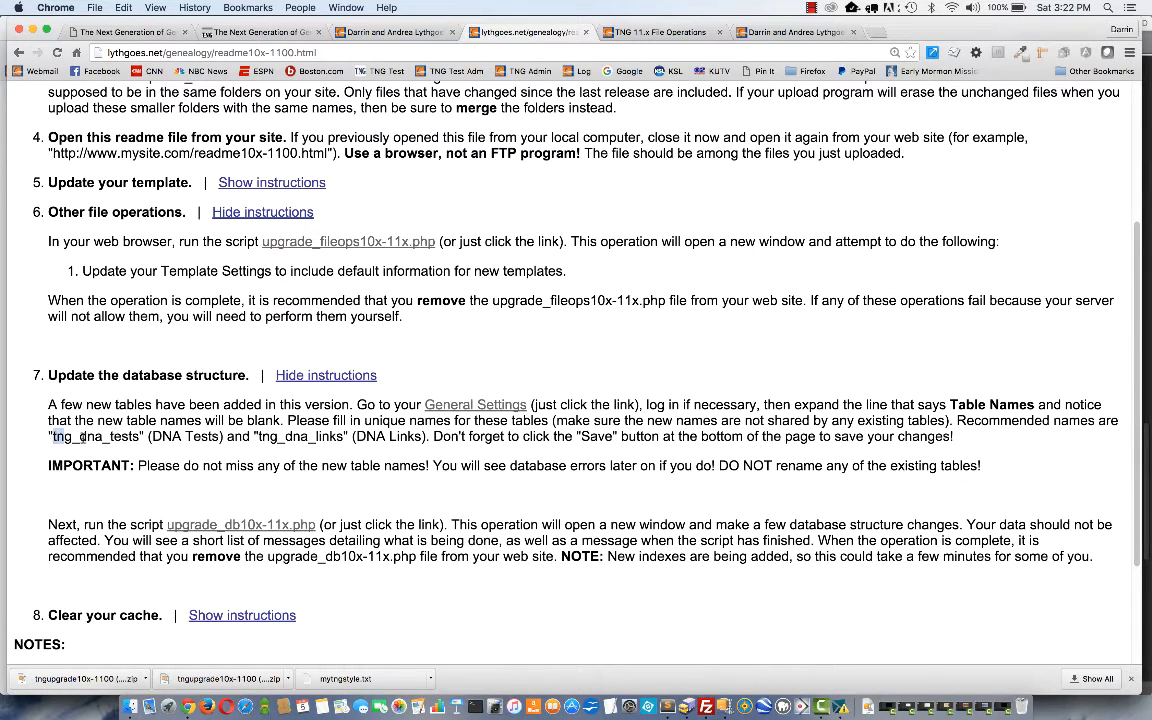
# - Follow the step 7 General Settings link to the TNG admin settings page
pyautogui.doubleClick(96, 436)
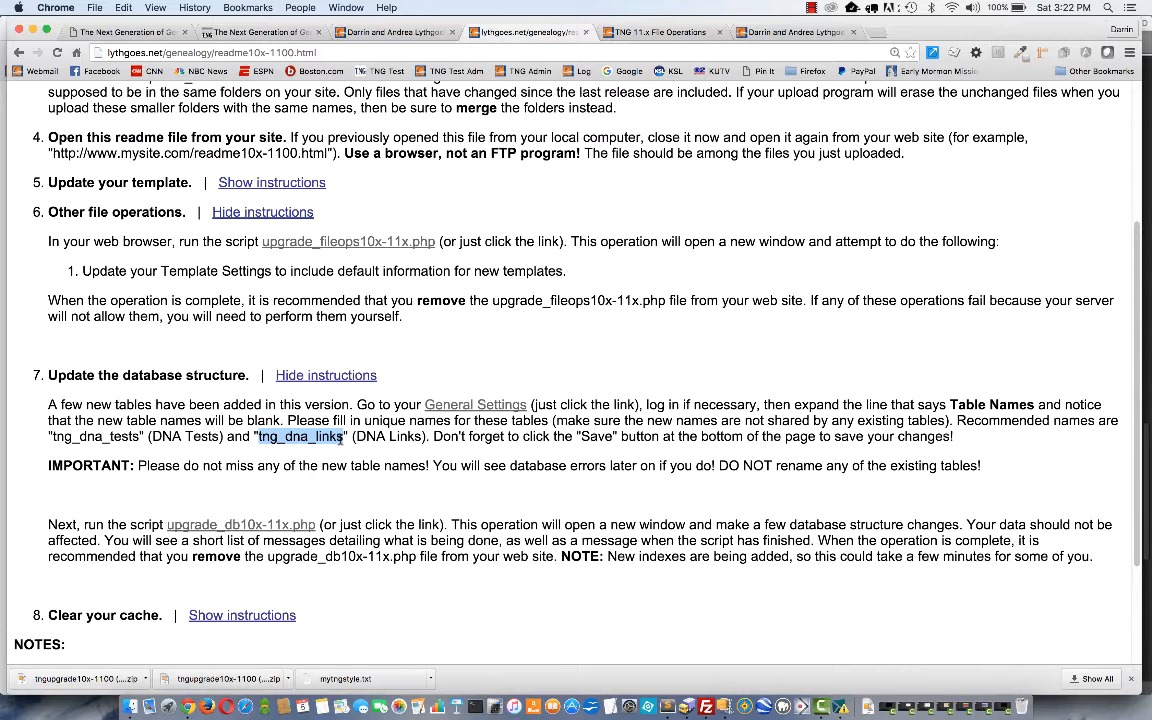
pyautogui.moveTo(476, 404)
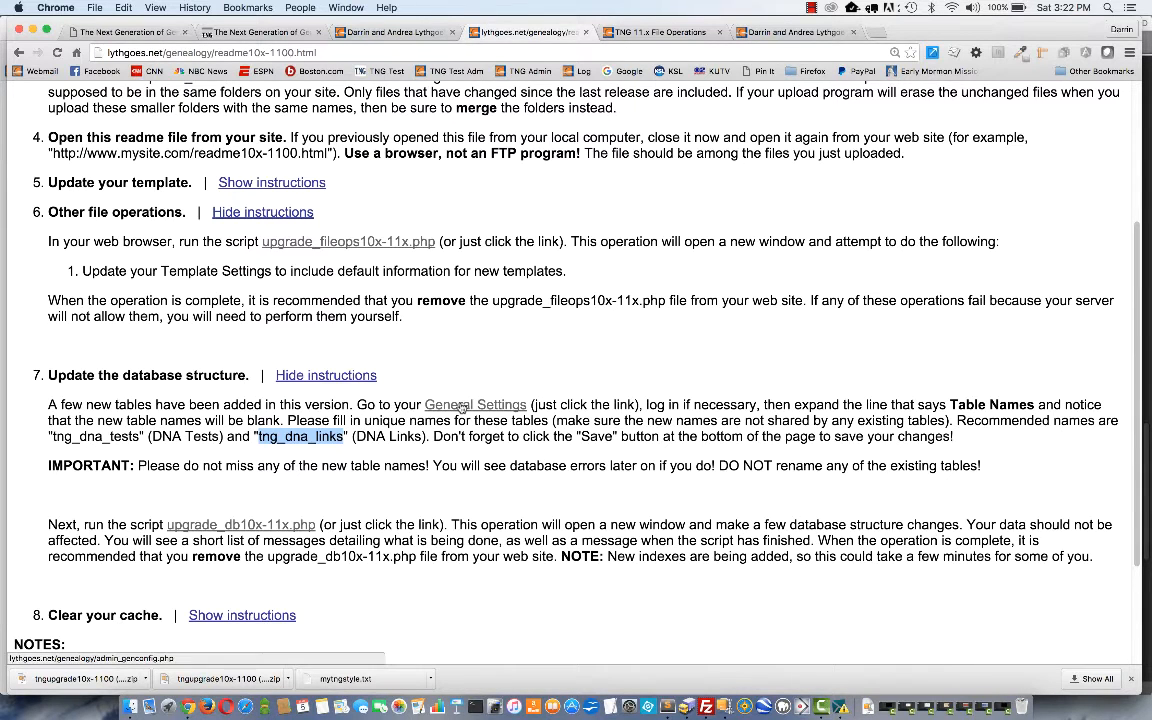
pyautogui.click(476, 404)
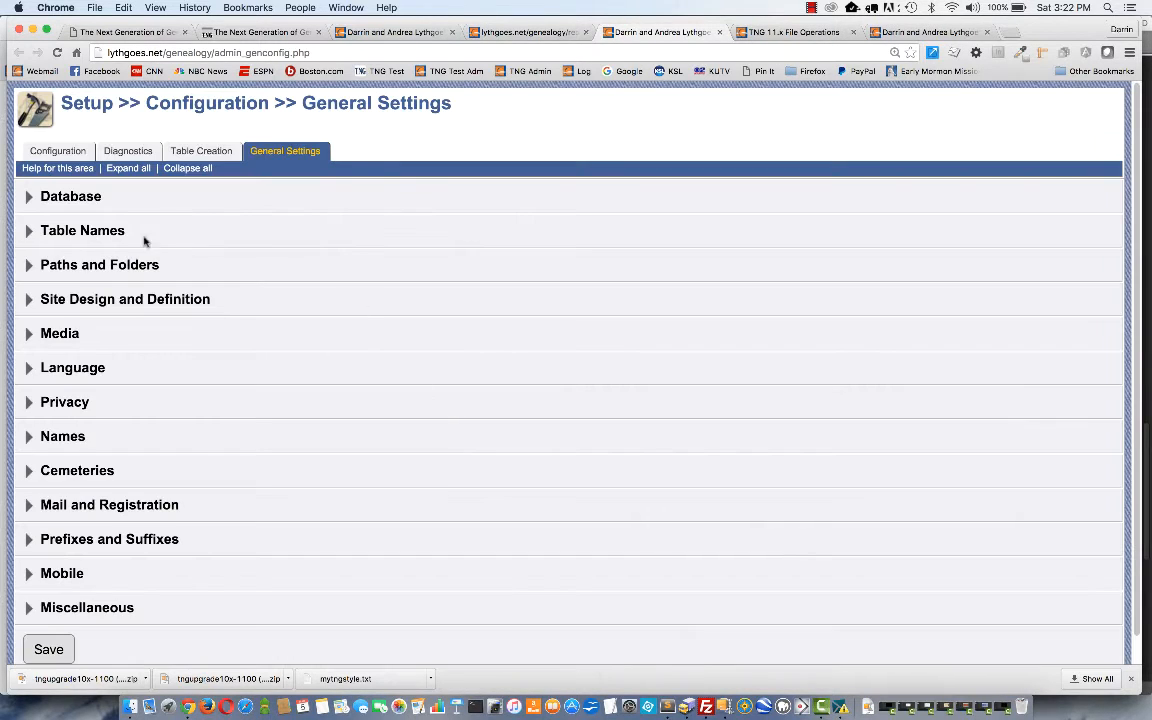
# - Under Table Names, enter tng_dna_tests and tng_dna_links for DNA Tests and DNA Links, and save
pyautogui.click(82, 230)
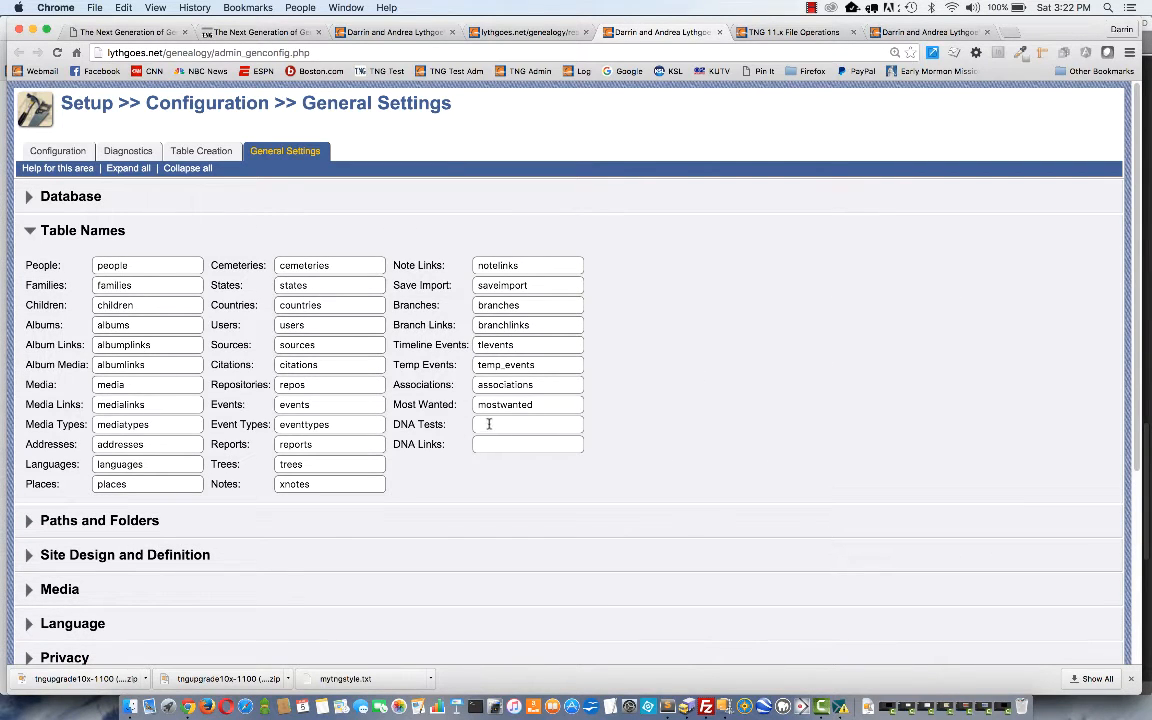
pyautogui.click(528, 424)
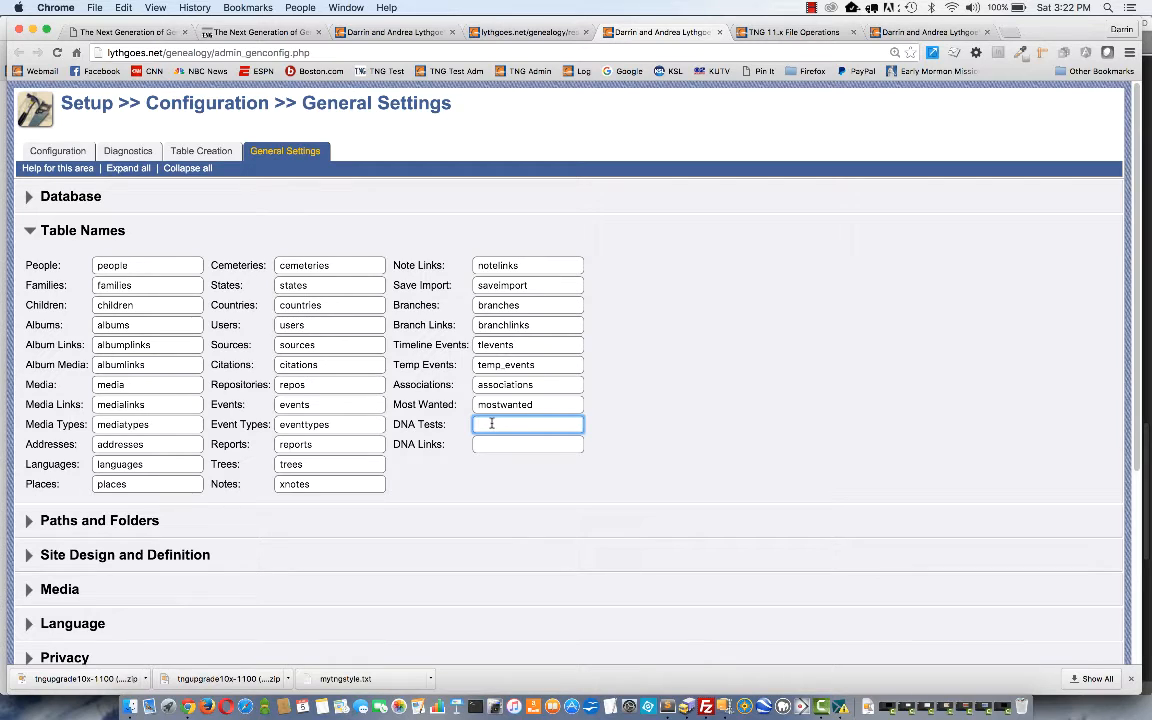
pyautogui.write('tng_dna_tests')
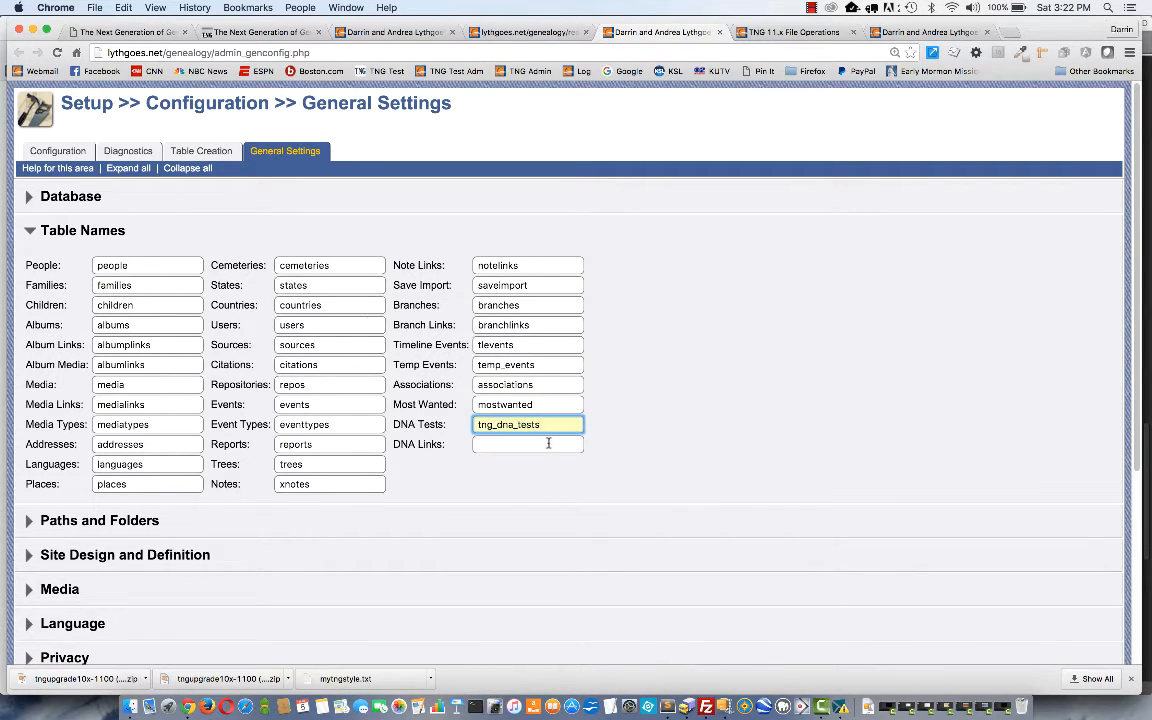
pyautogui.write('tng_dna_links')
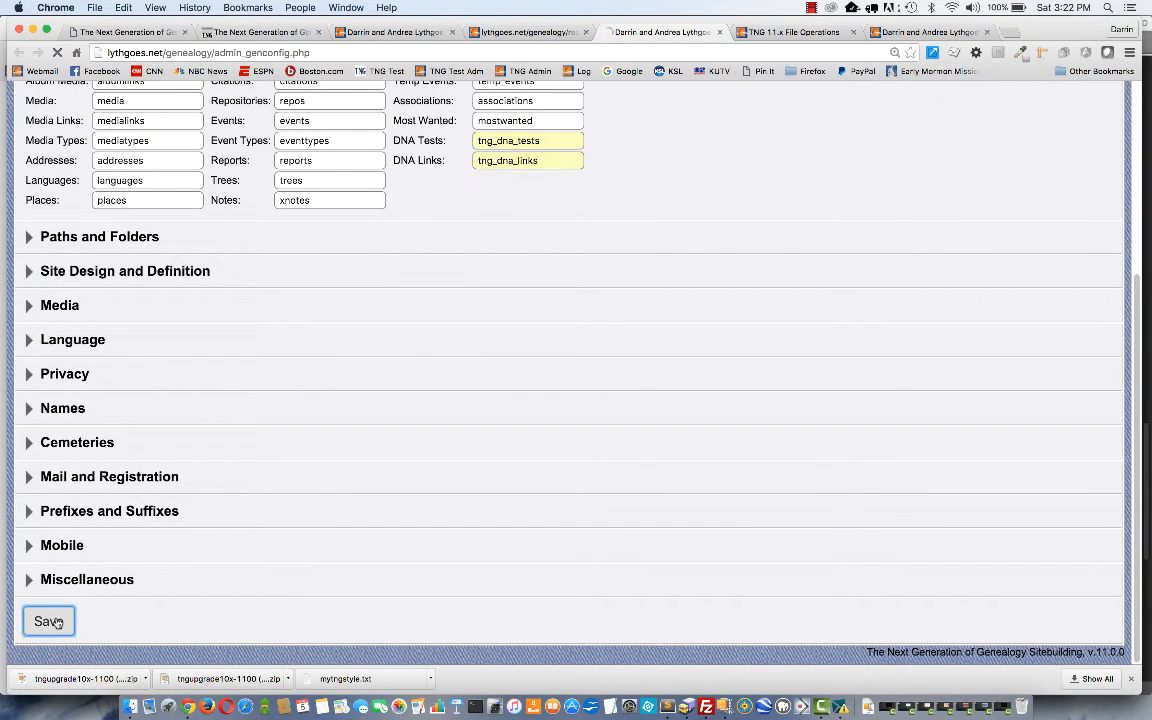
pyautogui.click(48, 620)
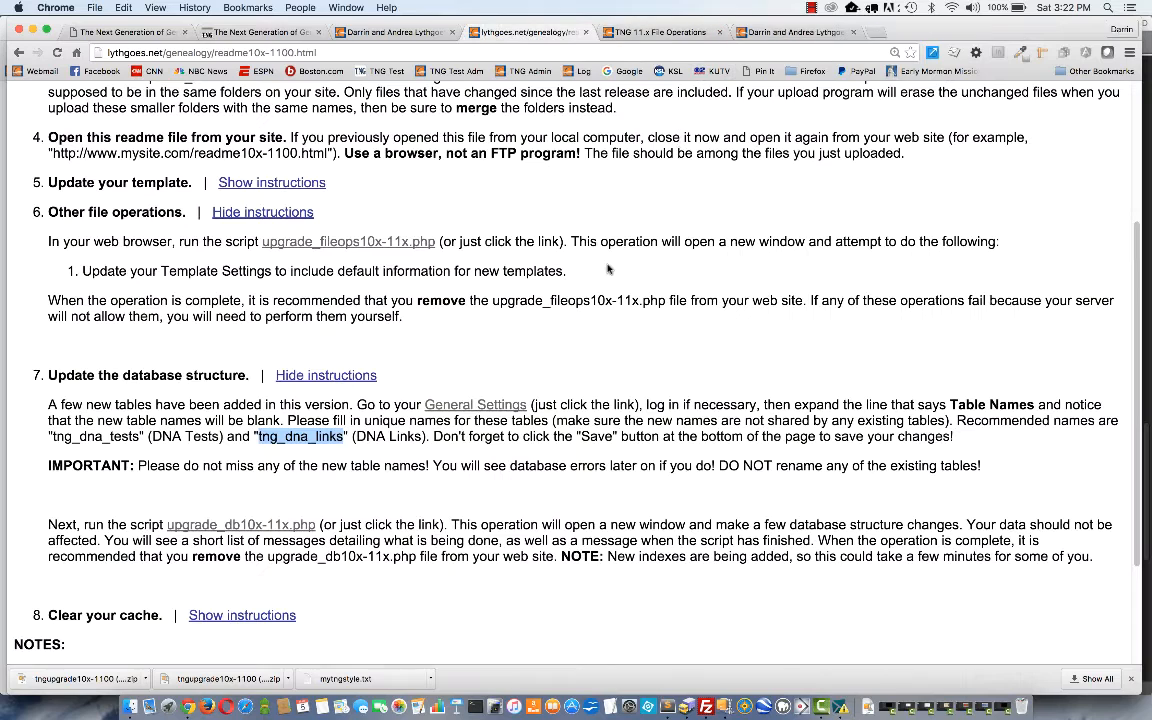
pyautogui.moveTo(320, 492)
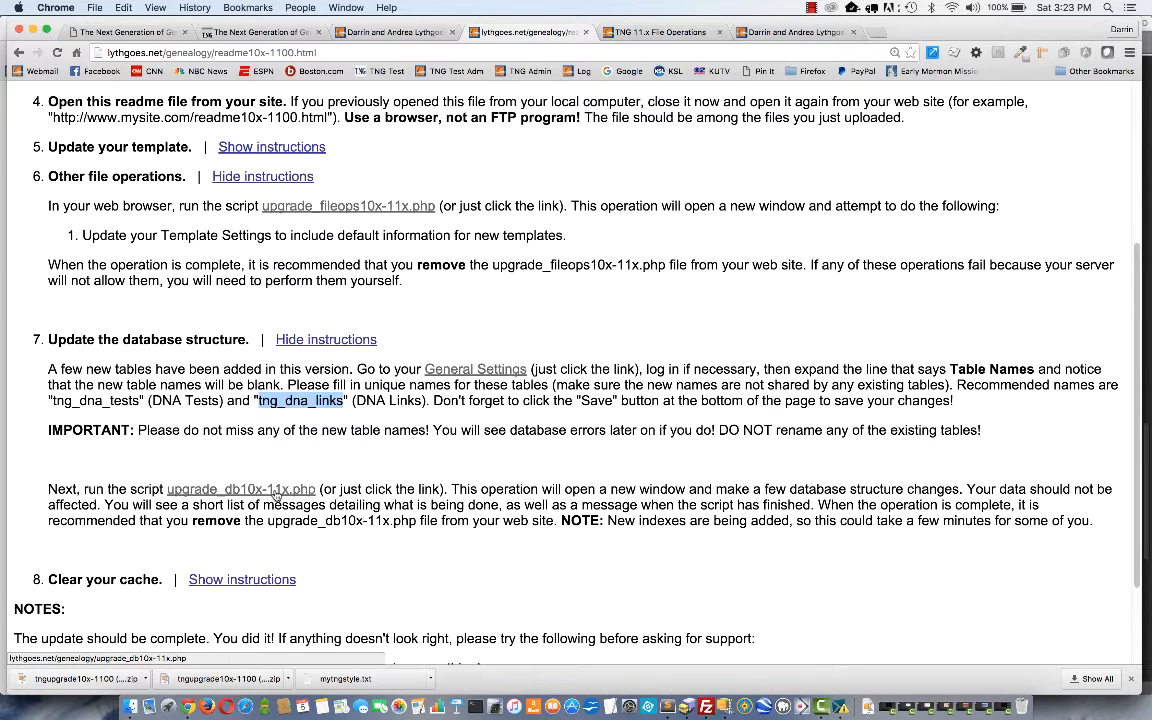
# - Run the upgrade_db10x-11x.php database structure upgrade script from the readme
pyautogui.click(240, 488)
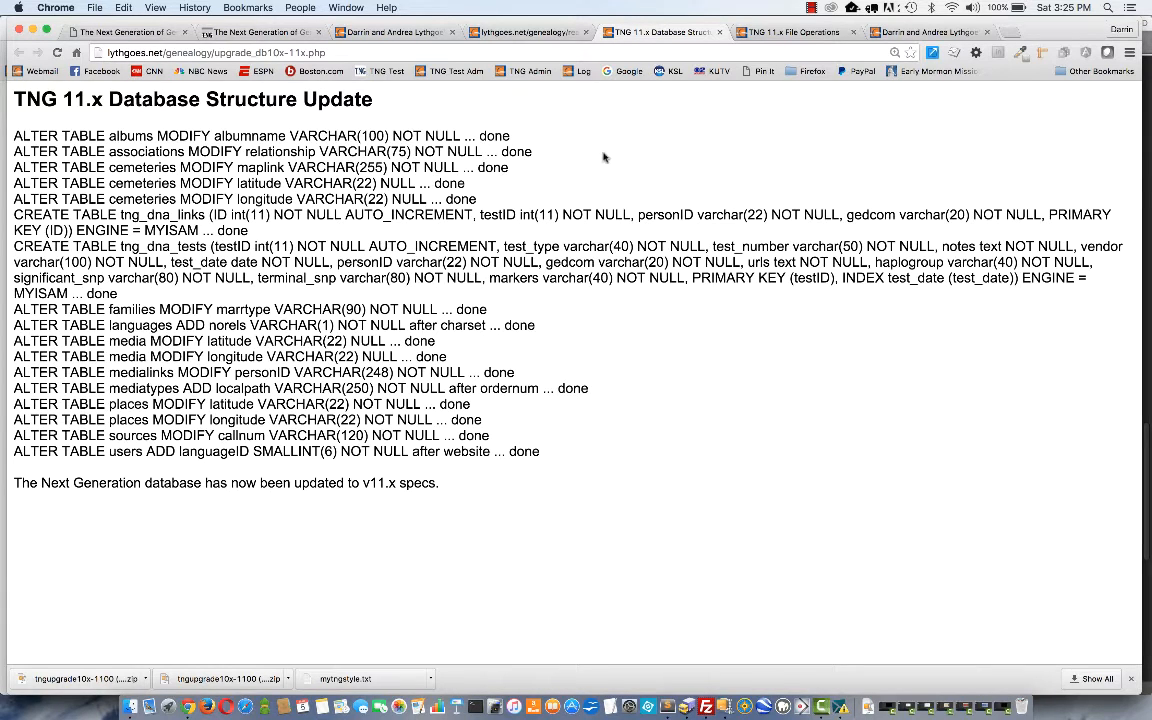
pyautogui.moveTo(476, 404)
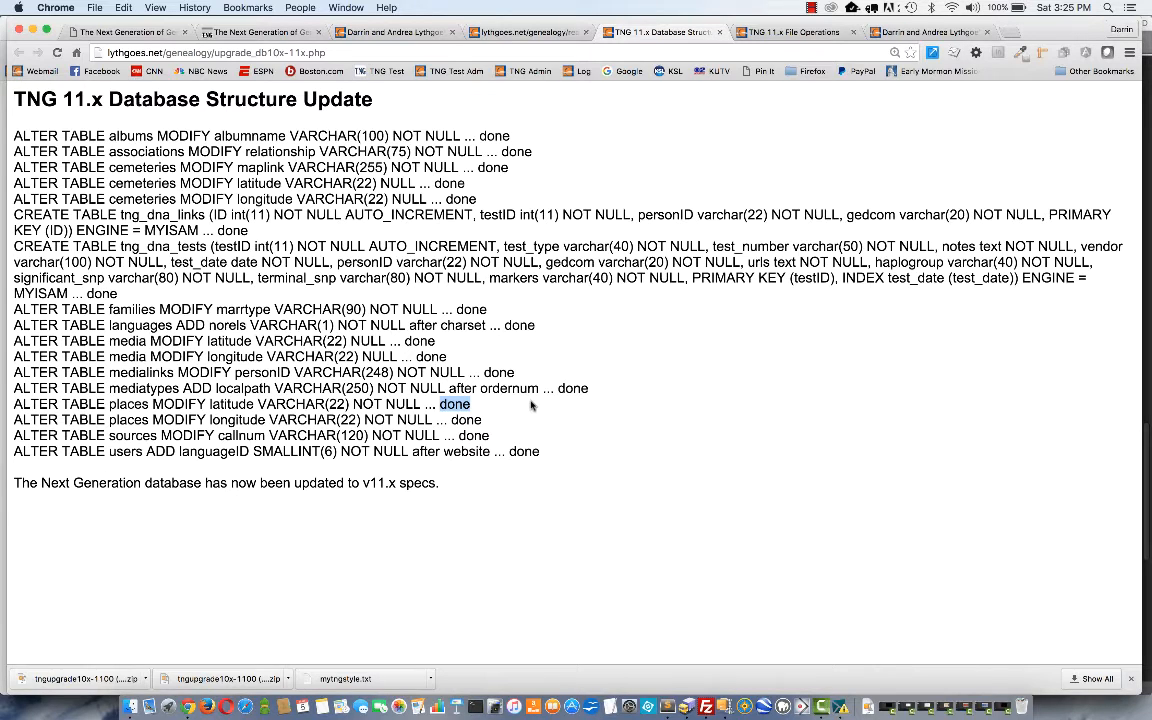
pyautogui.moveTo(740, 418)
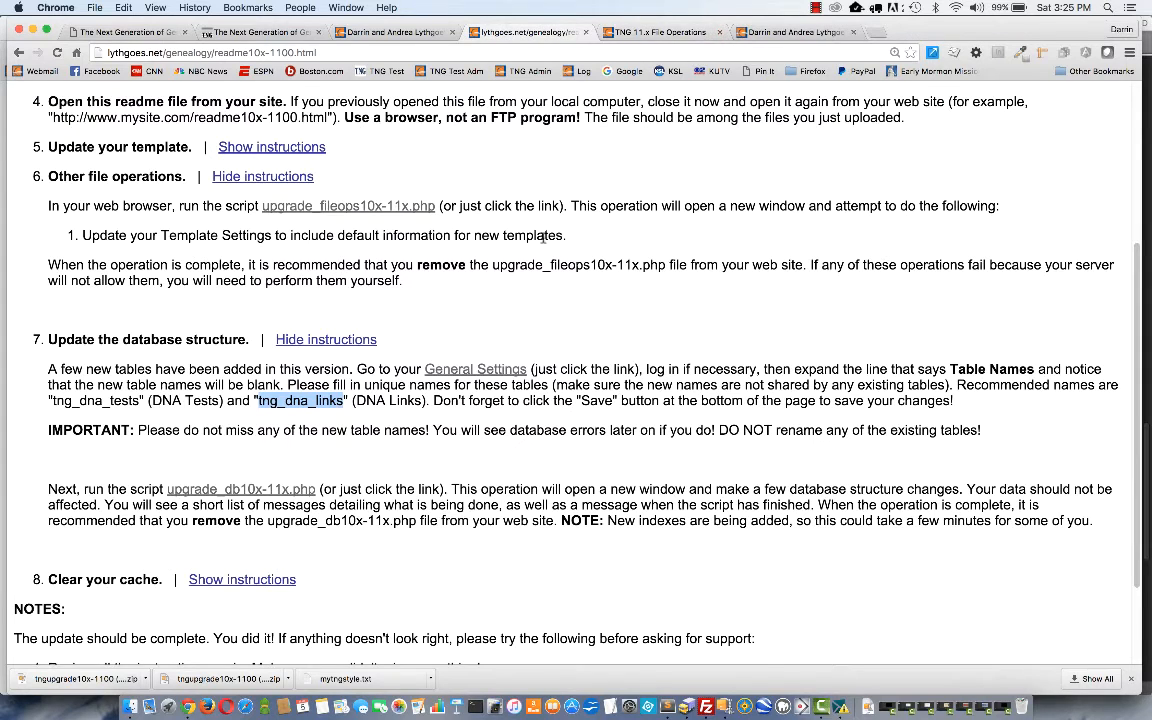
# - Select all the leftover upgrade_ script files in the remote genealogy folder and delete them
pyautogui.scroll(3)
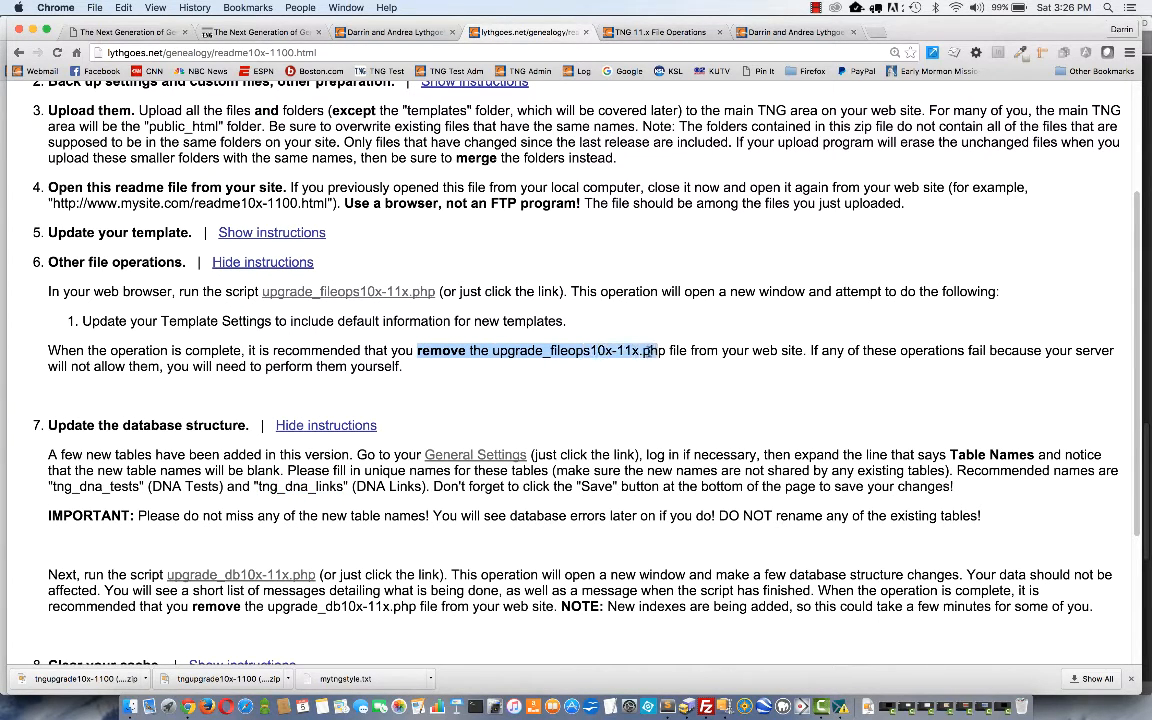
pyautogui.scroll(-3)
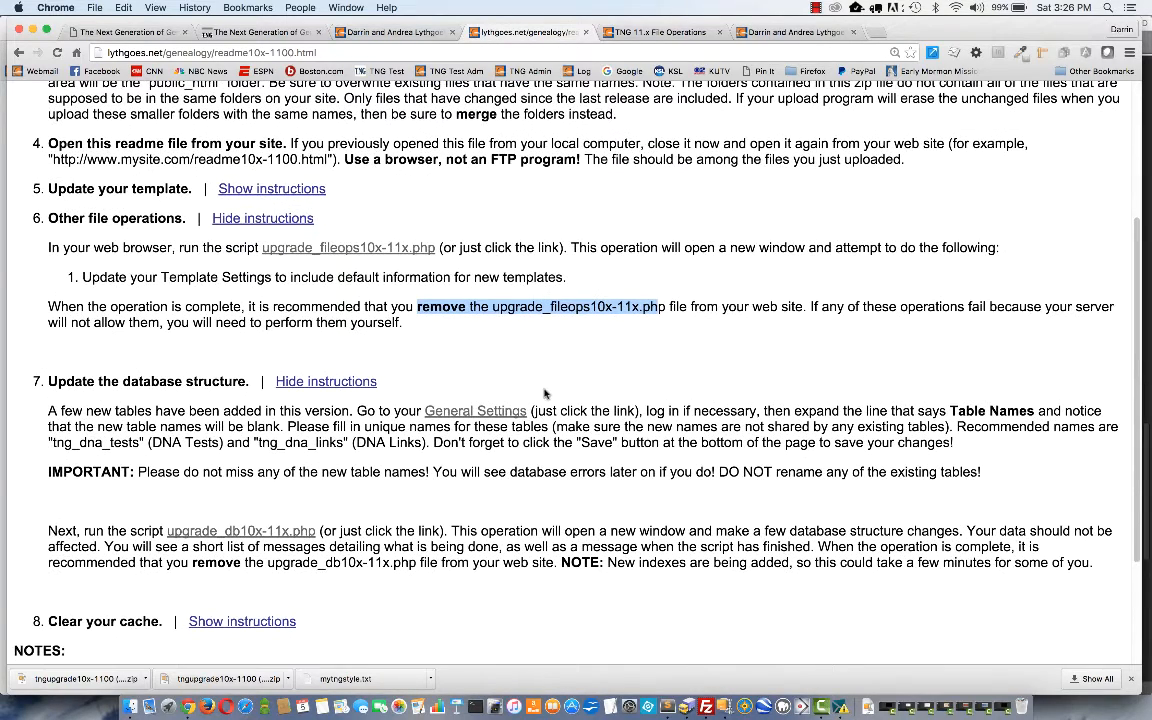
pyautogui.moveTo(688, 708)
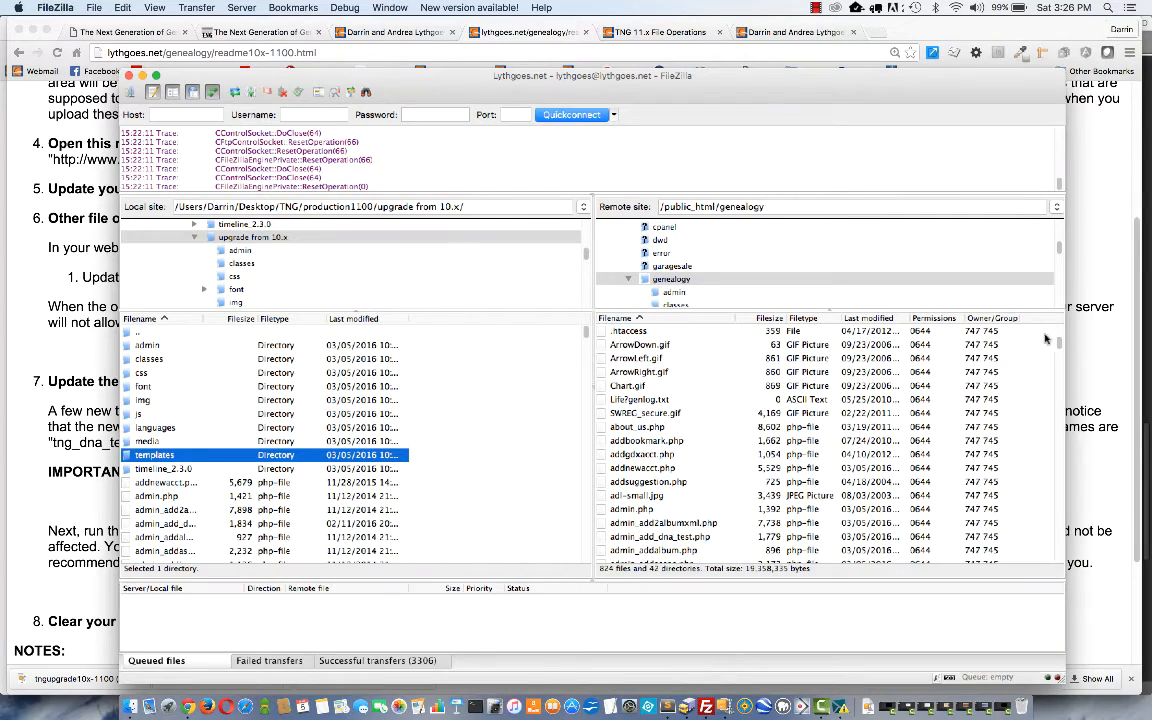
pyautogui.scroll(-3)
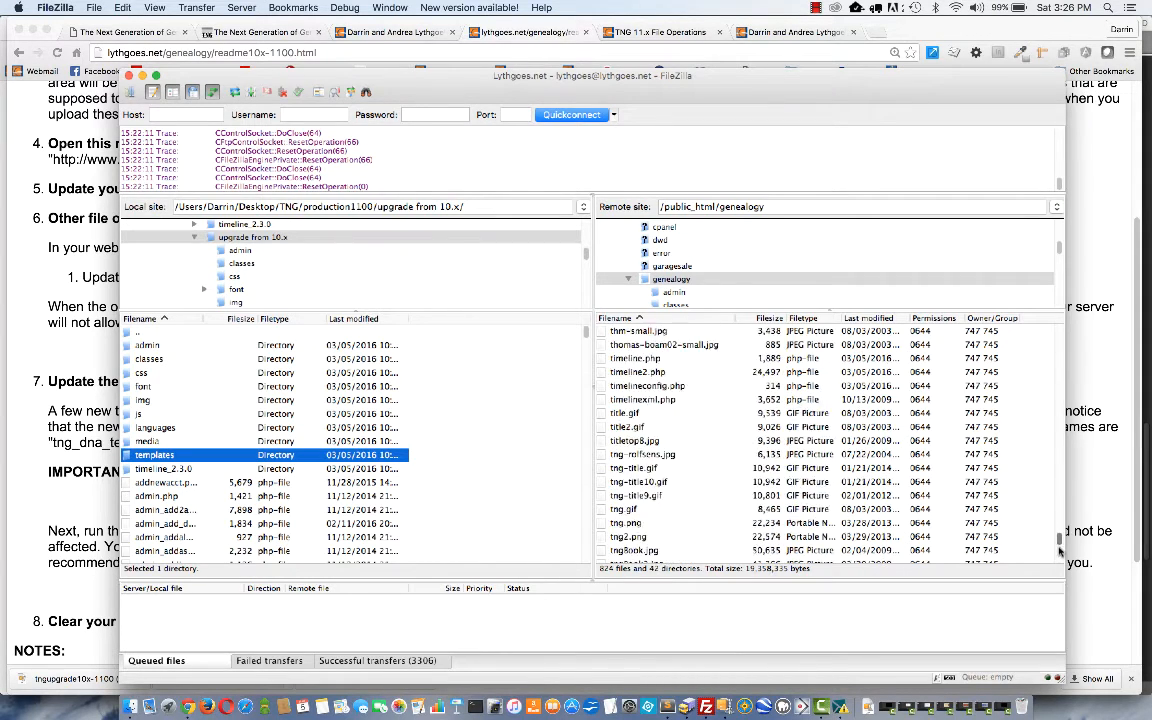
pyautogui.scroll(-3)
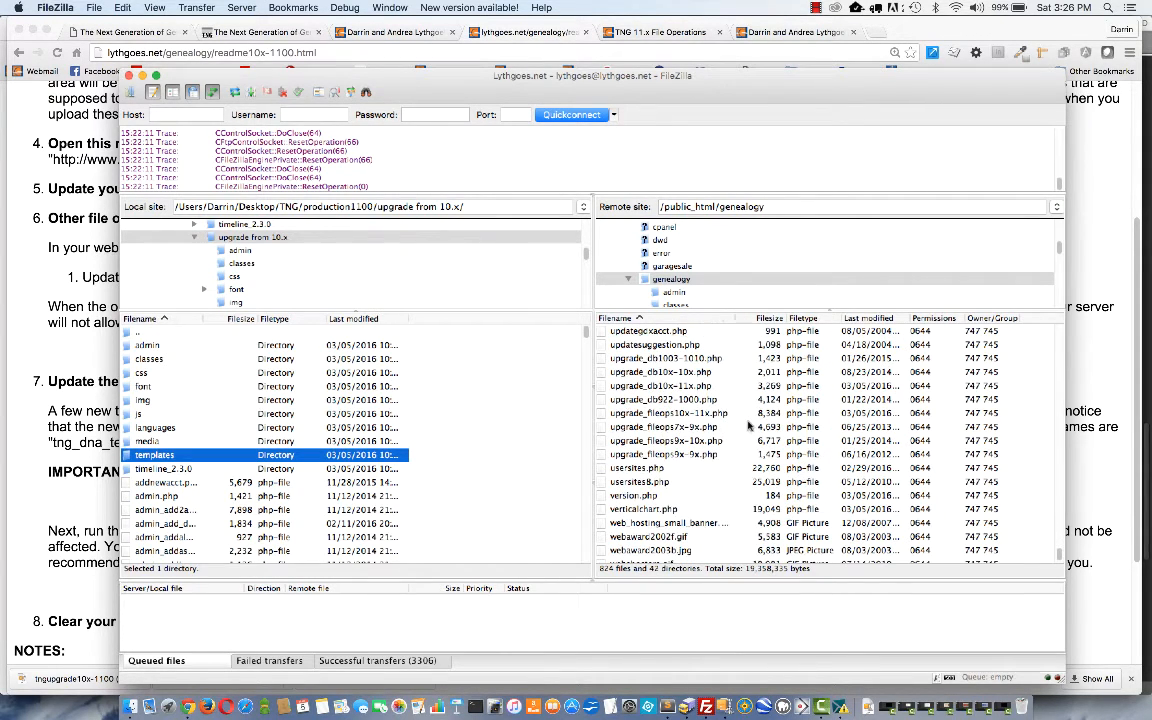
pyautogui.scroll(3)
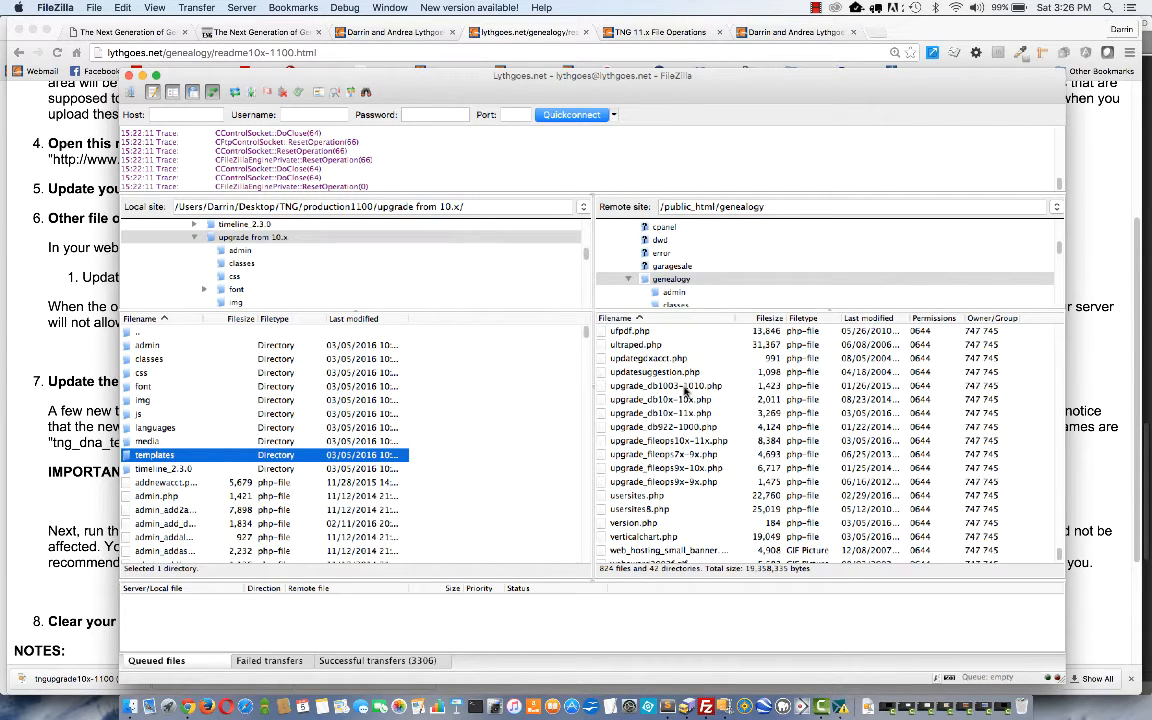
pyautogui.click(664, 384)
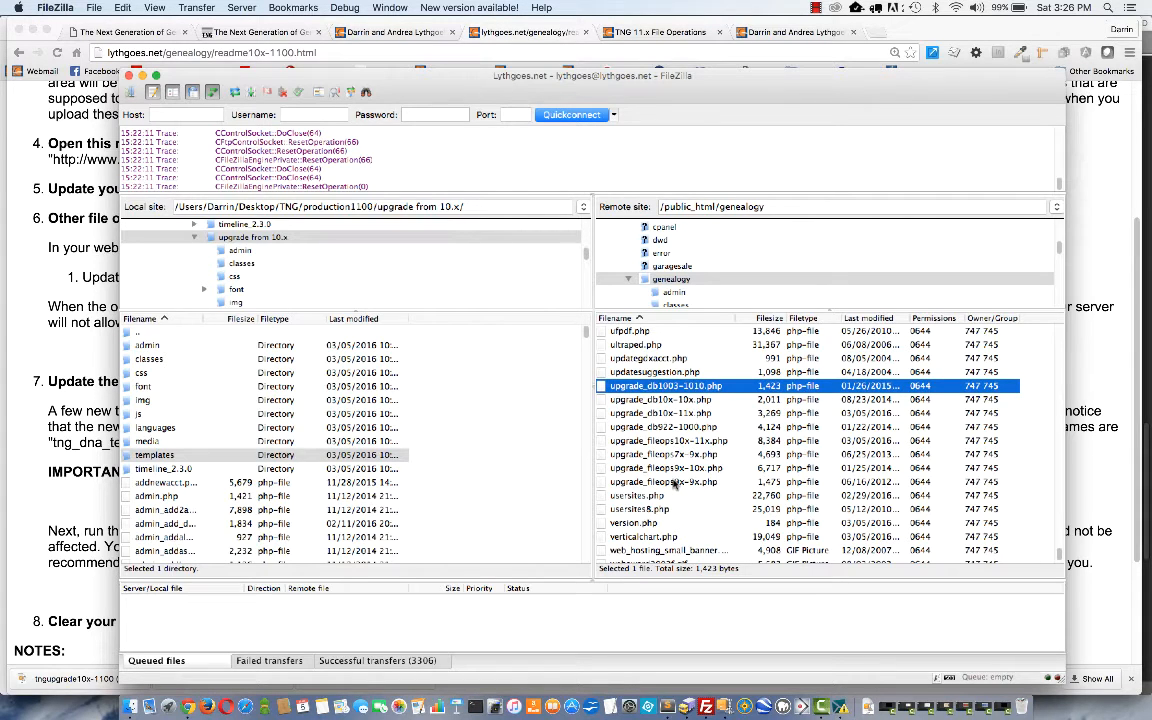
pyautogui.click(664, 482)
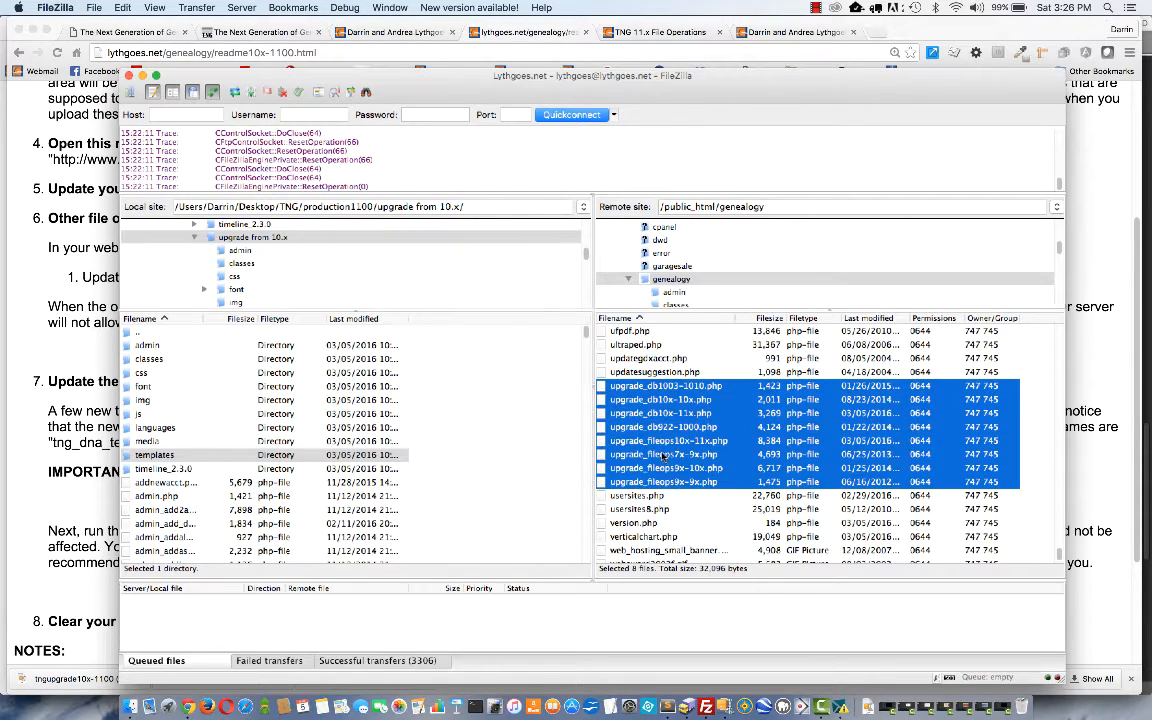
pyautogui.rightClick(664, 454)
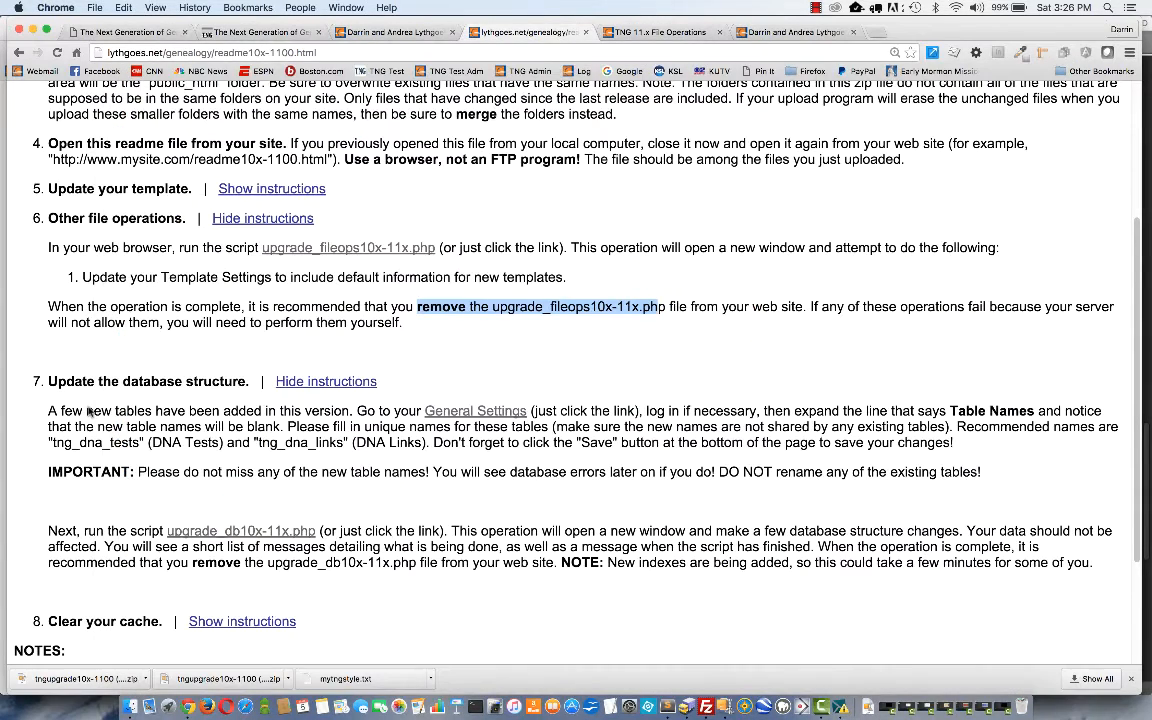
# - Reveal the Clear your cache instructions in the readme and head to Chrome's menu to clear cached data
pyautogui.scroll(-3)
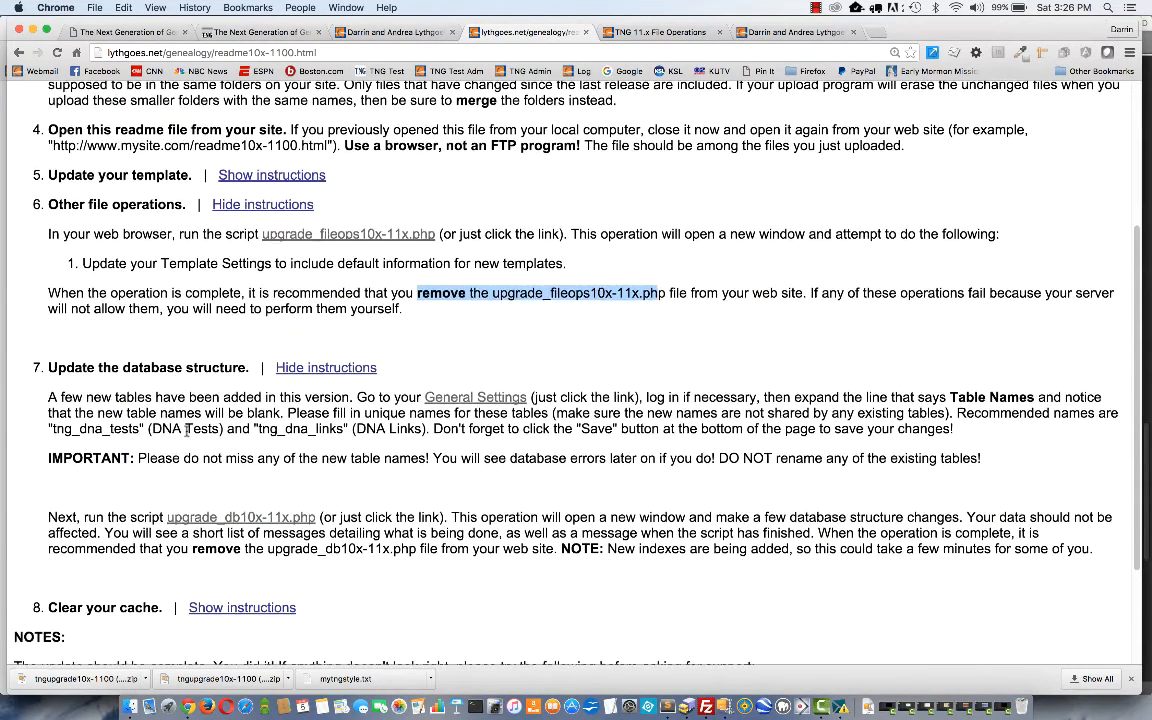
pyautogui.scroll(-3)
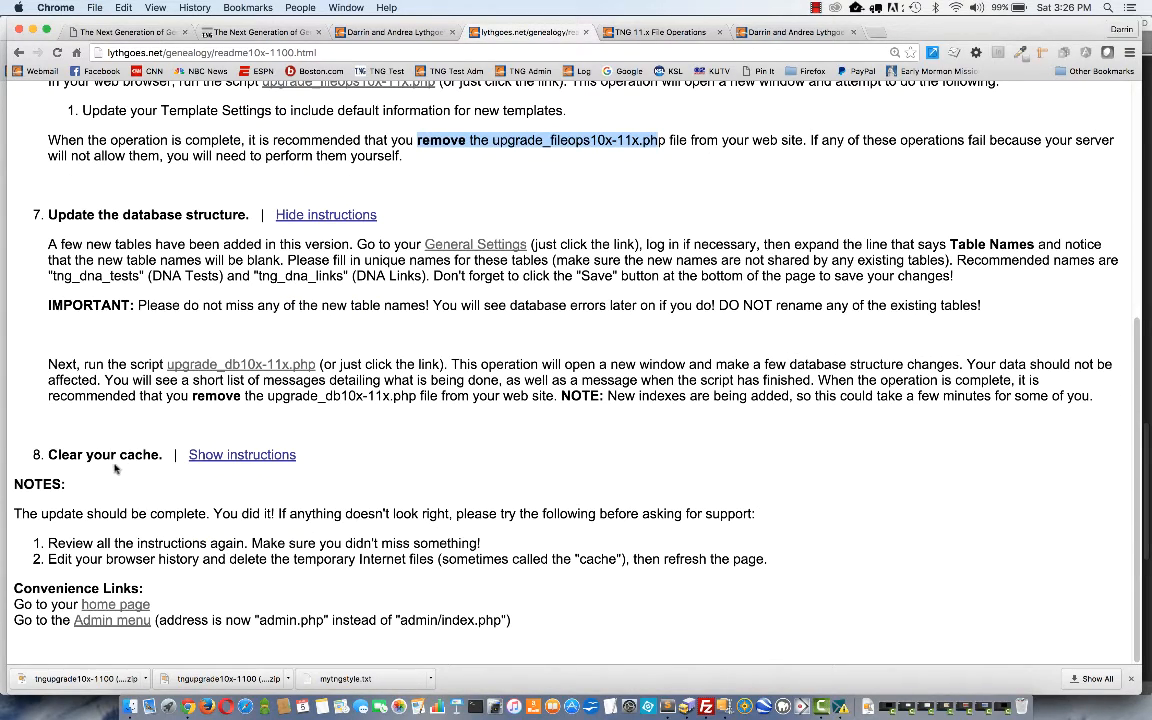
pyautogui.moveTo(156, 468)
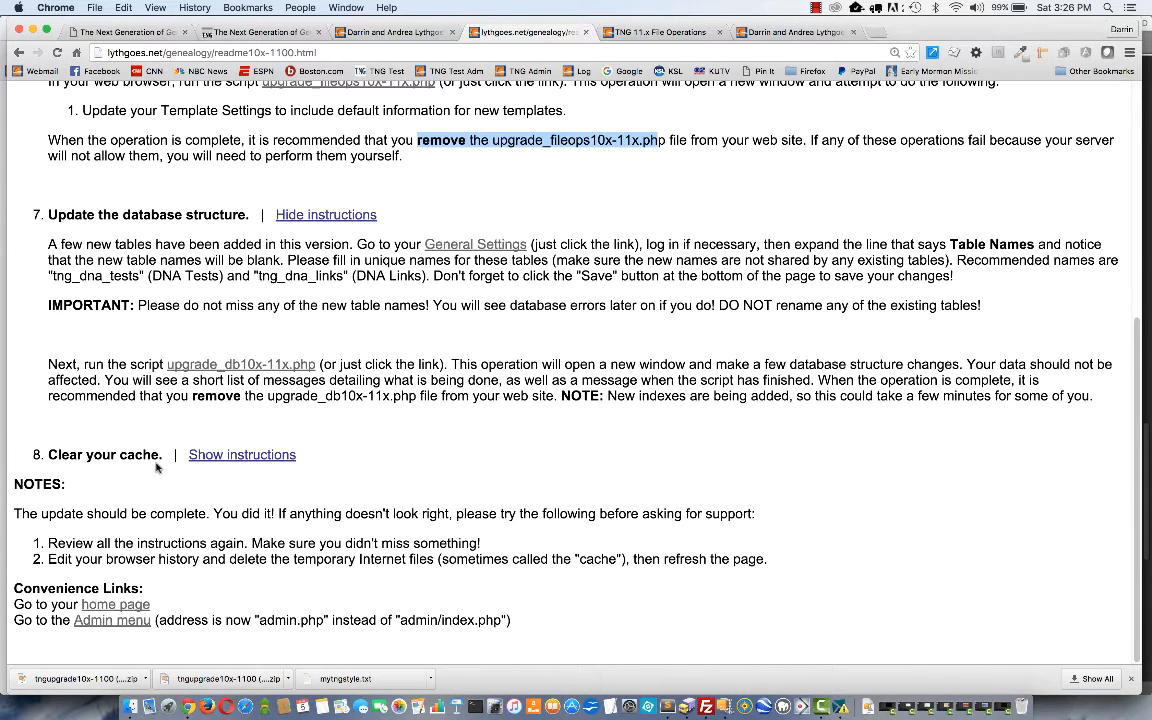
pyautogui.moveTo(242, 454)
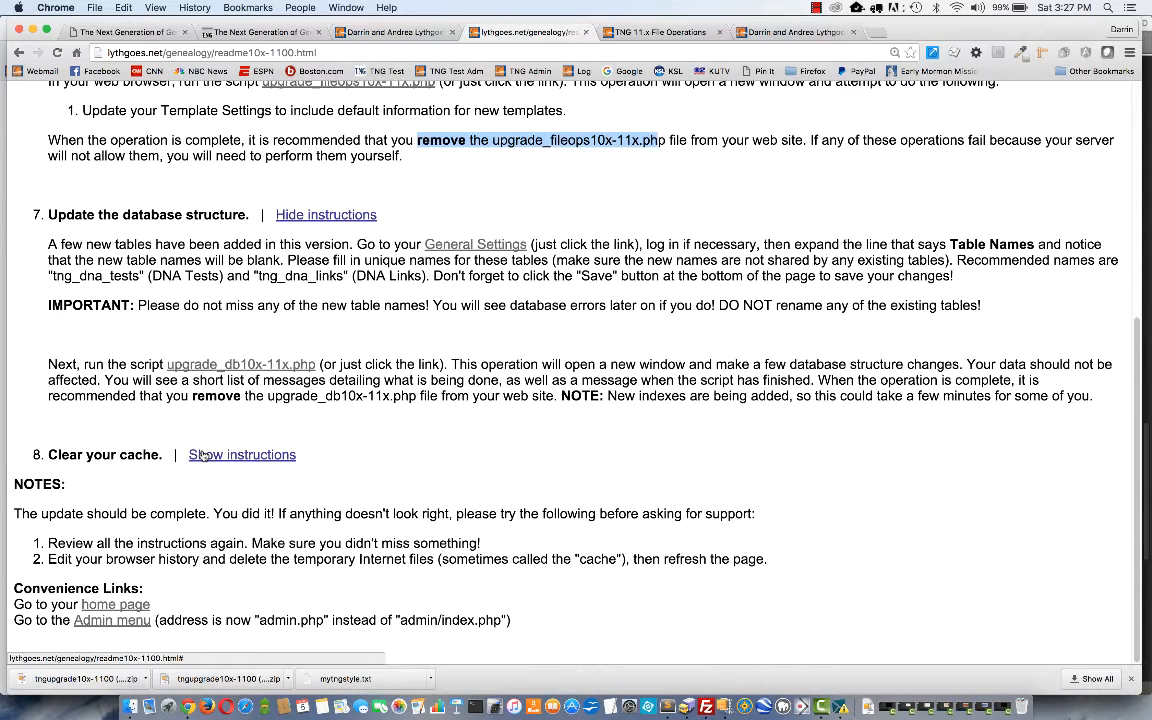
pyautogui.click(242, 454)
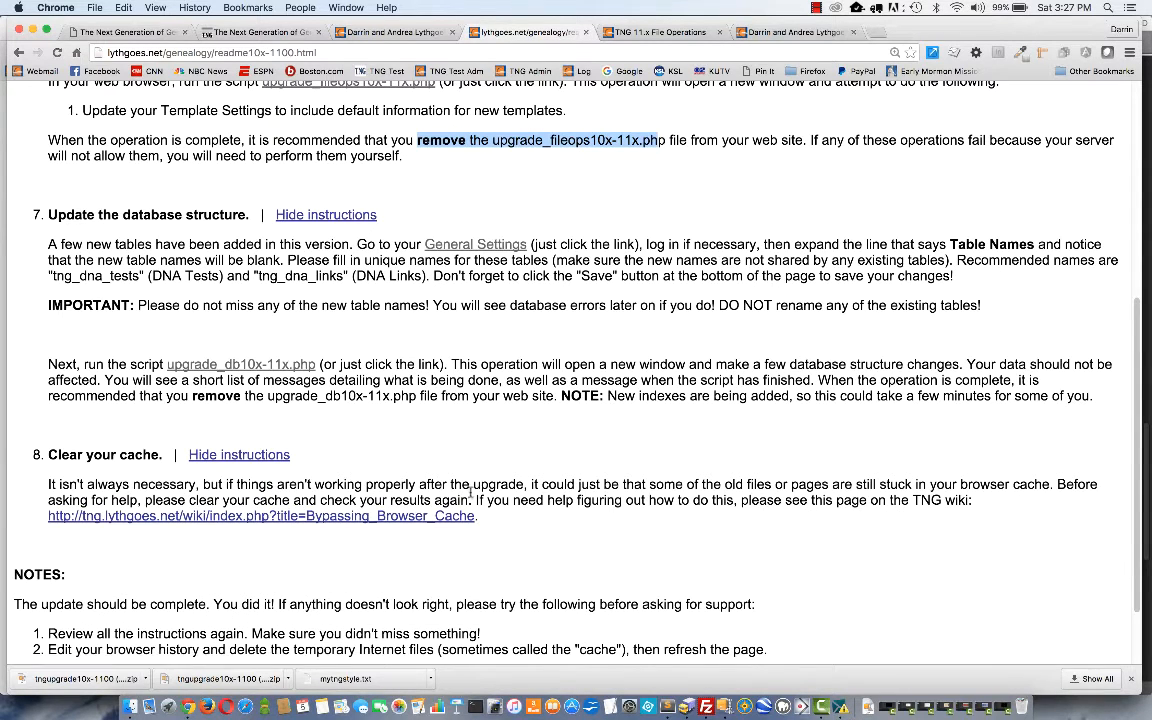
pyautogui.moveTo(376, 516)
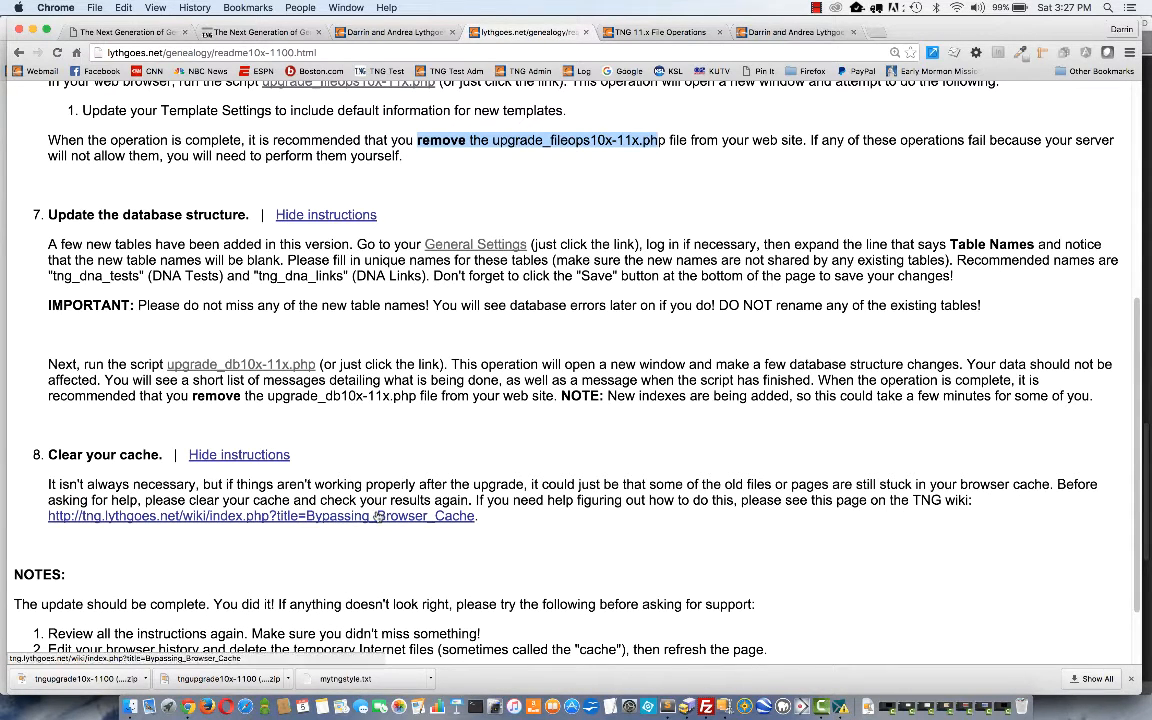
pyautogui.moveTo(380, 478)
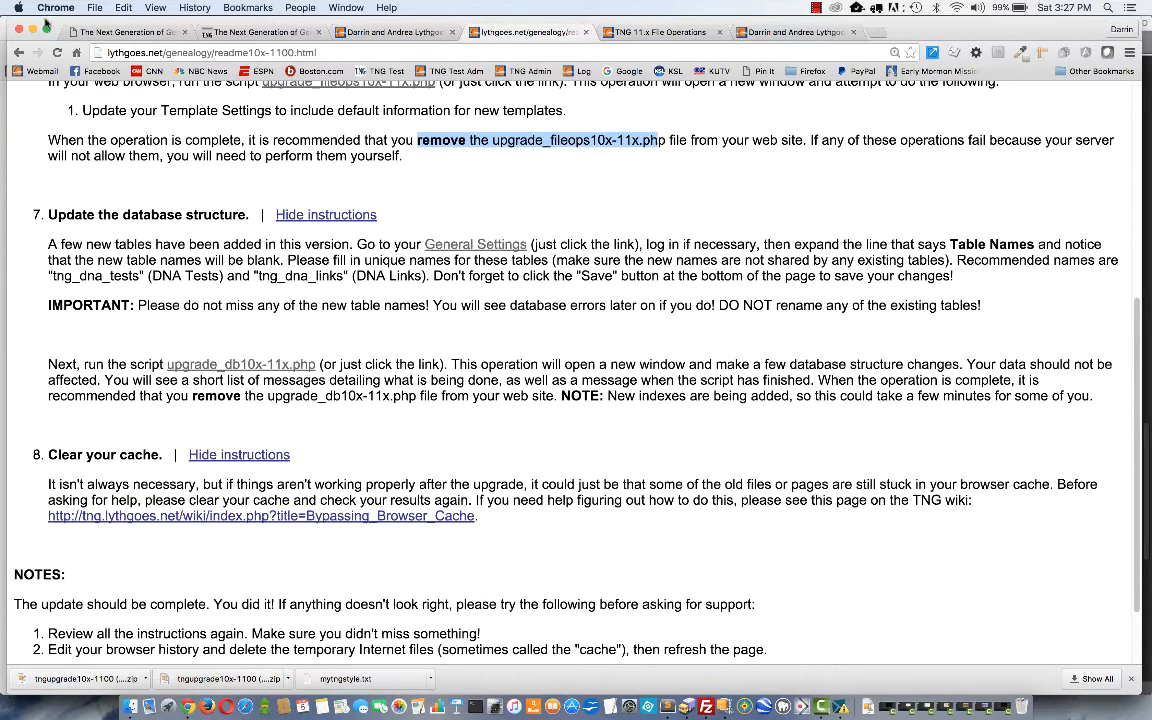
pyautogui.click(56, 8)
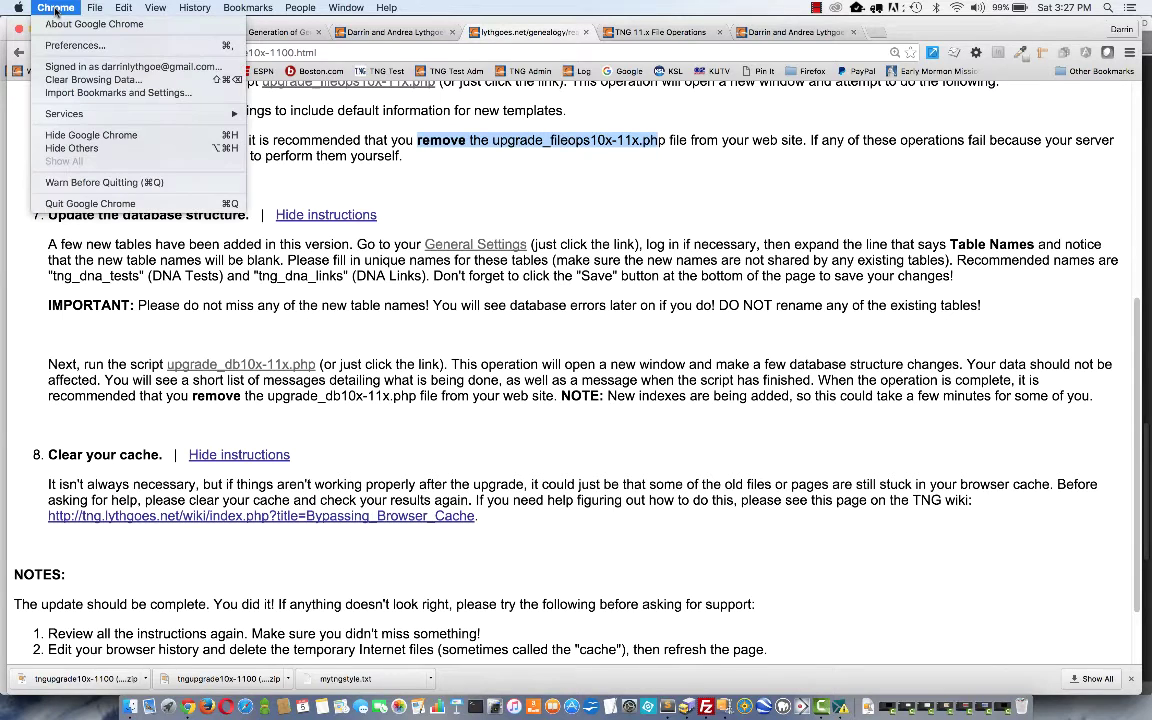
pyautogui.moveTo(92, 80)
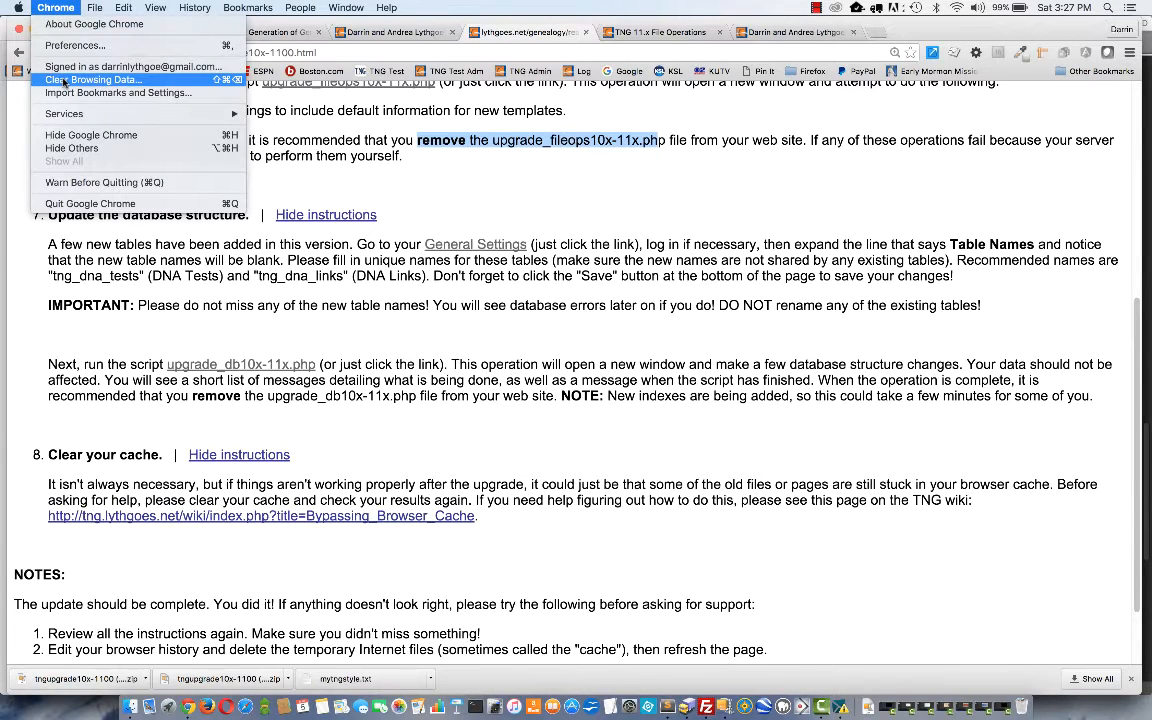
# - Clear only 'Cached images and files' for 'the beginning of time' in Chrome
pyautogui.click(92, 80)
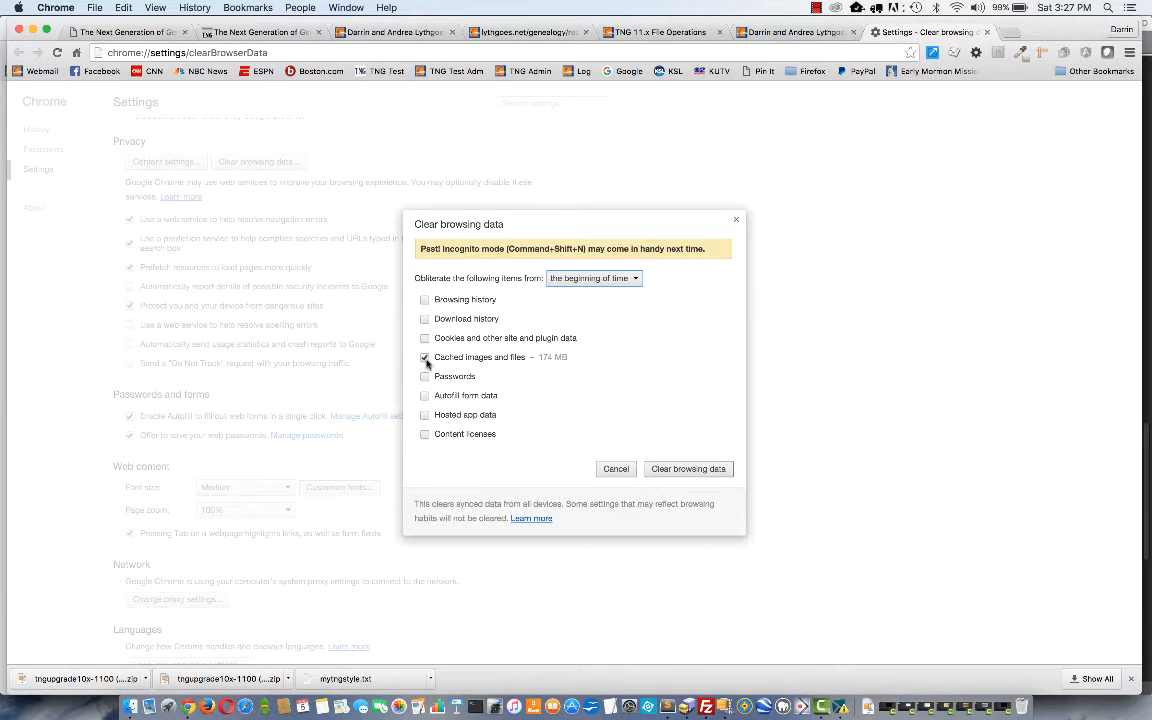
pyautogui.moveTo(466, 308)
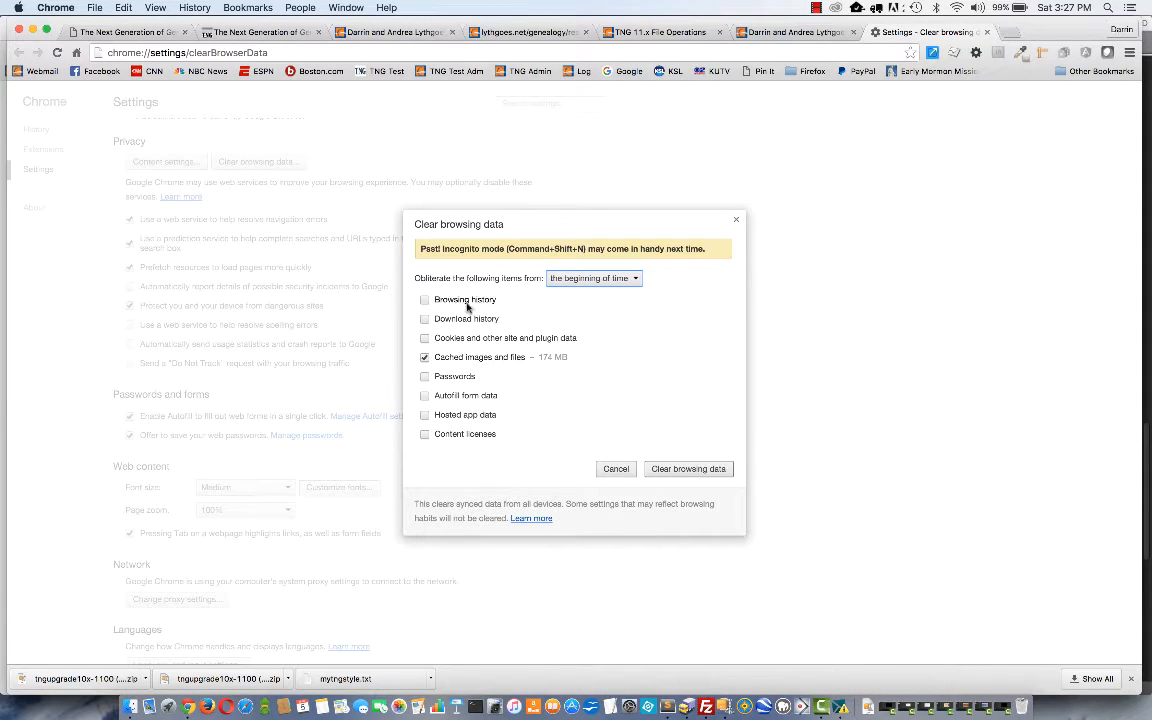
pyautogui.moveTo(502, 374)
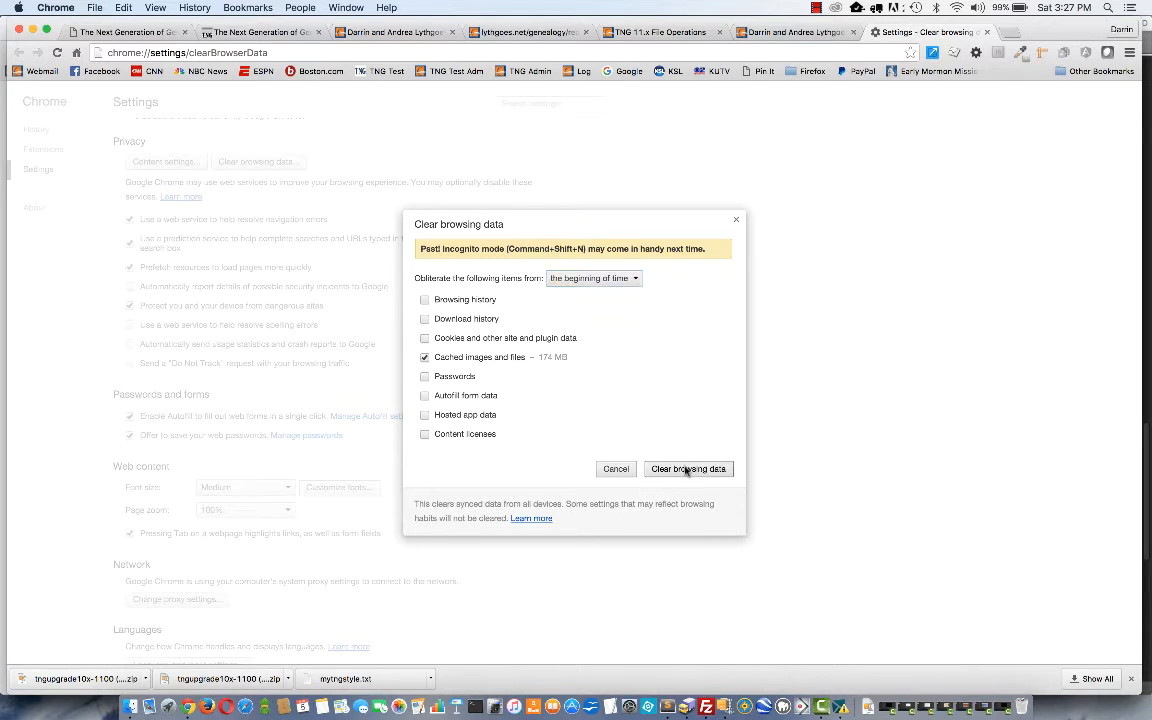
pyautogui.click(688, 468)
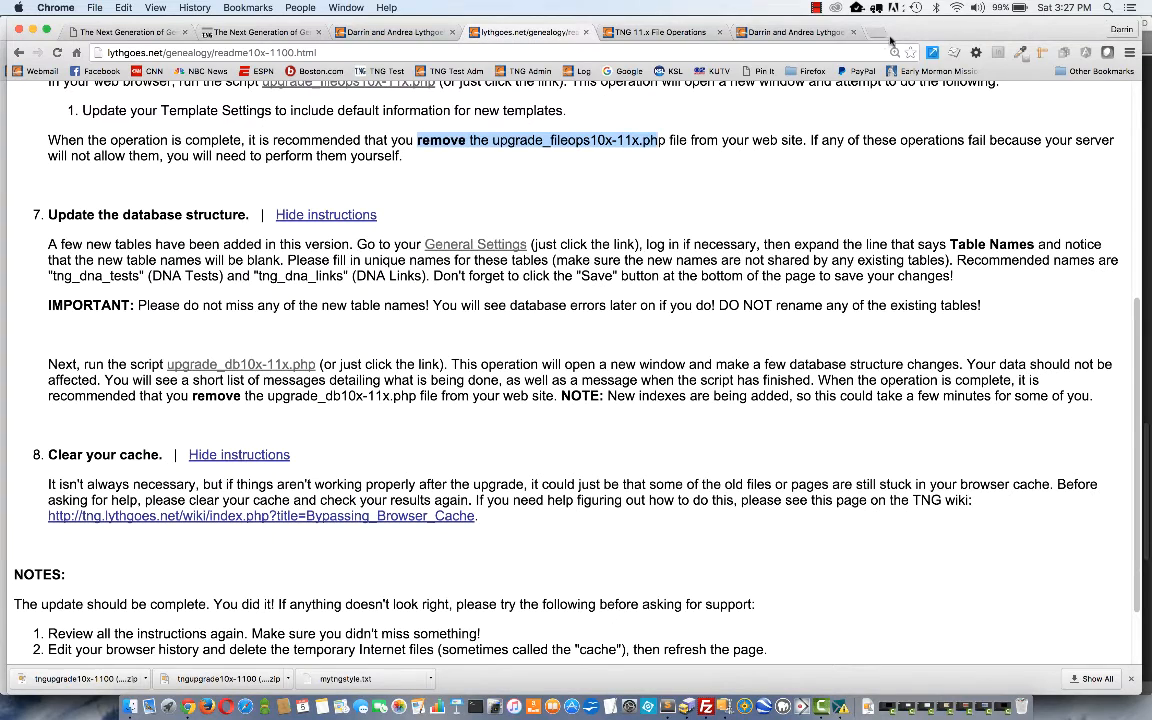
# - Go to the genealogy site's home page from the readme and view the Surnames list
pyautogui.scroll(-3)
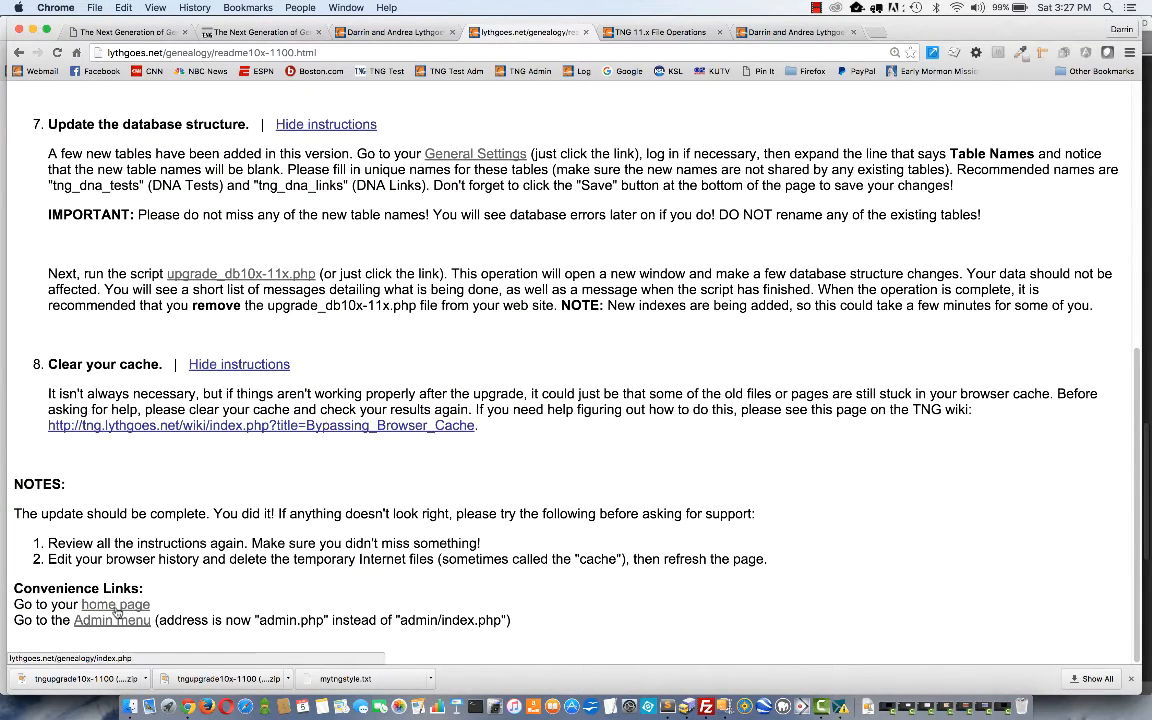
pyautogui.click(114, 604)
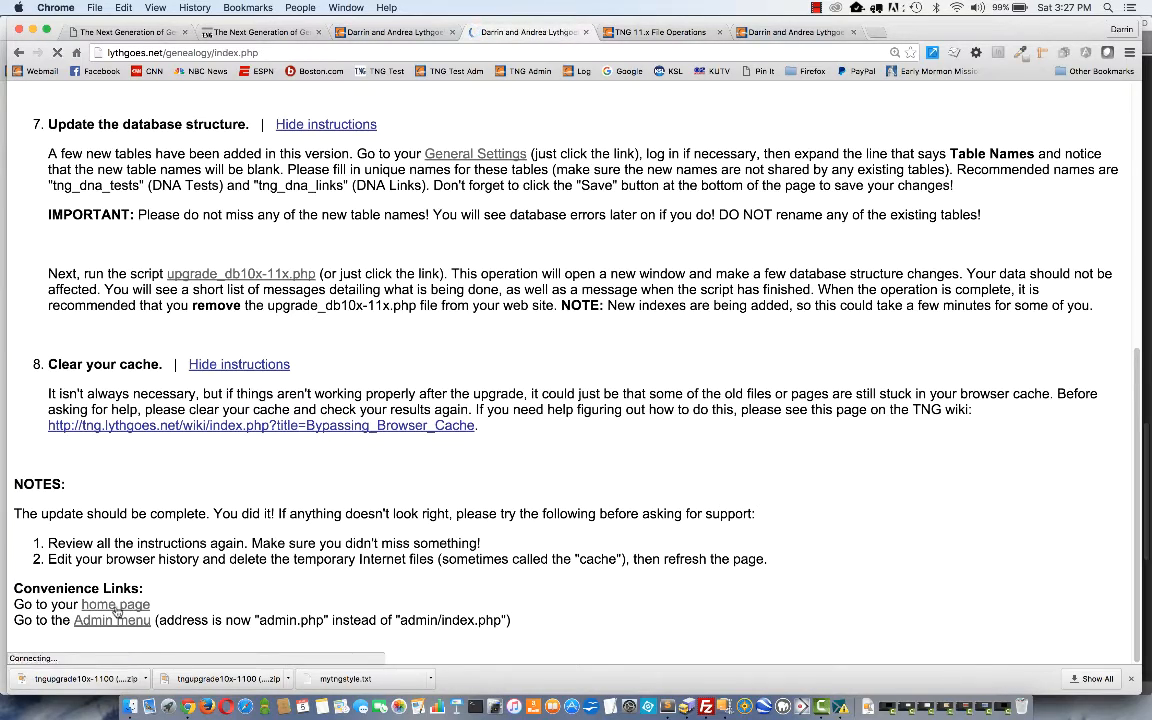
pyautogui.click(116, 604)
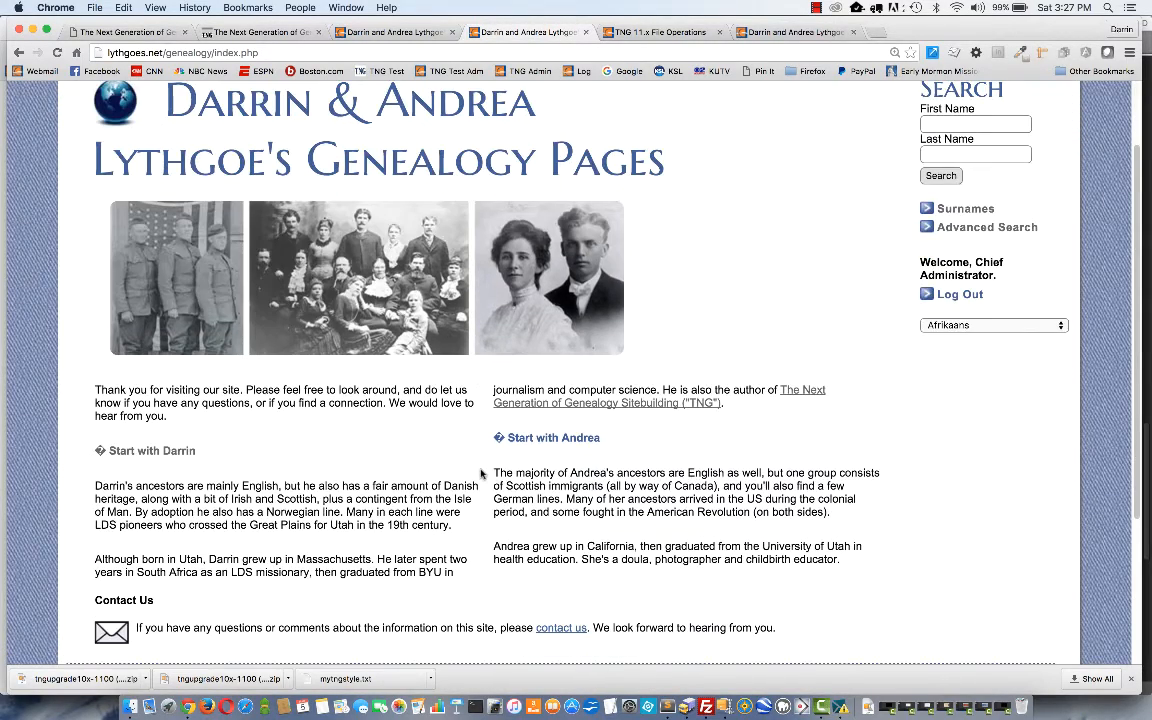
pyautogui.scroll(3)
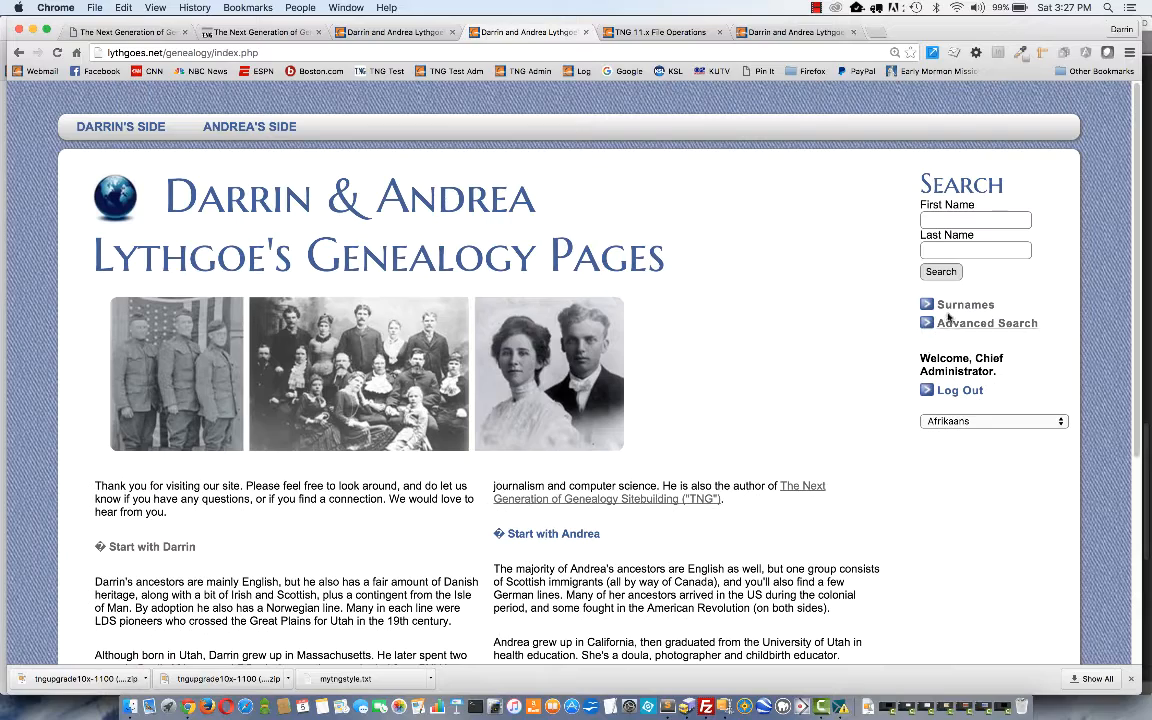
pyautogui.click(964, 304)
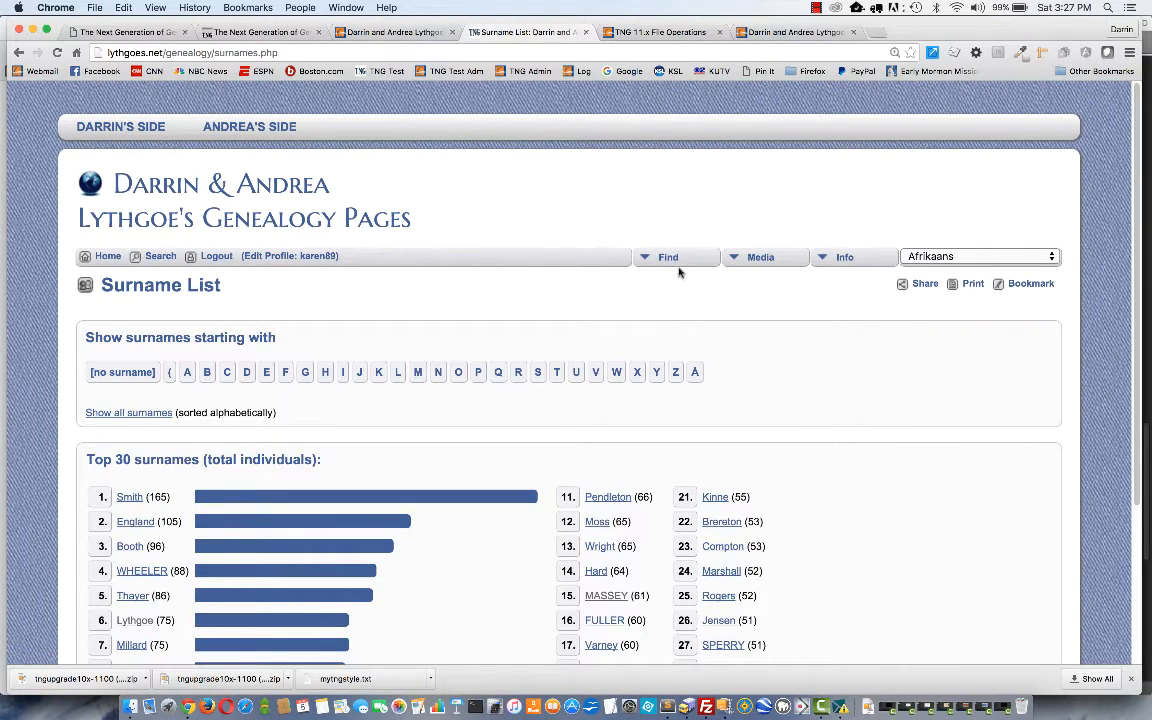
# - Use the Find menu to list everyone with the surname Lythgoe (75 matches)
pyautogui.click(668, 256)
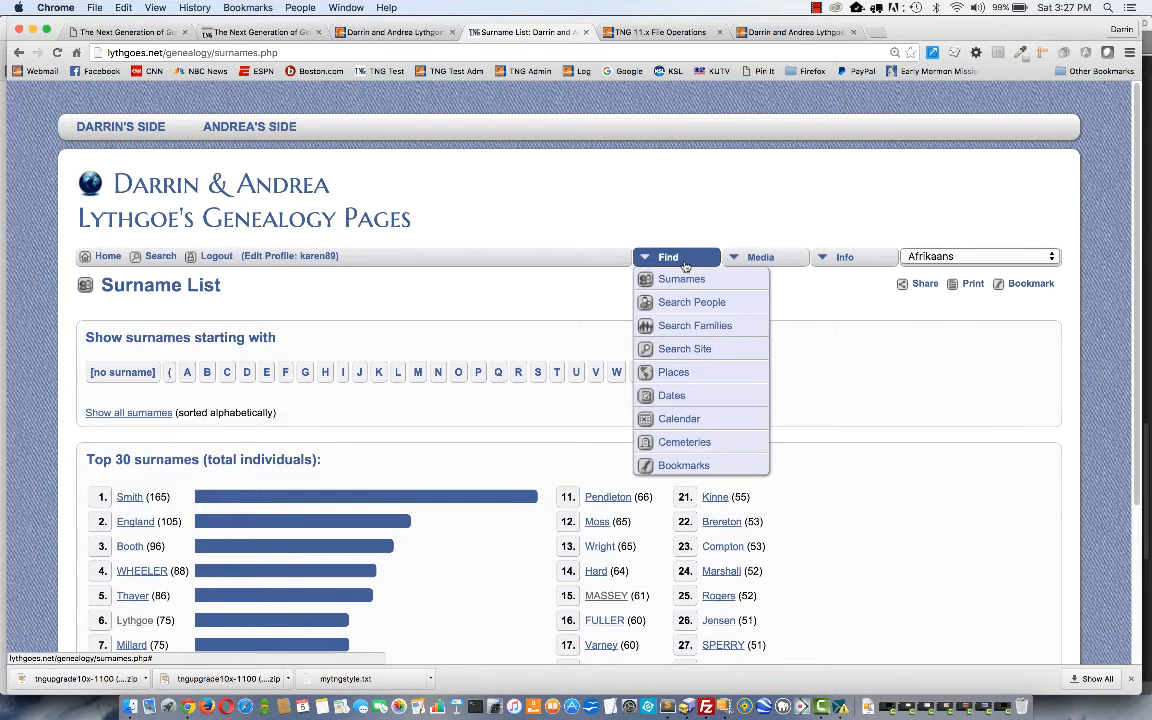
pyautogui.moveTo(684, 348)
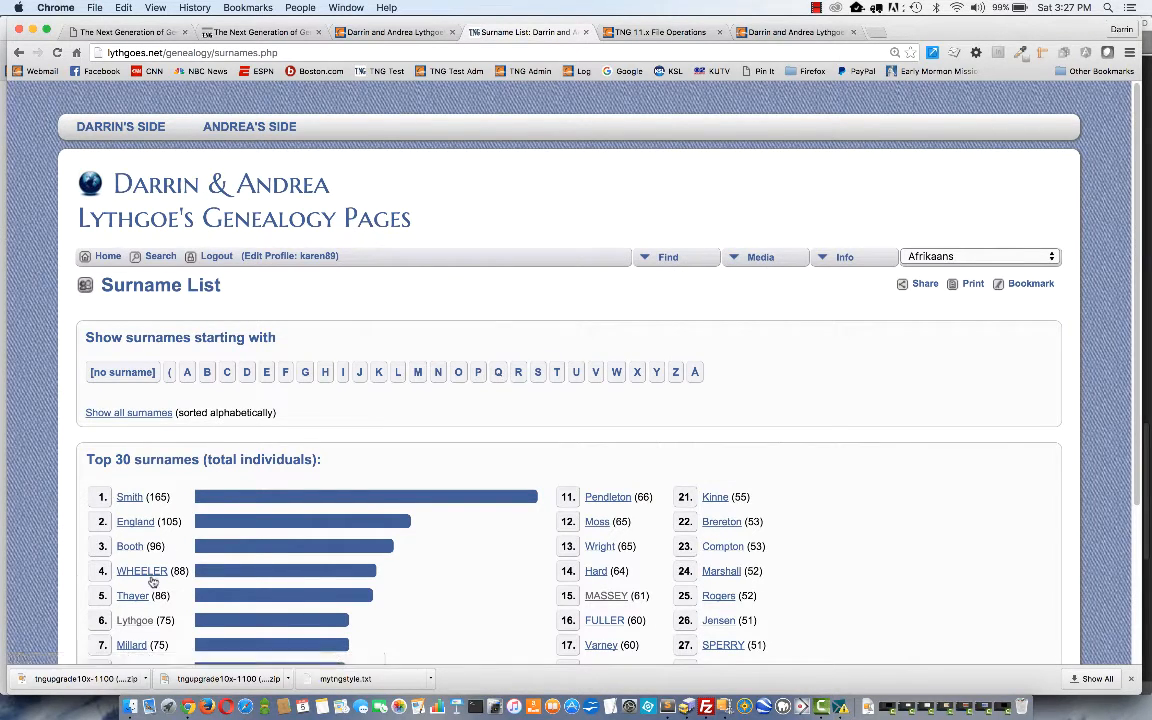
pyautogui.click(132, 620)
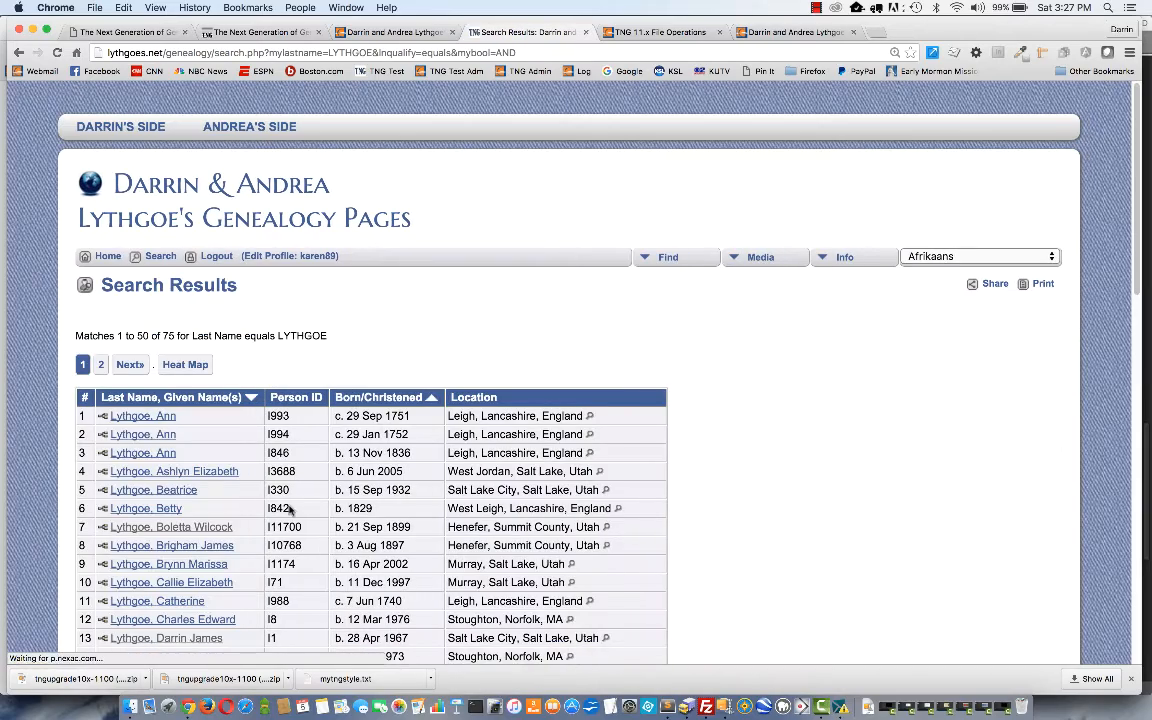
pyautogui.click(172, 526)
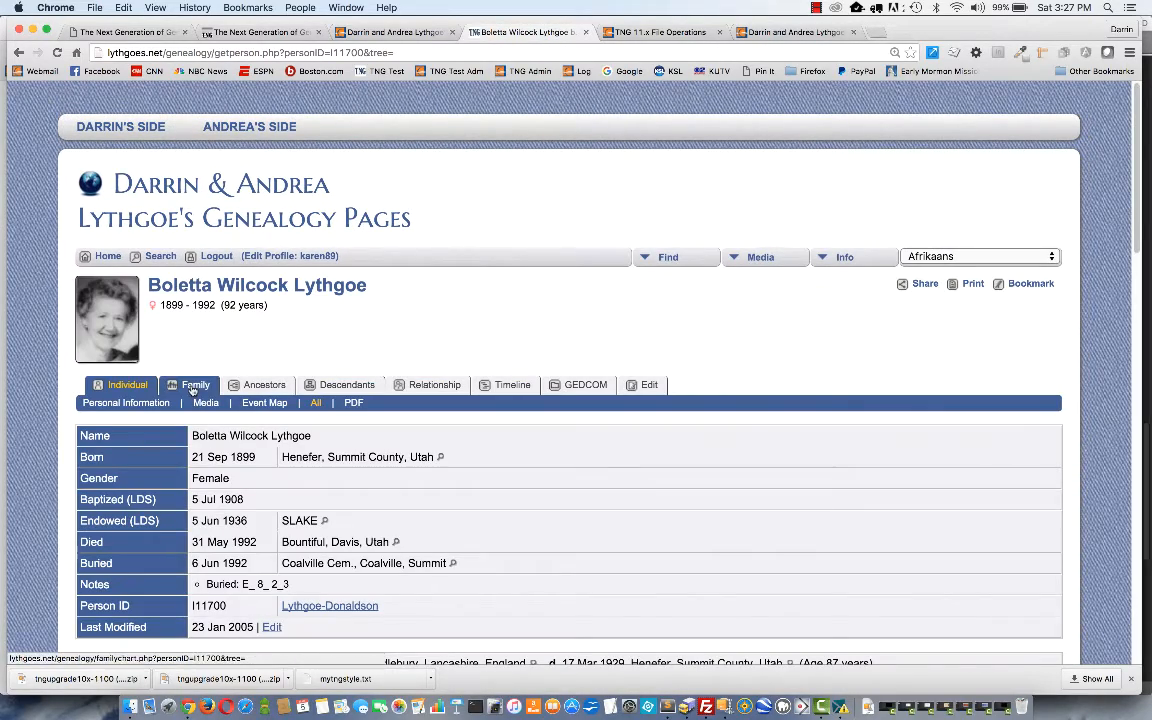
pyautogui.click(196, 384)
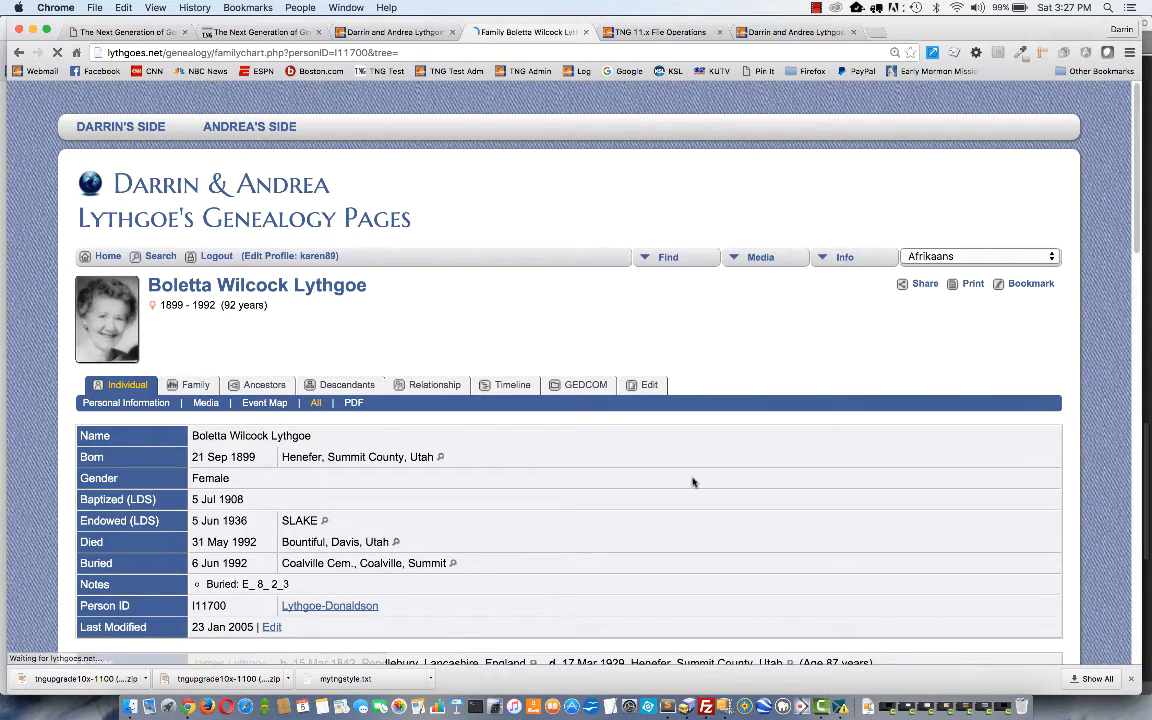
pyautogui.click(196, 384)
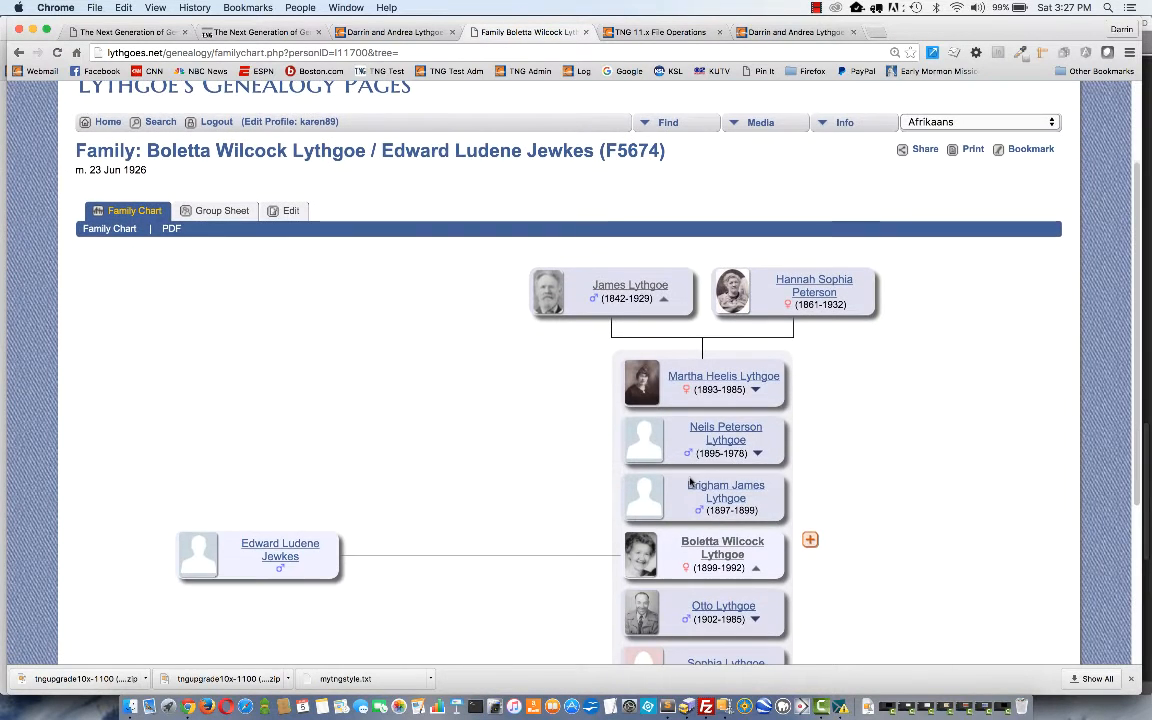
pyautogui.scroll(3)
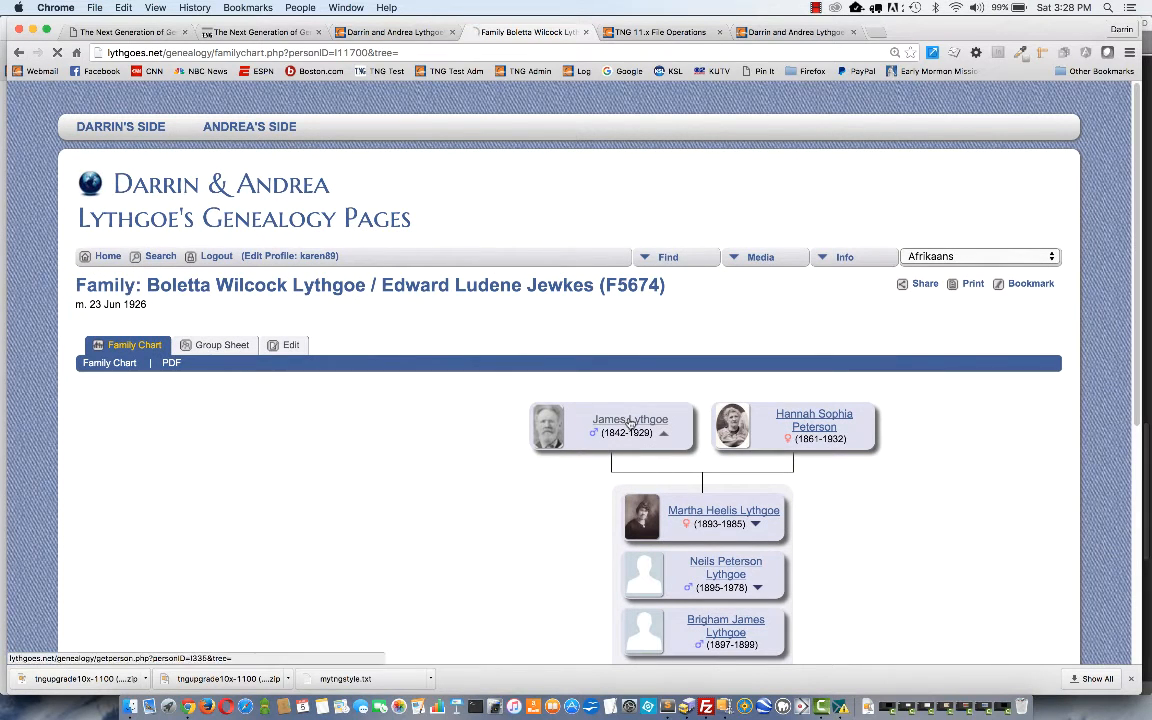
# - Show James Lythgoe's ancestors as a fan chart from his person page
pyautogui.click(630, 420)
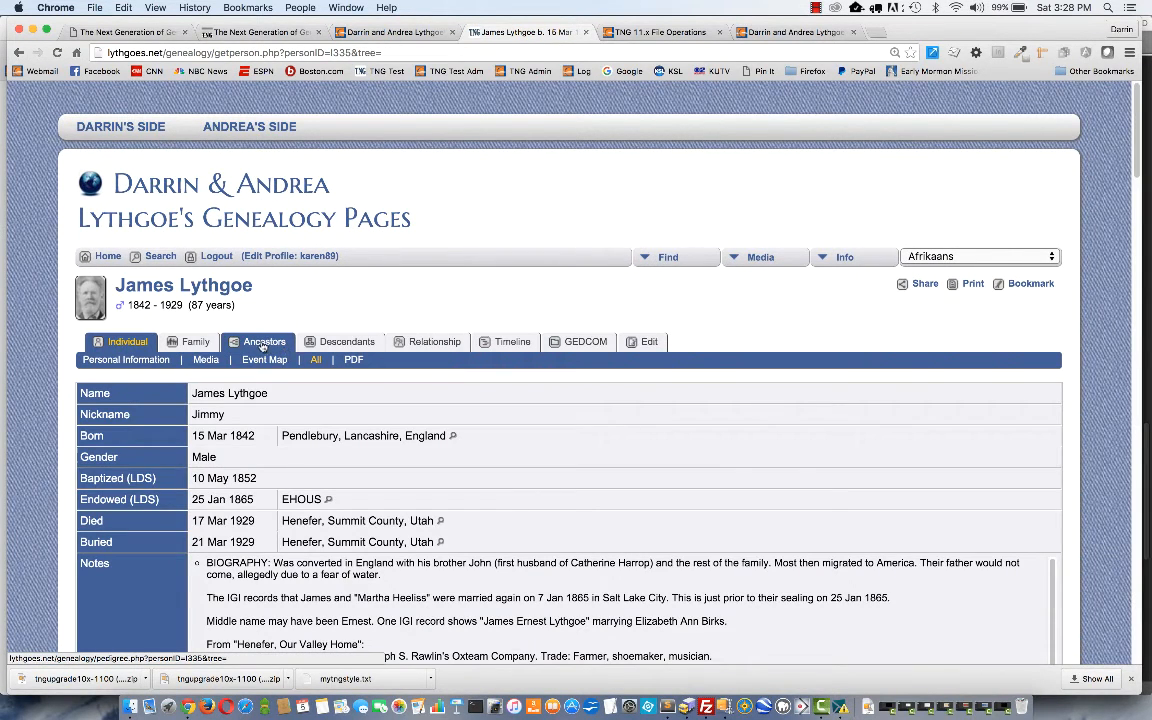
pyautogui.click(264, 340)
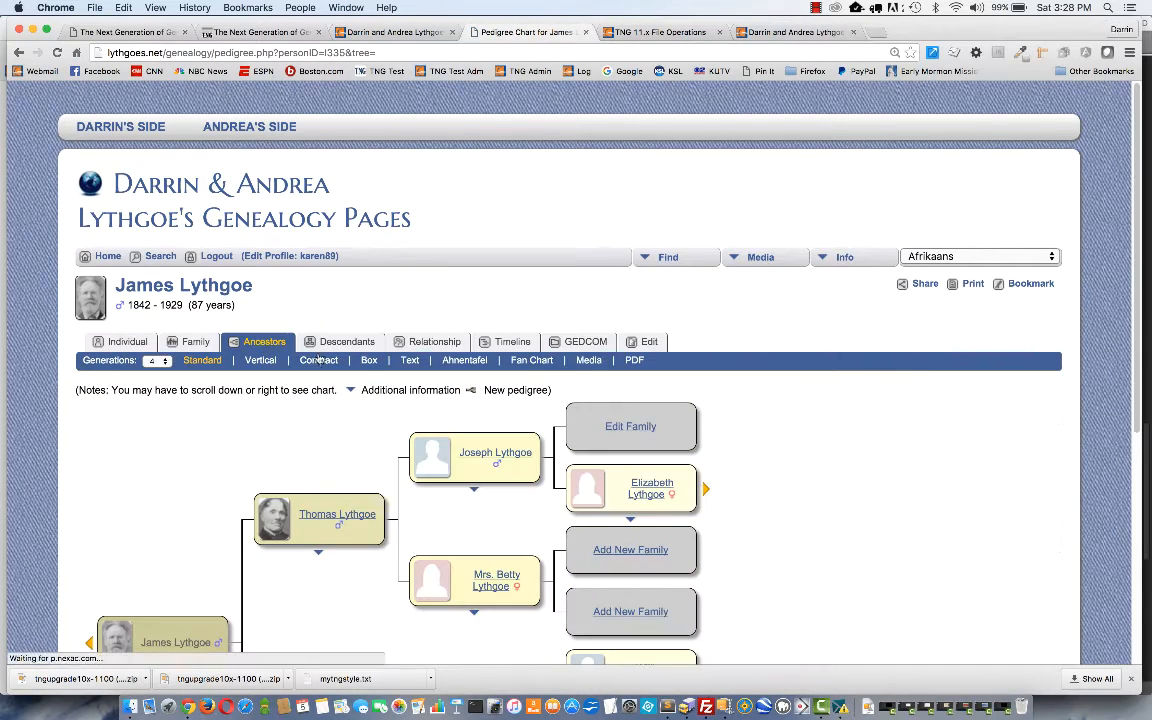
pyautogui.click(532, 360)
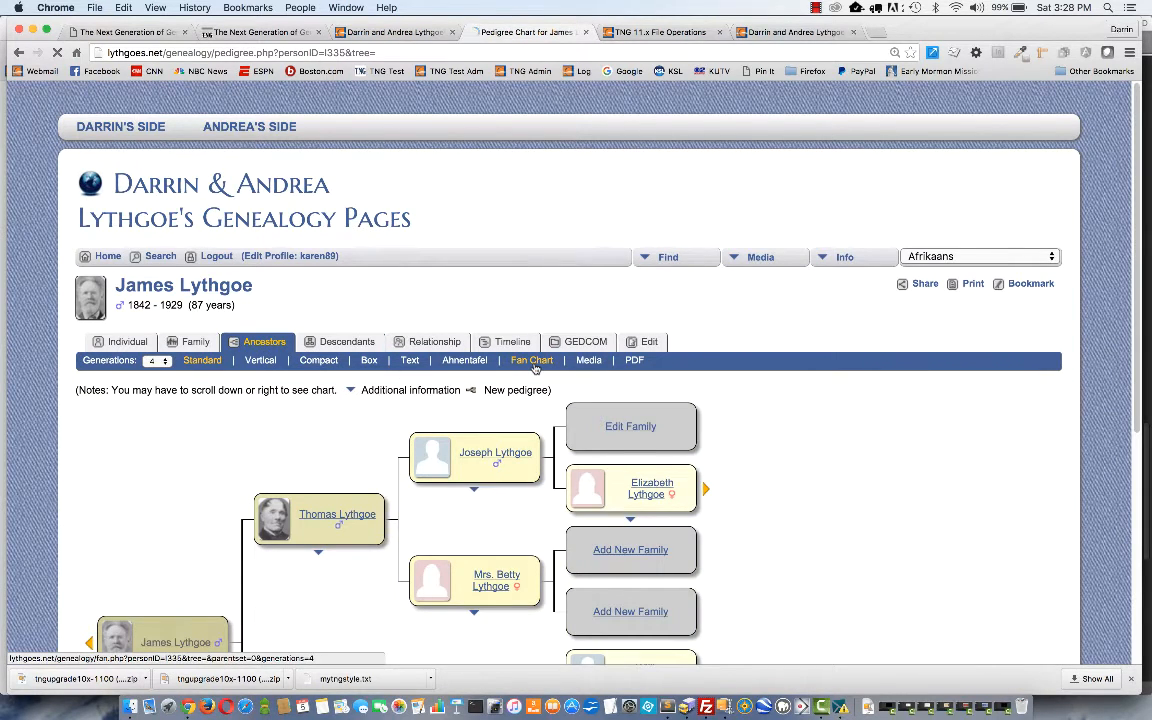
pyautogui.click(532, 360)
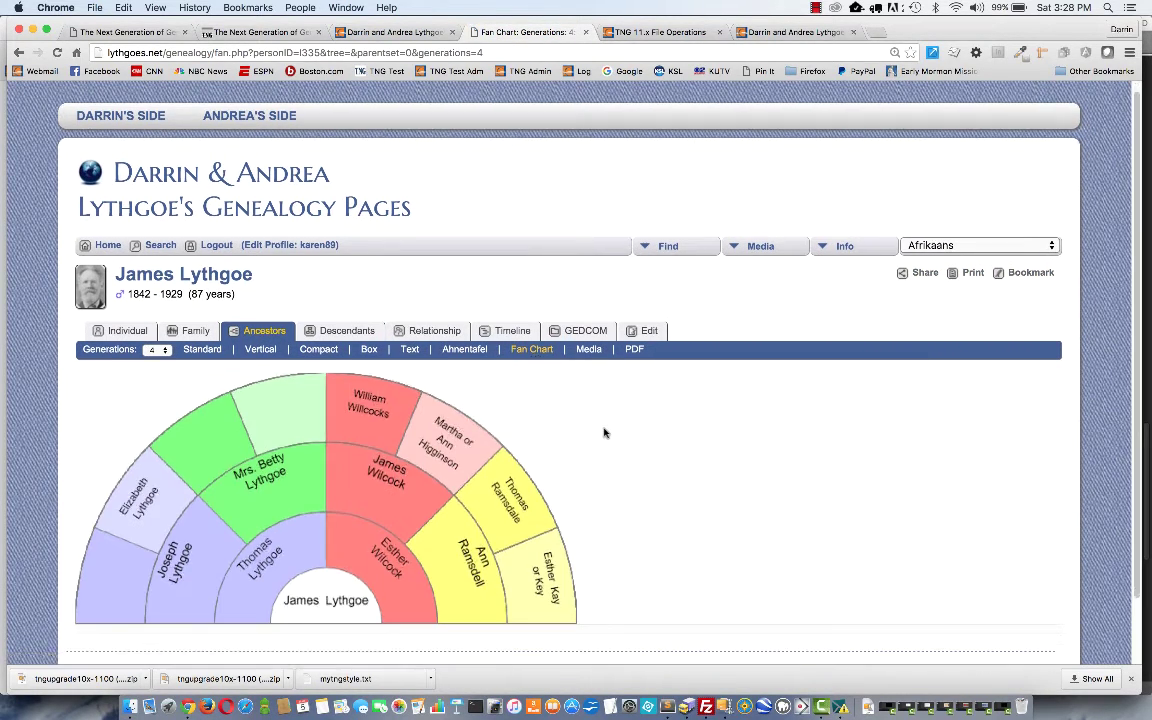
pyautogui.moveTo(588, 462)
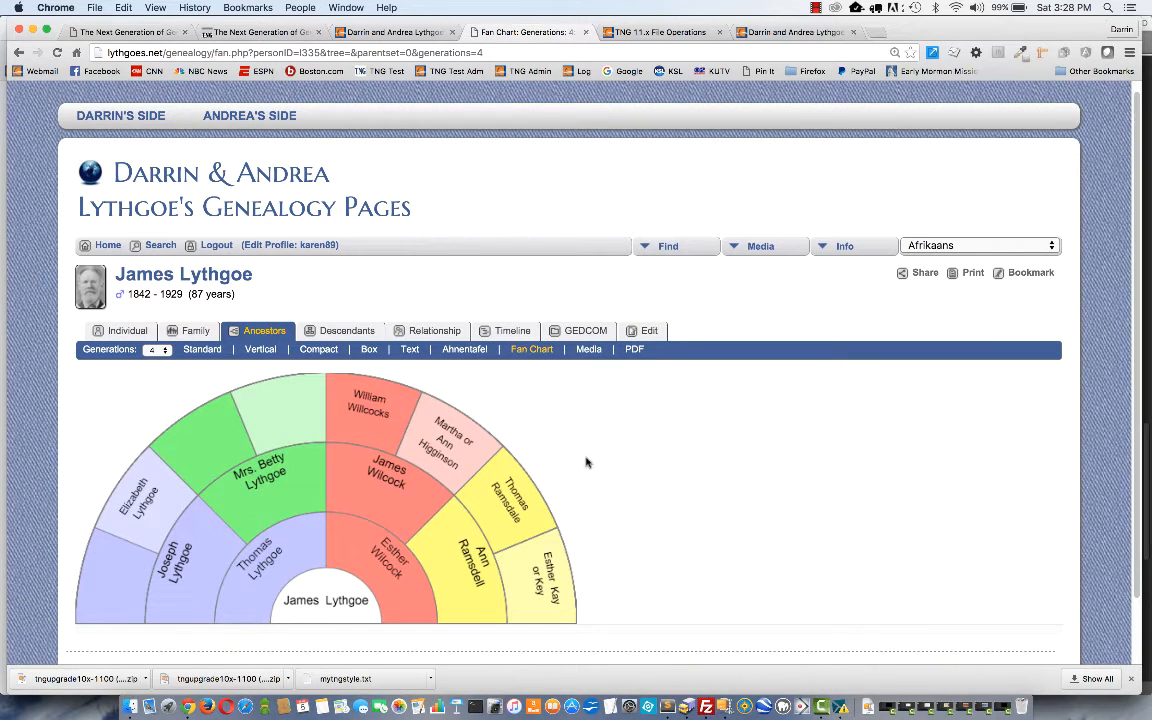
pyautogui.click(844, 244)
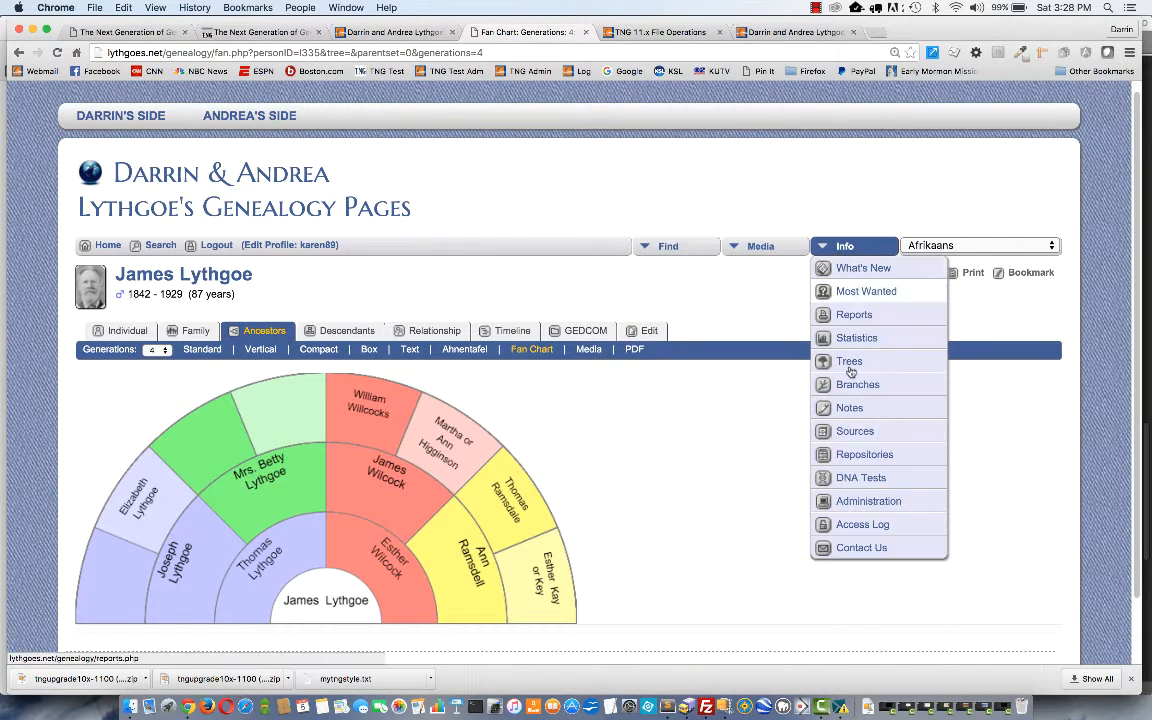
# - Go to Administration from the Info menu to confirm the heading shows v.11.0.0
pyautogui.click(868, 500)
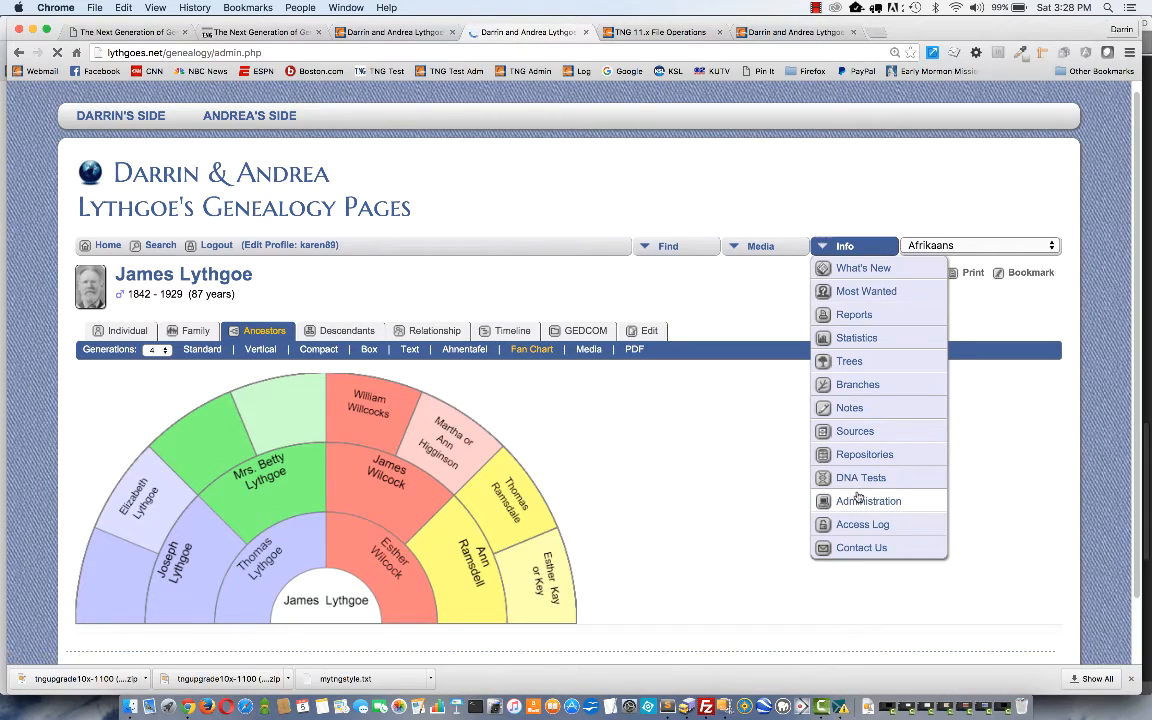
pyautogui.click(868, 500)
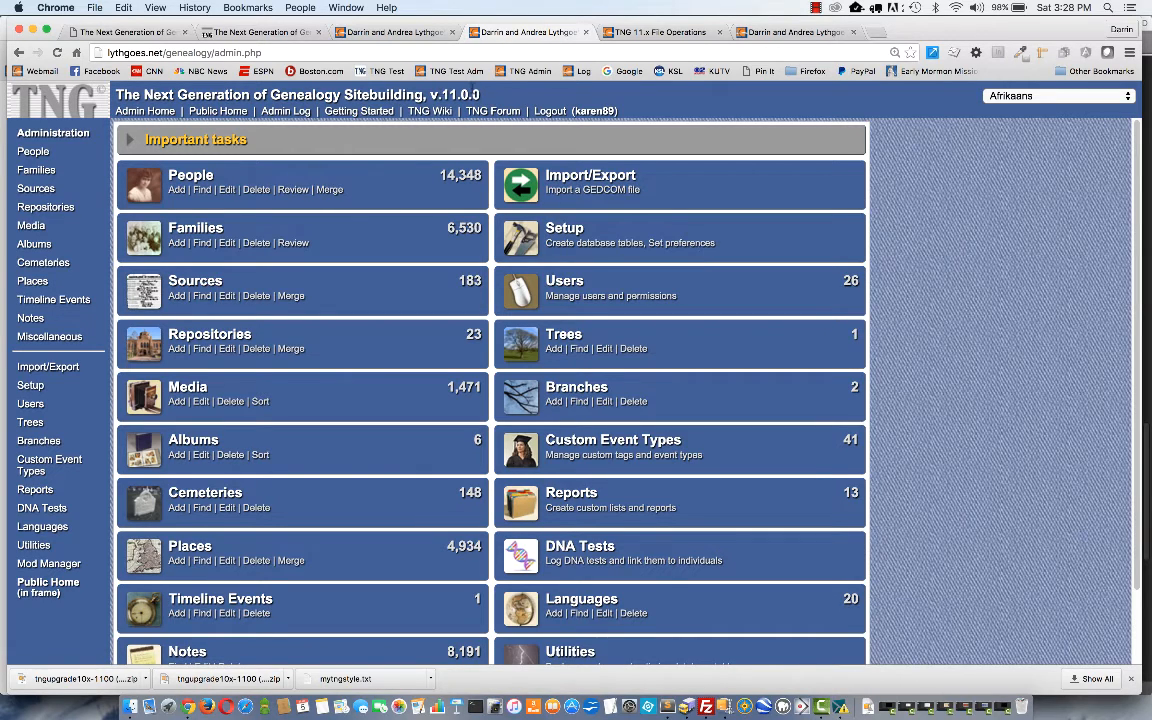
pyautogui.moveTo(912, 256)
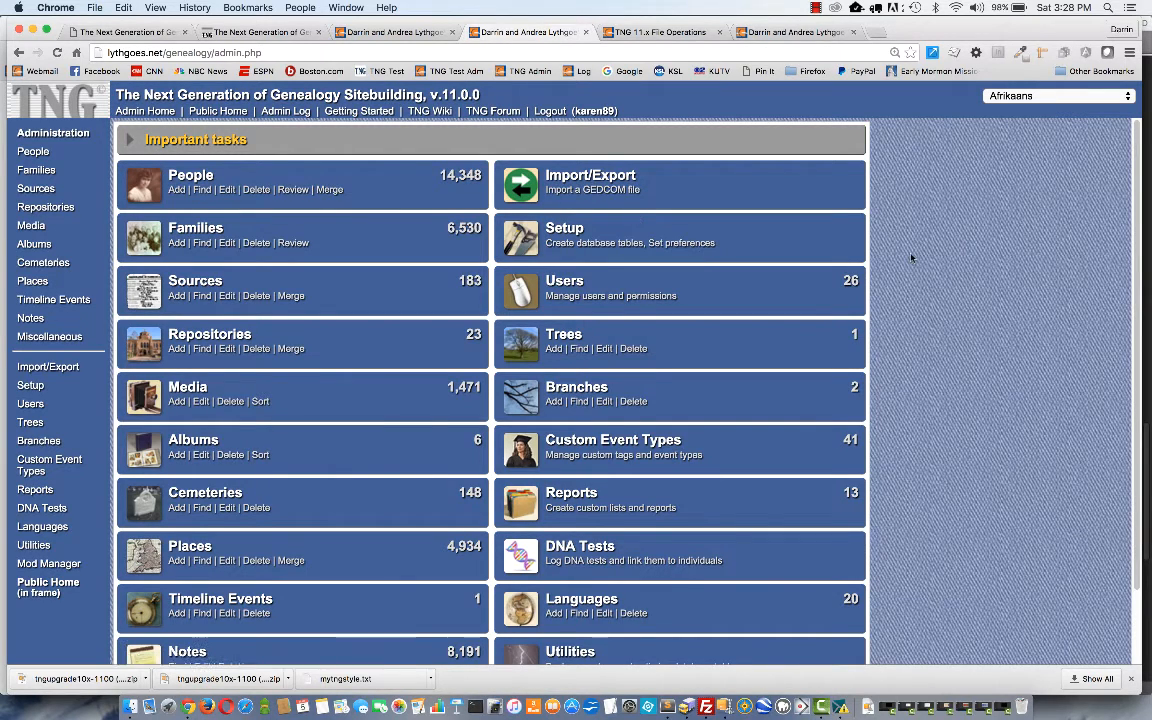